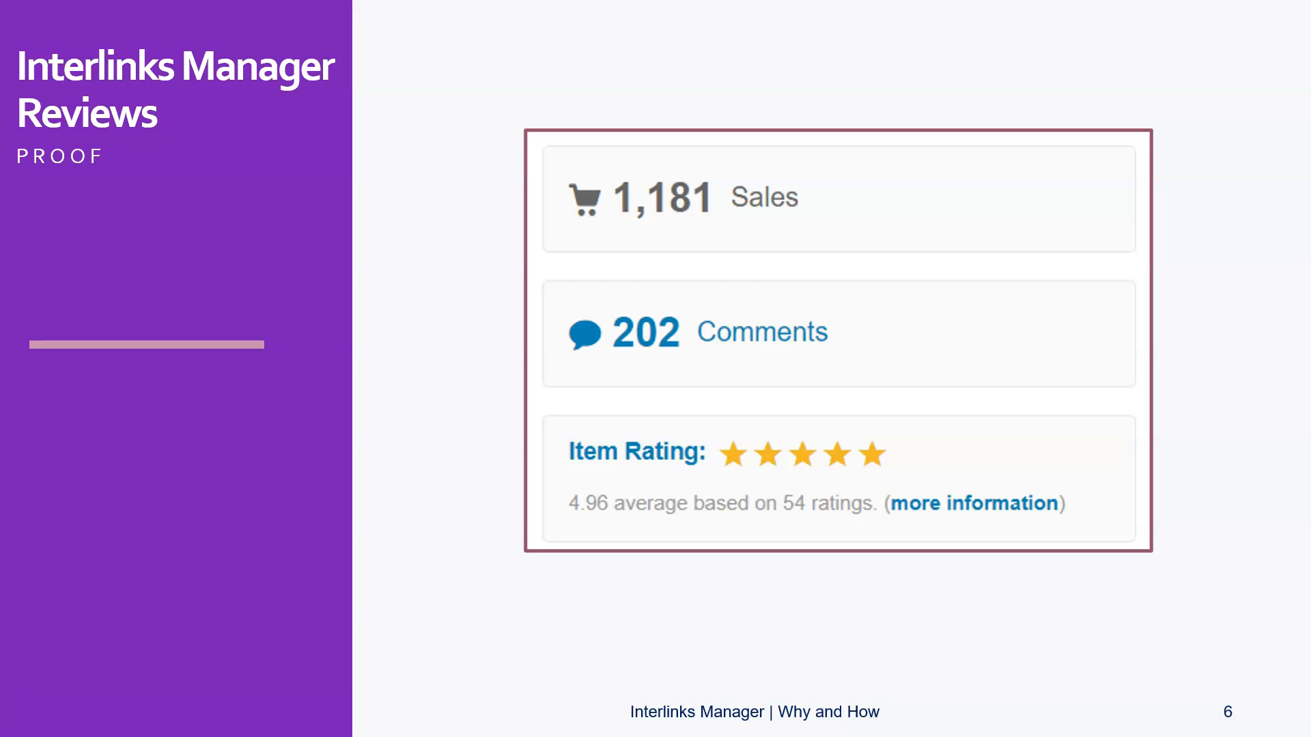
mouse_move(1223, 339)
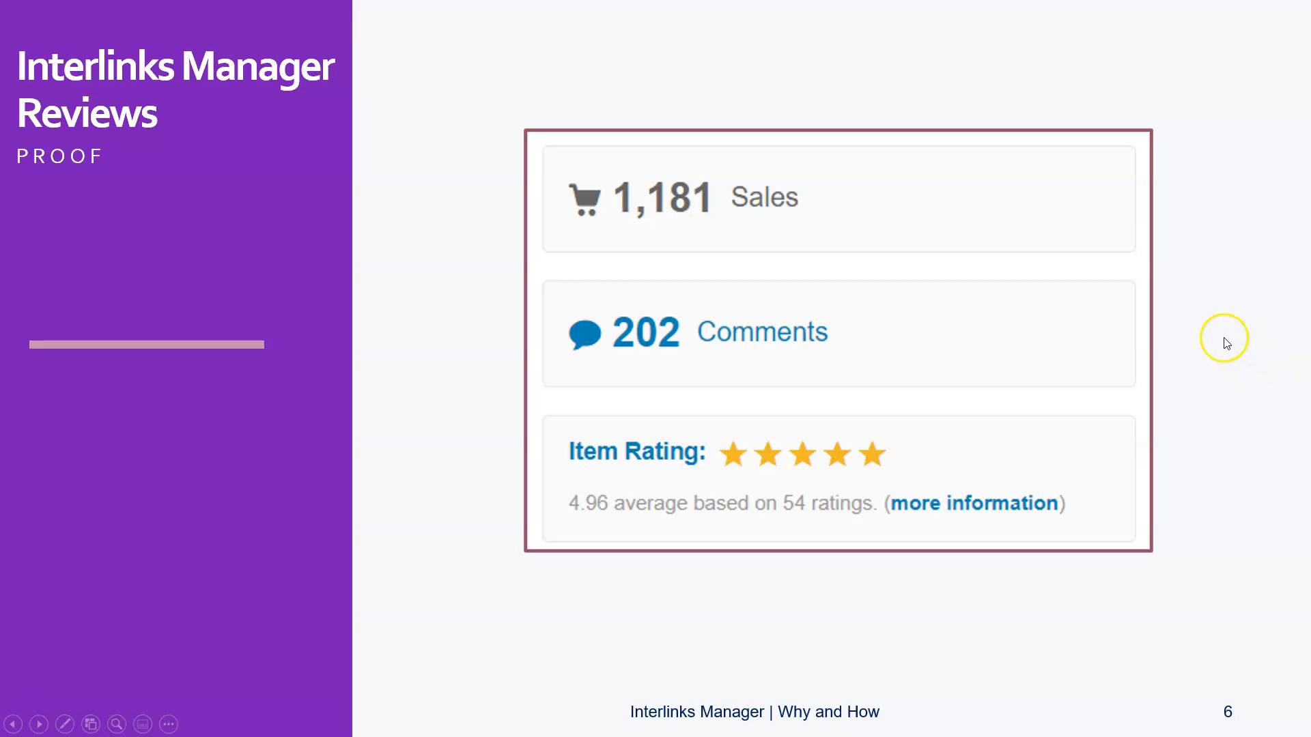
mouse_move(1214, 290)
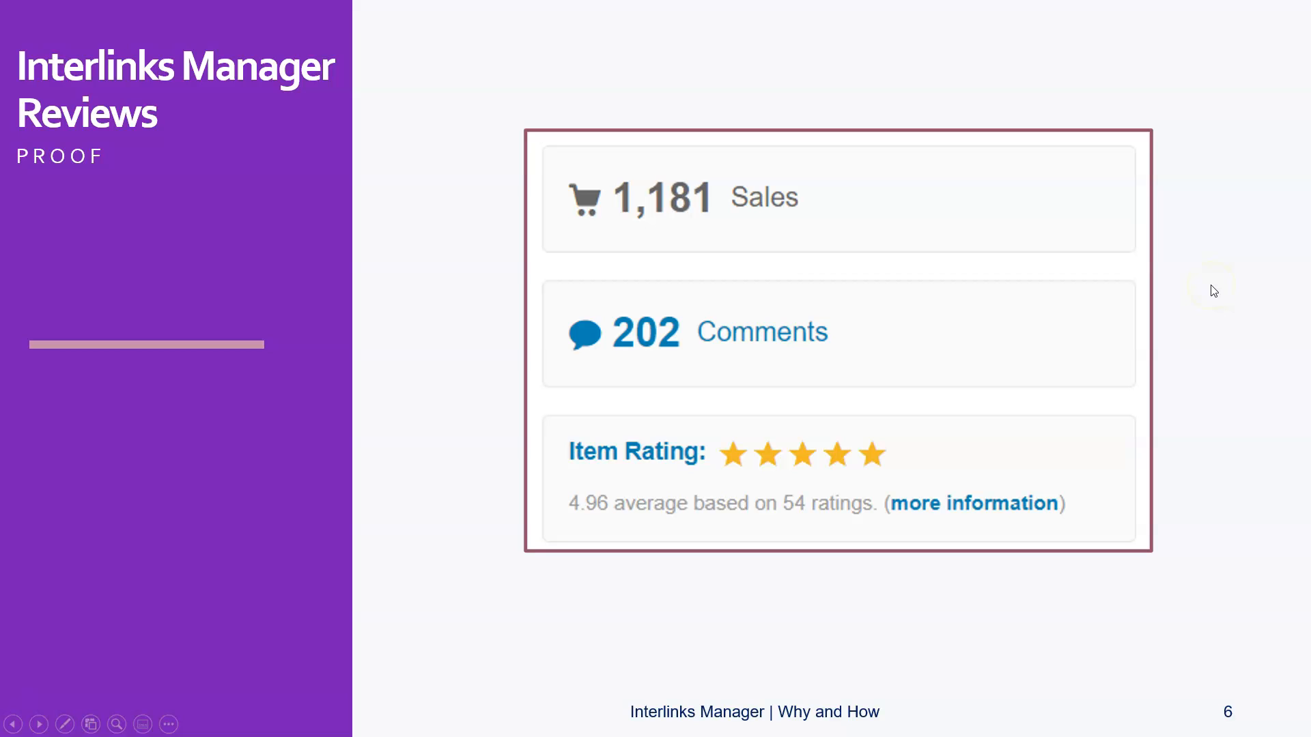
mouse_move(1228, 431)
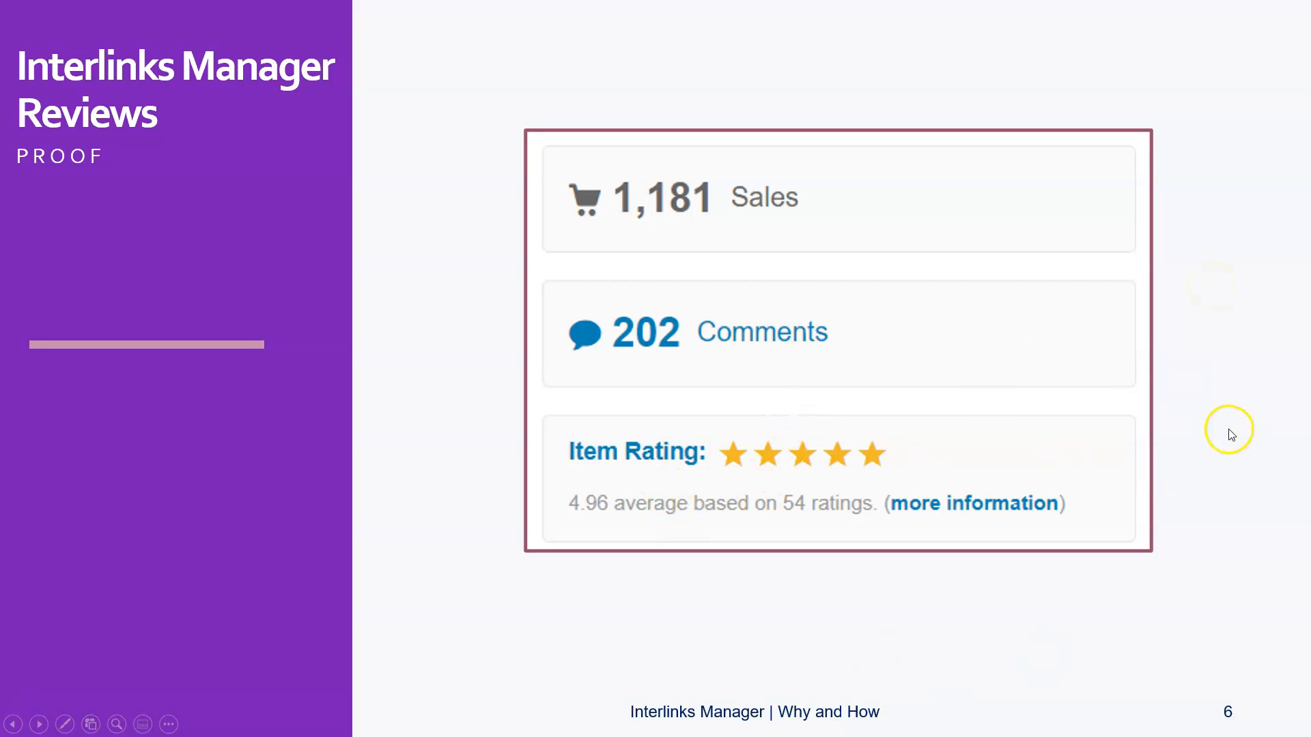
mouse_move(844, 539)
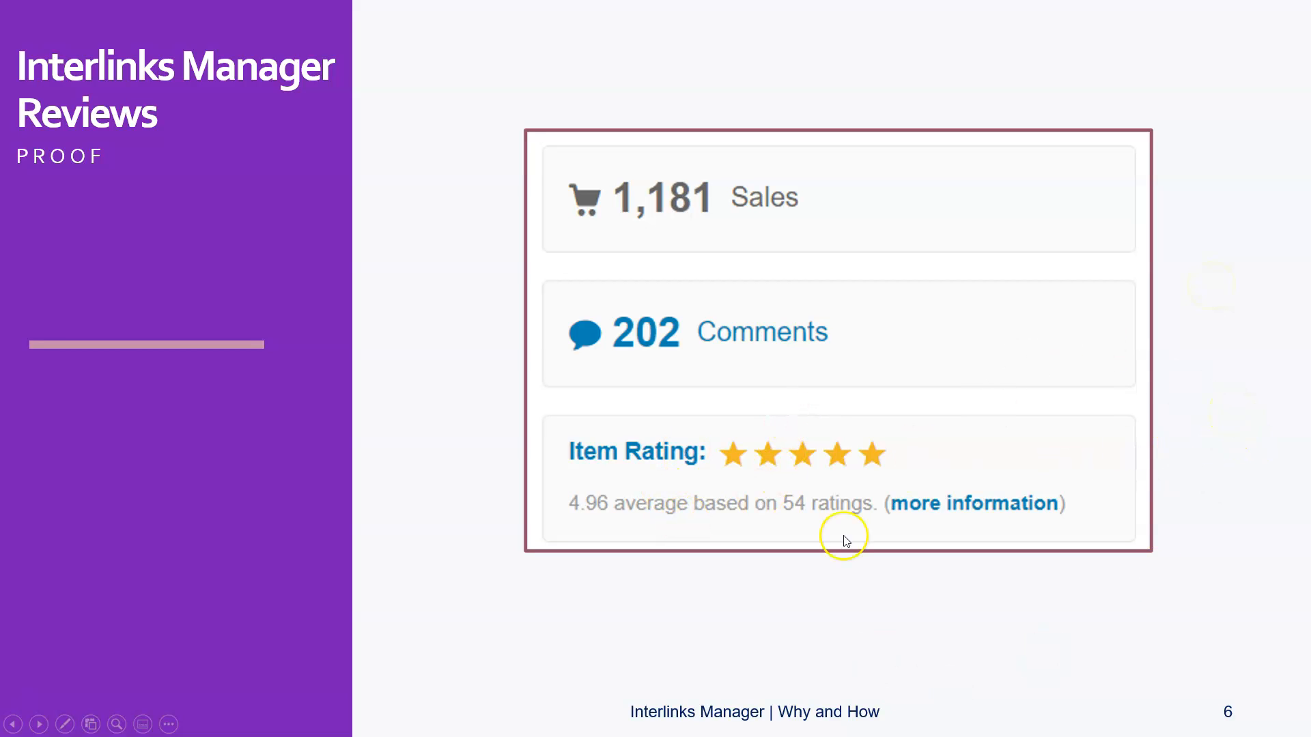
mouse_move(604, 535)
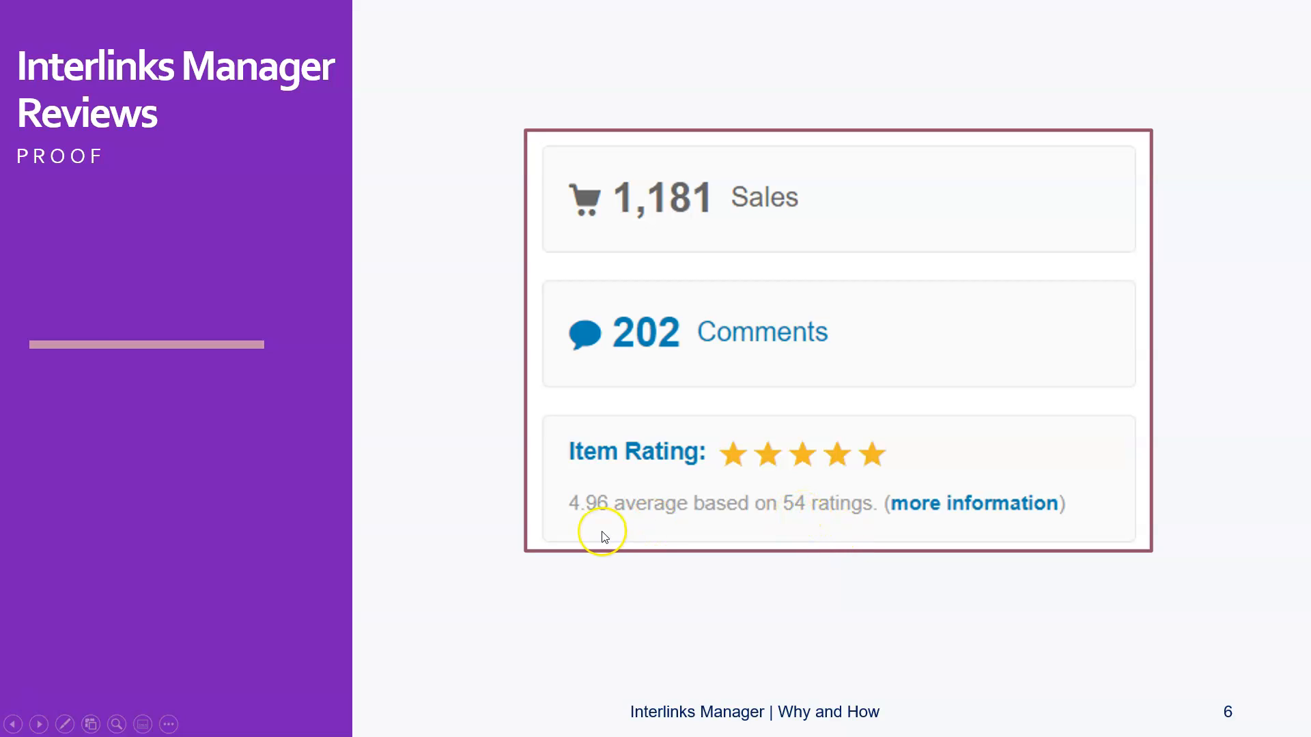
mouse_move(590, 524)
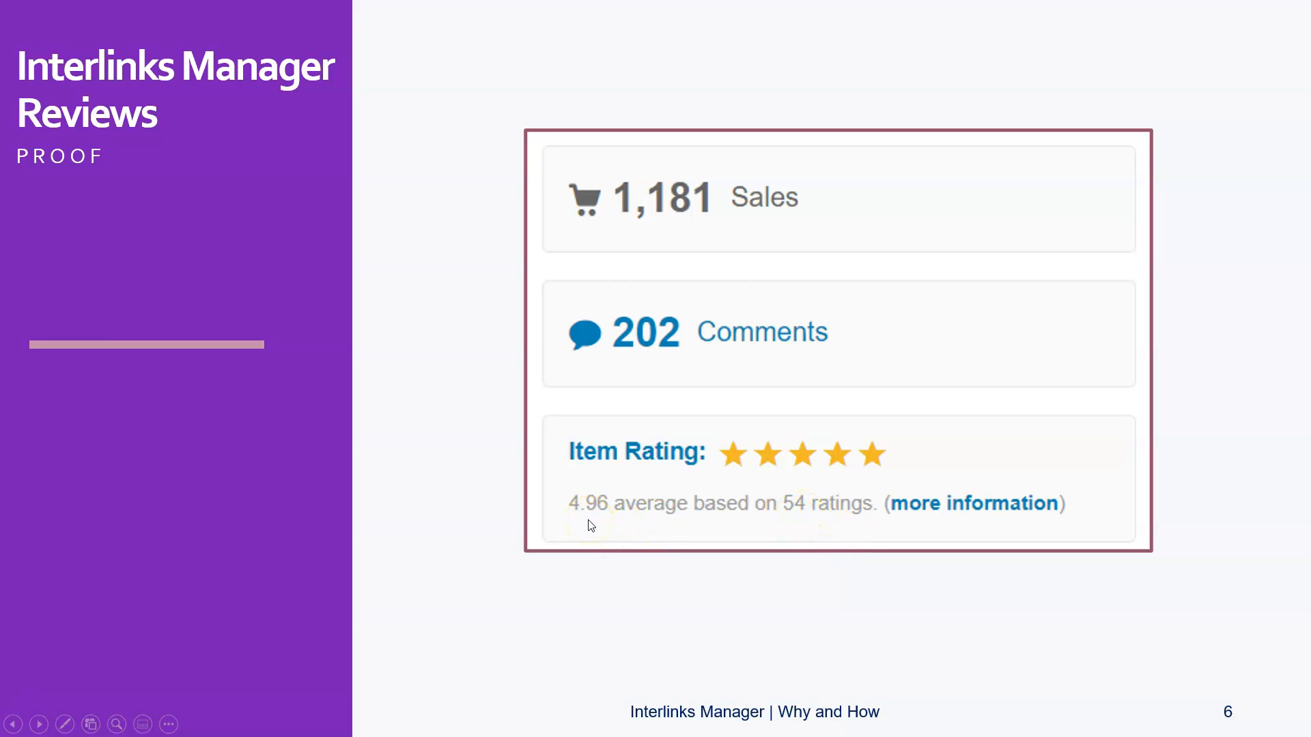
mouse_move(1112, 514)
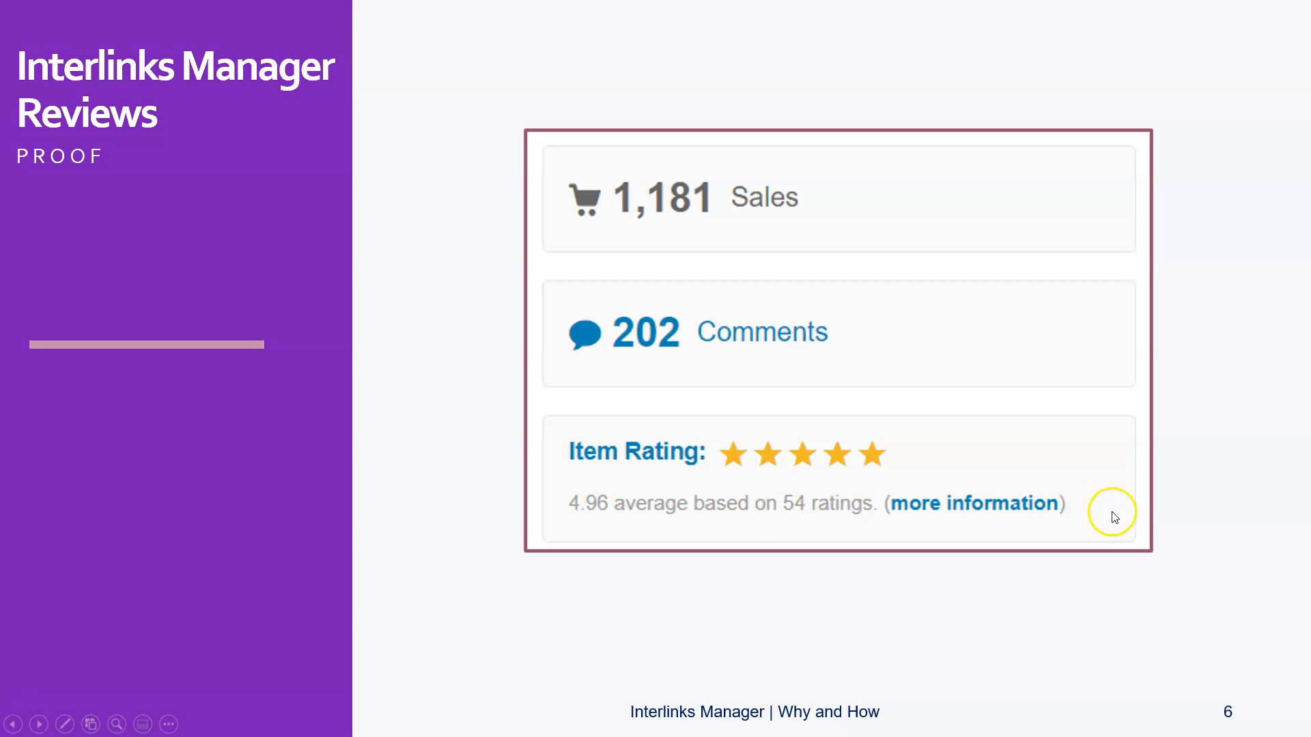
mouse_move(1196, 454)
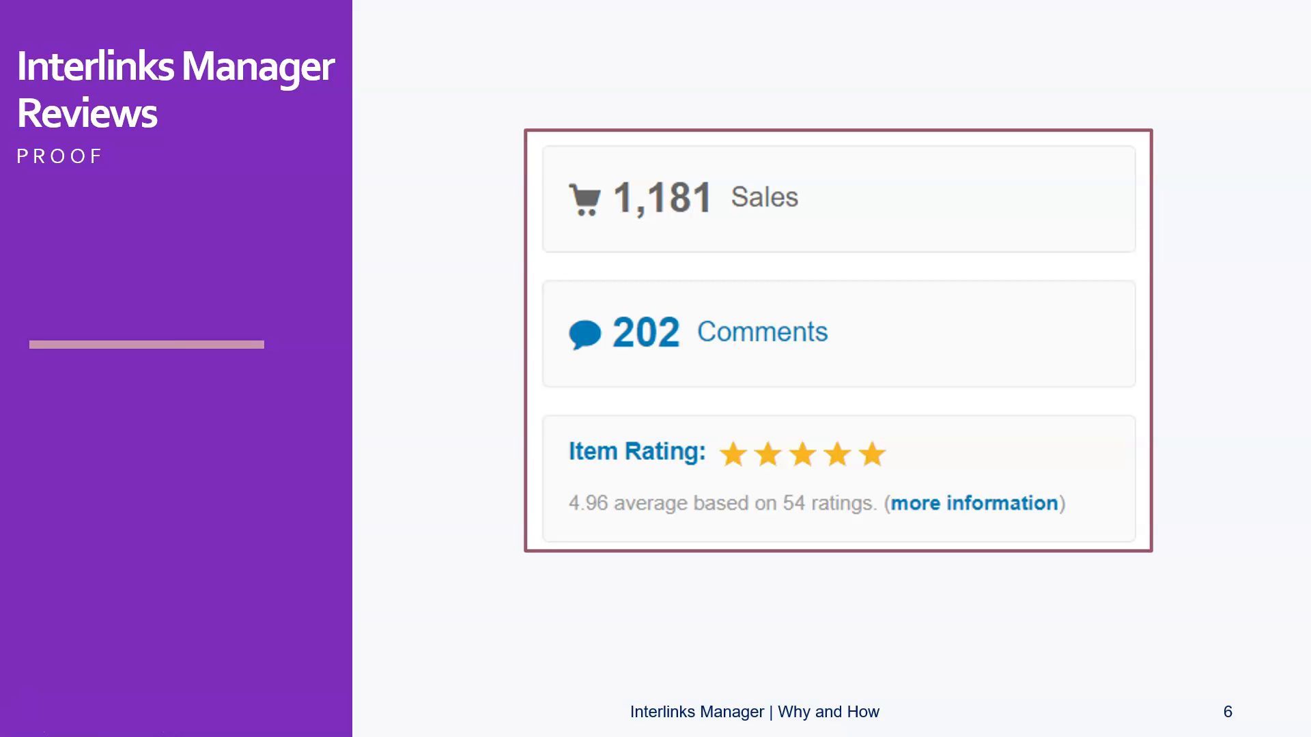
mouse_move(1199, 431)
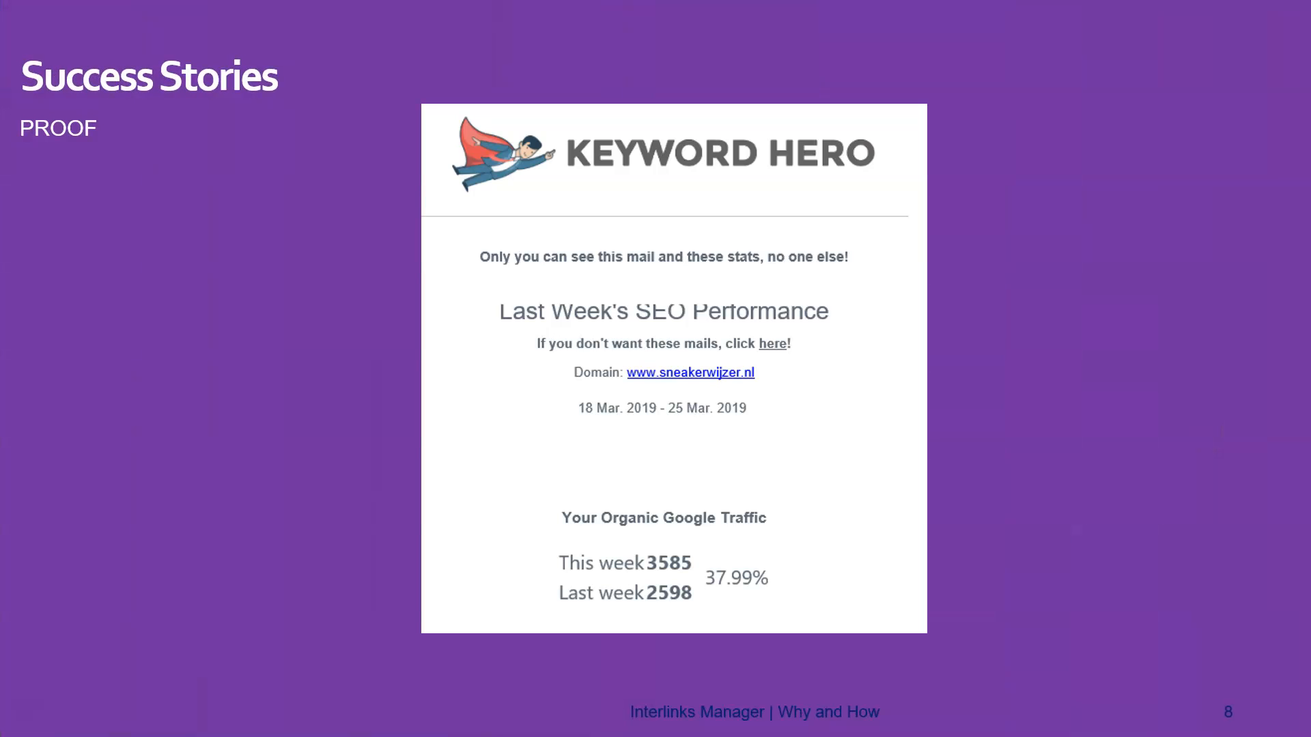
mouse_move(841, 390)
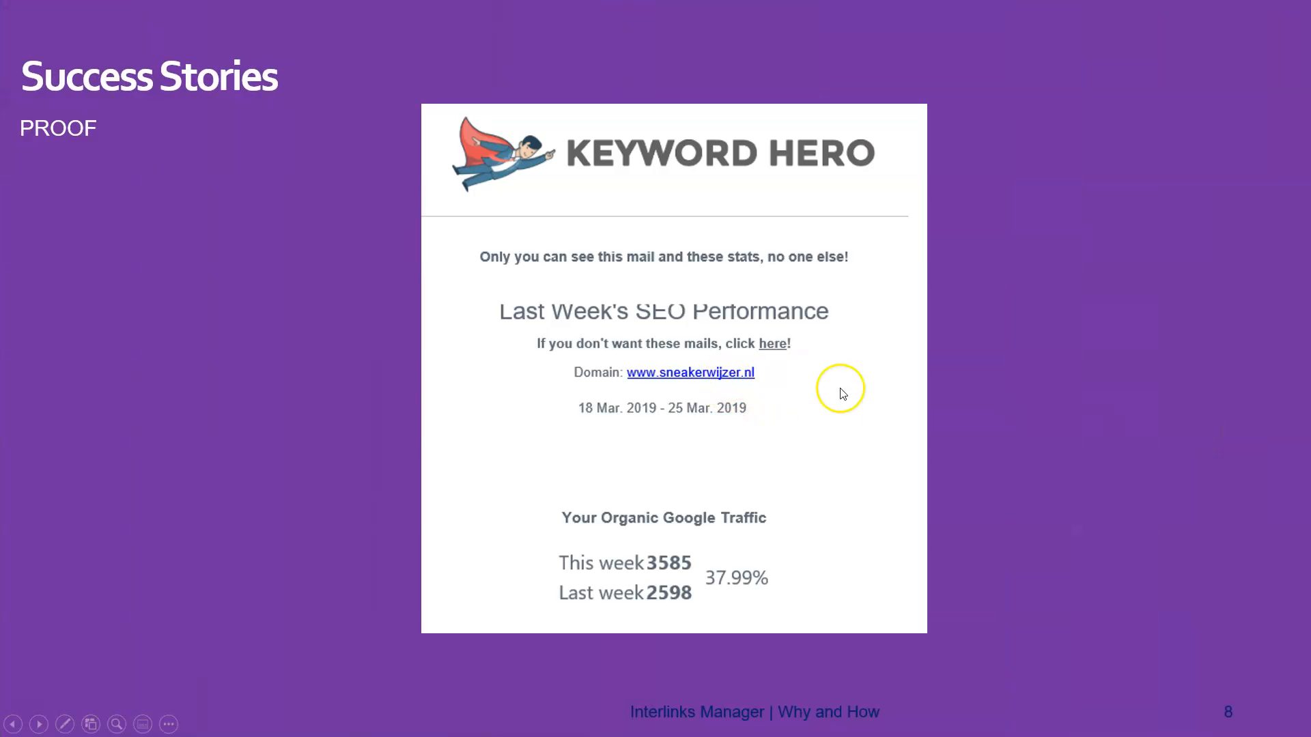
mouse_move(793, 567)
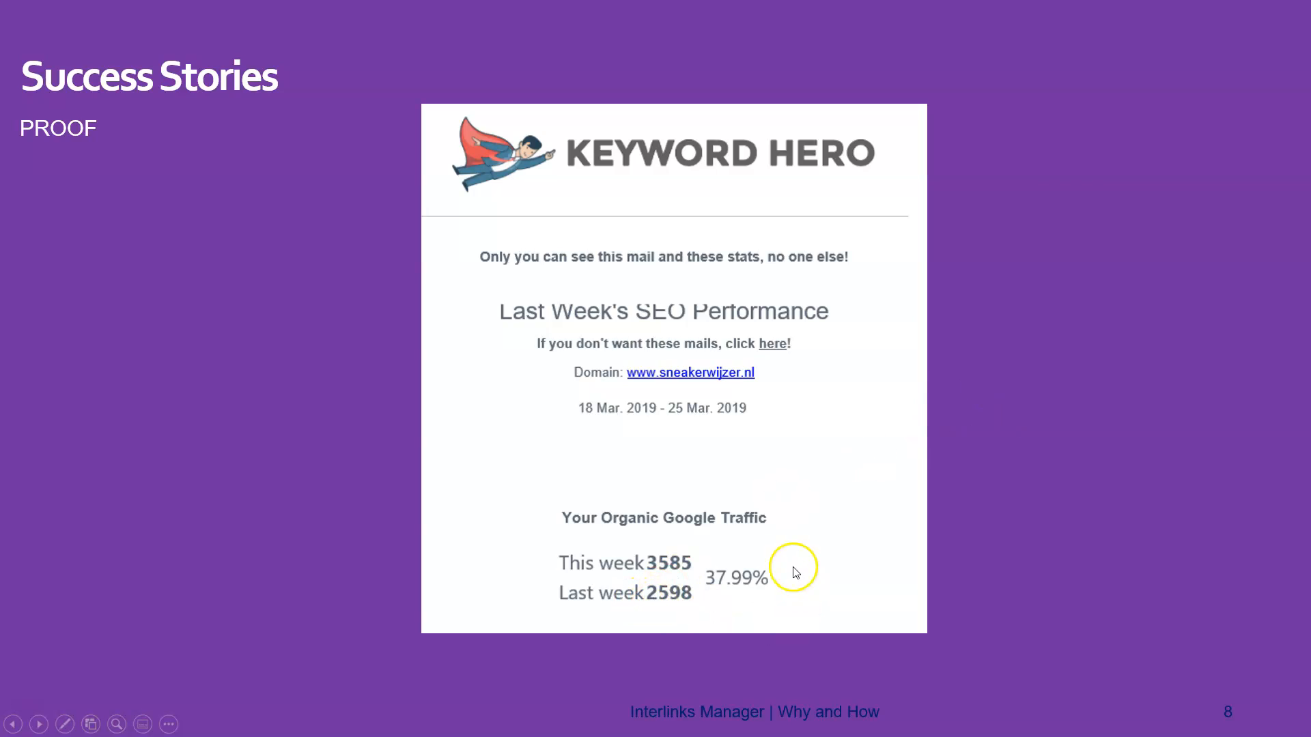
mouse_move(1015, 539)
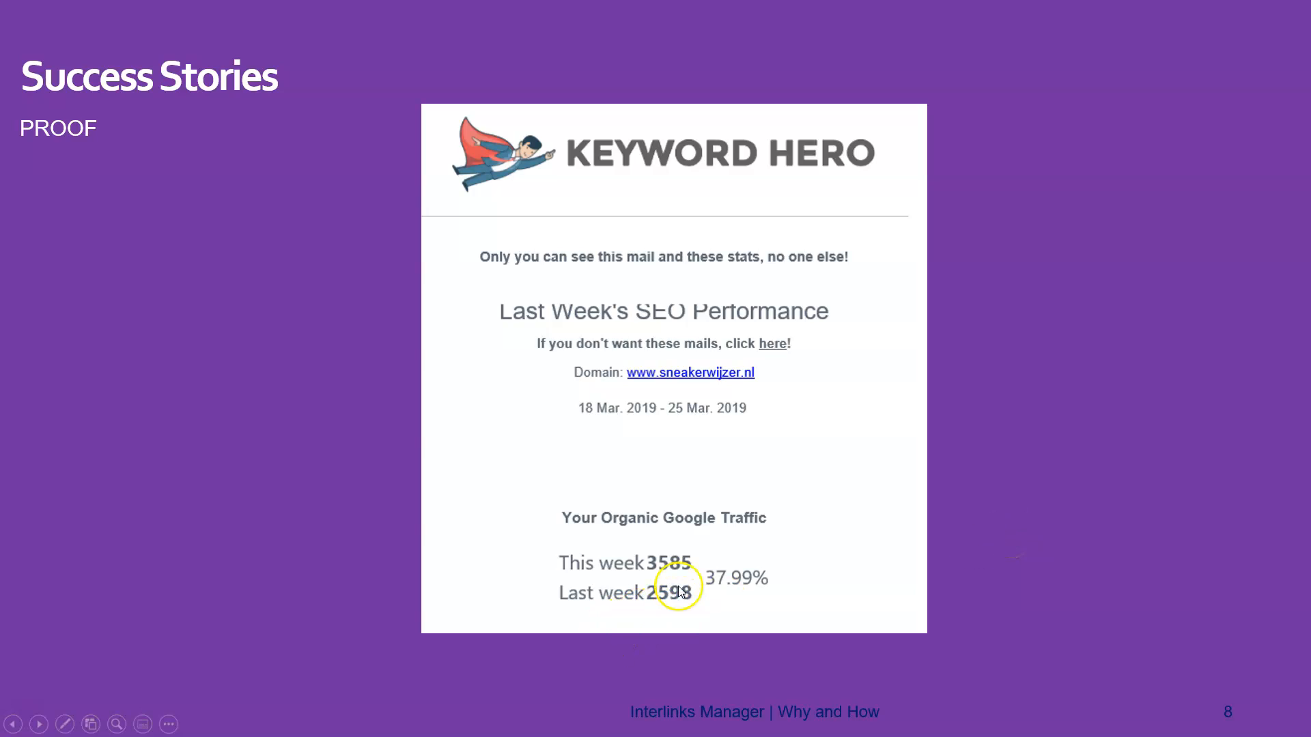
mouse_move(1014, 468)
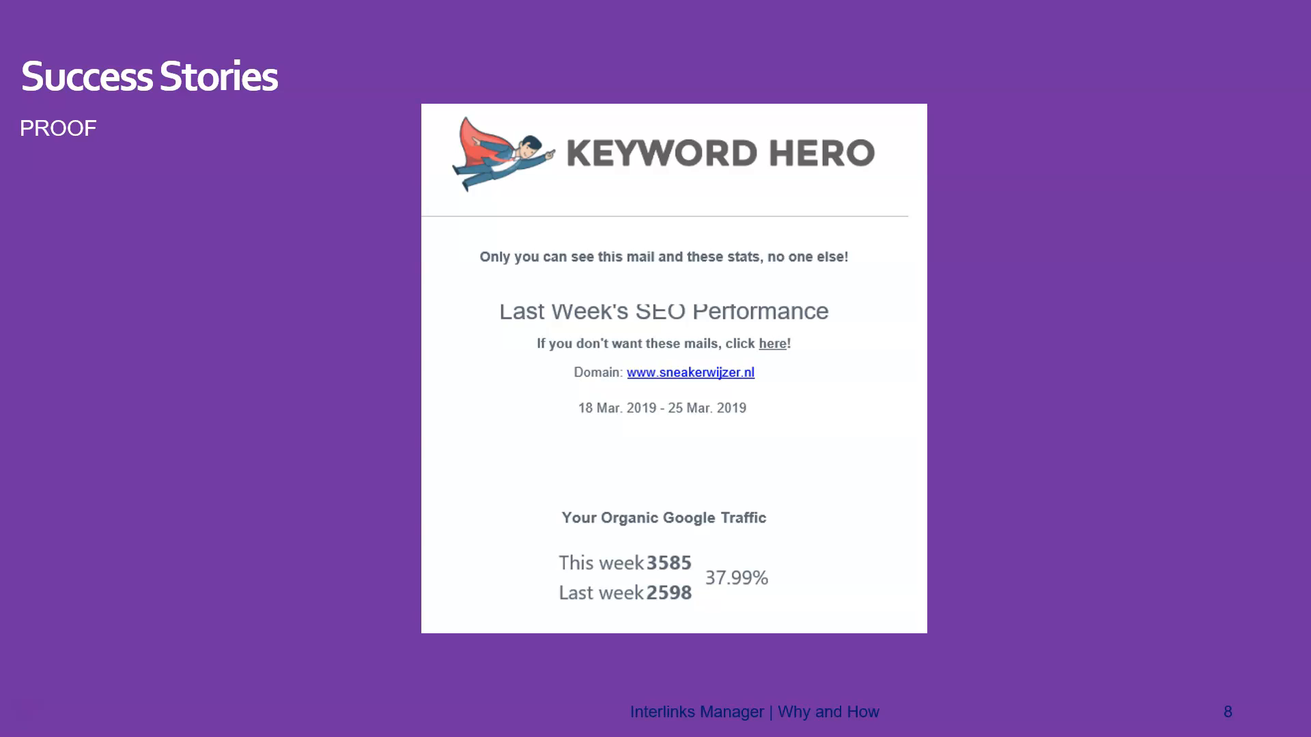
mouse_move(1152, 480)
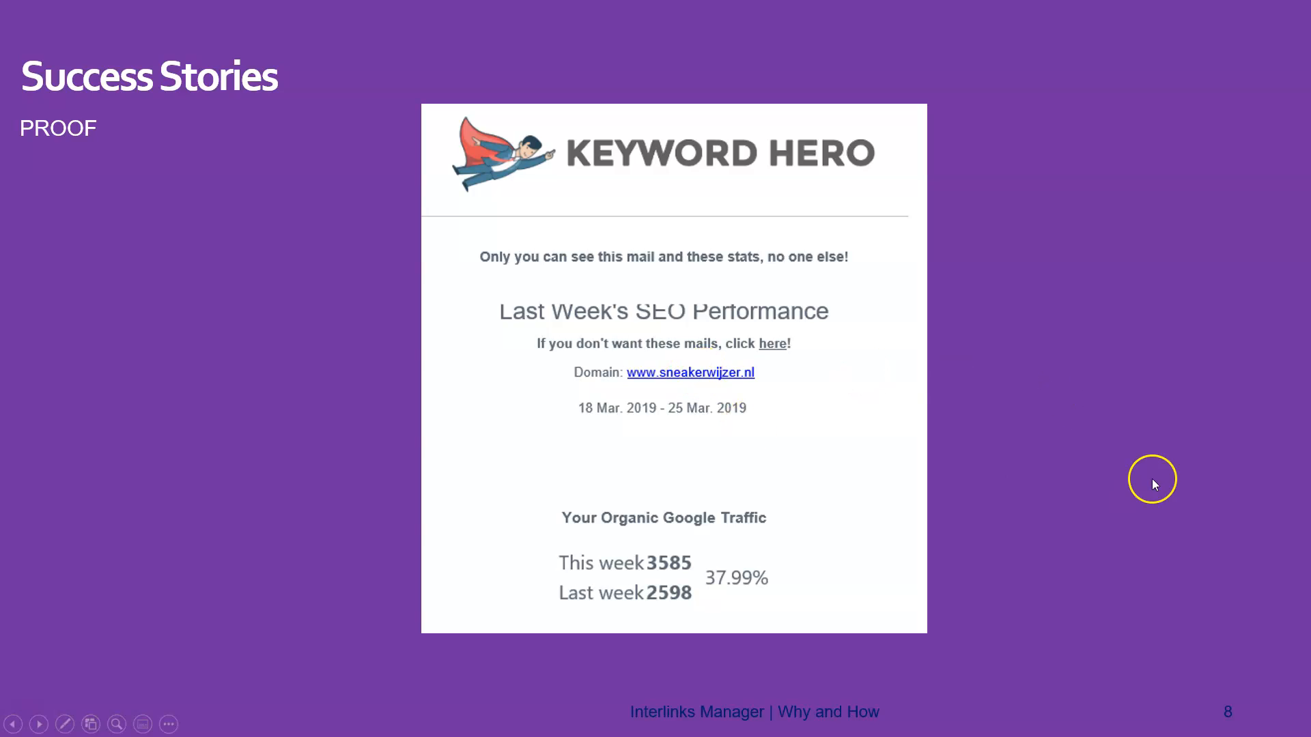
mouse_move(1092, 446)
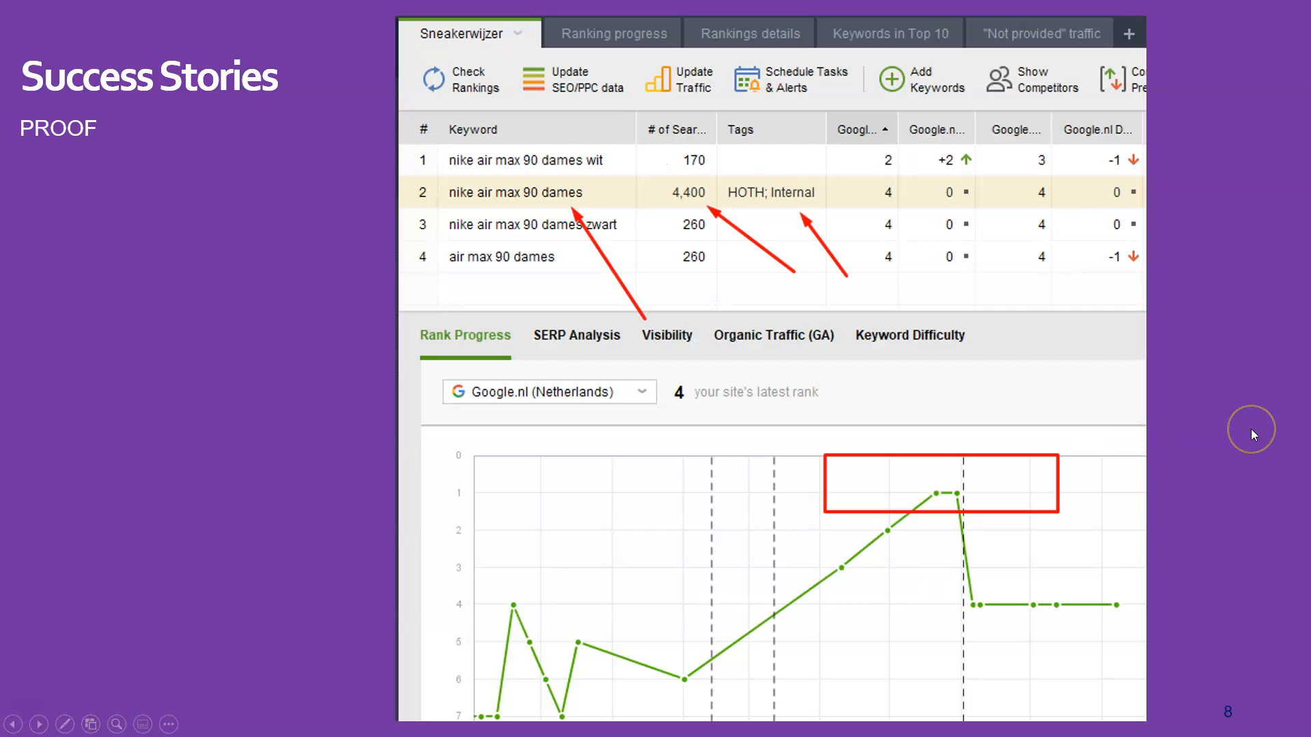
mouse_move(755, 198)
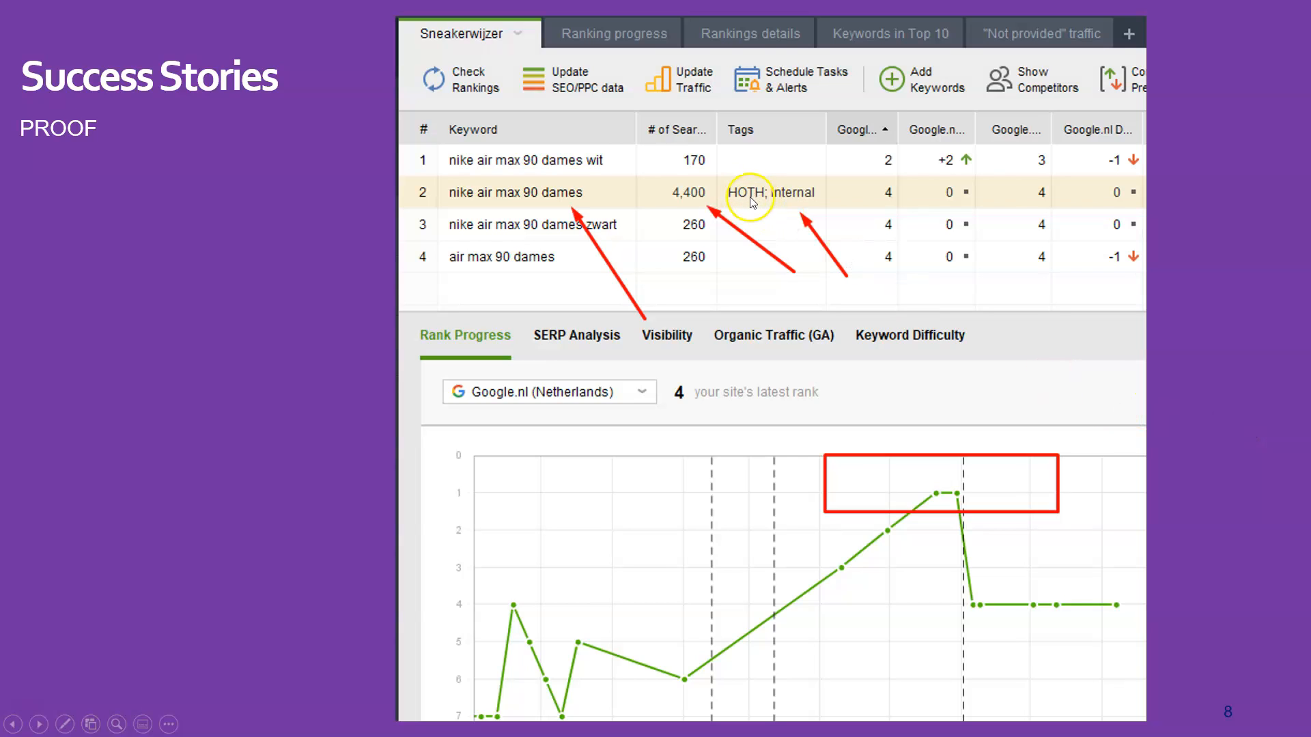
mouse_move(750, 199)
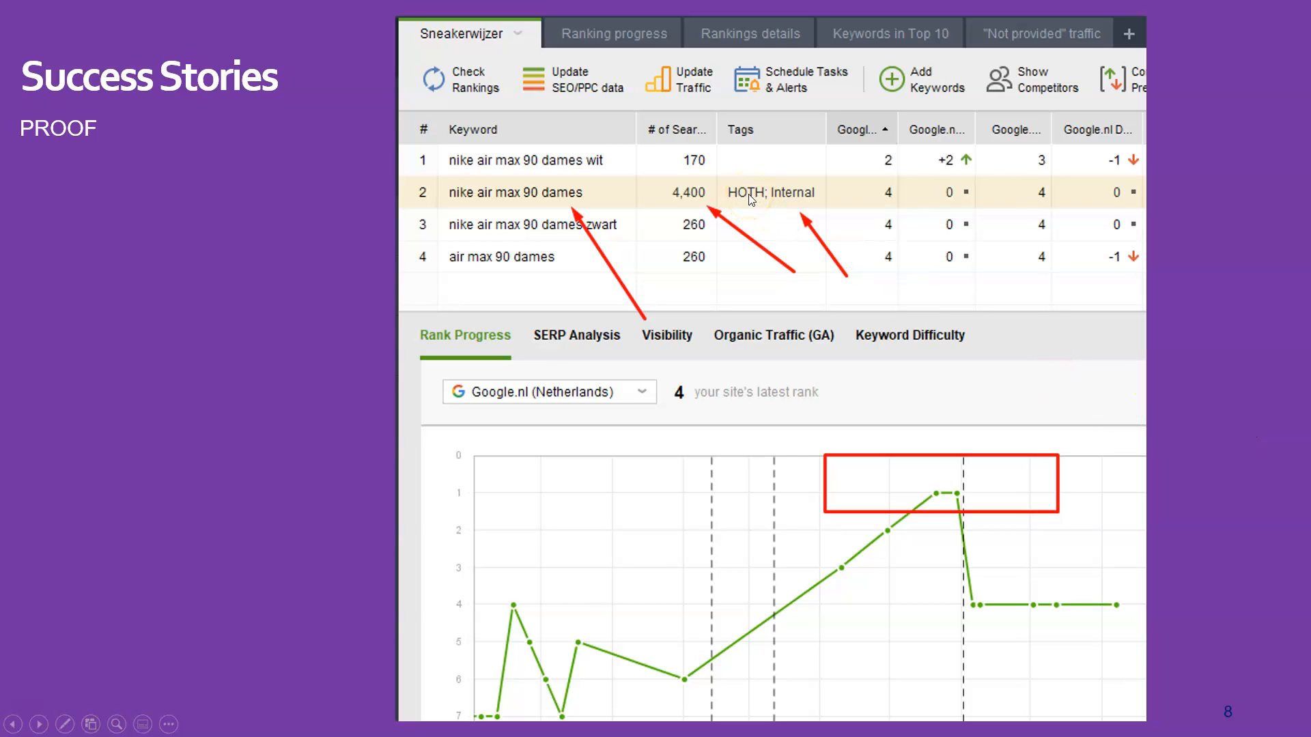
mouse_move(585, 197)
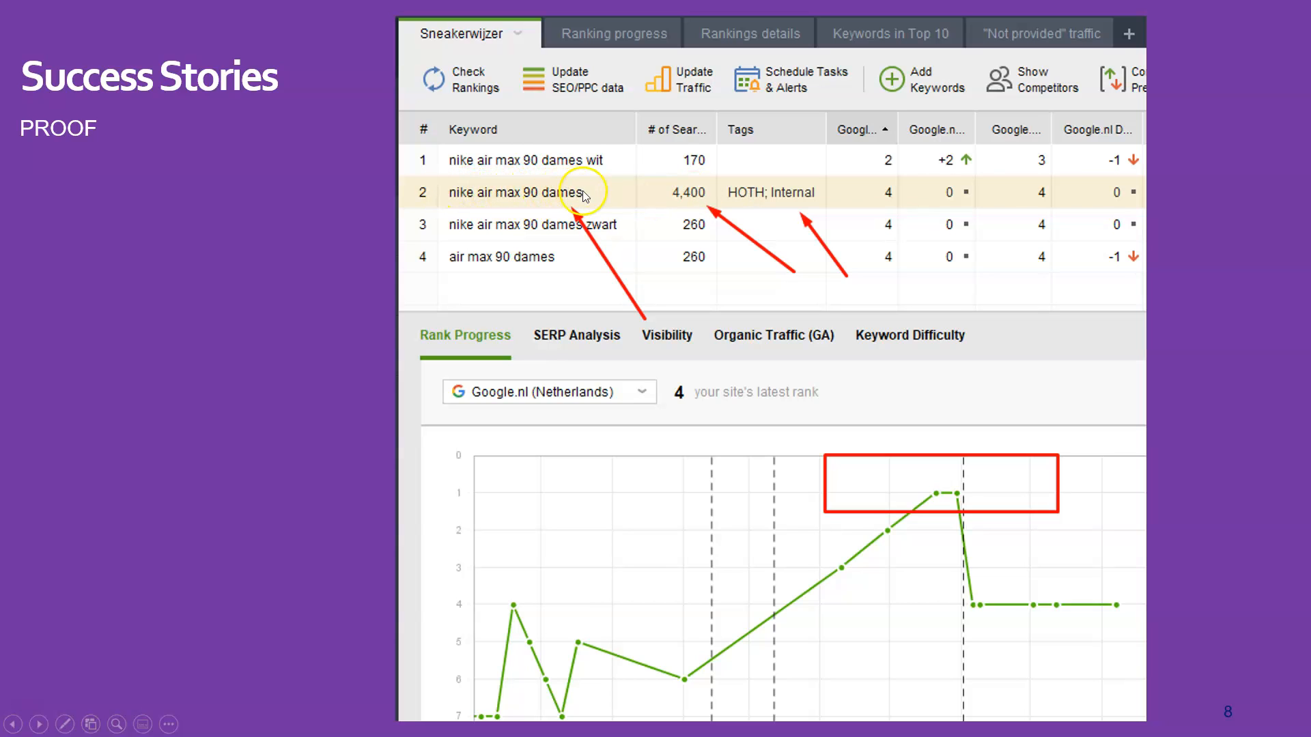
mouse_move(659, 377)
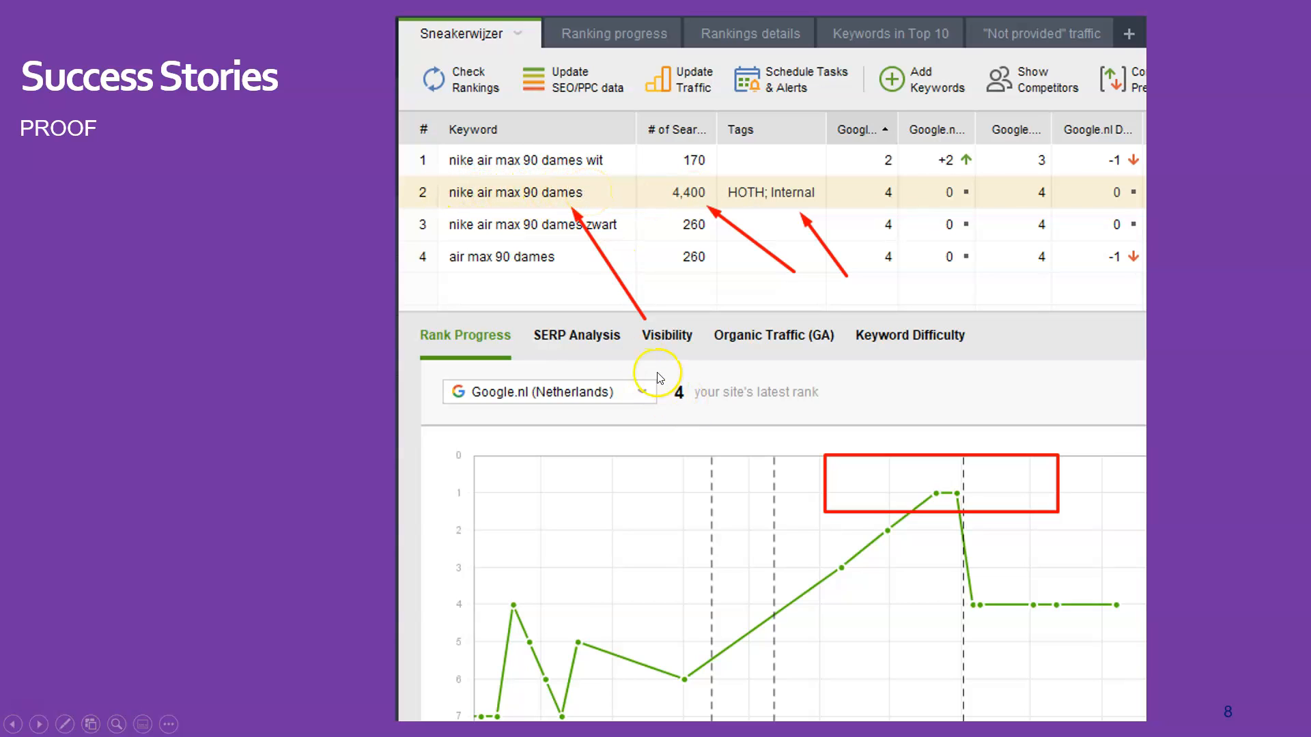
mouse_move(847, 550)
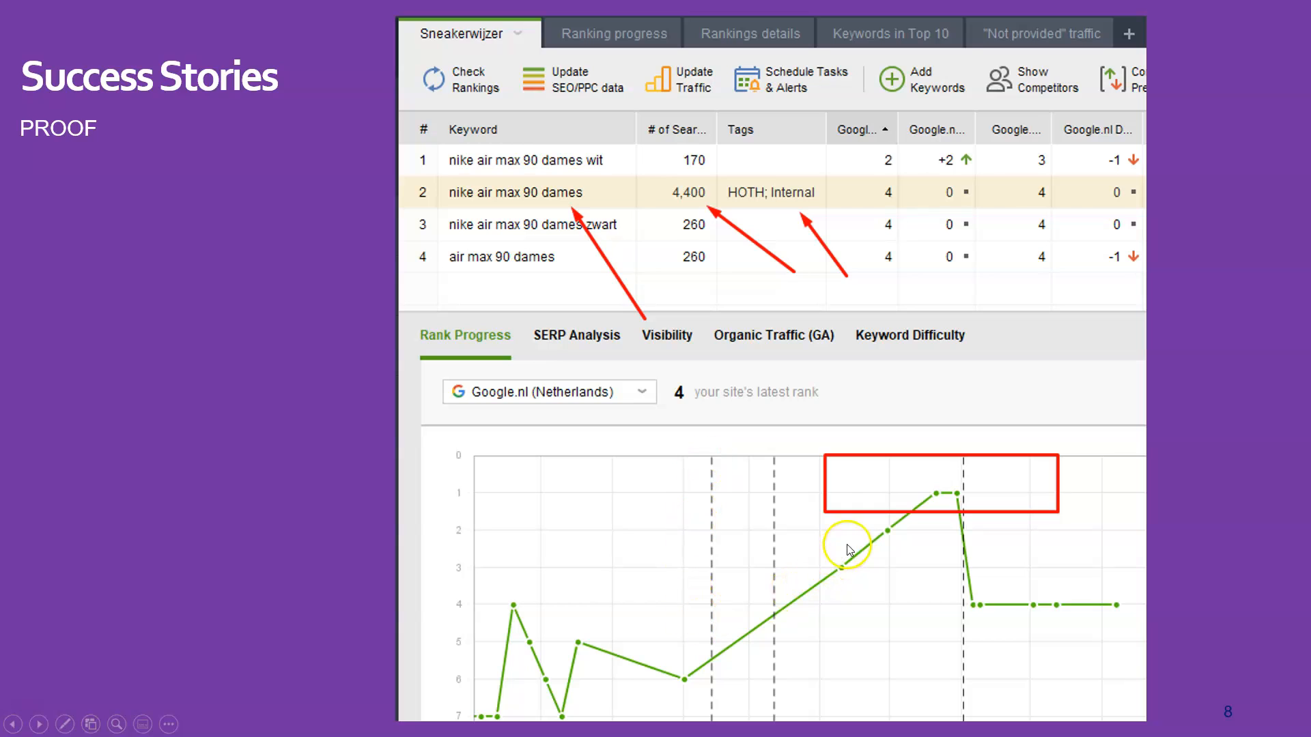
mouse_move(955, 499)
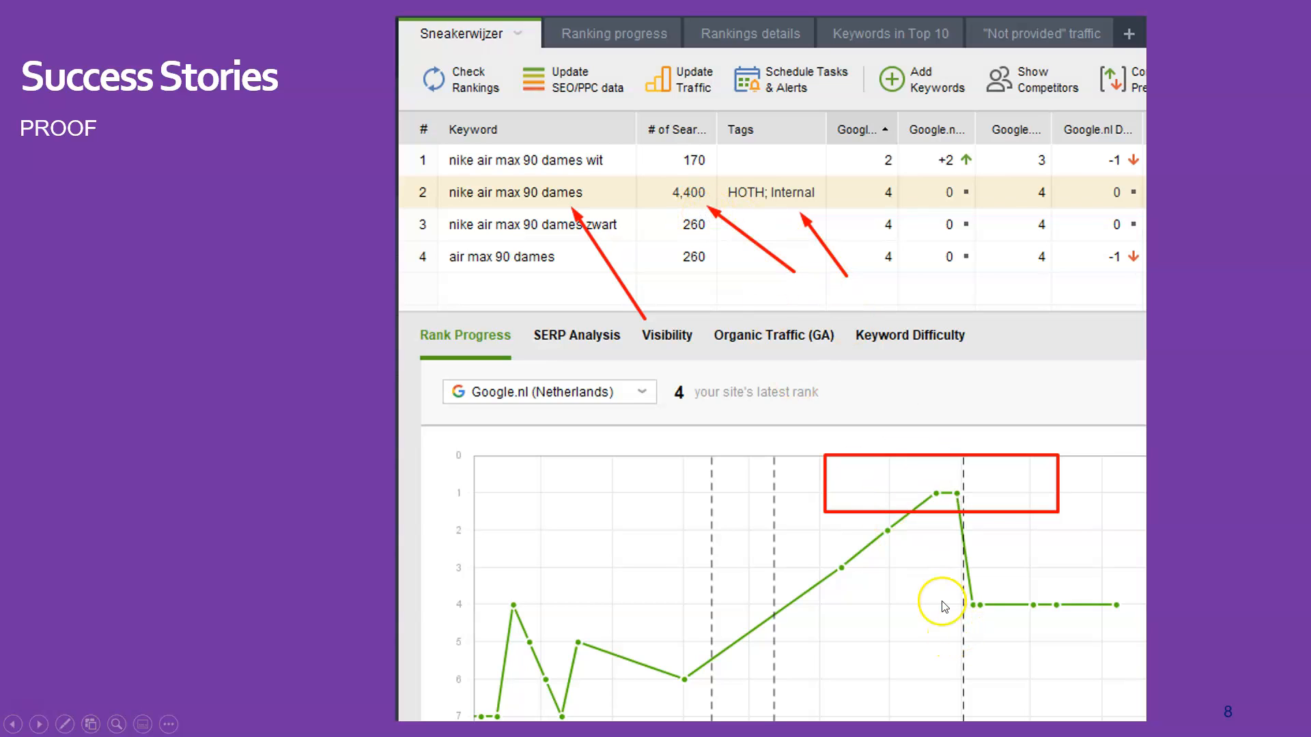
mouse_move(1098, 607)
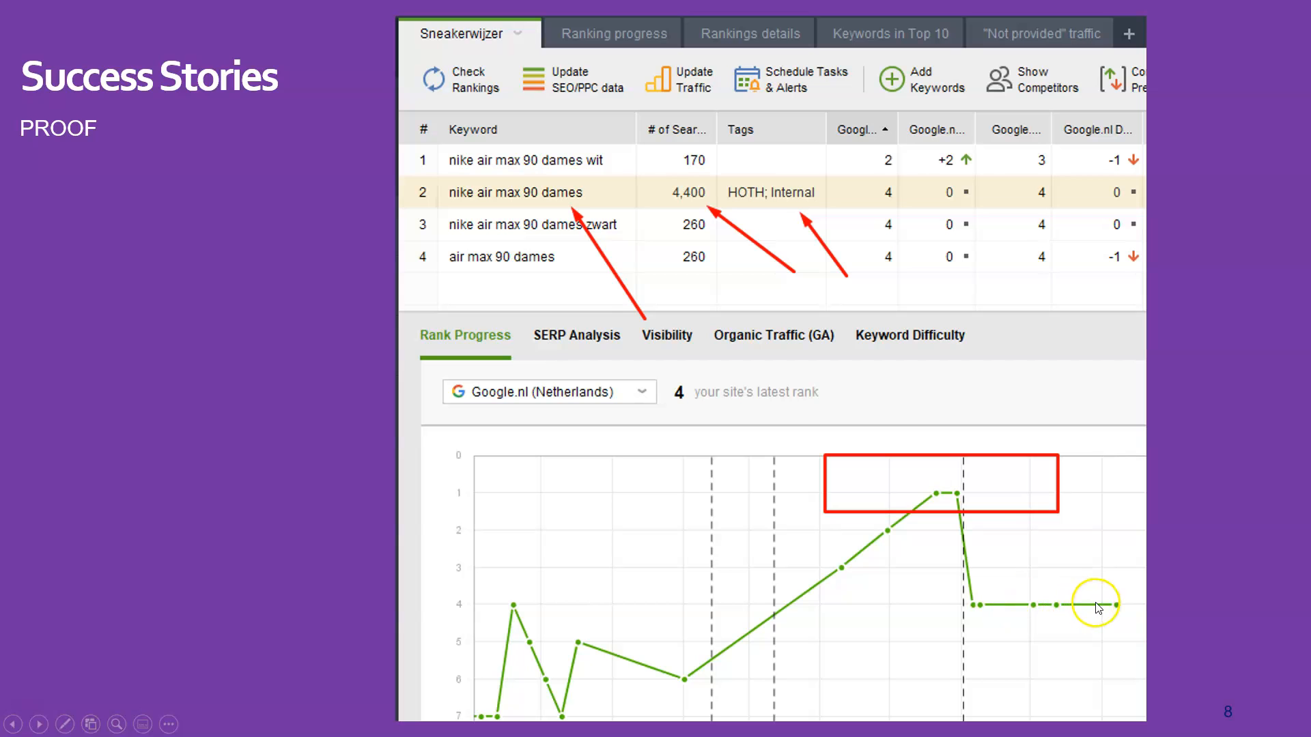
- Advance past the rank tracker slide to slide 9, the 200.00-per-month time-saved calculator
click(38, 725)
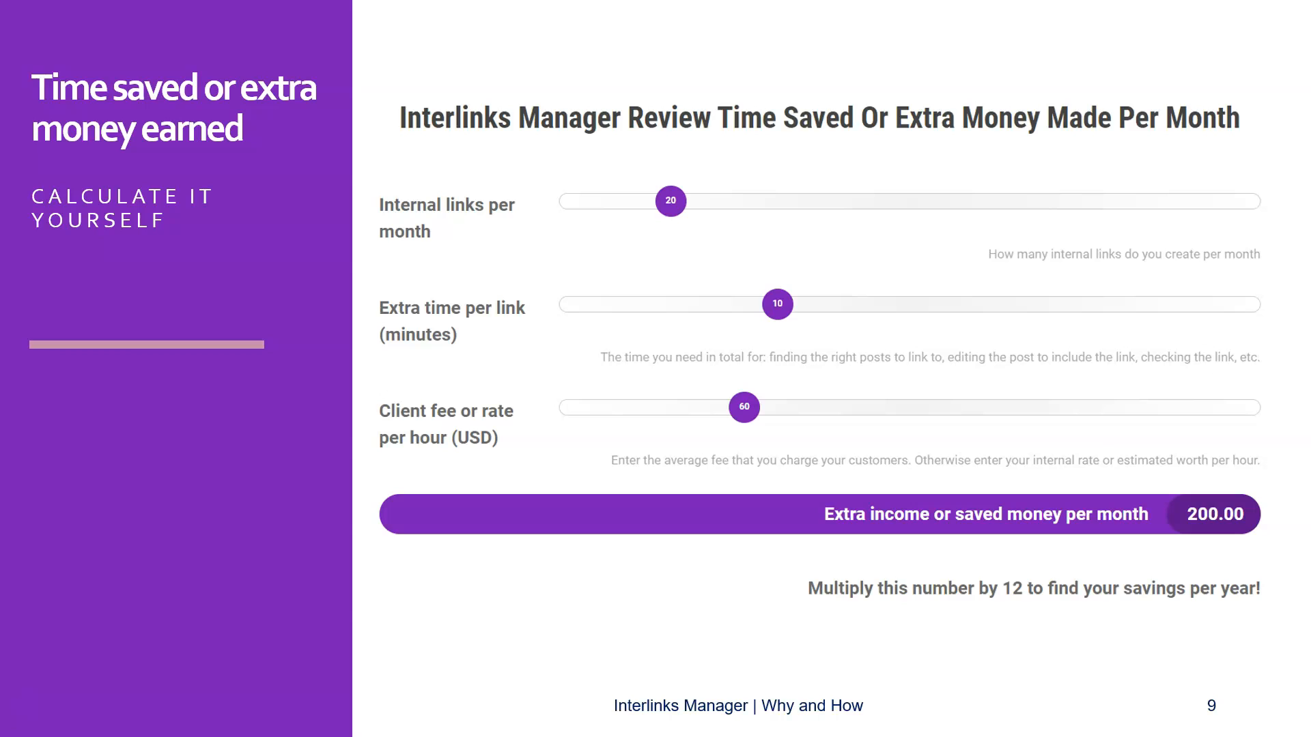
- Bring up the live RijnWeb review page's time-saved calculator showing 200.00 per month
click(16, 723)
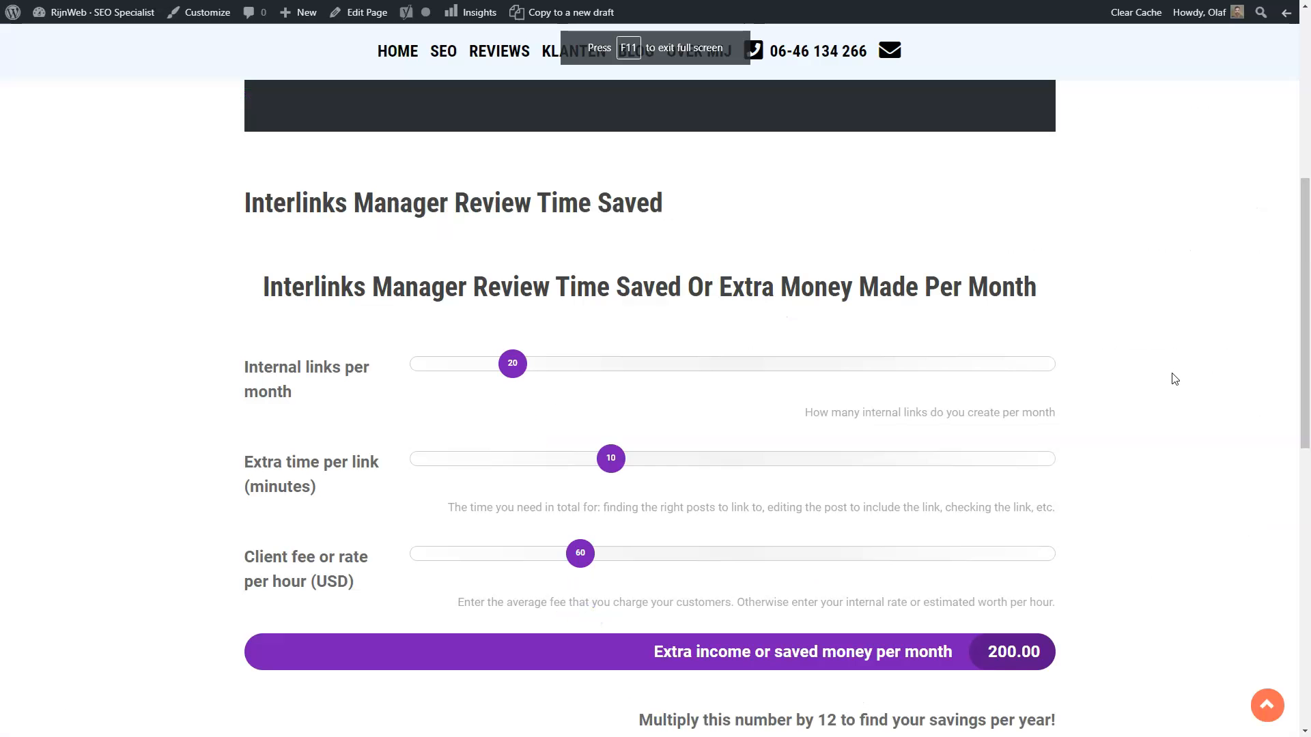
scroll(up, 3)
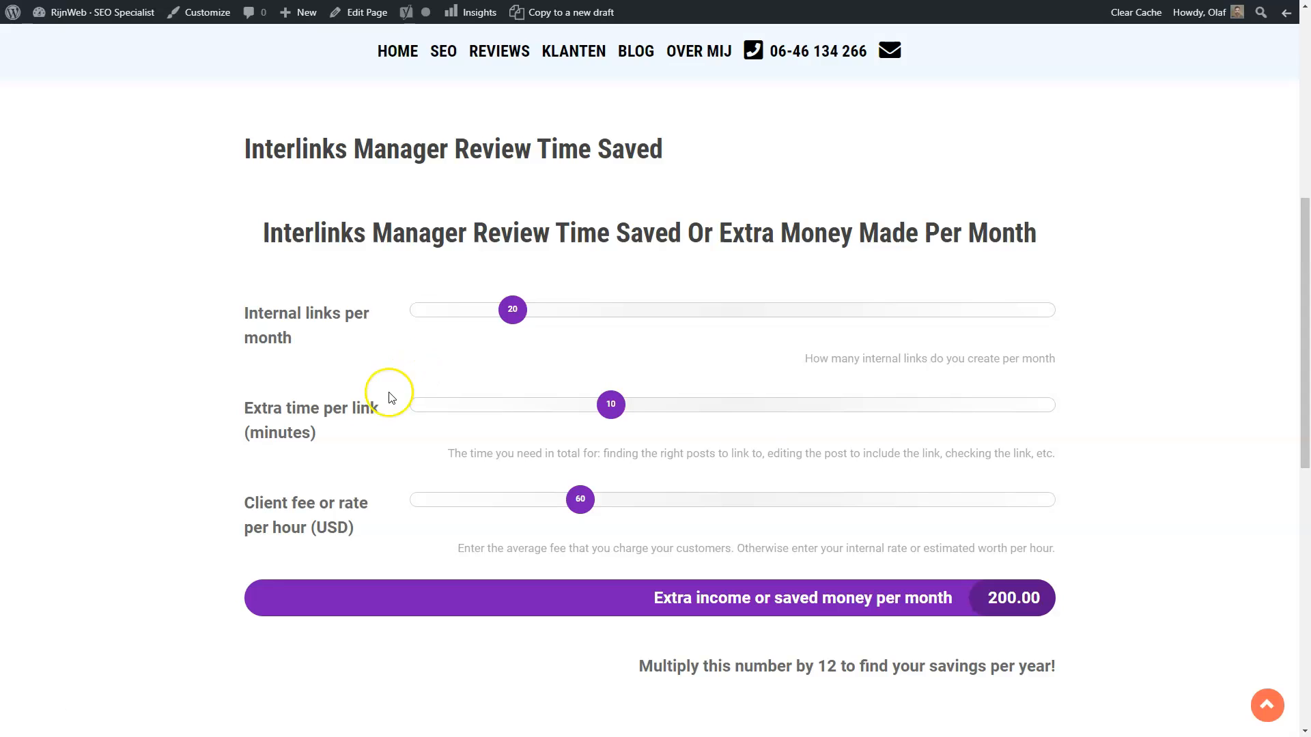
mouse_move(344, 439)
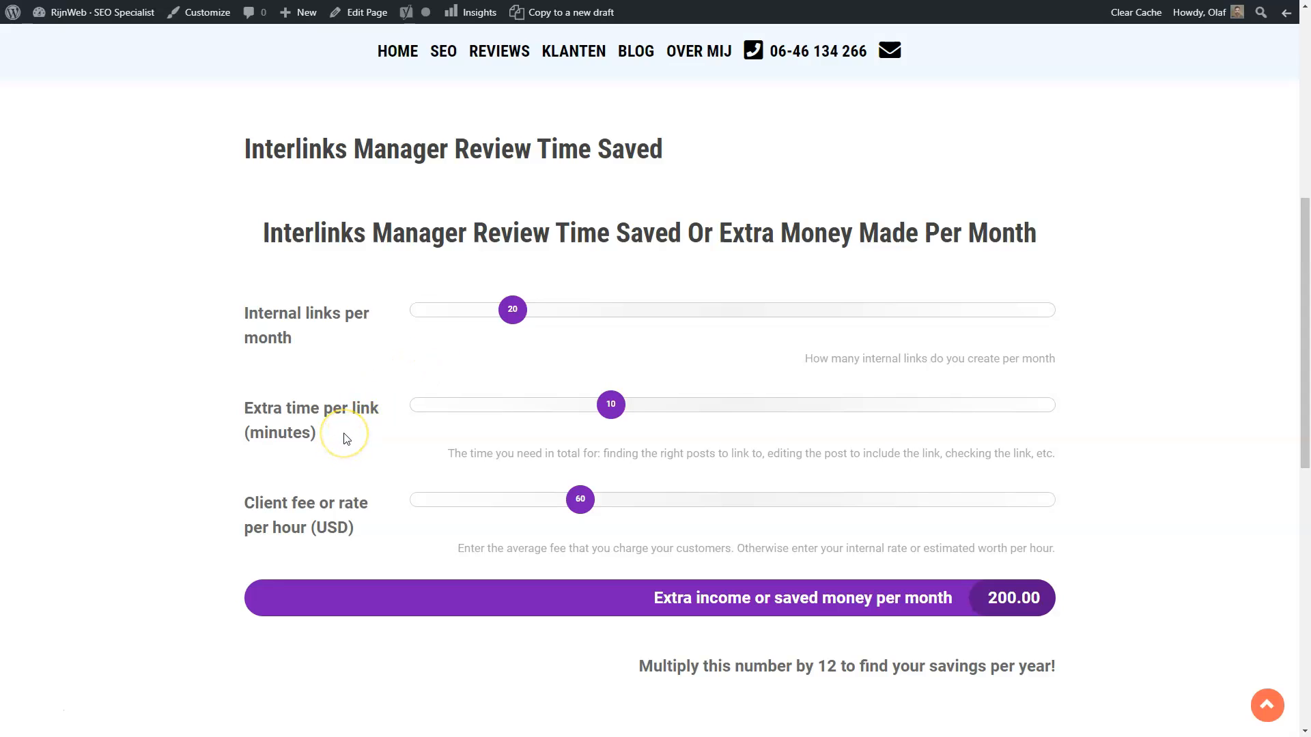
mouse_move(610, 404)
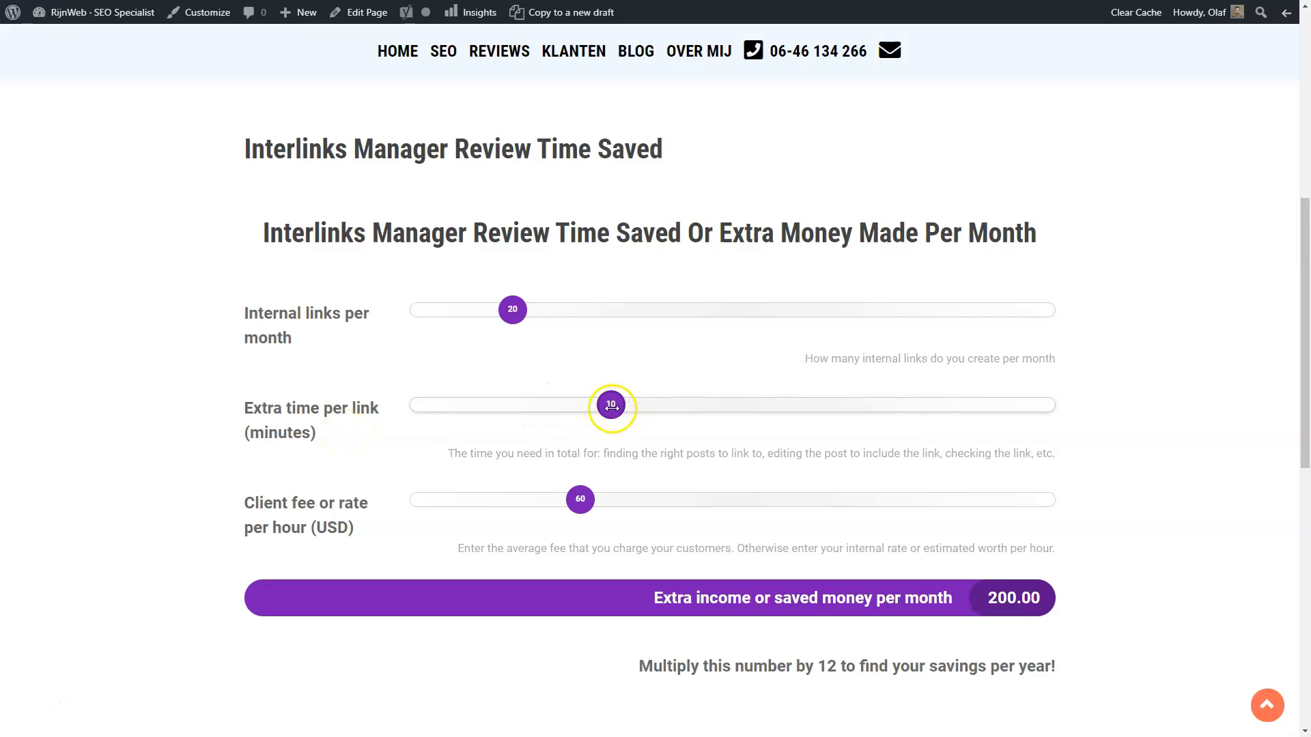
mouse_move(1132, 450)
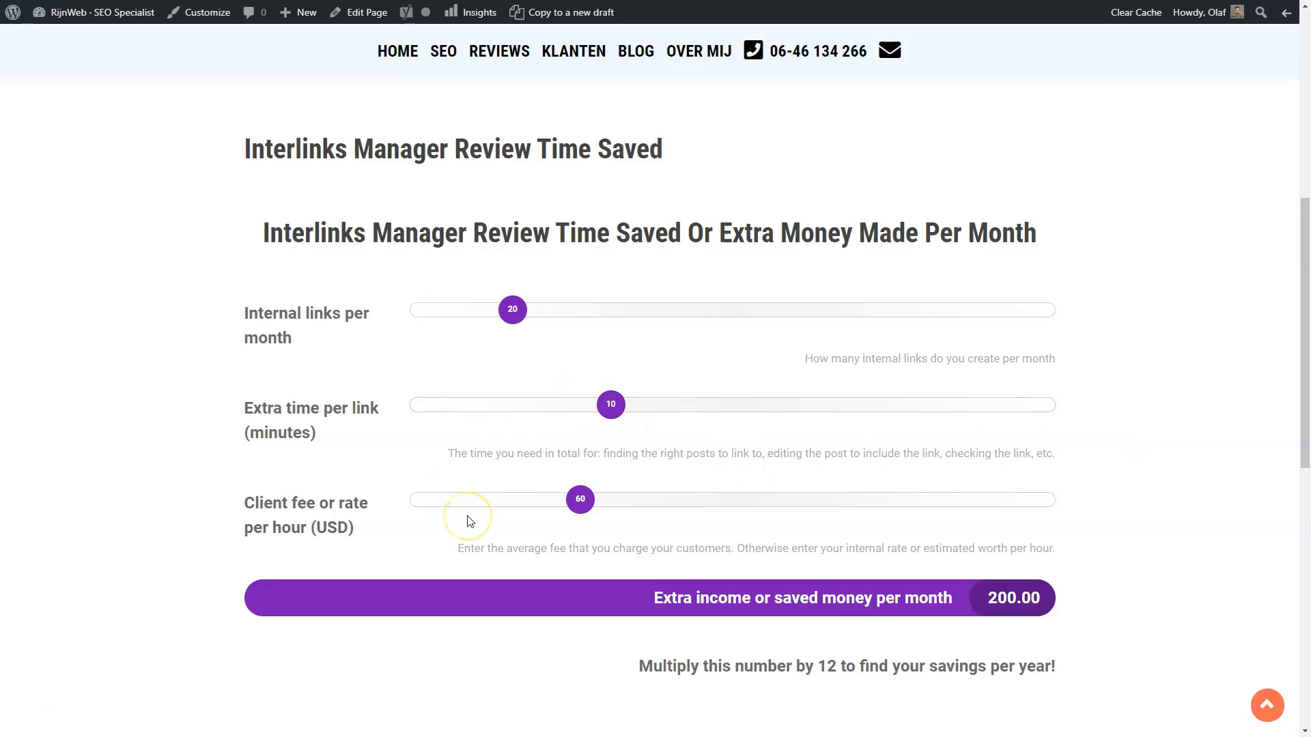
mouse_move(466, 516)
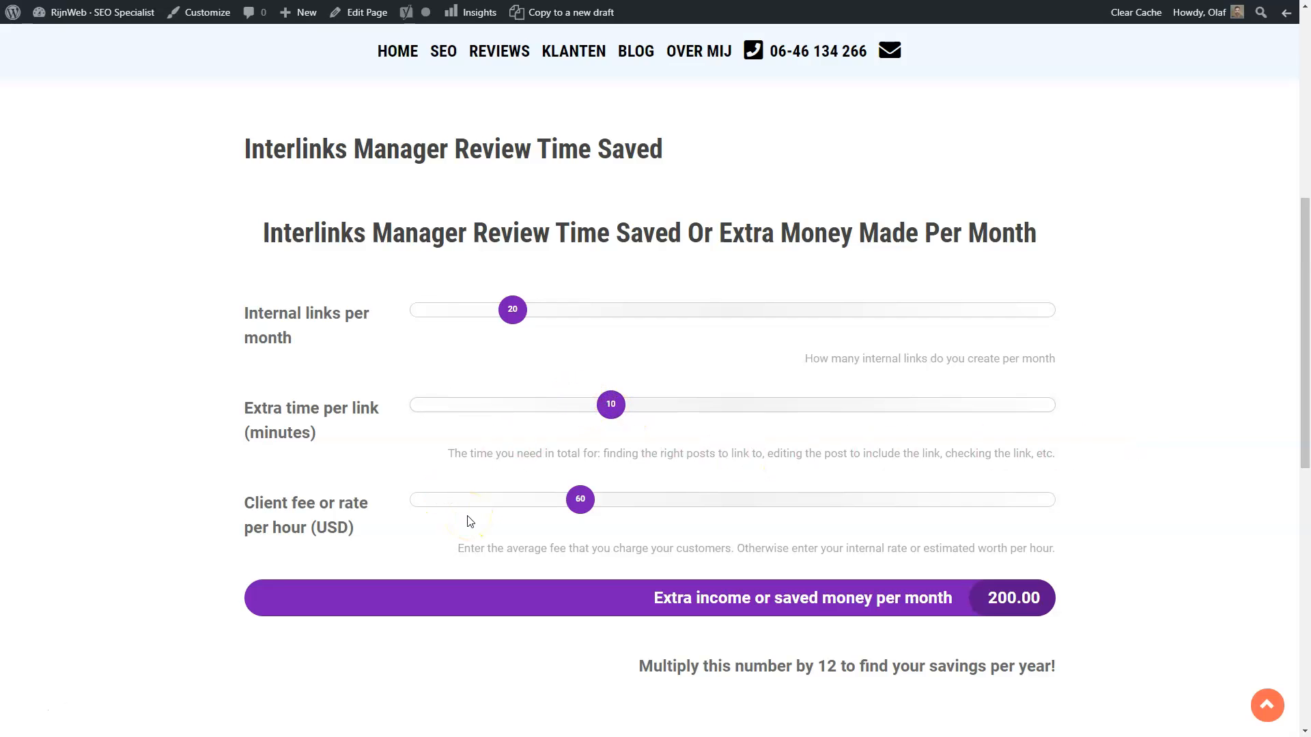
mouse_move(866, 633)
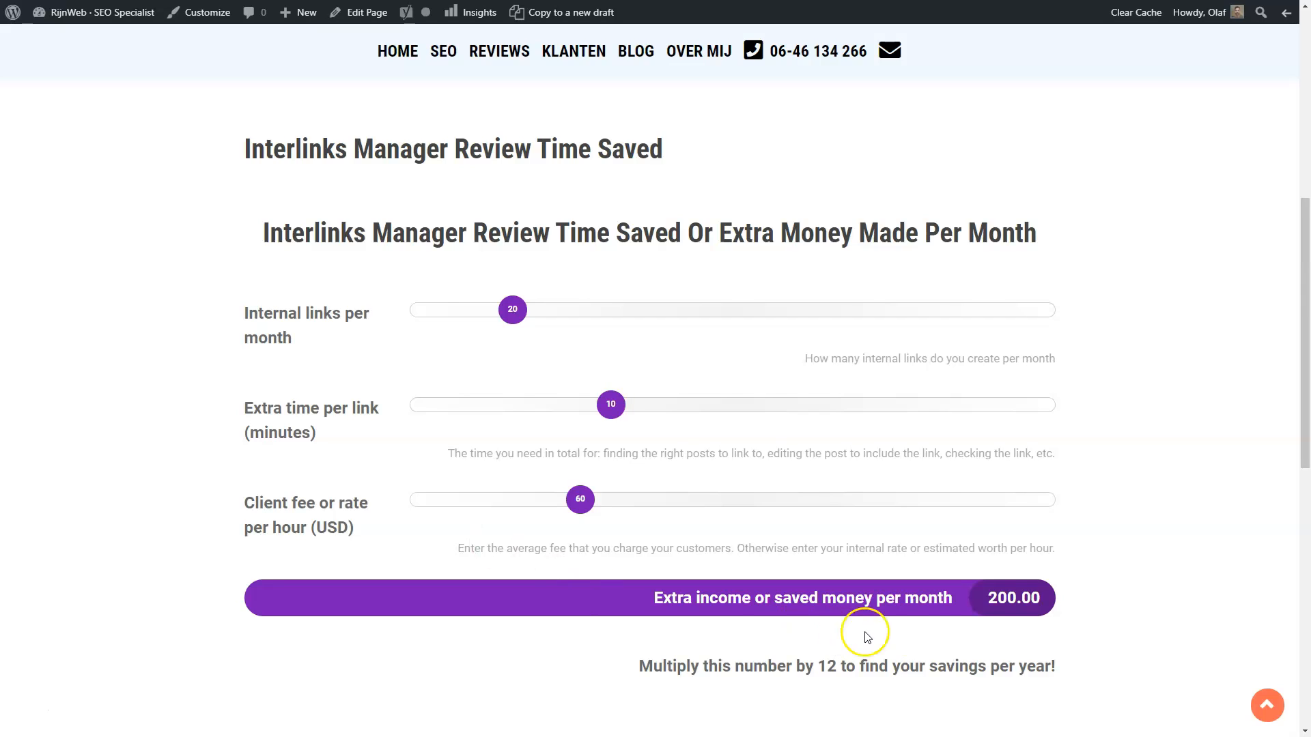
mouse_move(1001, 614)
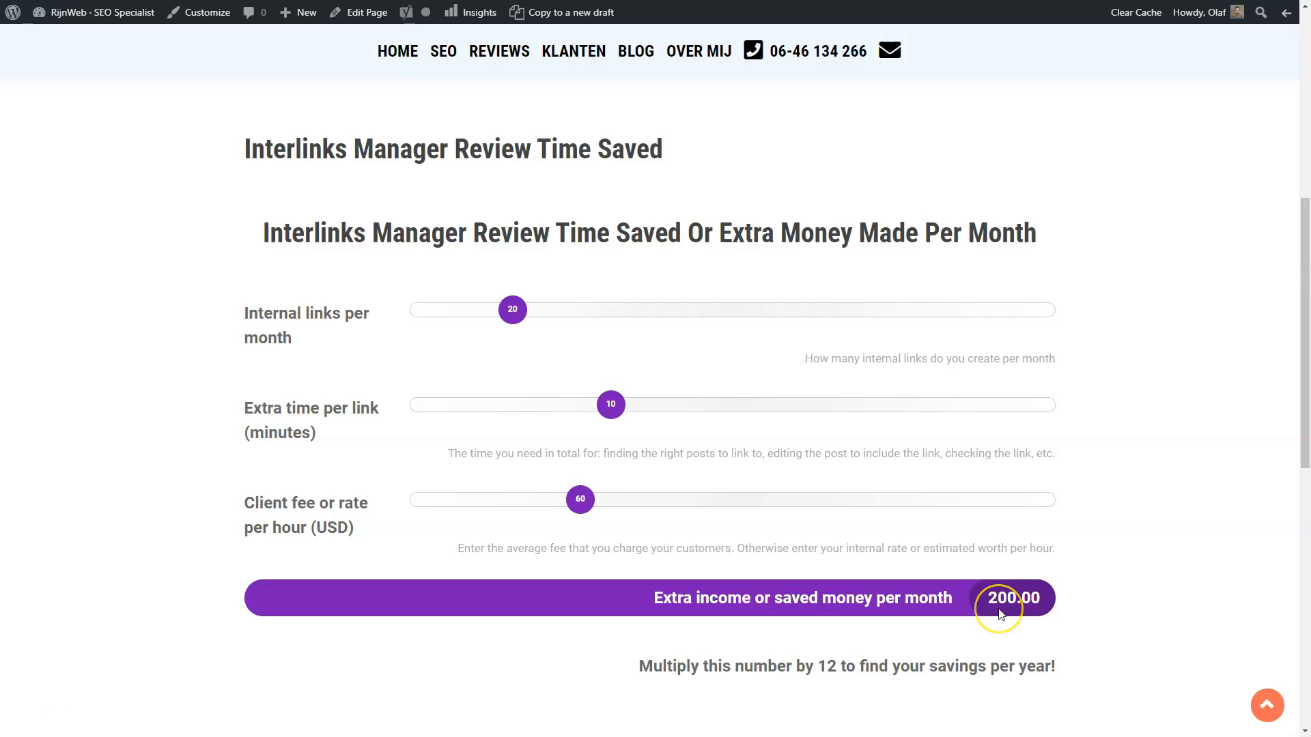
mouse_move(999, 609)
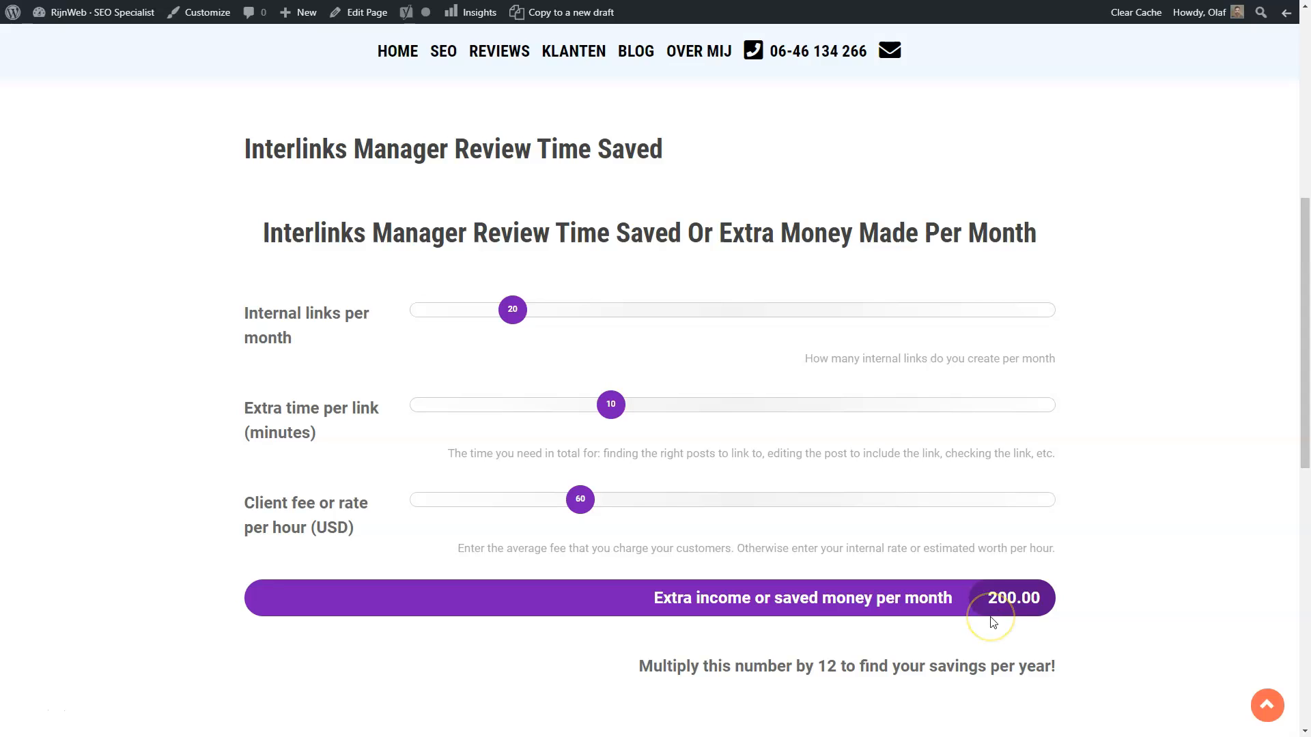
mouse_move(992, 621)
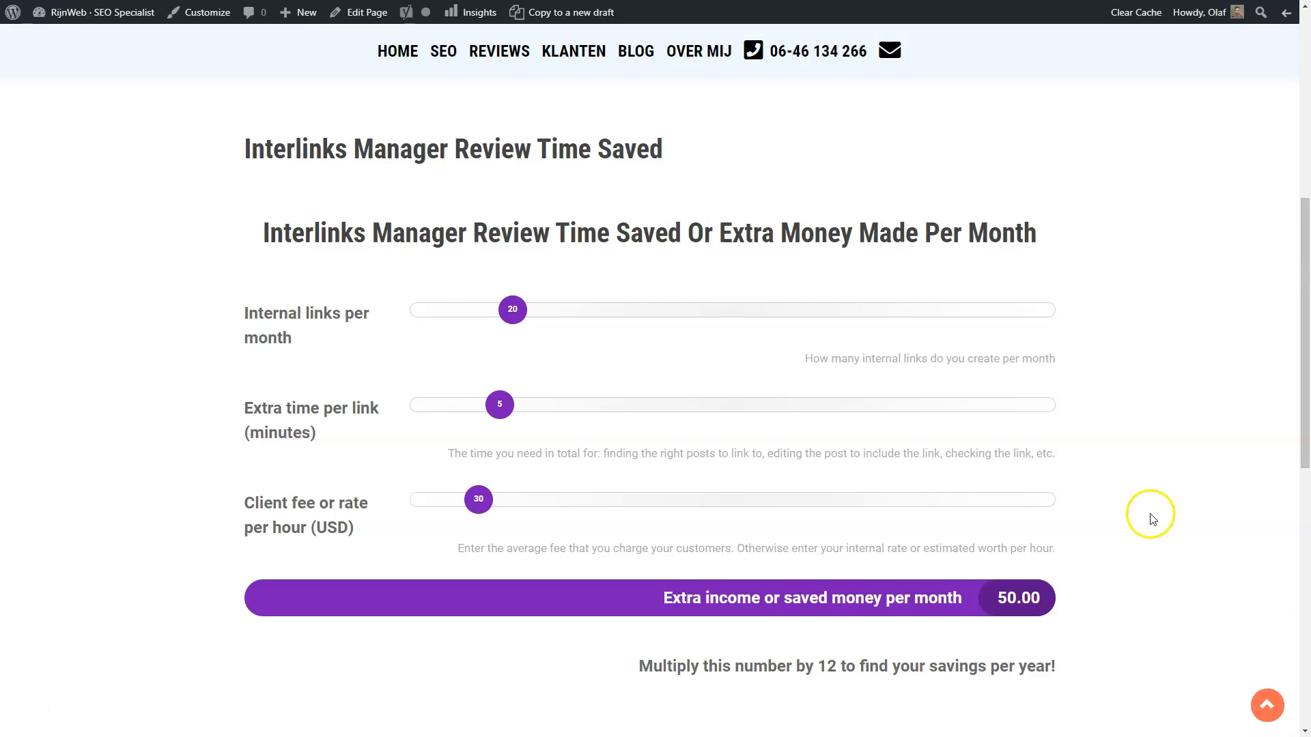
mouse_move(1151, 518)
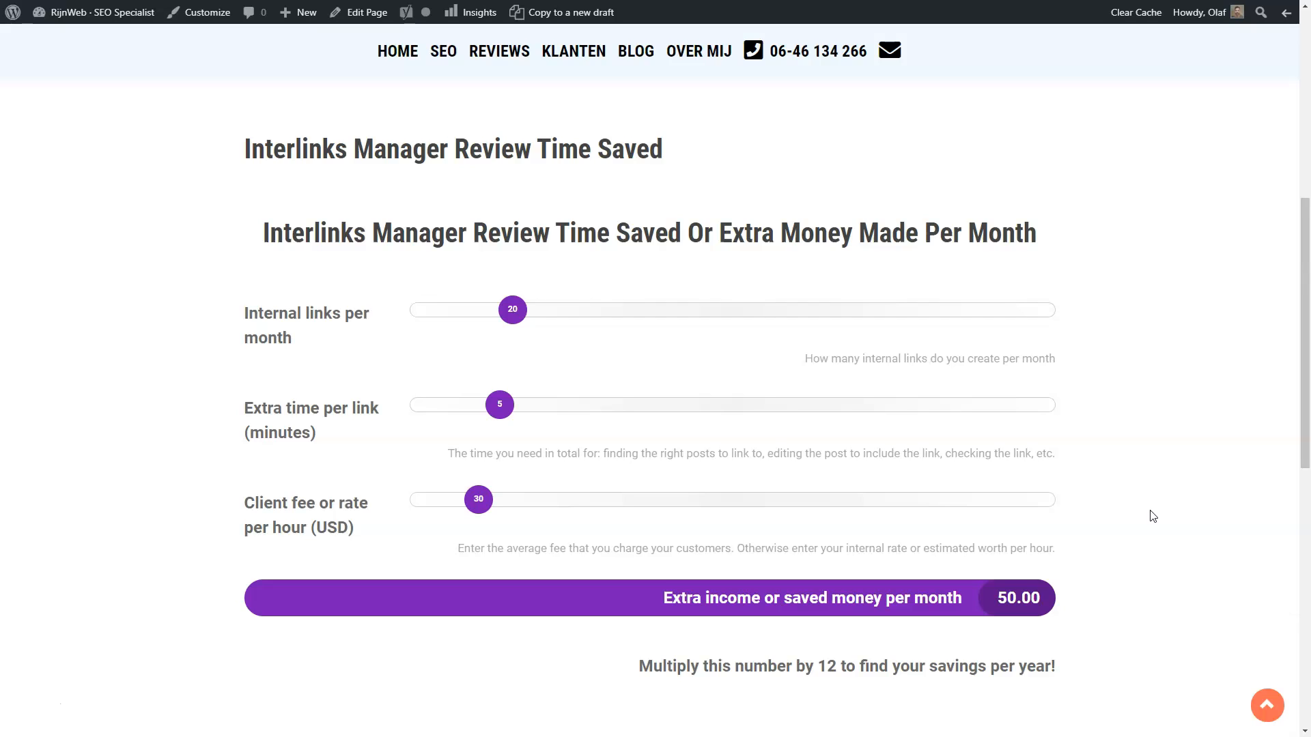
mouse_move(1147, 490)
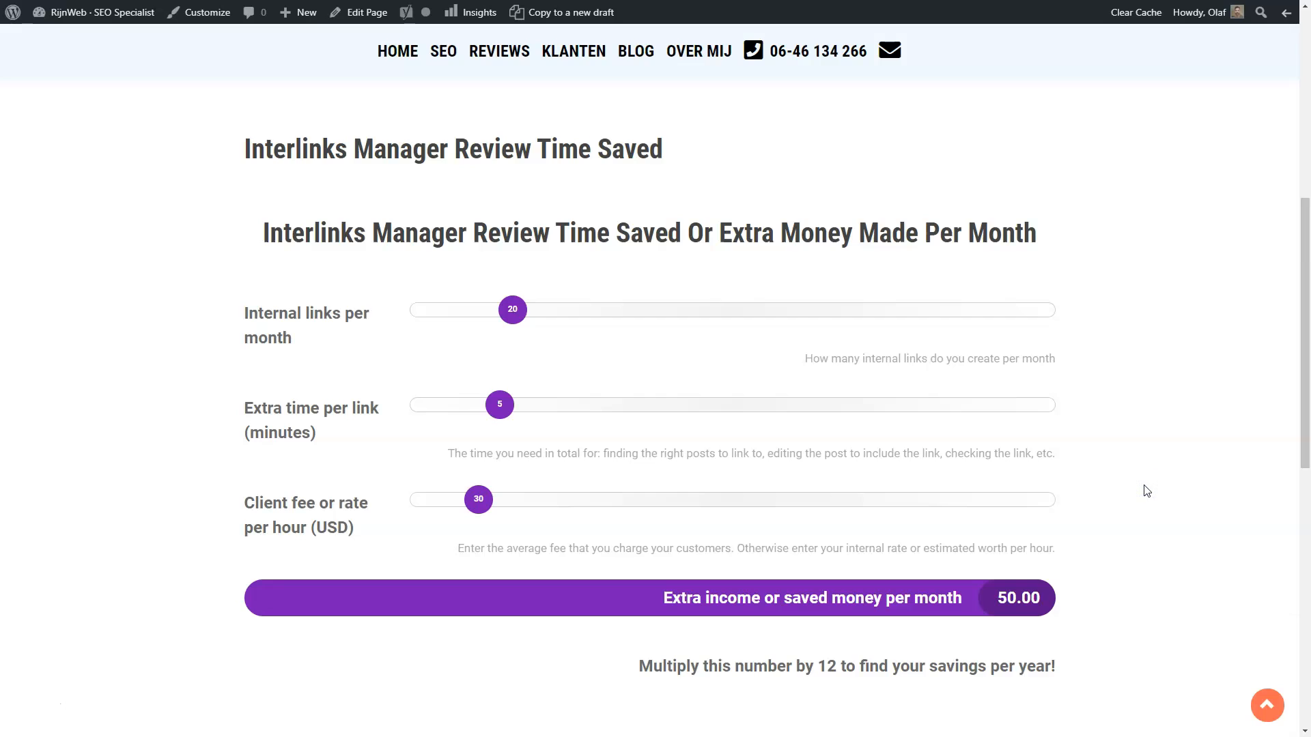
mouse_move(476, 316)
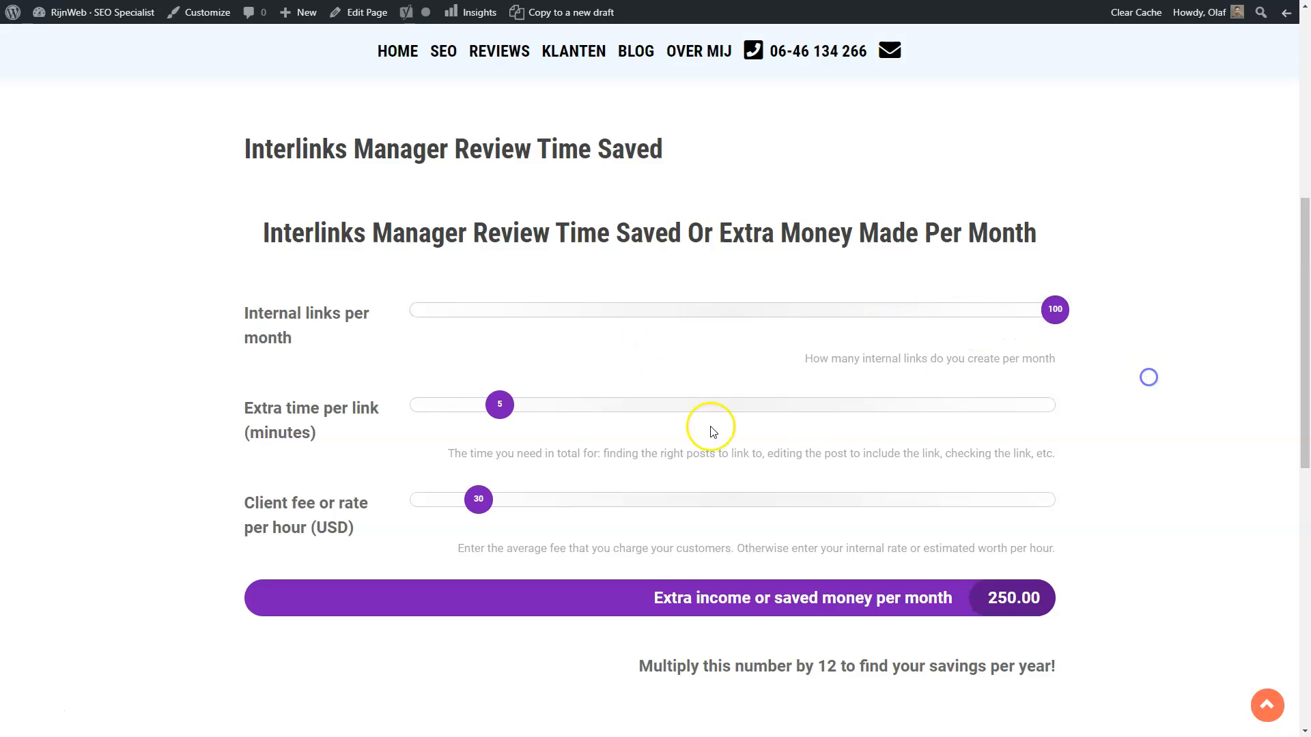
mouse_move(504, 520)
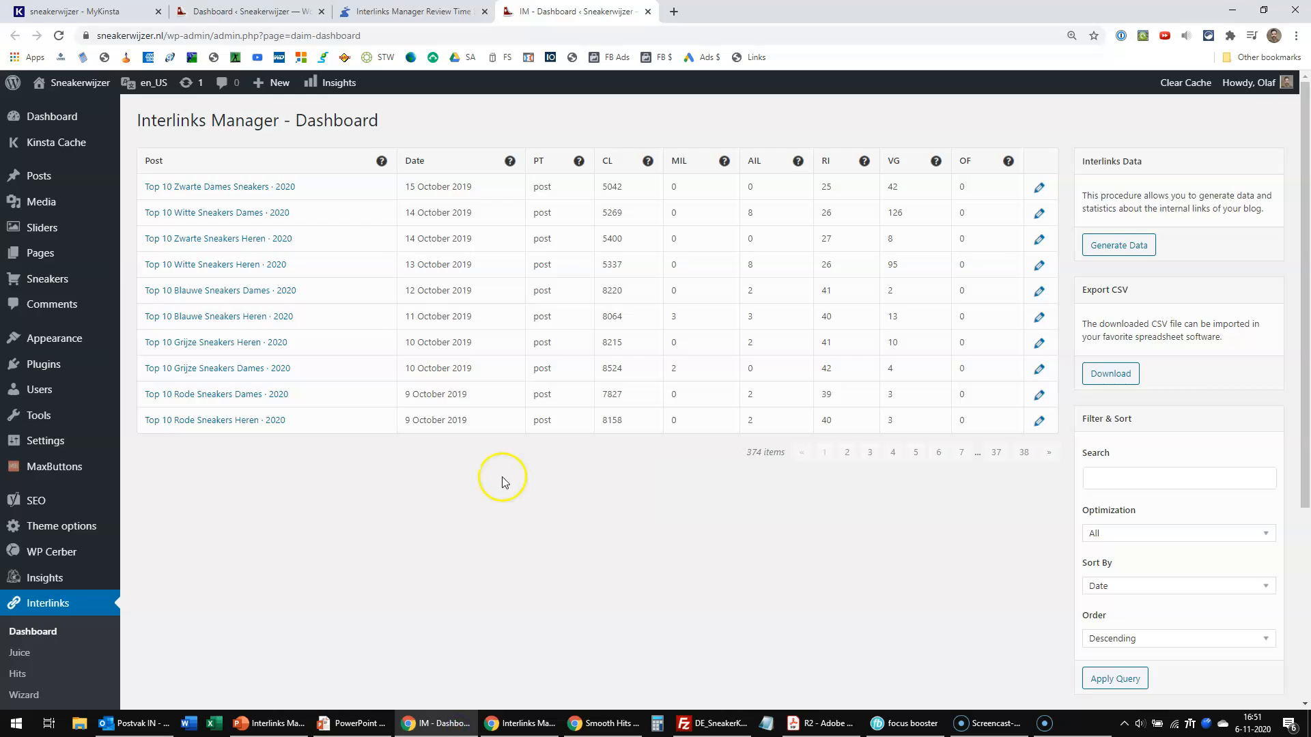
mouse_move(460, 574)
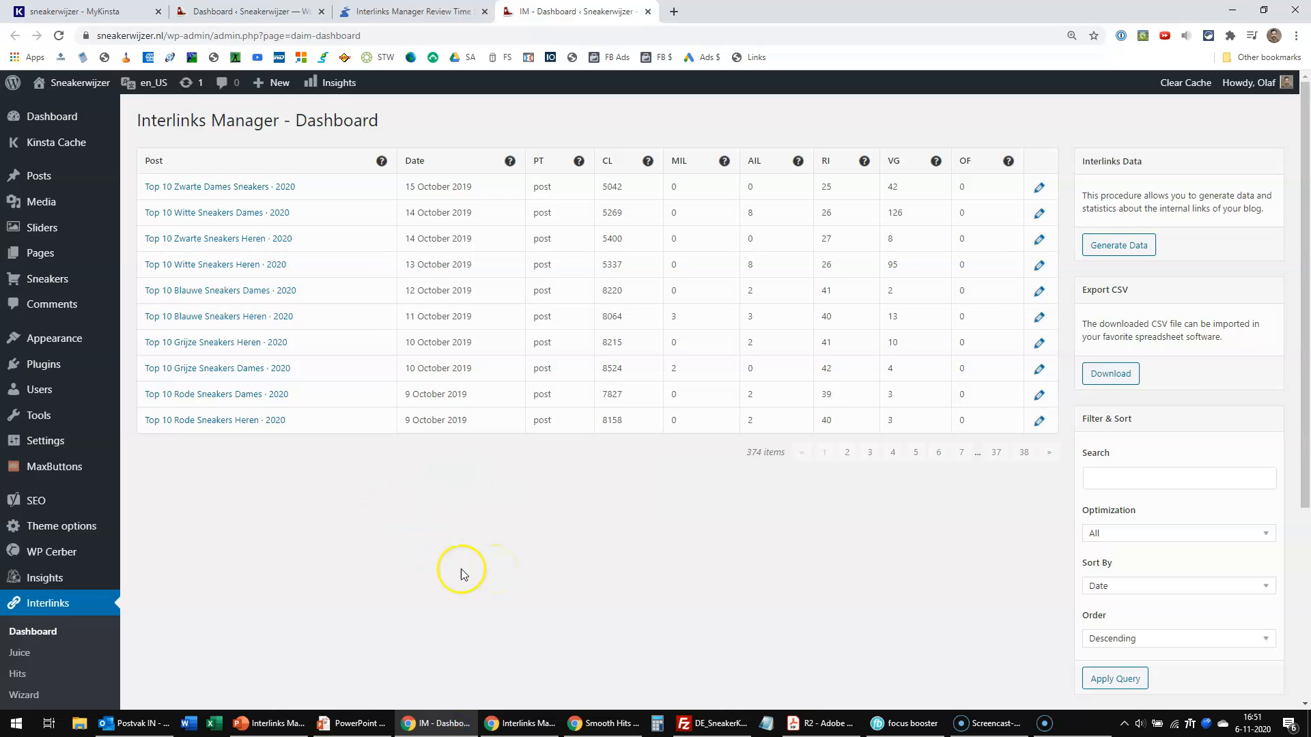
mouse_move(45, 602)
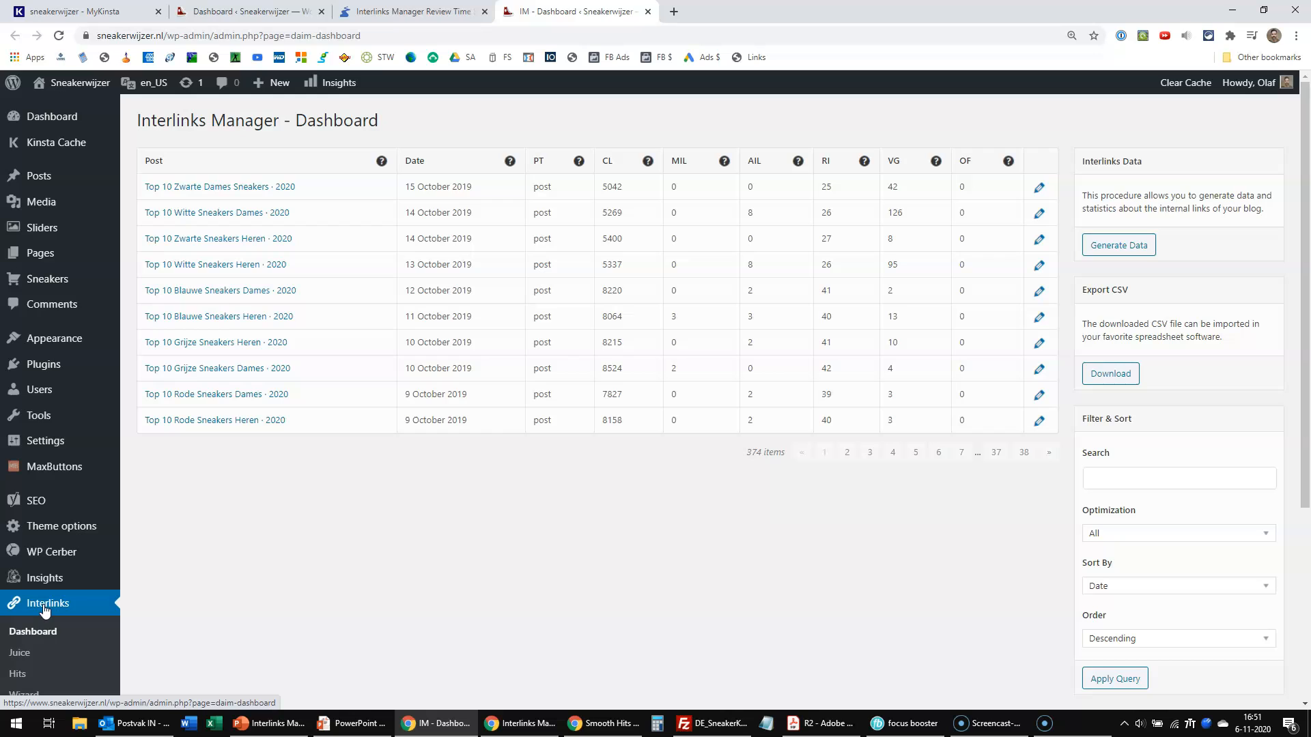
mouse_move(406, 116)
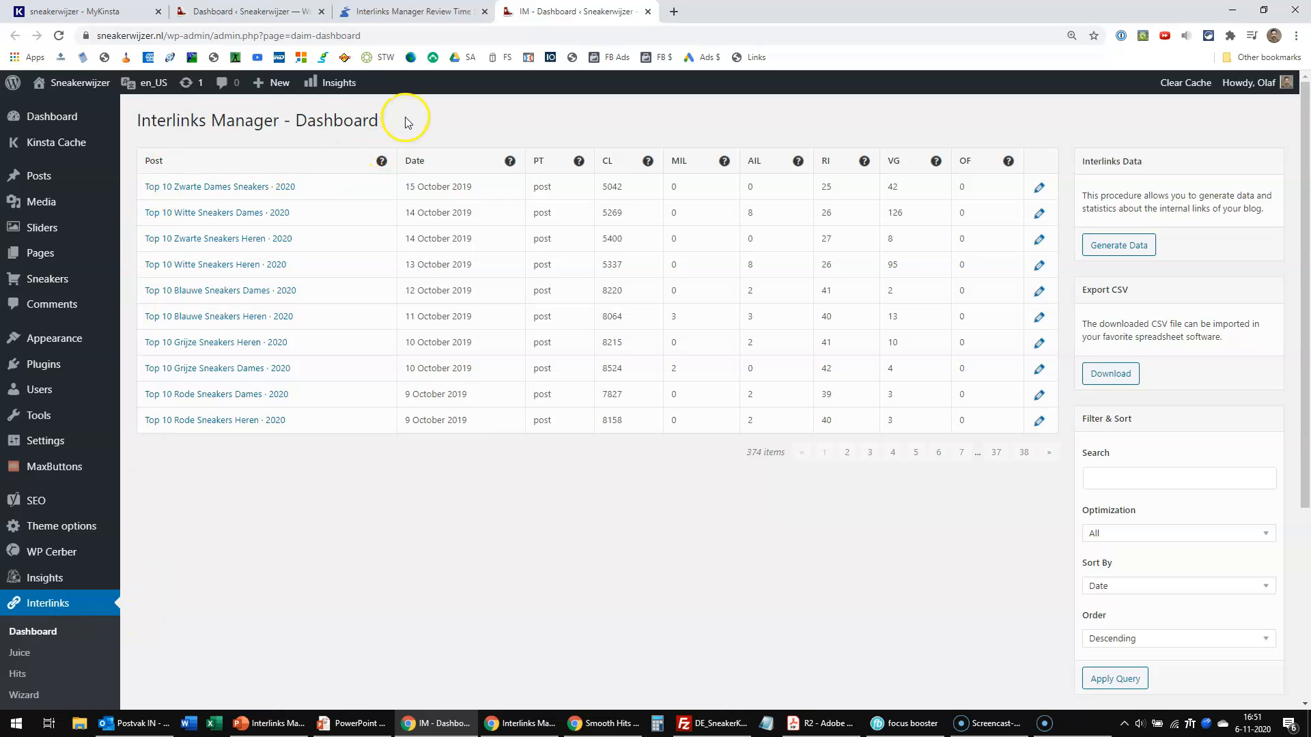
triple_click(255, 120)
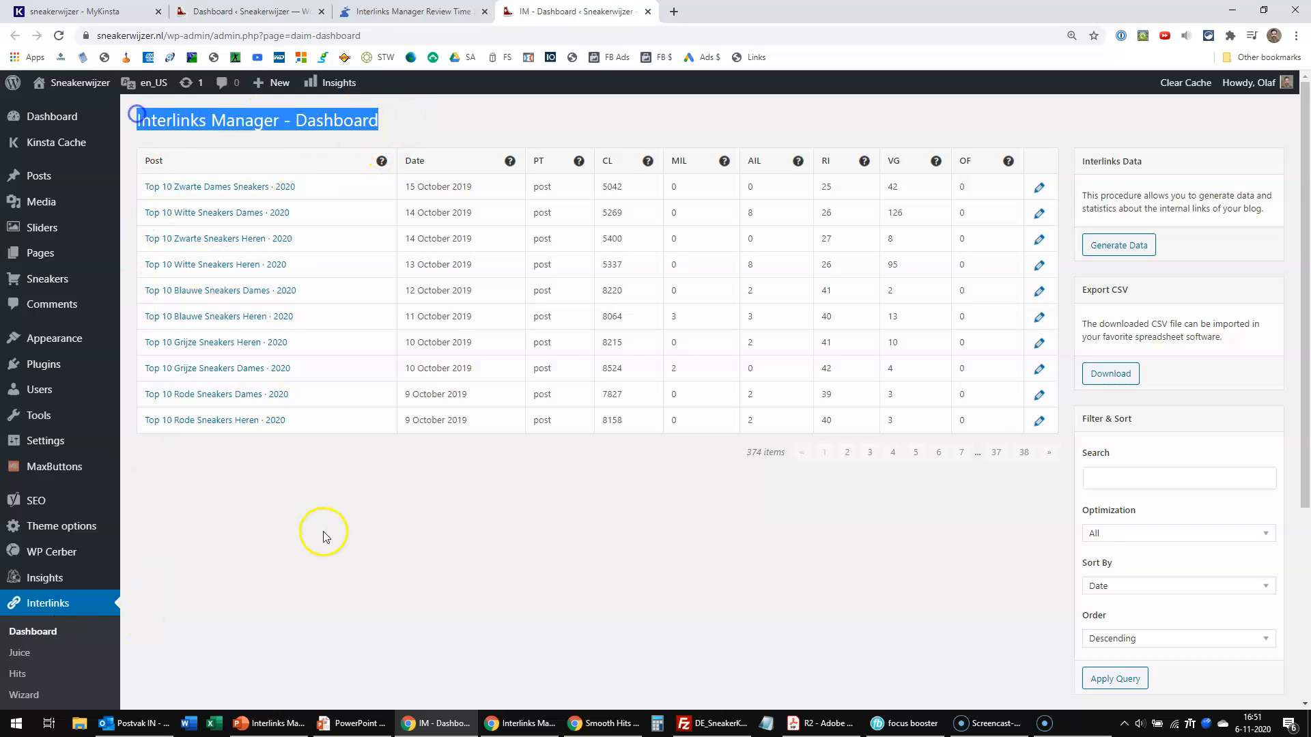
mouse_move(212, 176)
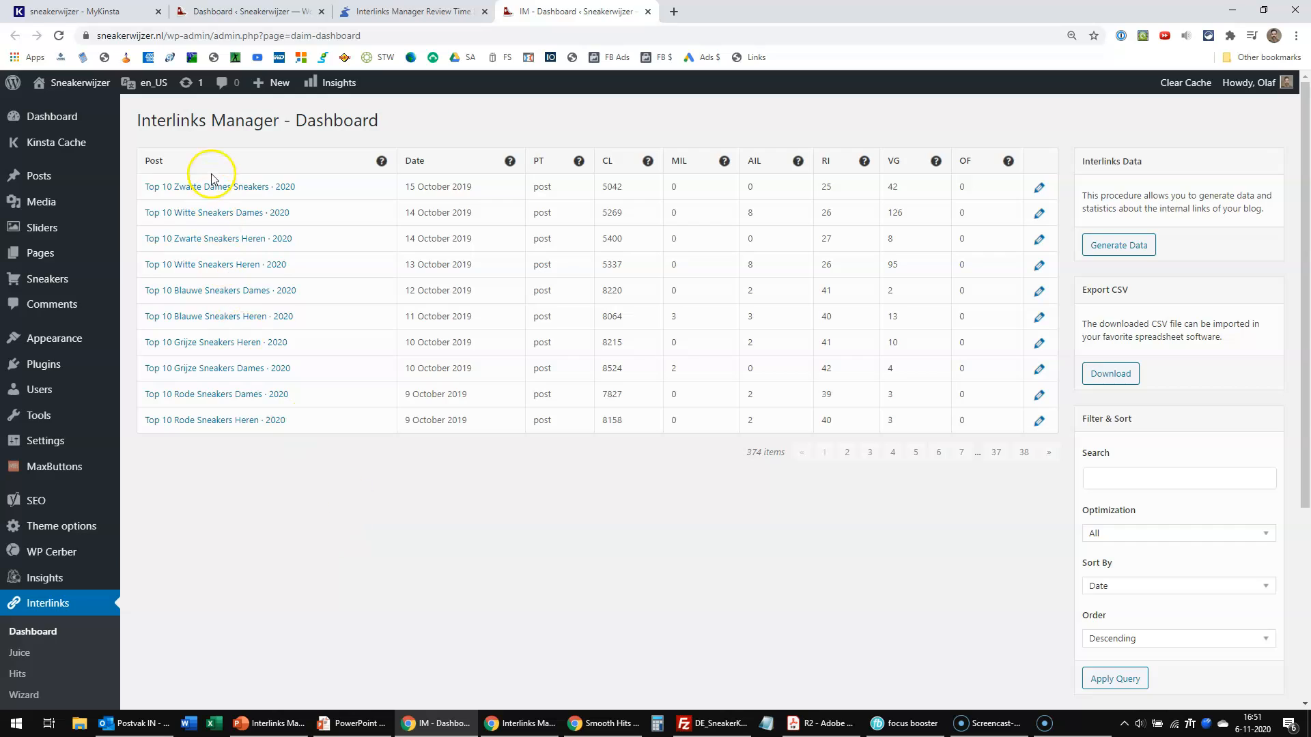
mouse_move(344, 575)
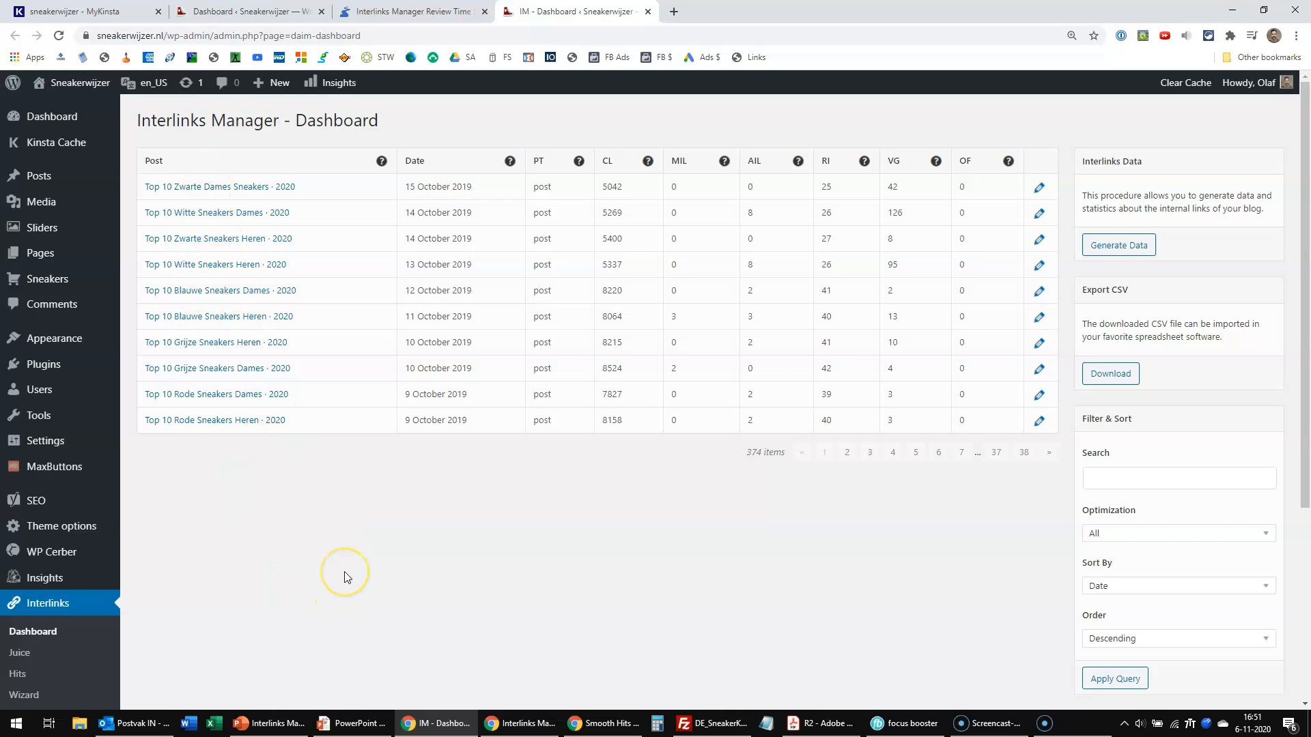
mouse_move(433, 364)
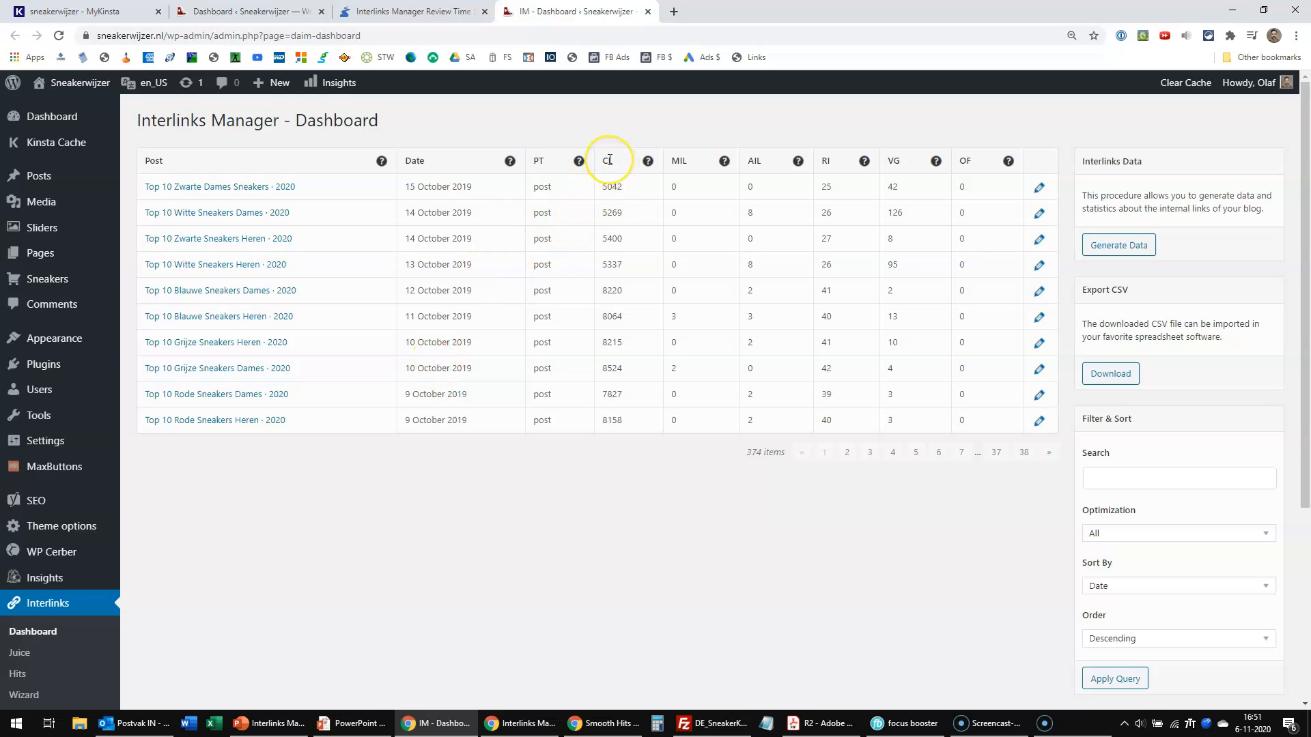
mouse_move(679, 160)
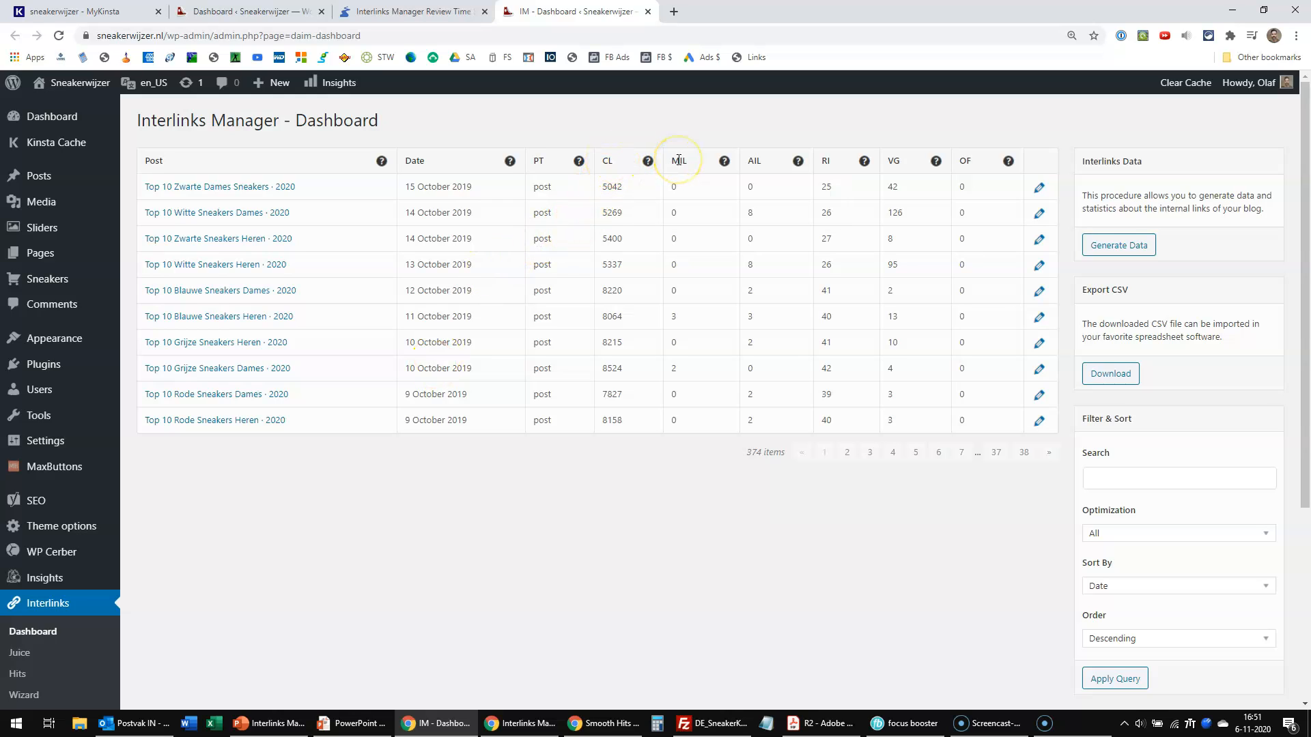
mouse_move(755, 163)
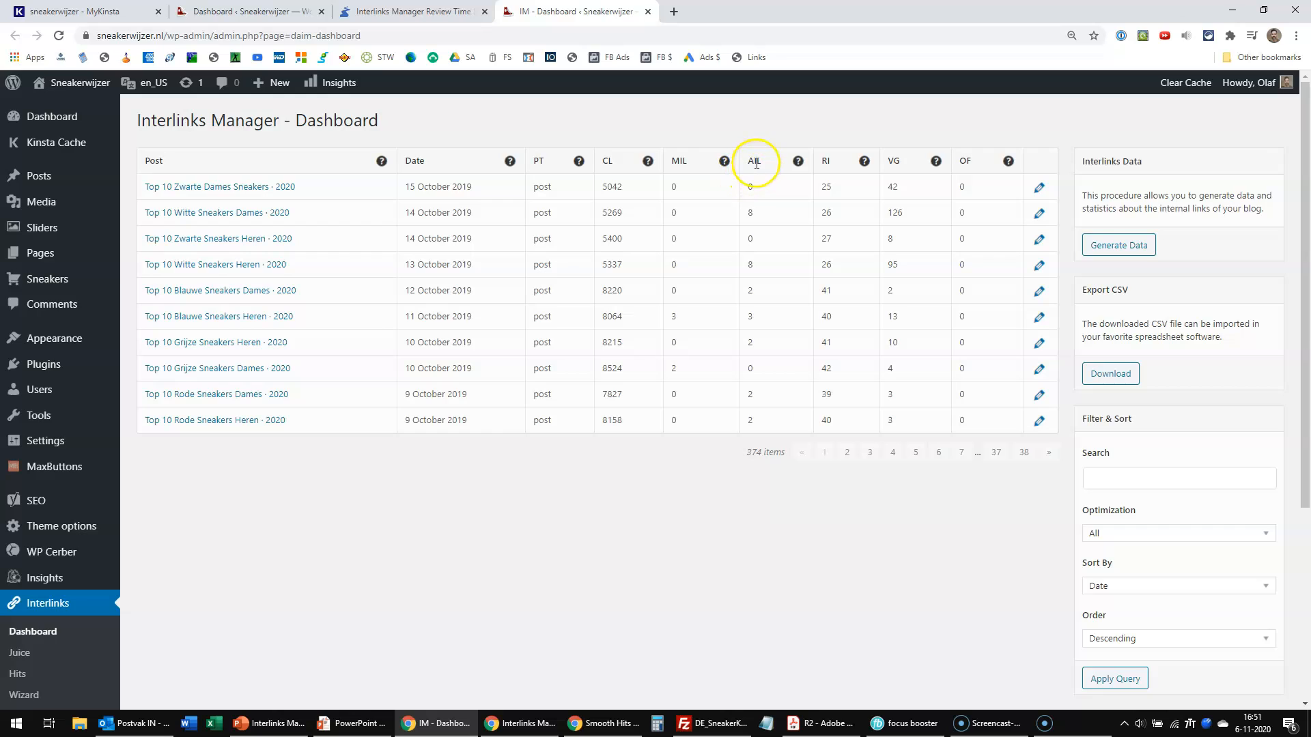
mouse_move(827, 161)
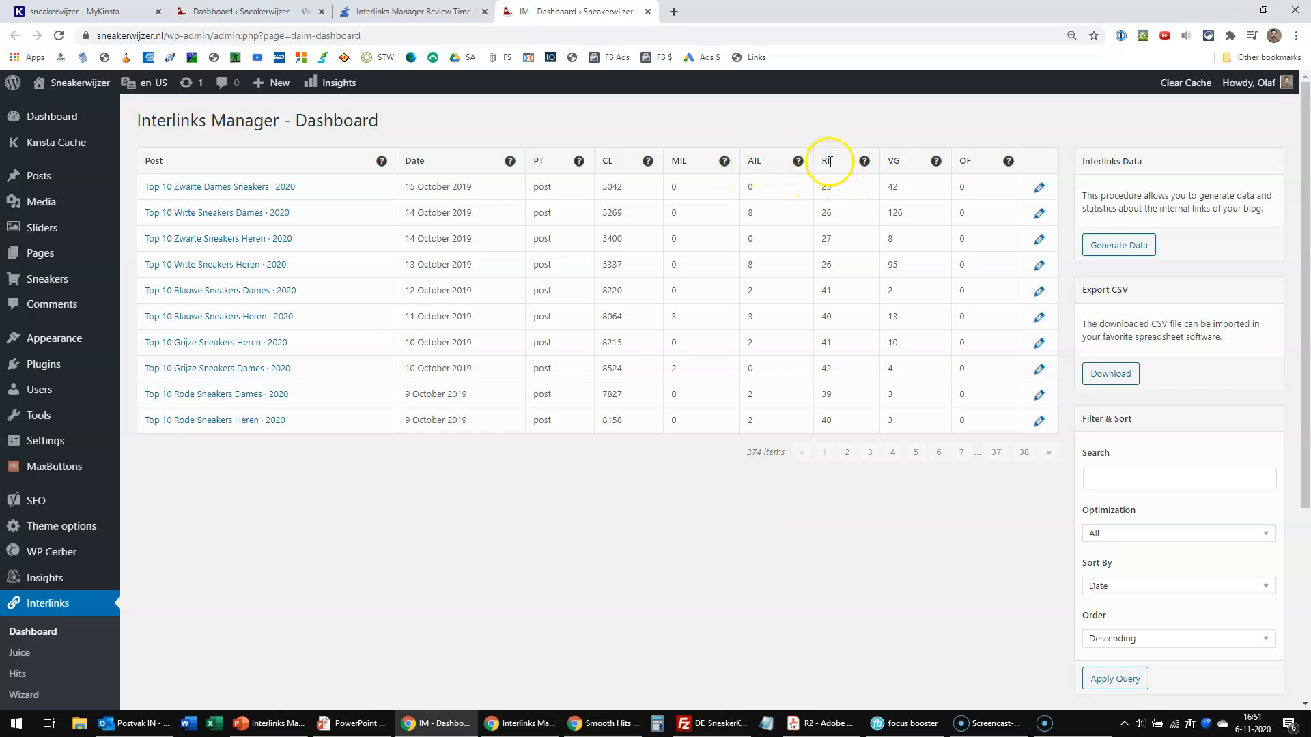
mouse_move(894, 161)
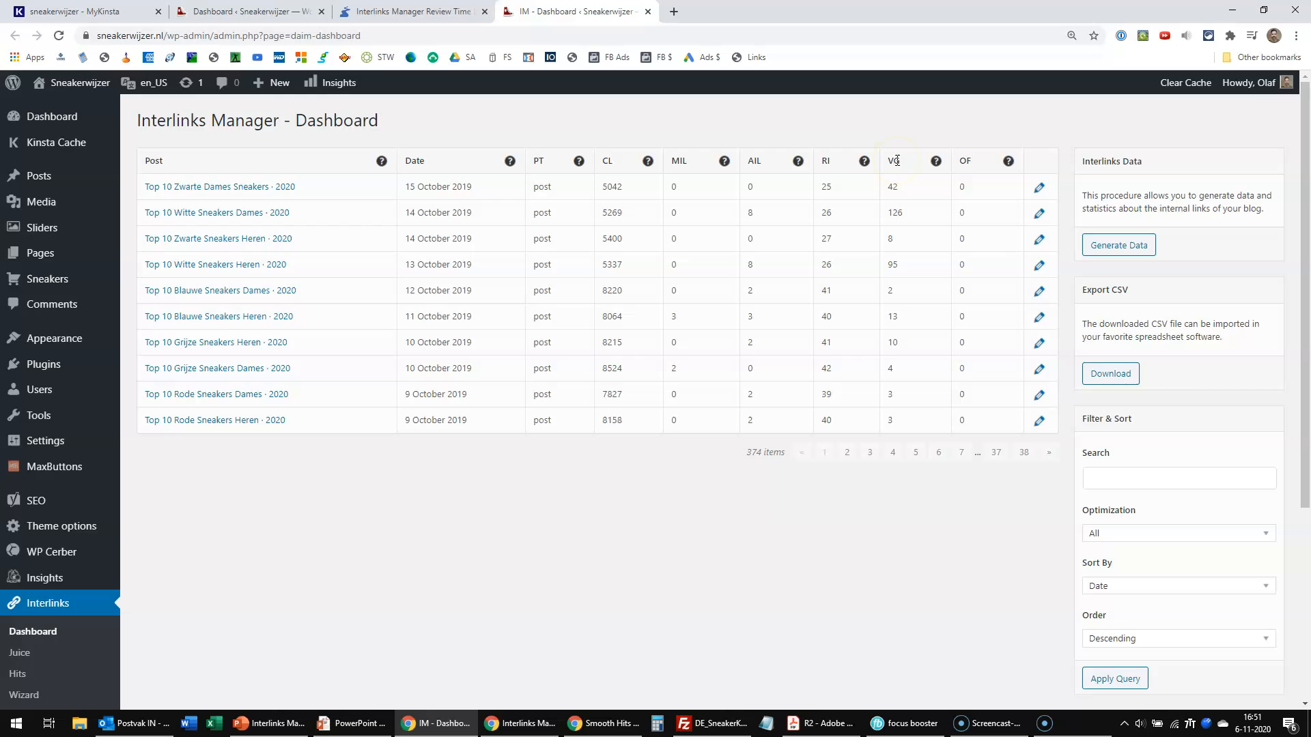
mouse_move(995, 160)
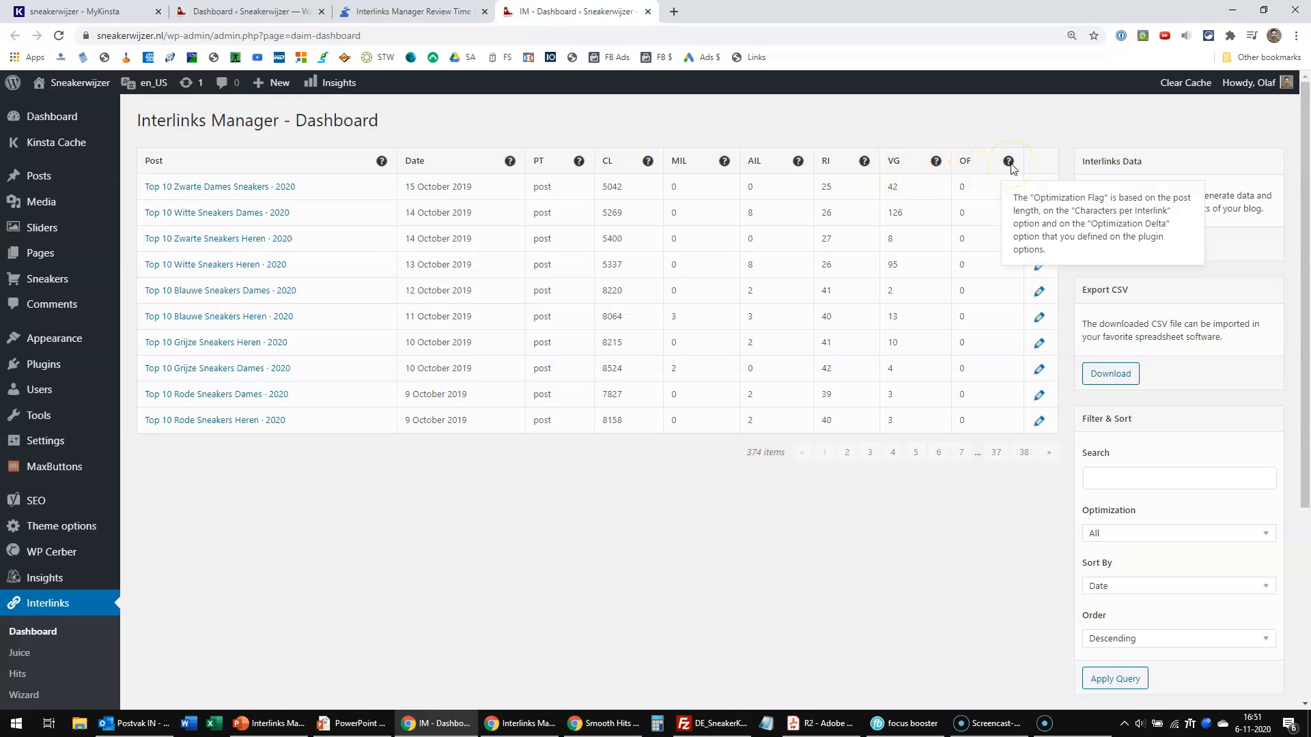
mouse_move(960, 134)
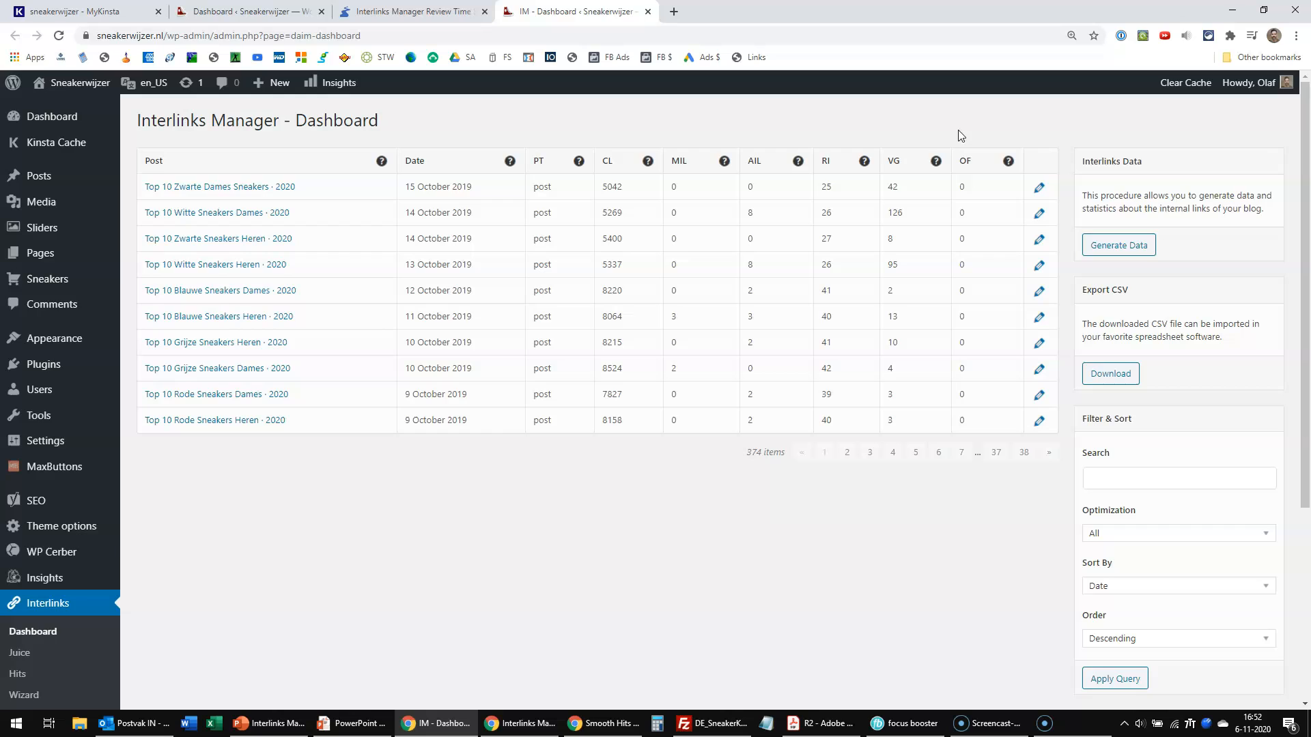
mouse_move(916, 176)
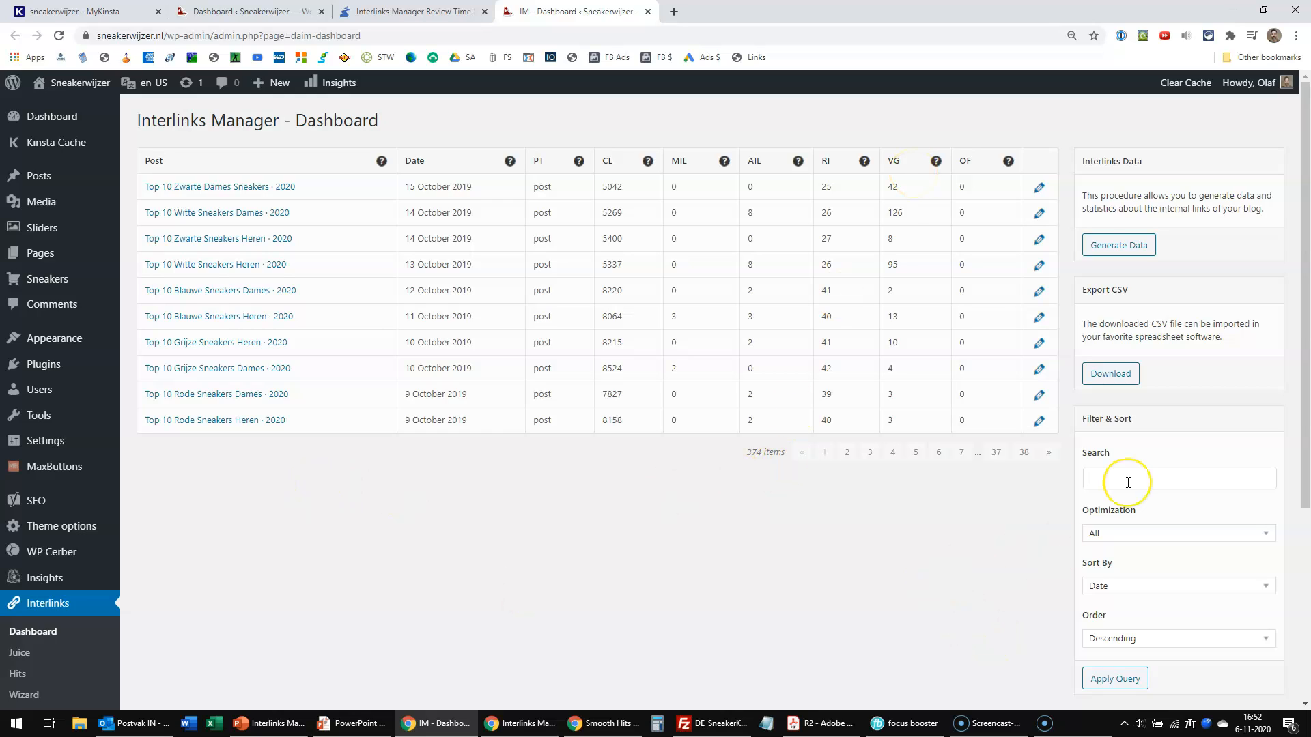
- Filter the dashboard by the search 'nike air max 90 dames' and apply the query
text(nike ai)
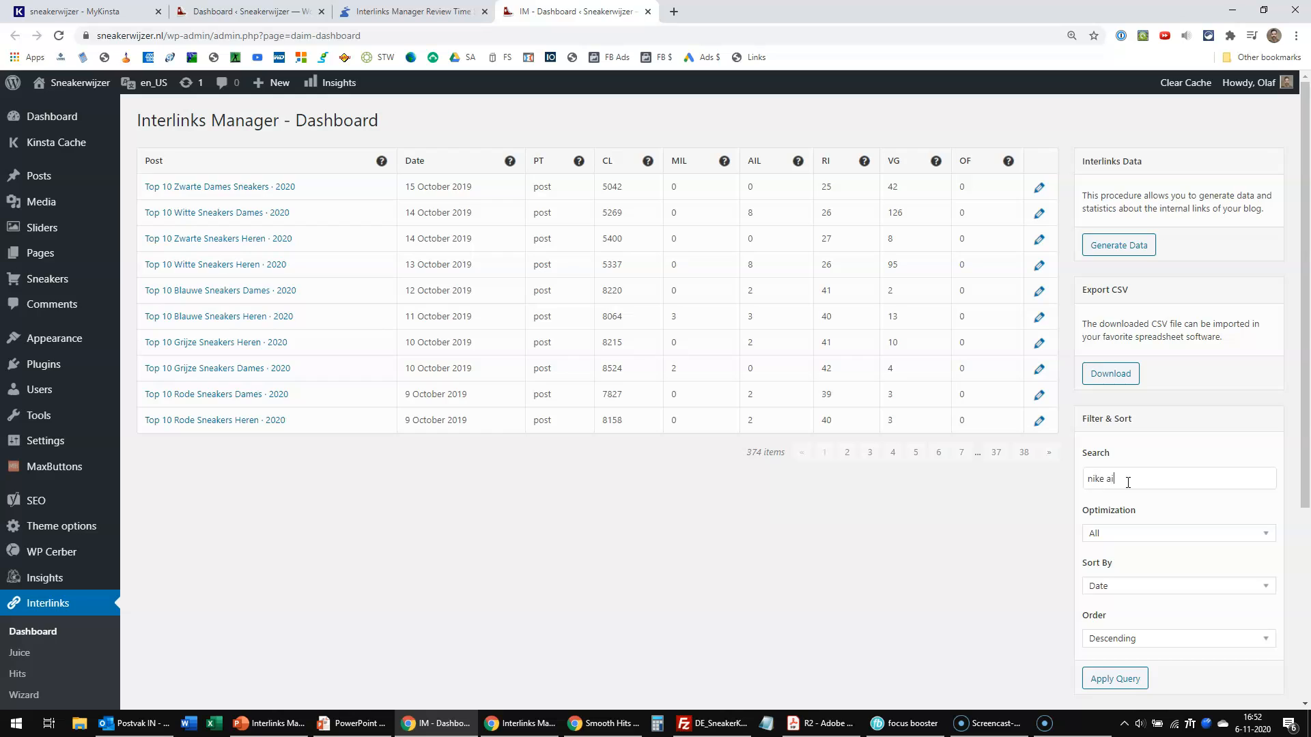
text(r max 90 d)
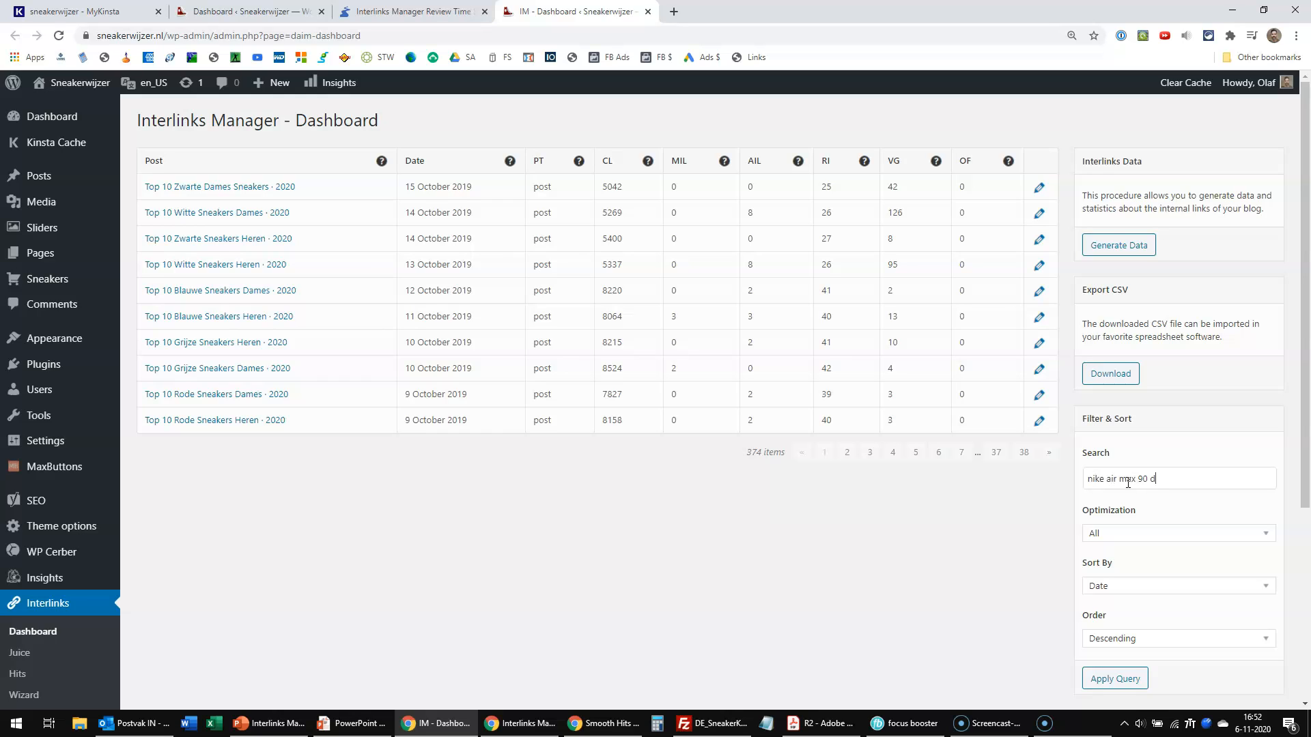
click(1113, 678)
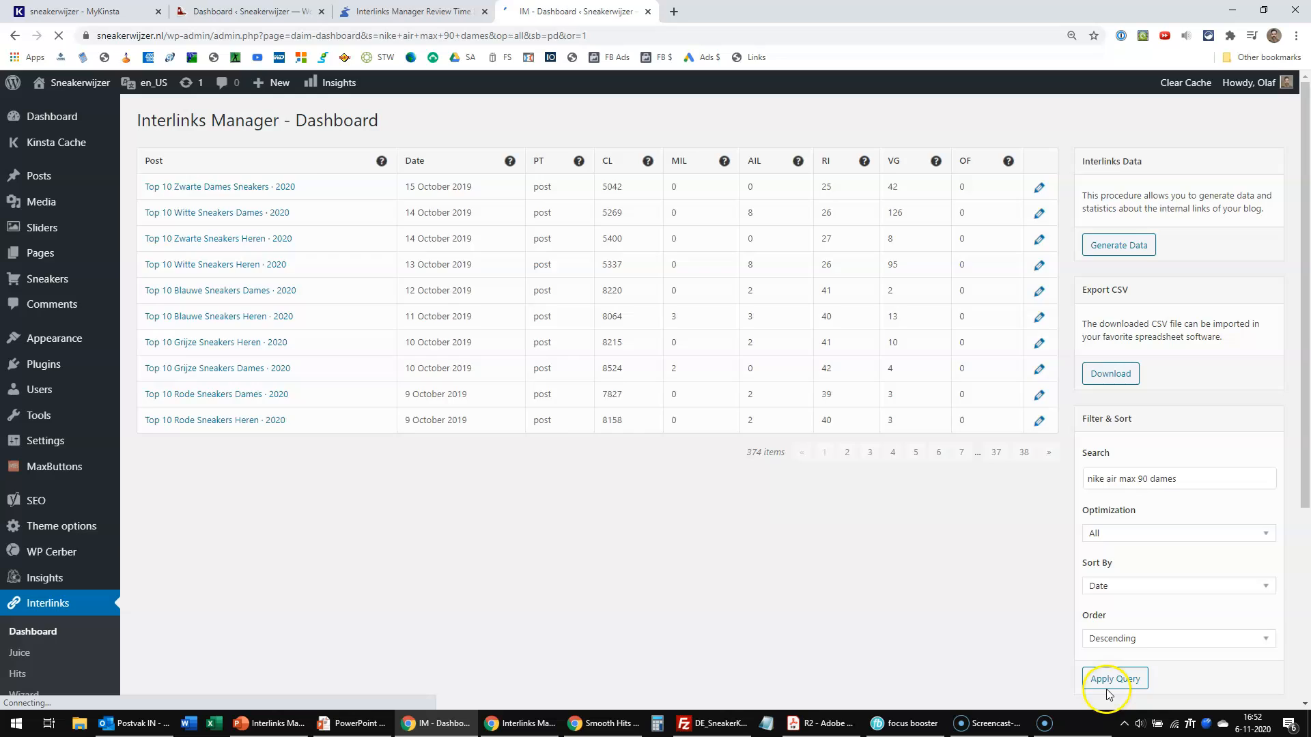
click(1114, 678)
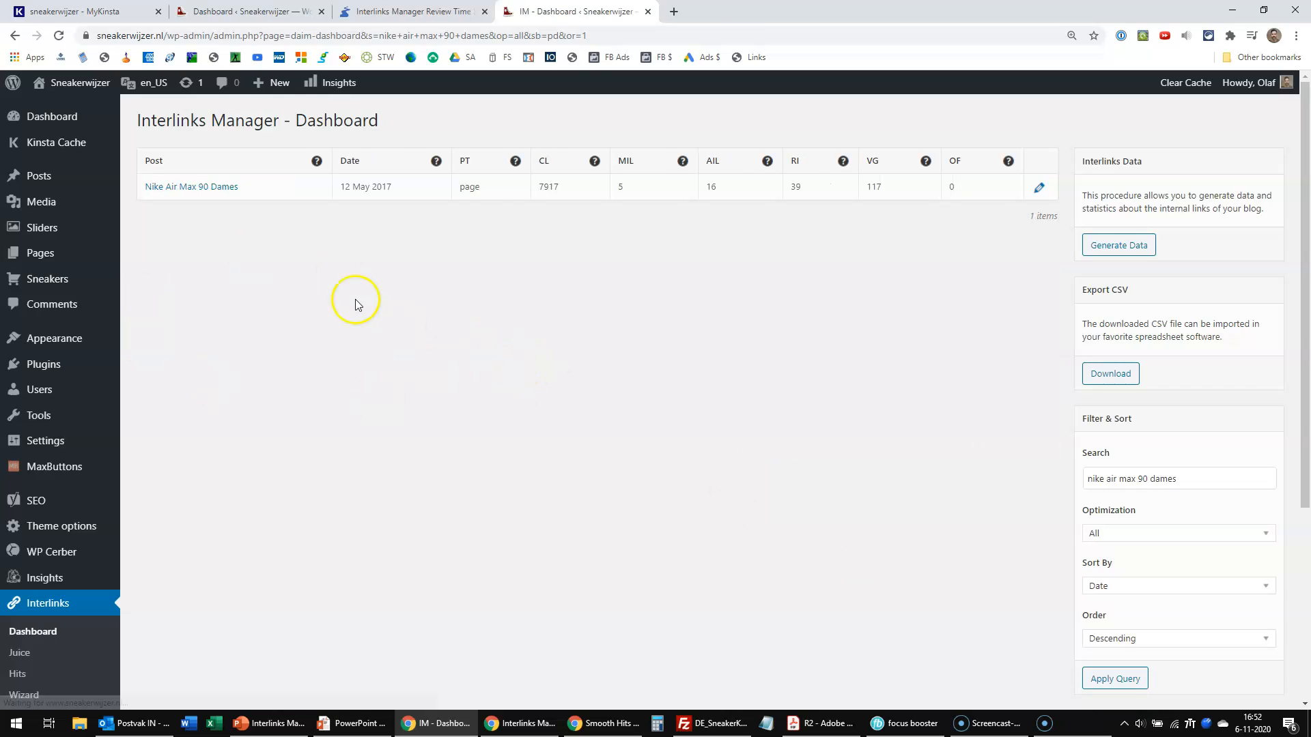
mouse_move(800, 227)
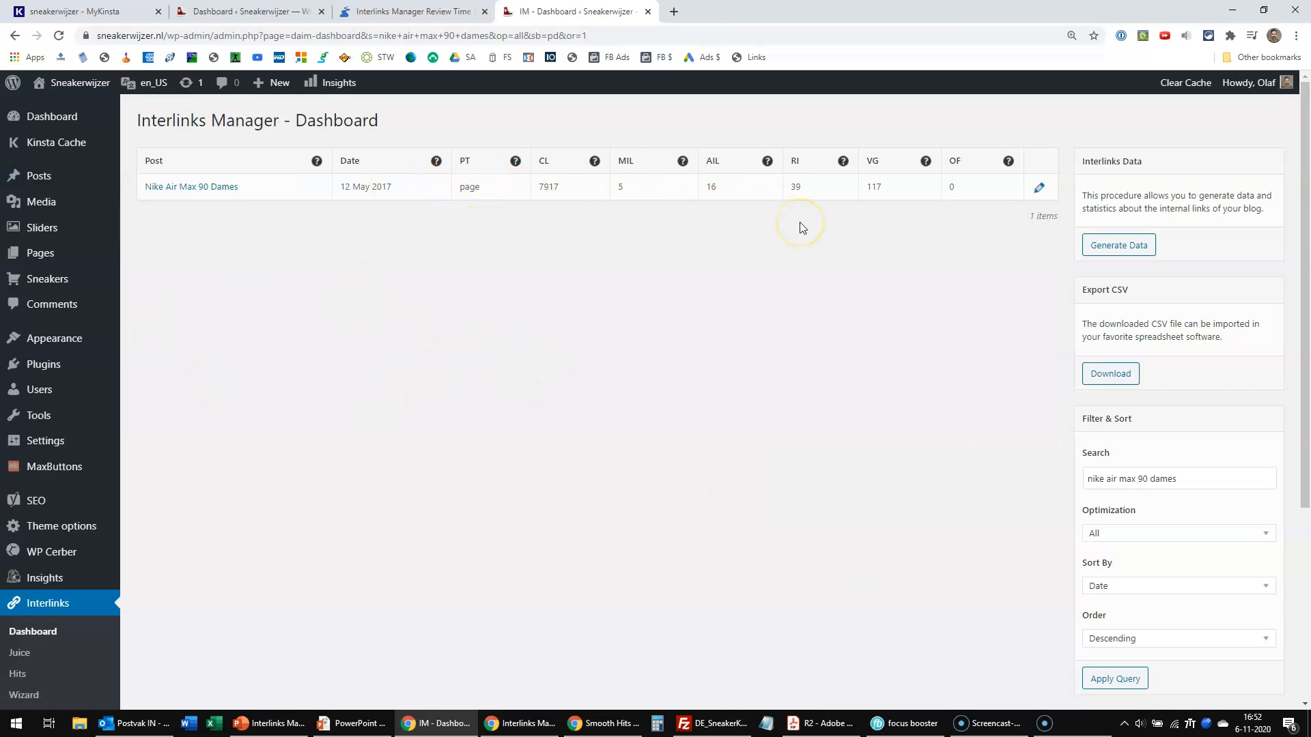
mouse_move(224, 199)
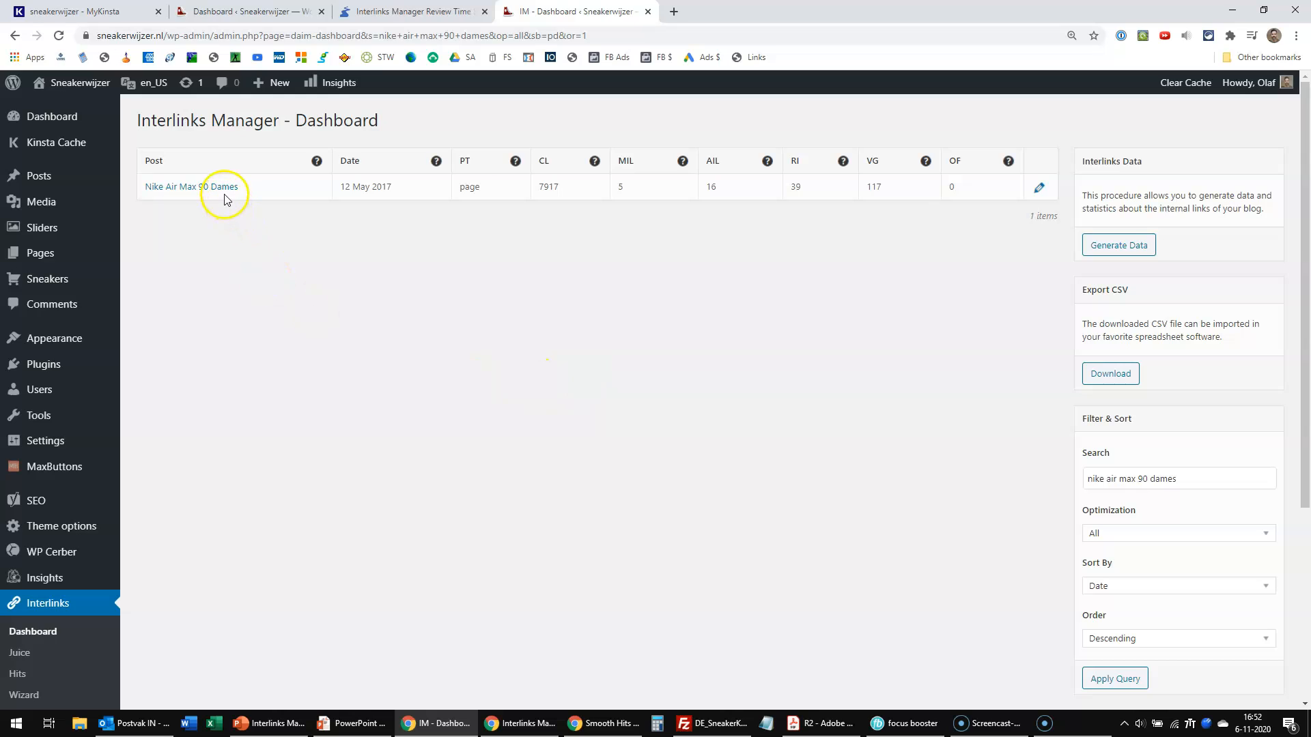
mouse_move(219, 186)
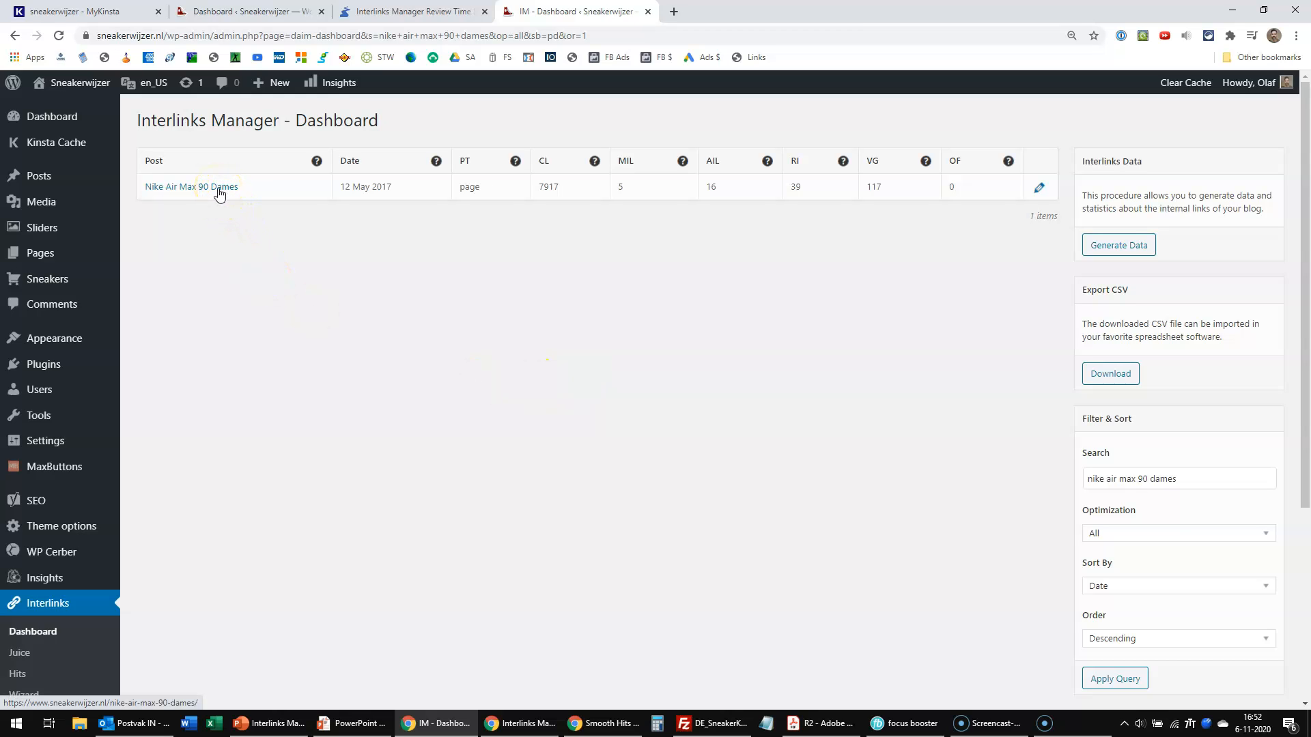
mouse_move(278, 212)
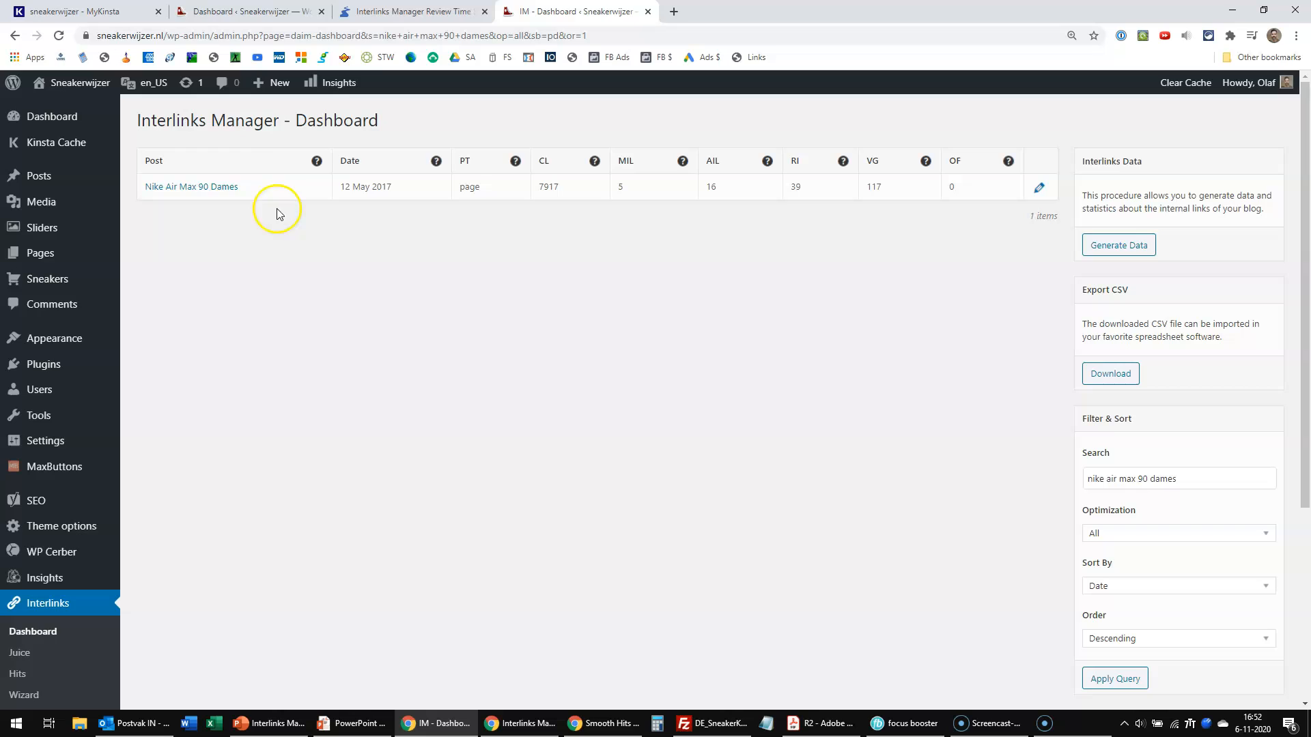
mouse_move(811, 187)
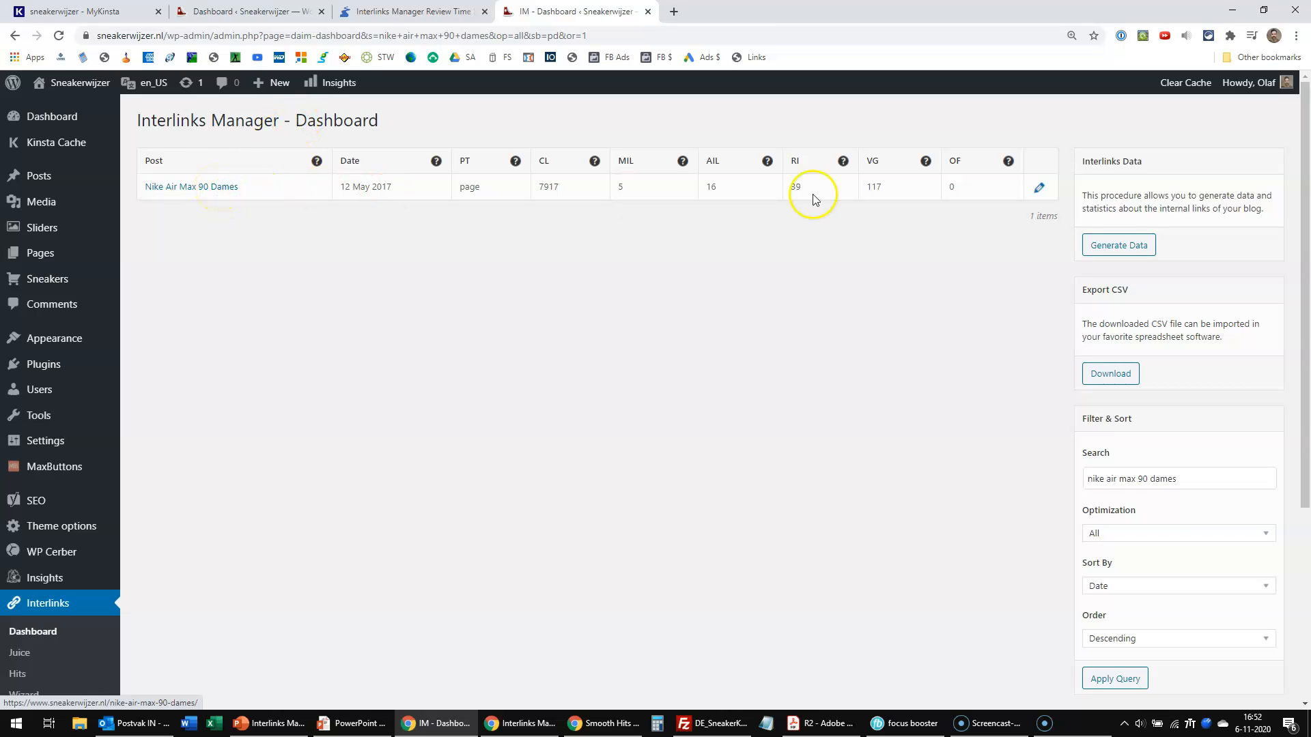
mouse_move(1039, 187)
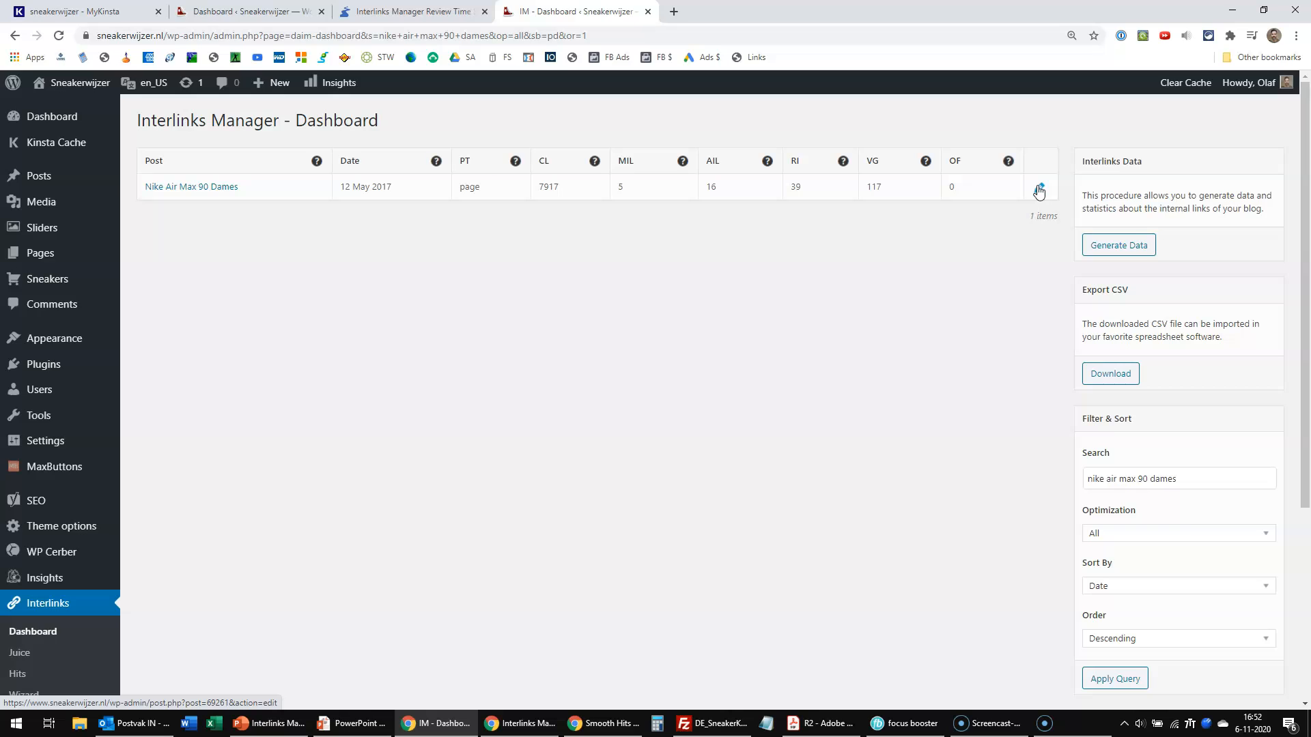
mouse_move(763, 418)
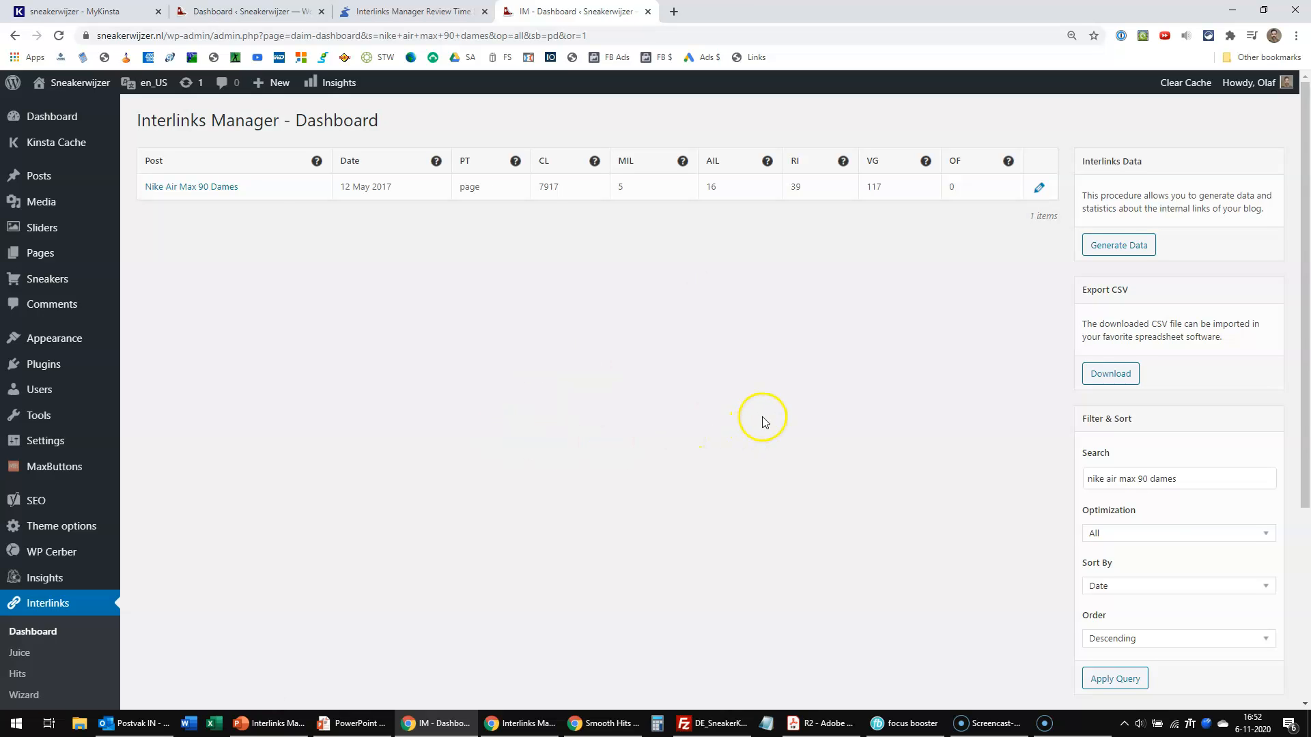
- Search the AIL list for 'air max 90', leaving three automatic links
scroll(down, 3)
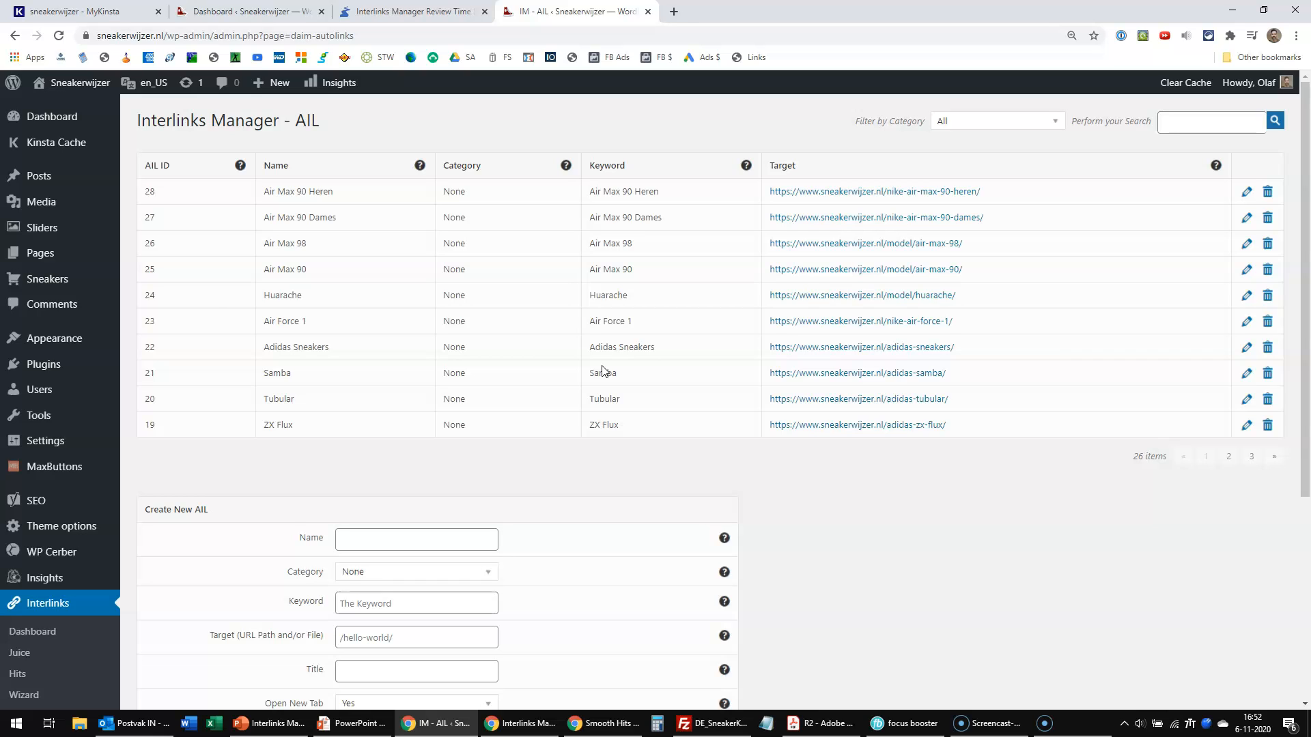
click(1273, 120)
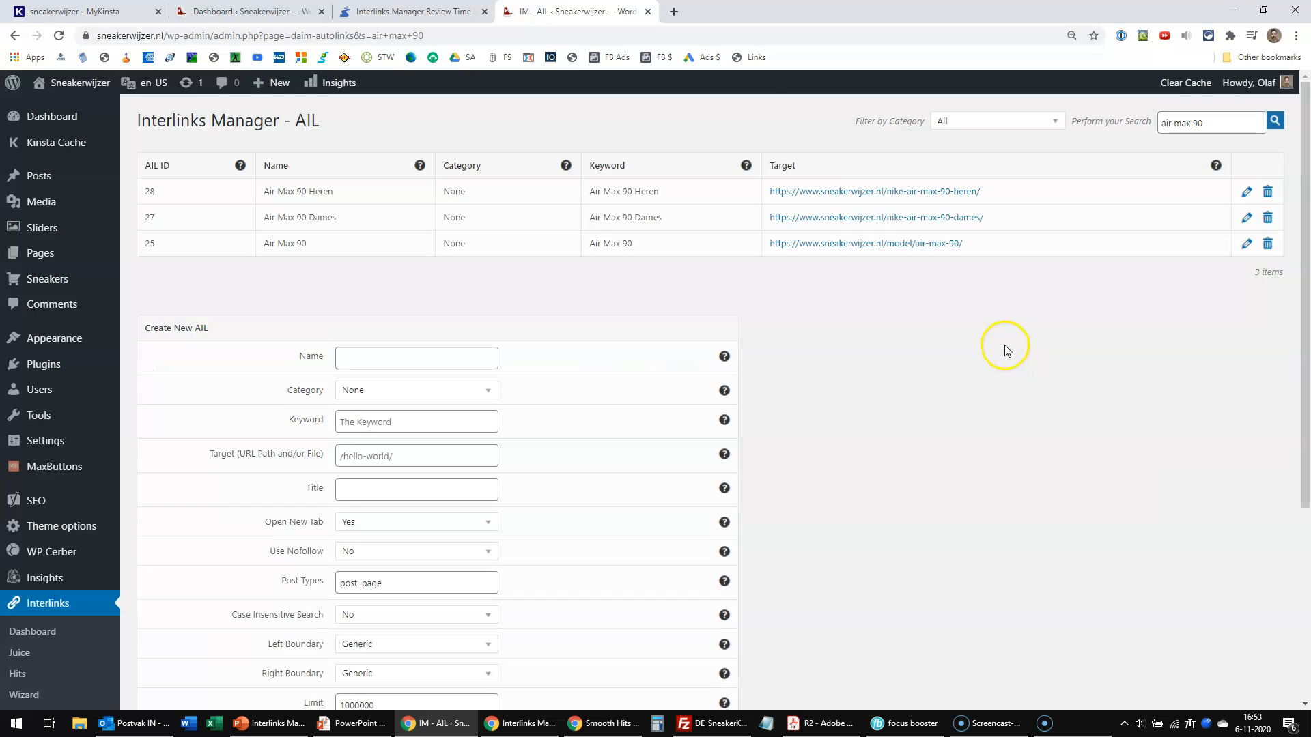
mouse_move(978, 360)
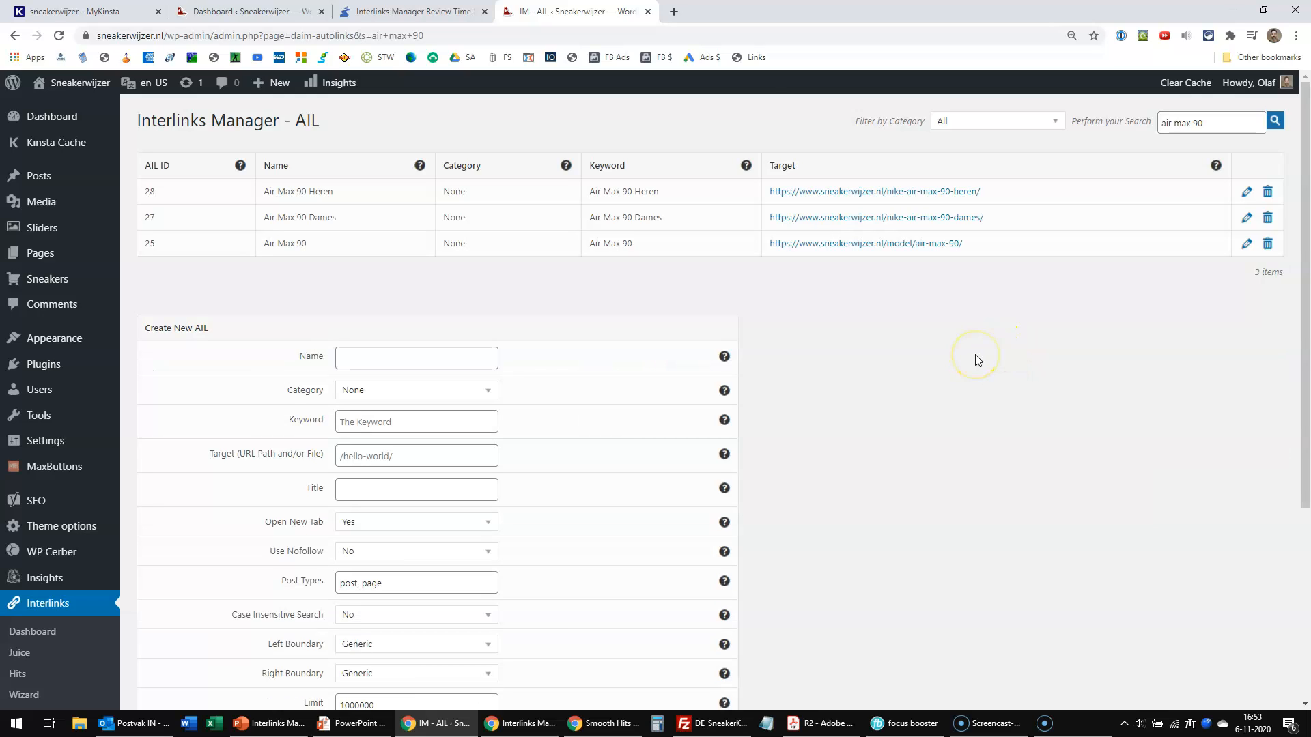
mouse_move(978, 360)
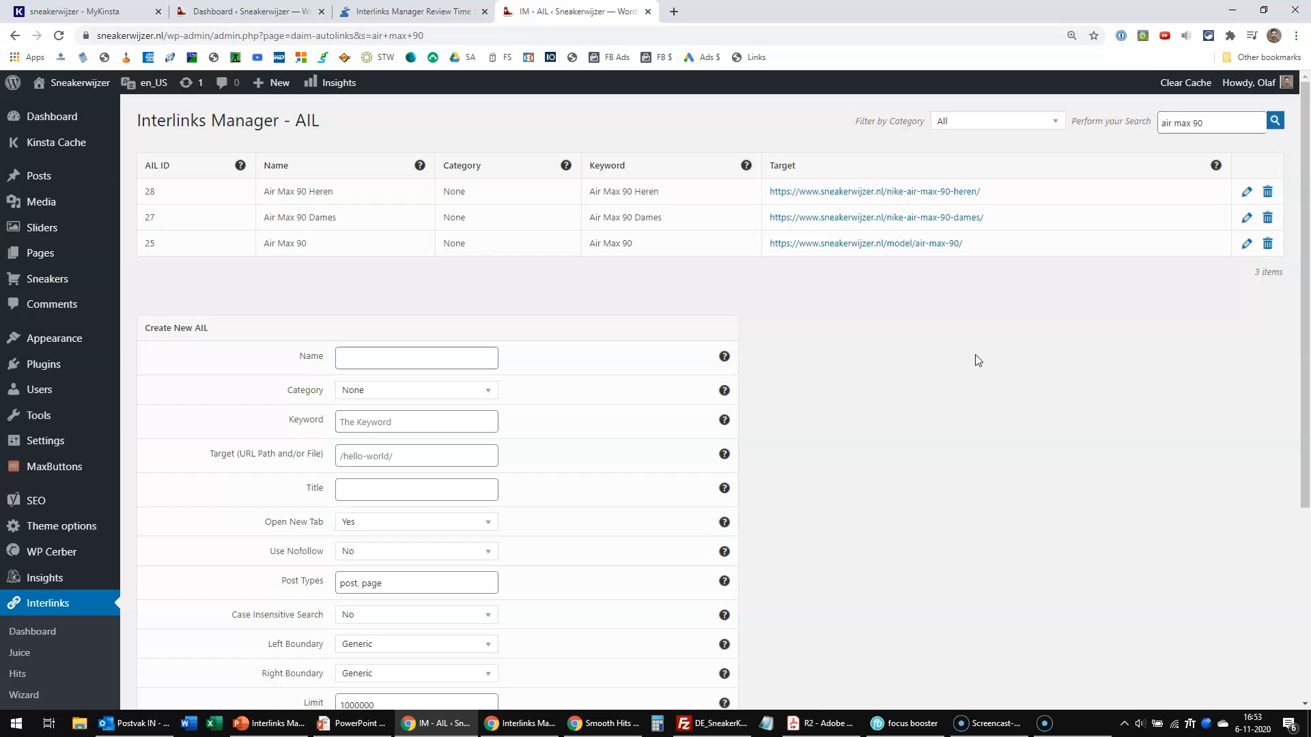
mouse_move(1051, 313)
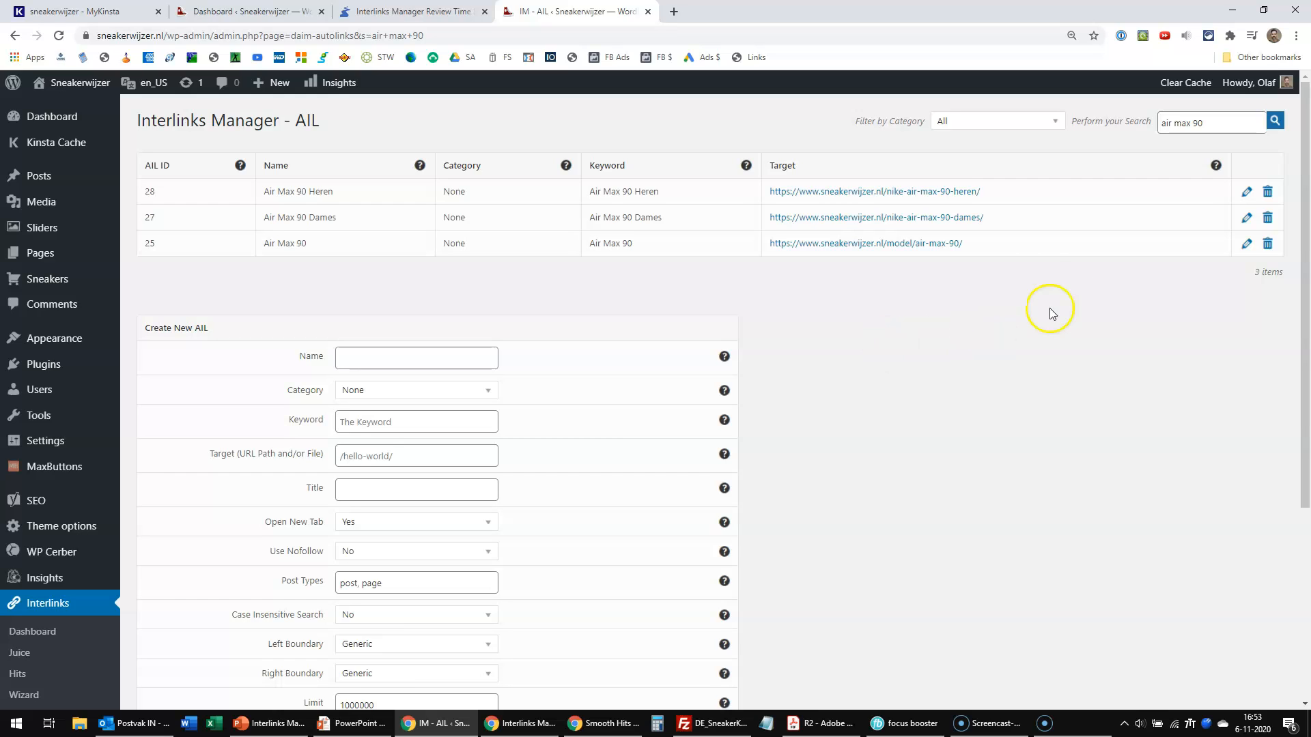
mouse_move(811, 221)
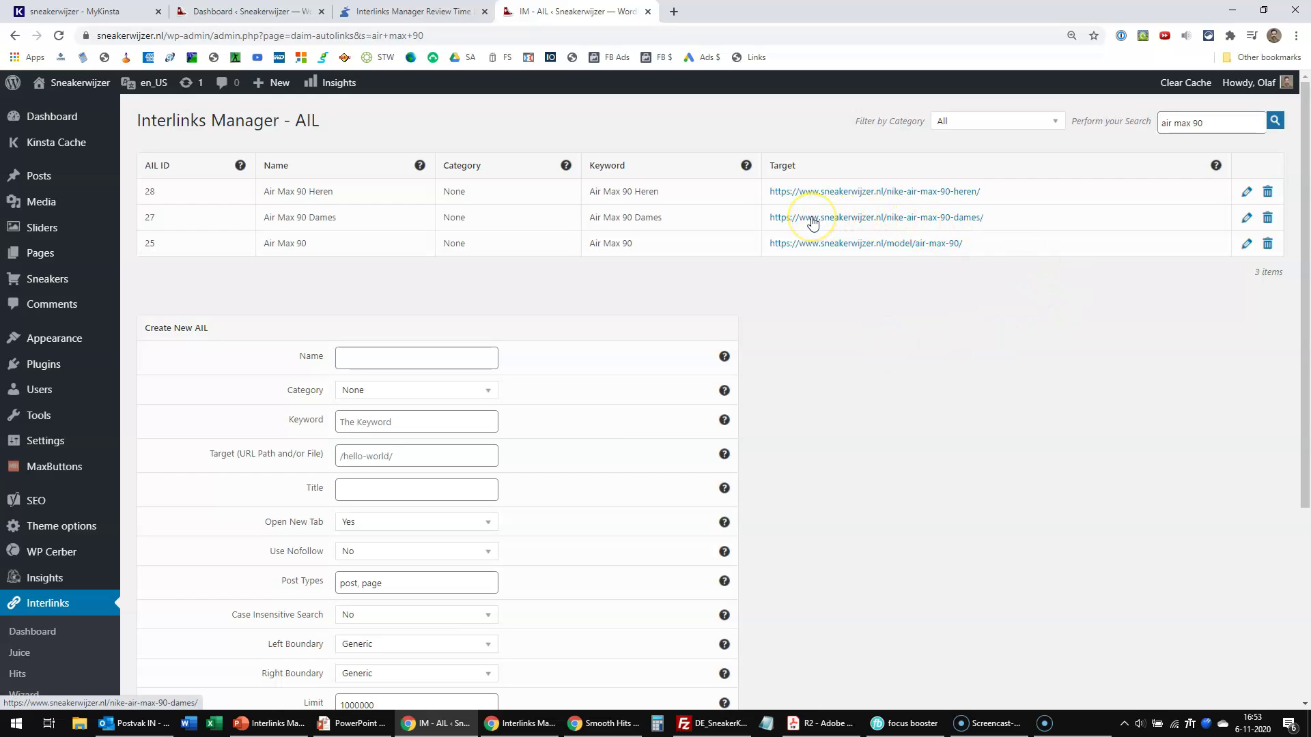
mouse_move(1236, 223)
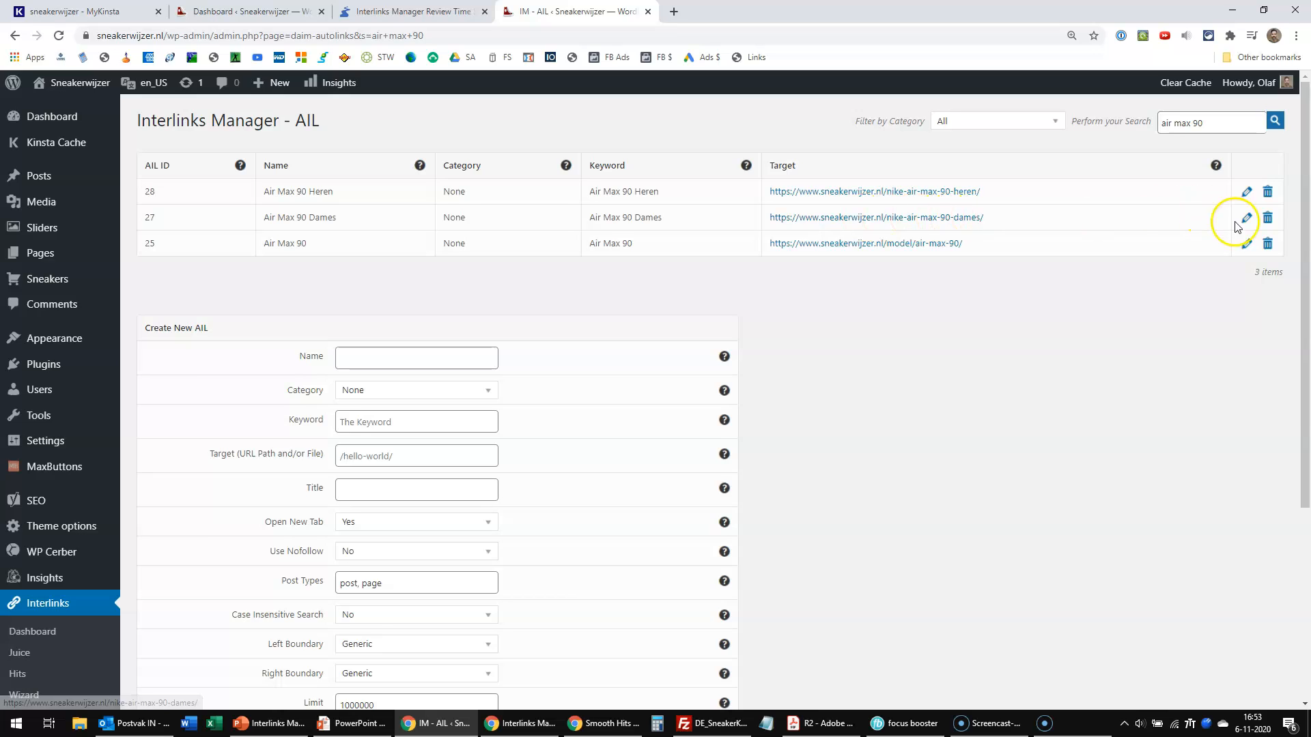
- Open autolink 27, Air Max 90 Dames, for editing, then scroll back up to the AIL table
click(1245, 218)
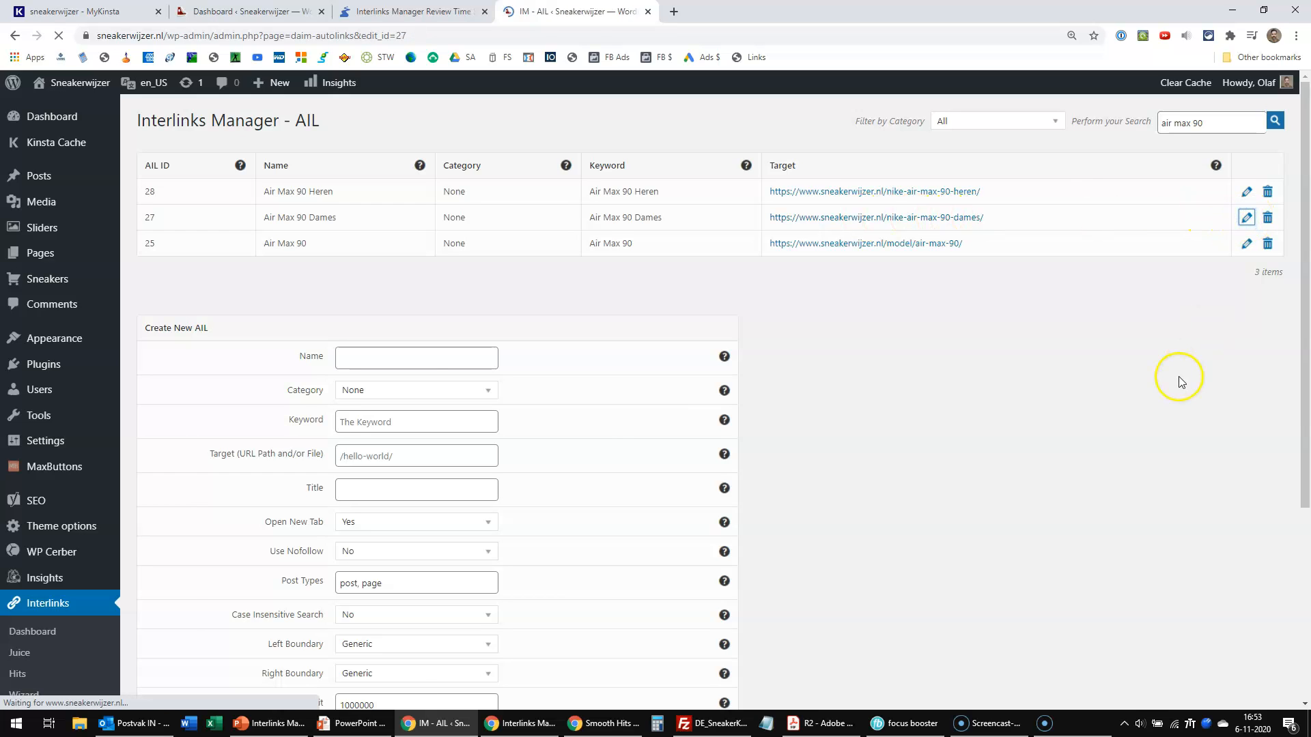
click(1245, 217)
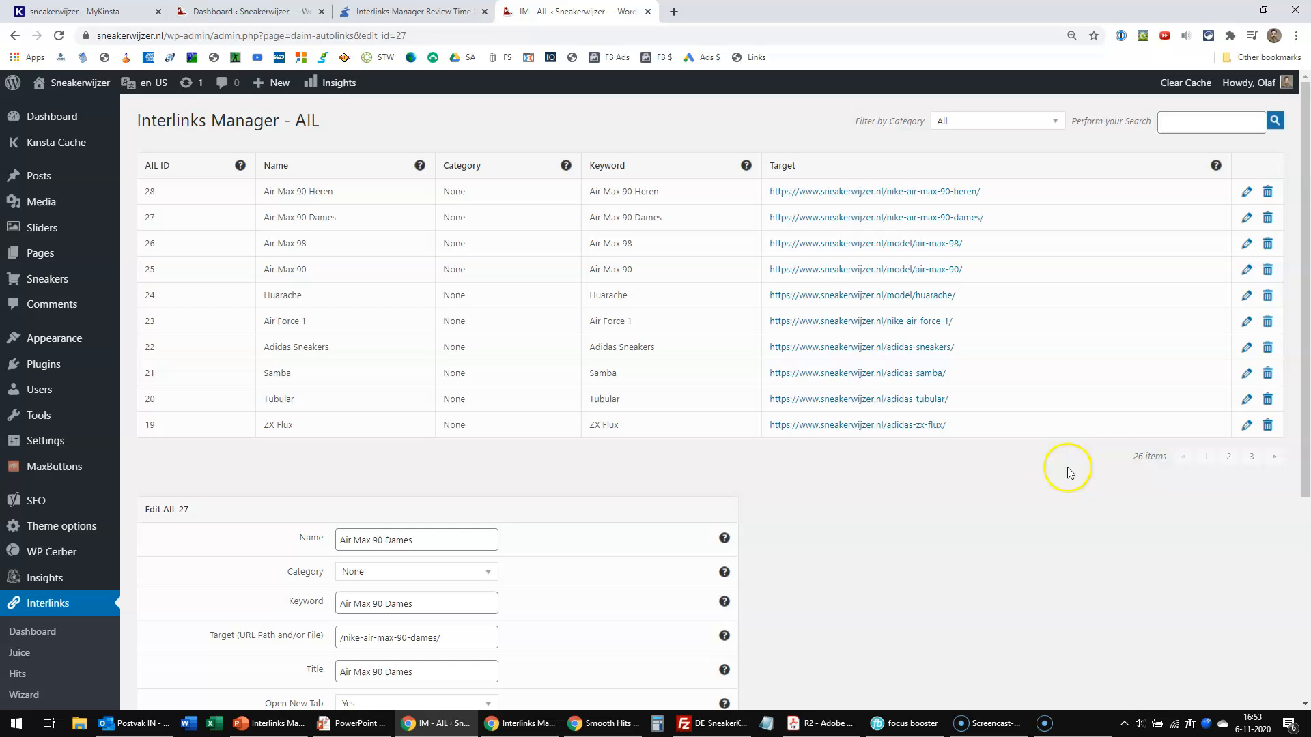
scroll(down, 3)
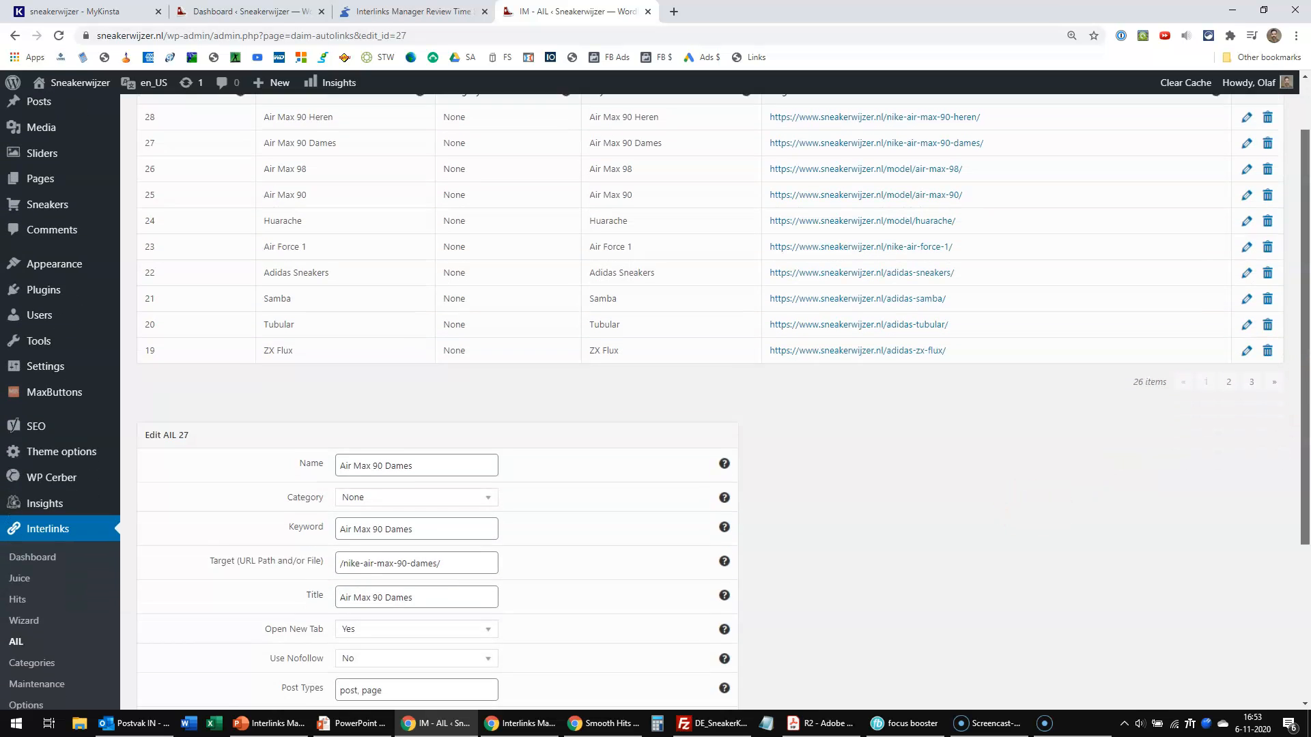
scroll(down, 3)
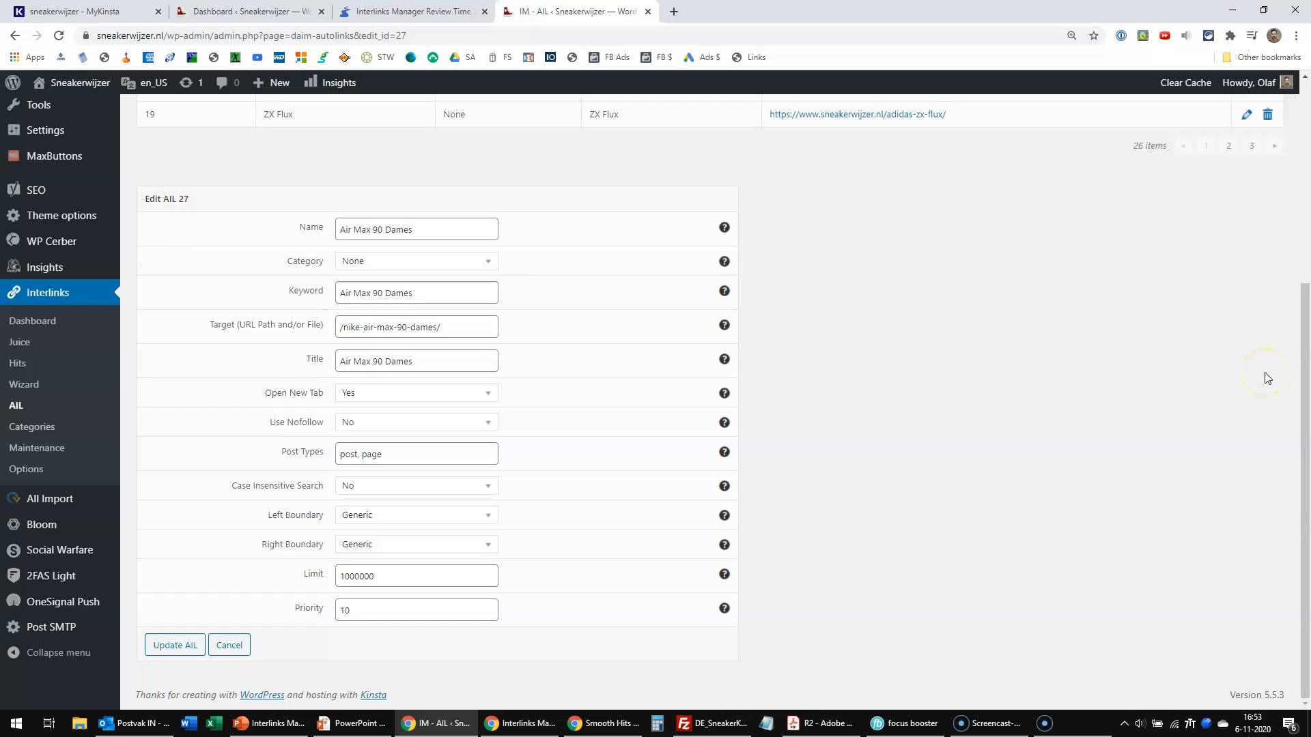
mouse_move(644, 313)
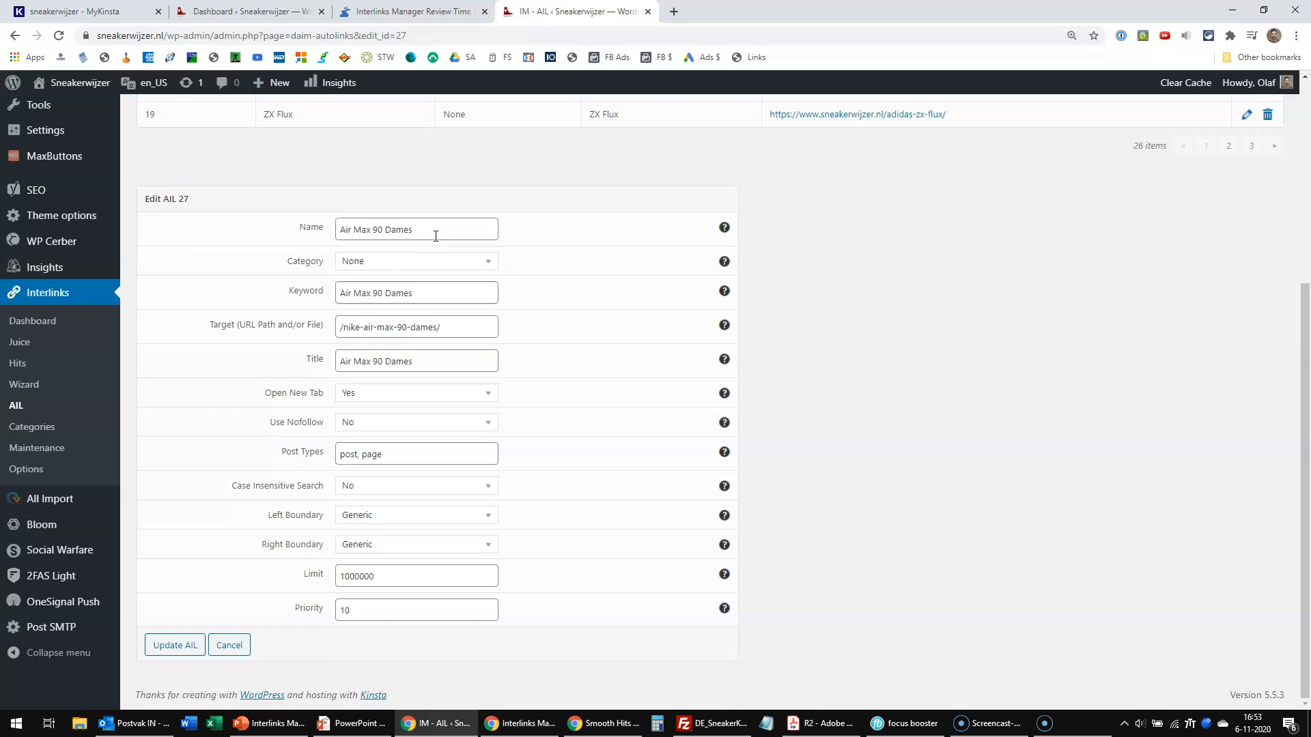
mouse_move(422, 268)
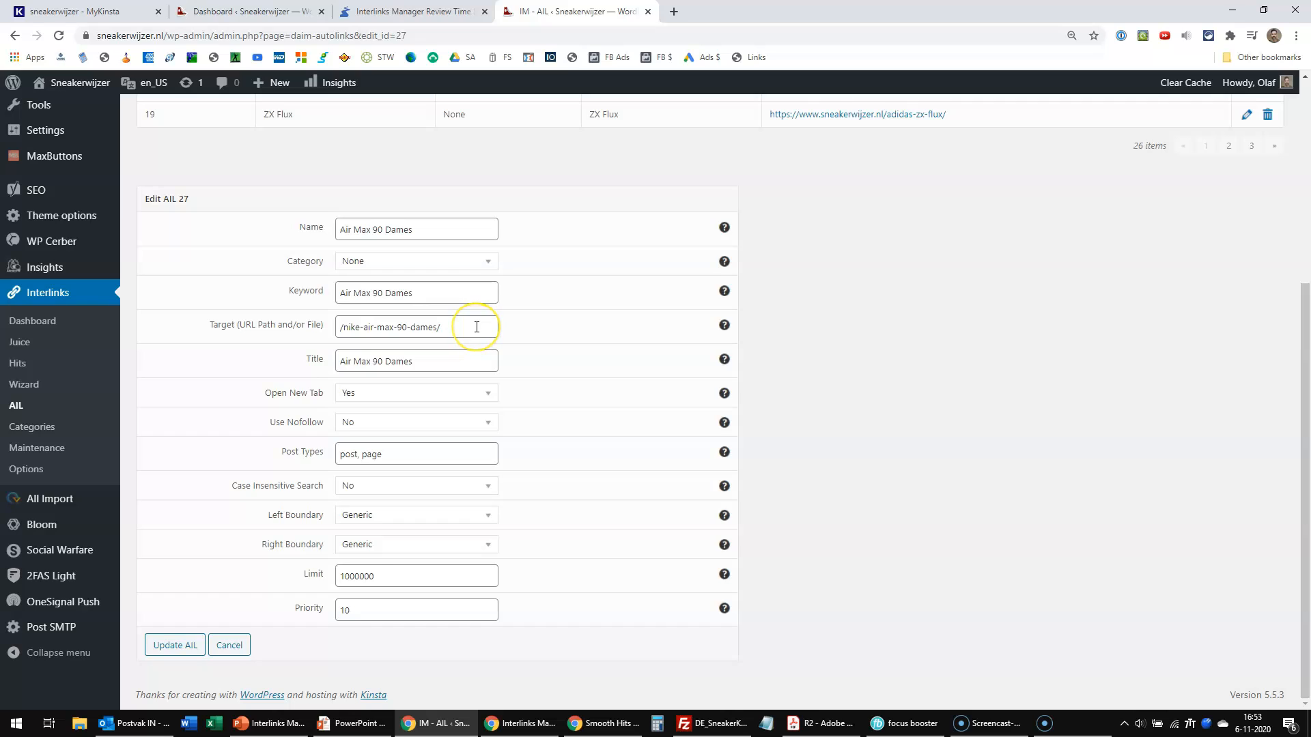
mouse_move(865, 345)
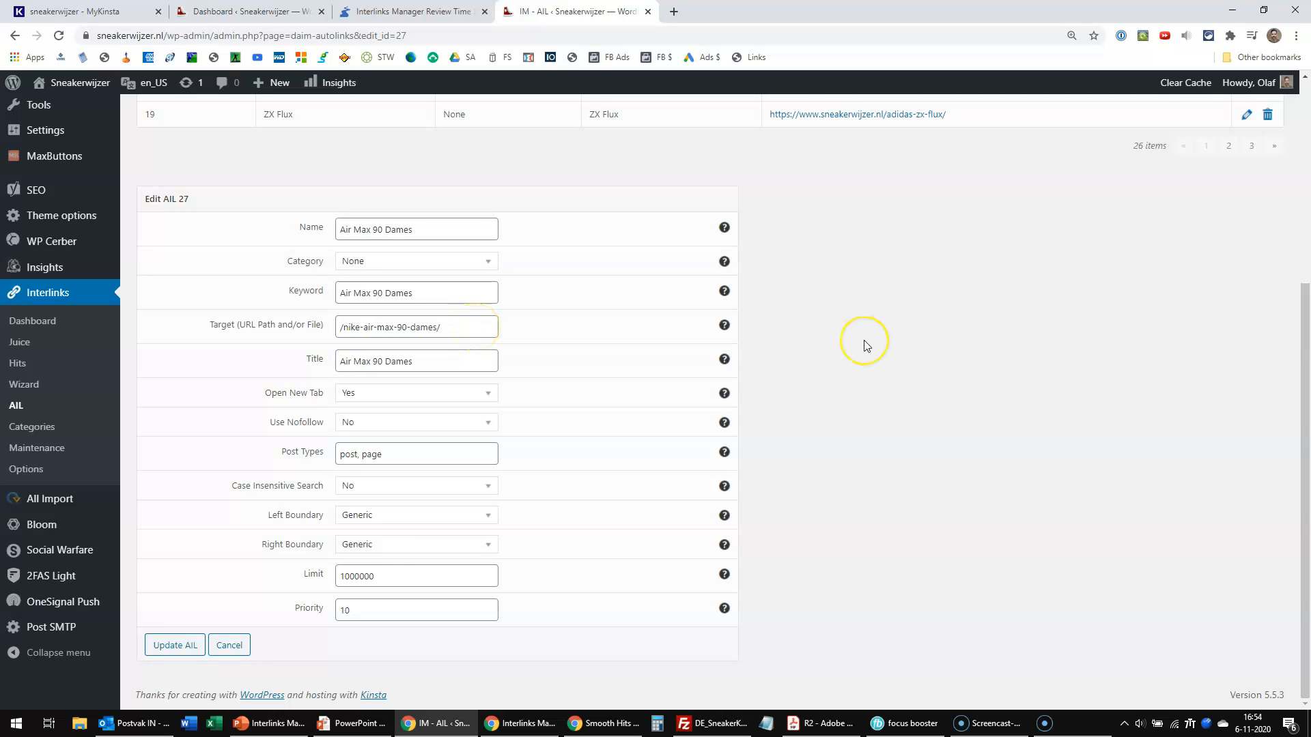
mouse_move(451, 490)
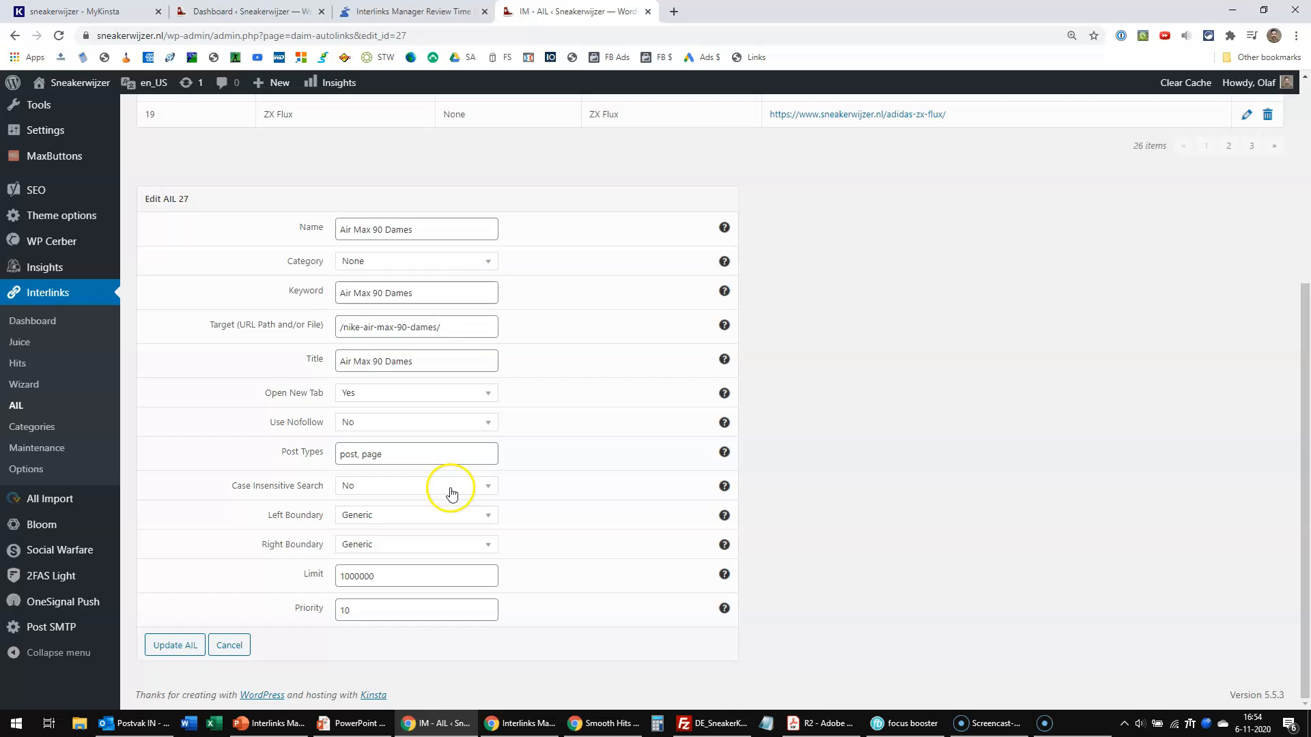
mouse_move(442, 491)
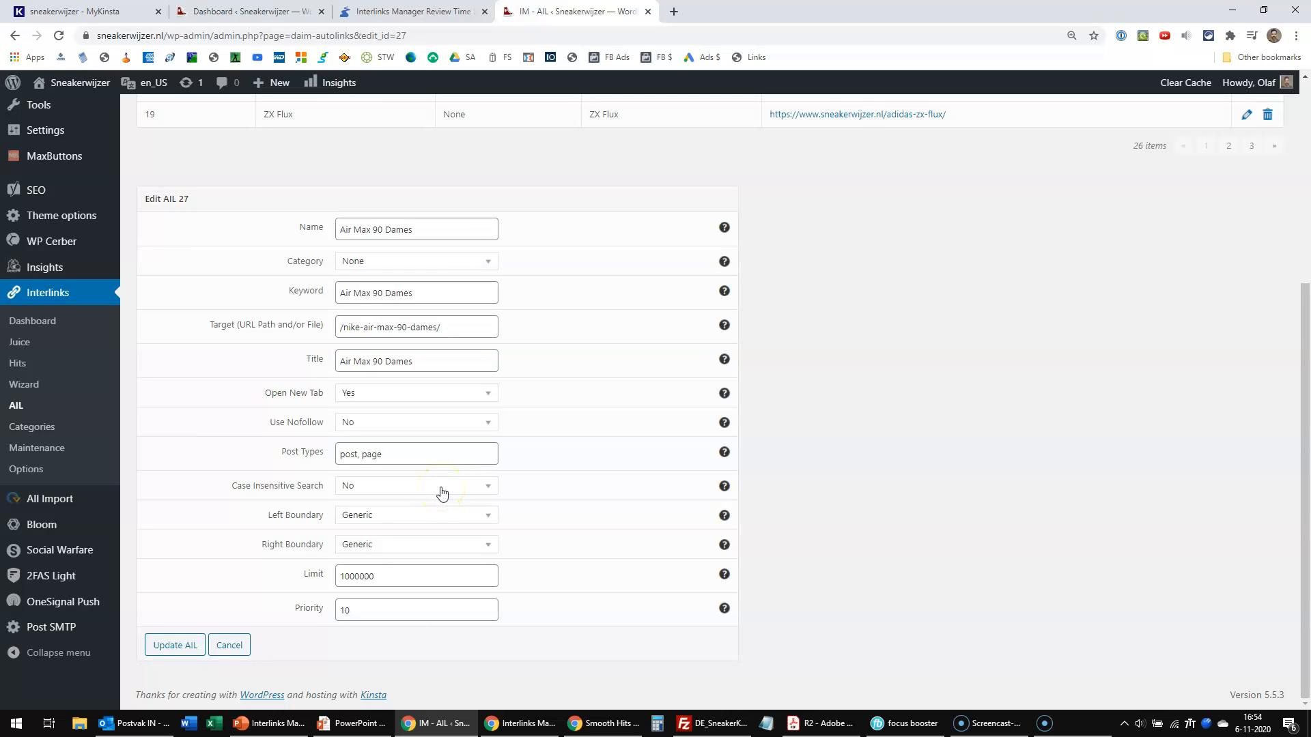
mouse_move(451, 425)
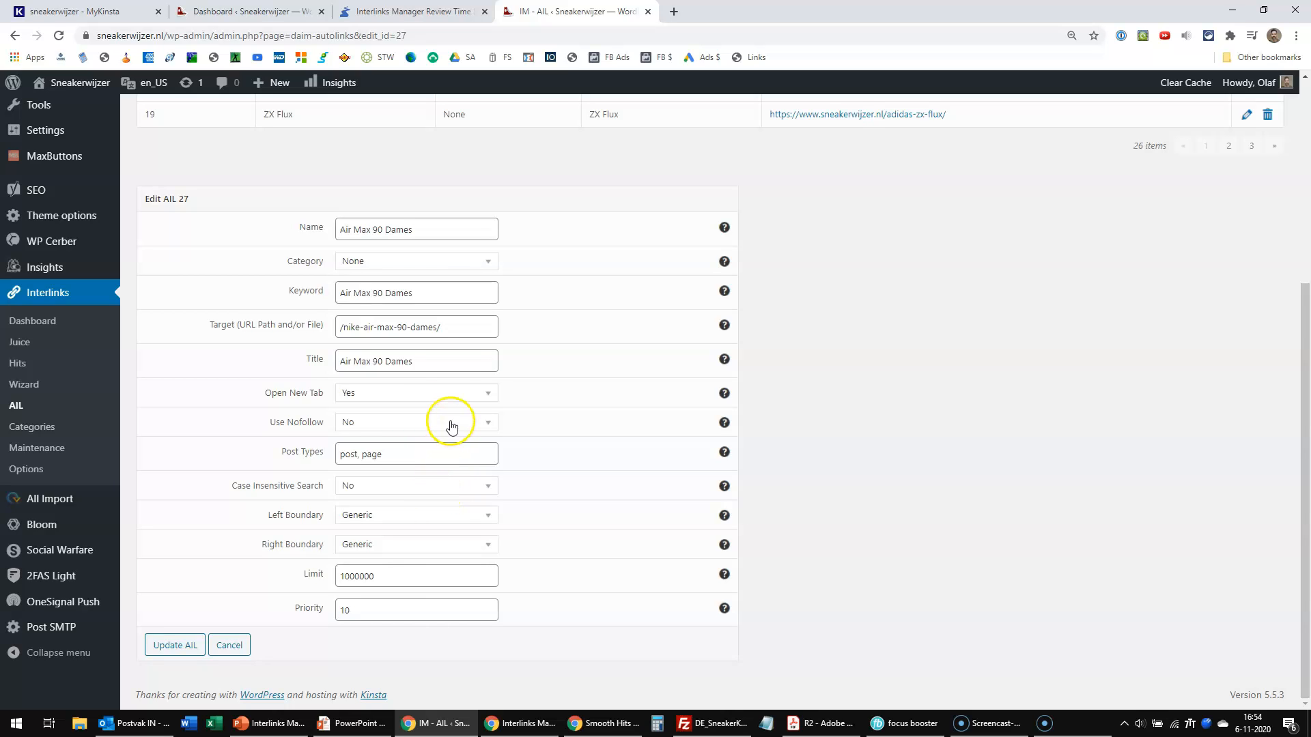
mouse_move(437, 399)
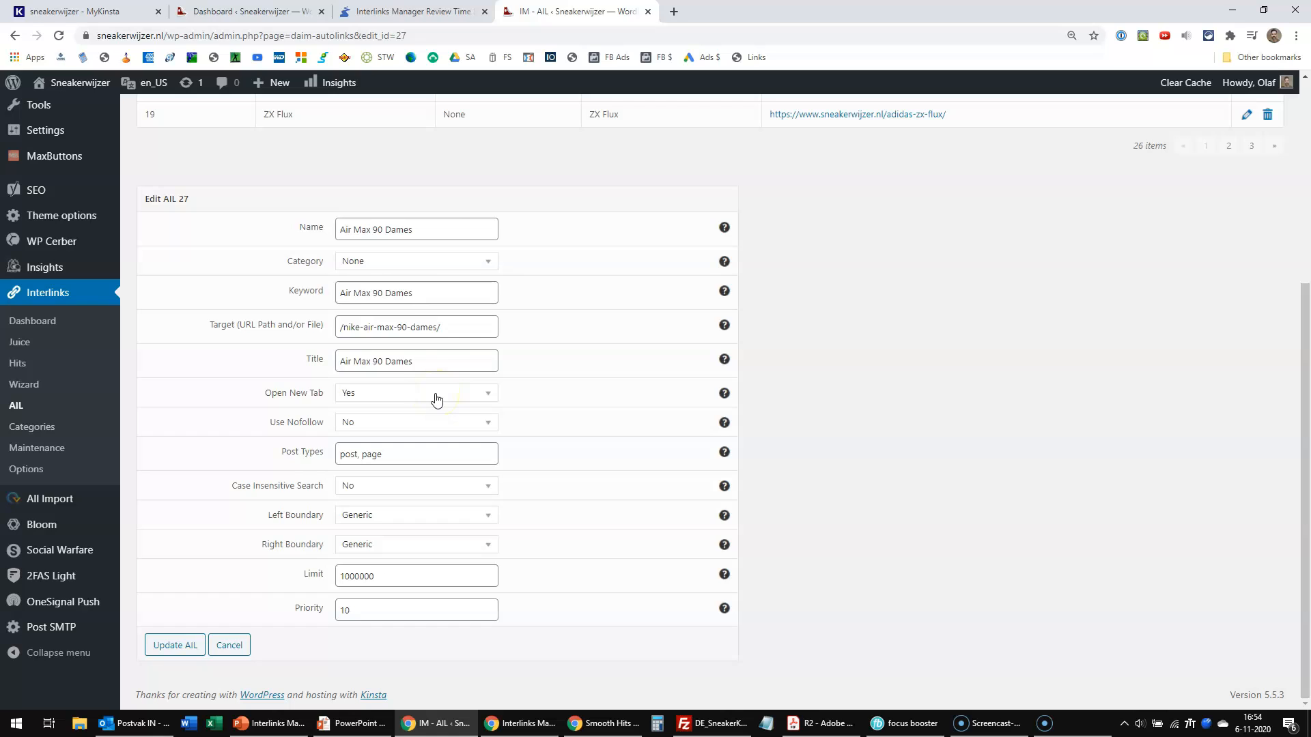
mouse_move(422, 489)
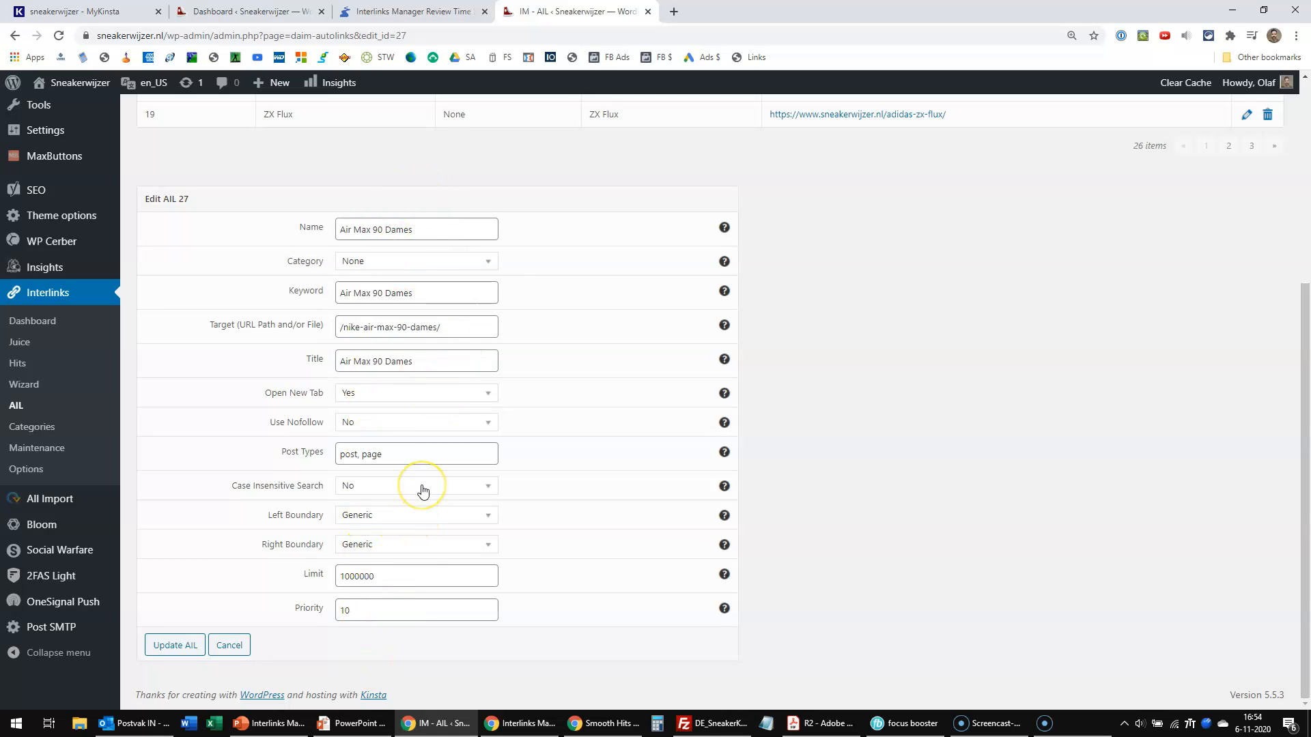
mouse_move(421, 490)
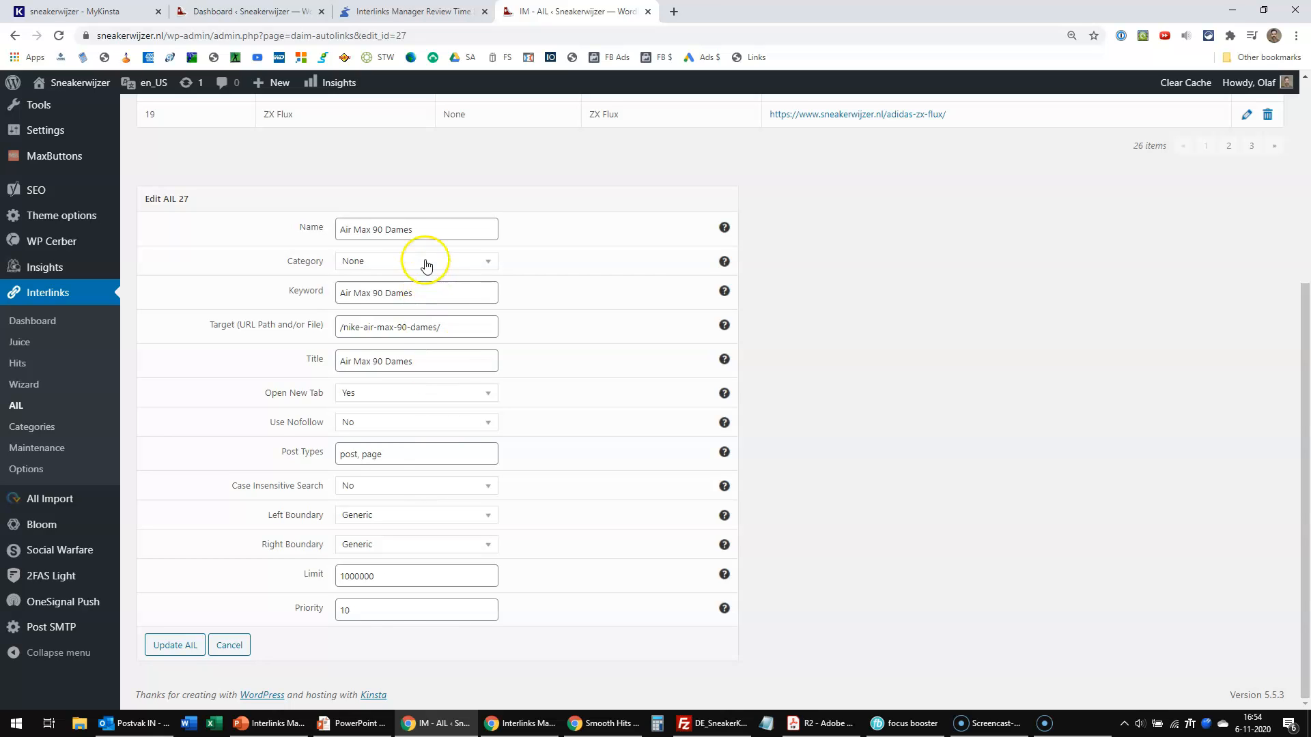
mouse_move(838, 436)
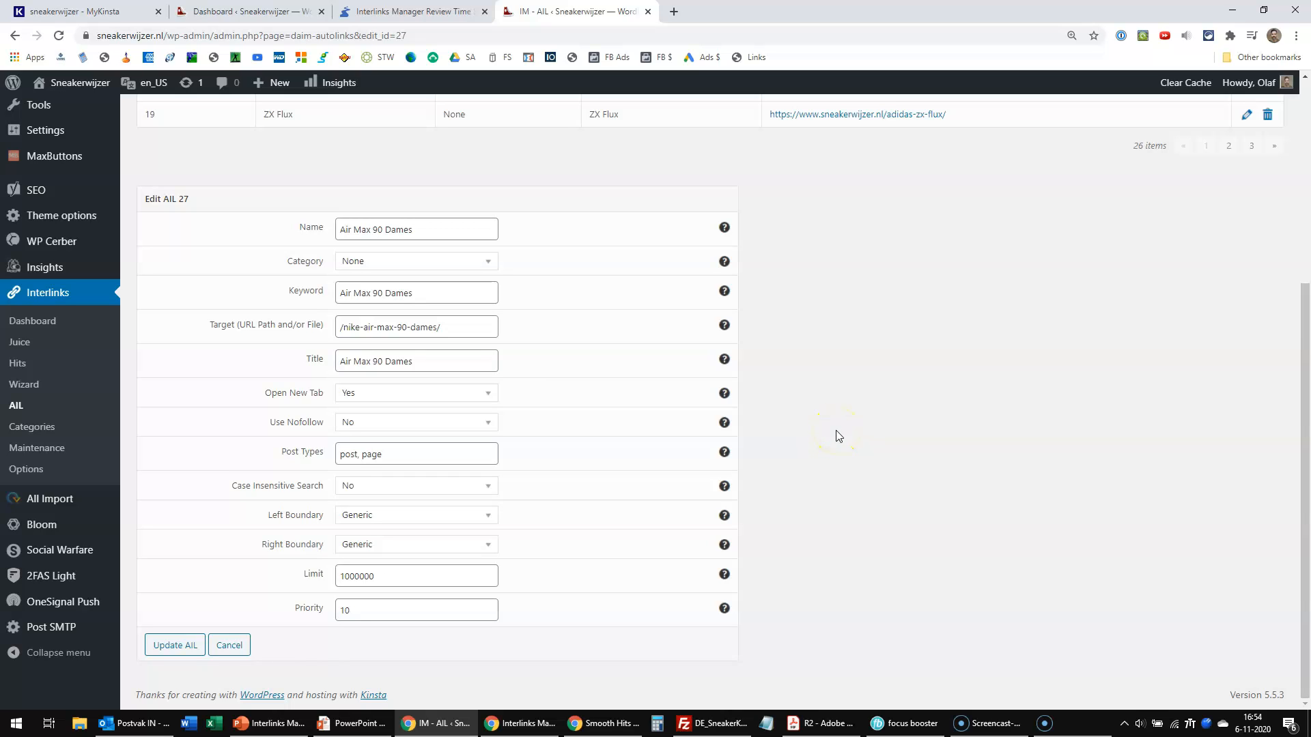
scroll(up, 3)
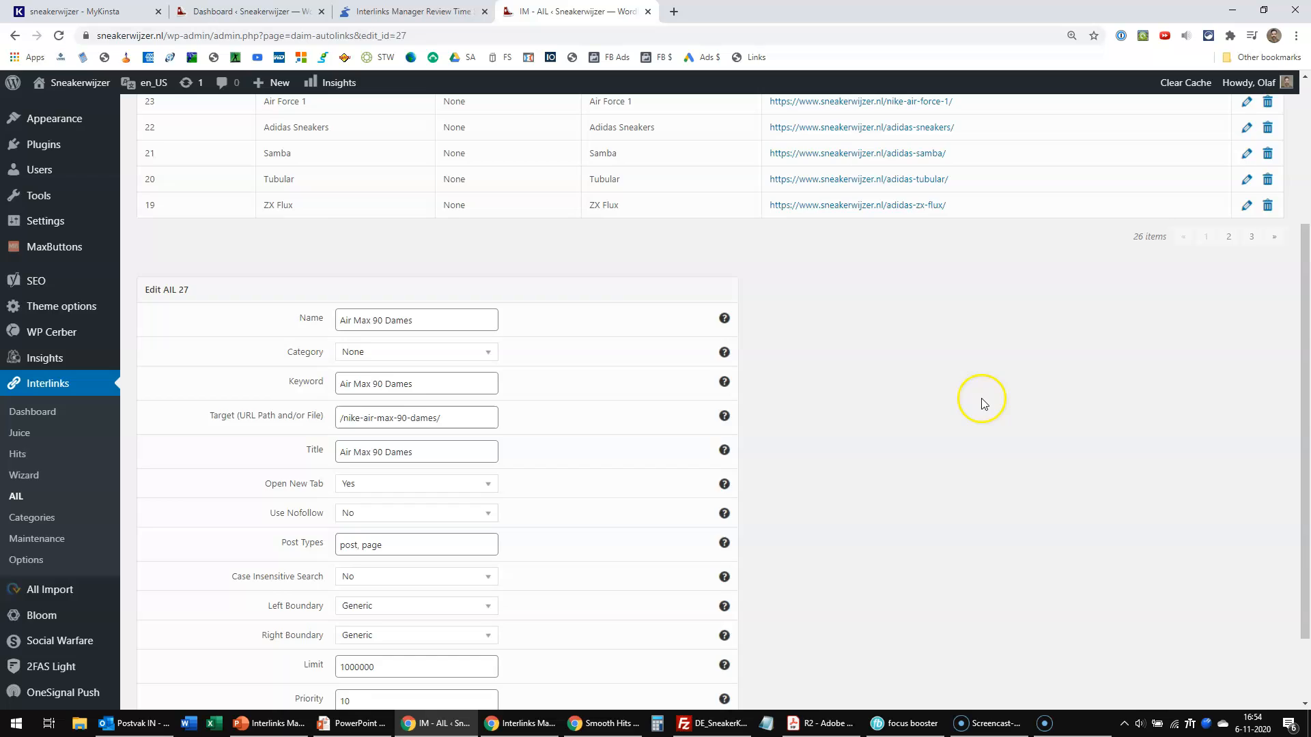
scroll(up, 3)
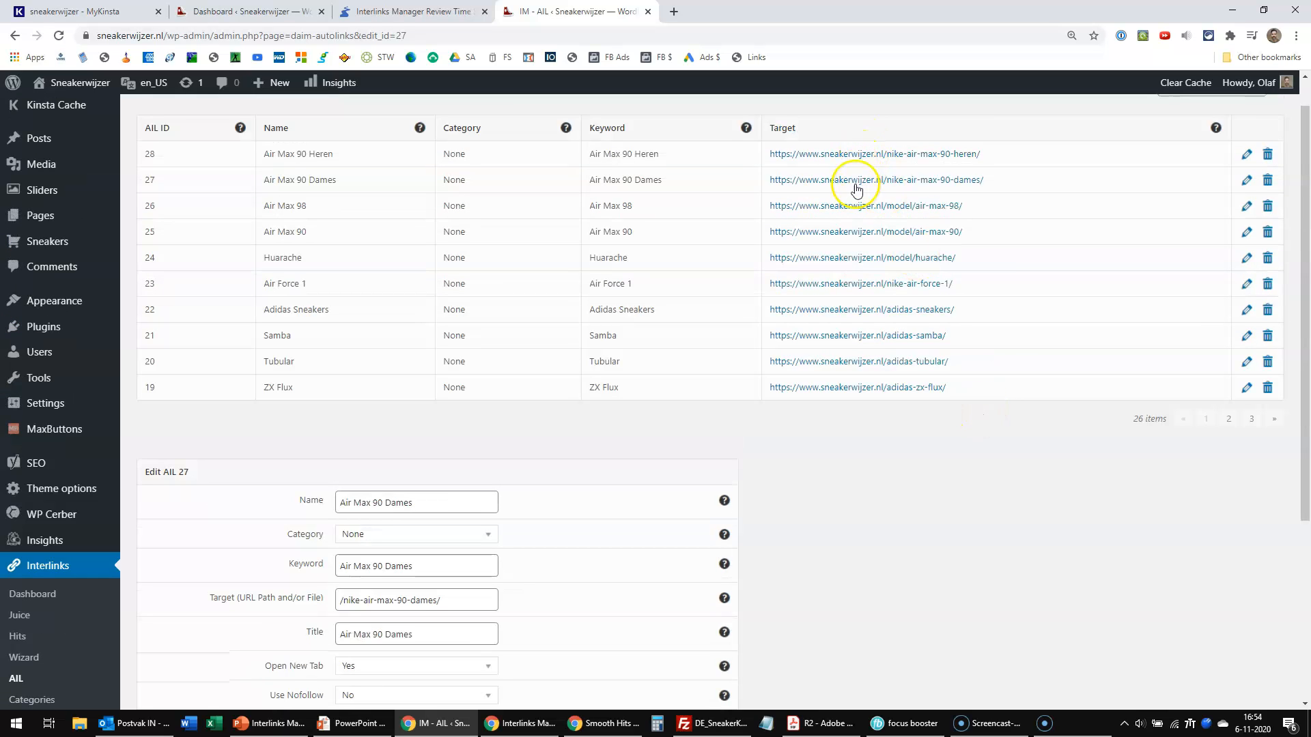
- Open the Air Max 90 Dames target URL in a new browser tab
right_click(856, 180)
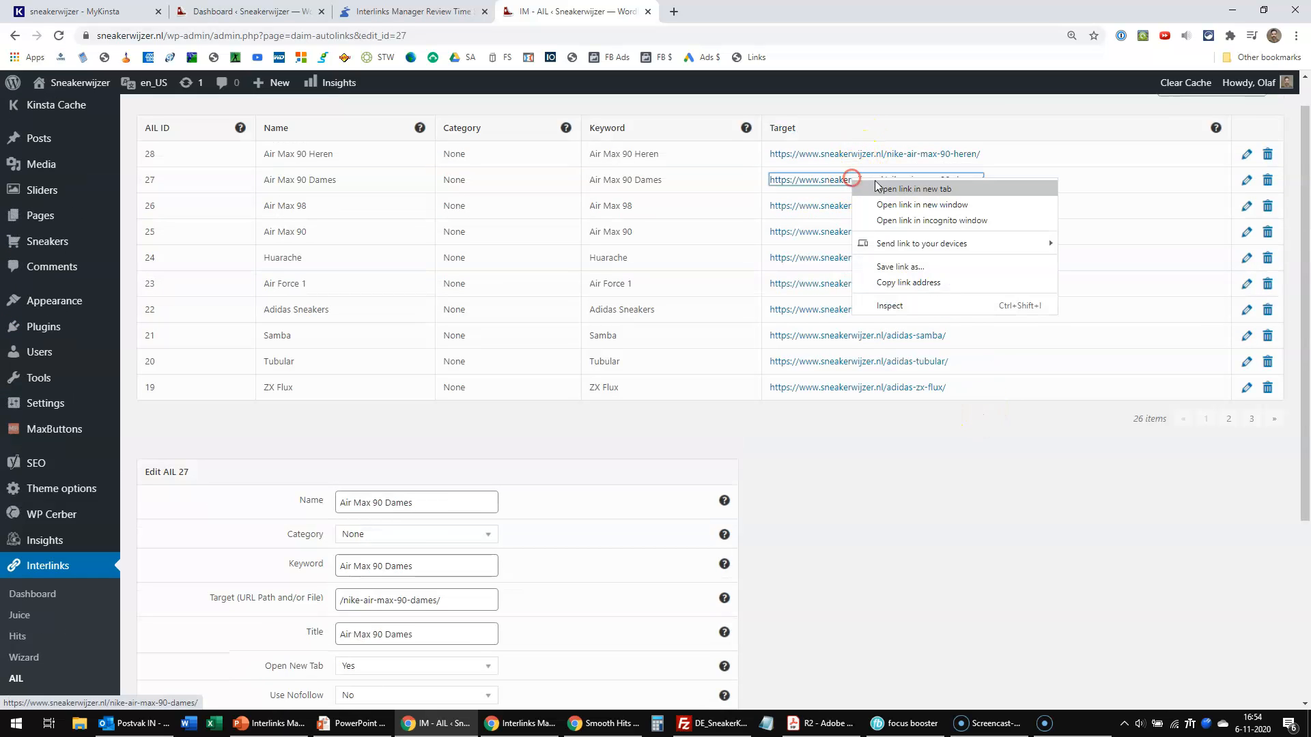
click(911, 188)
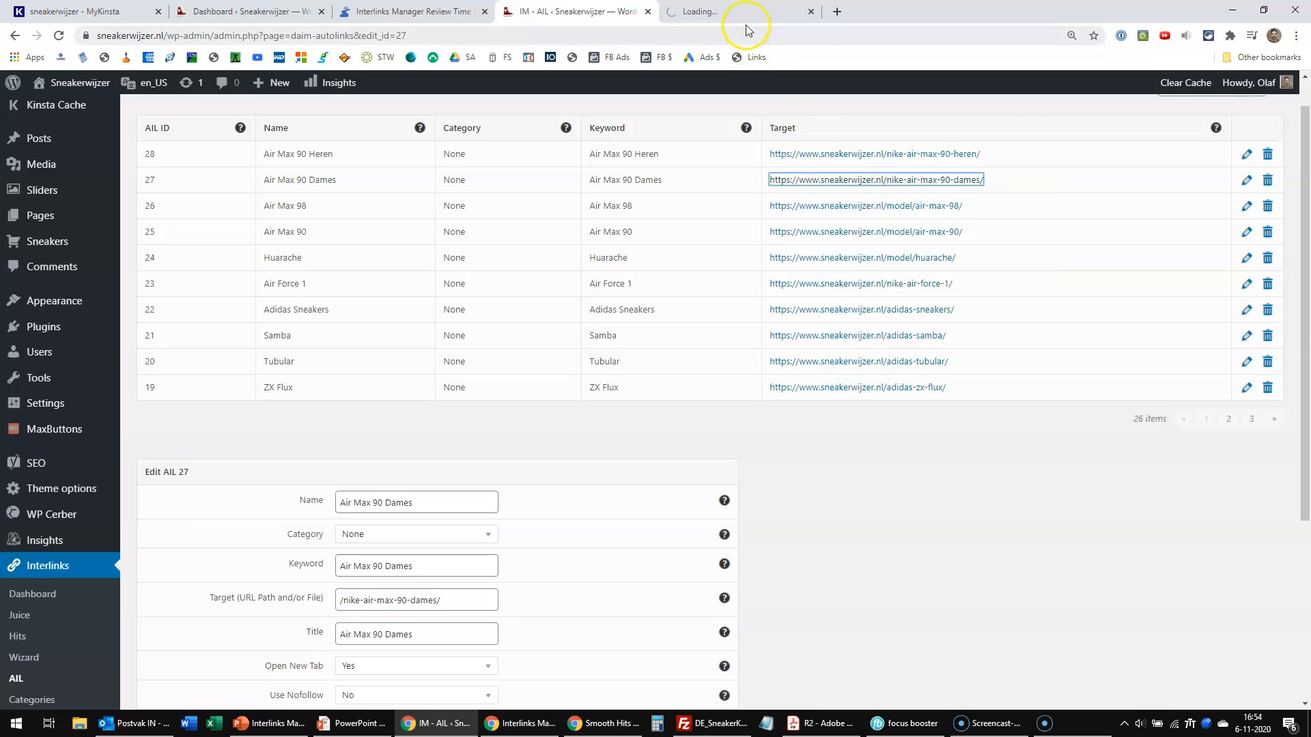
click(738, 10)
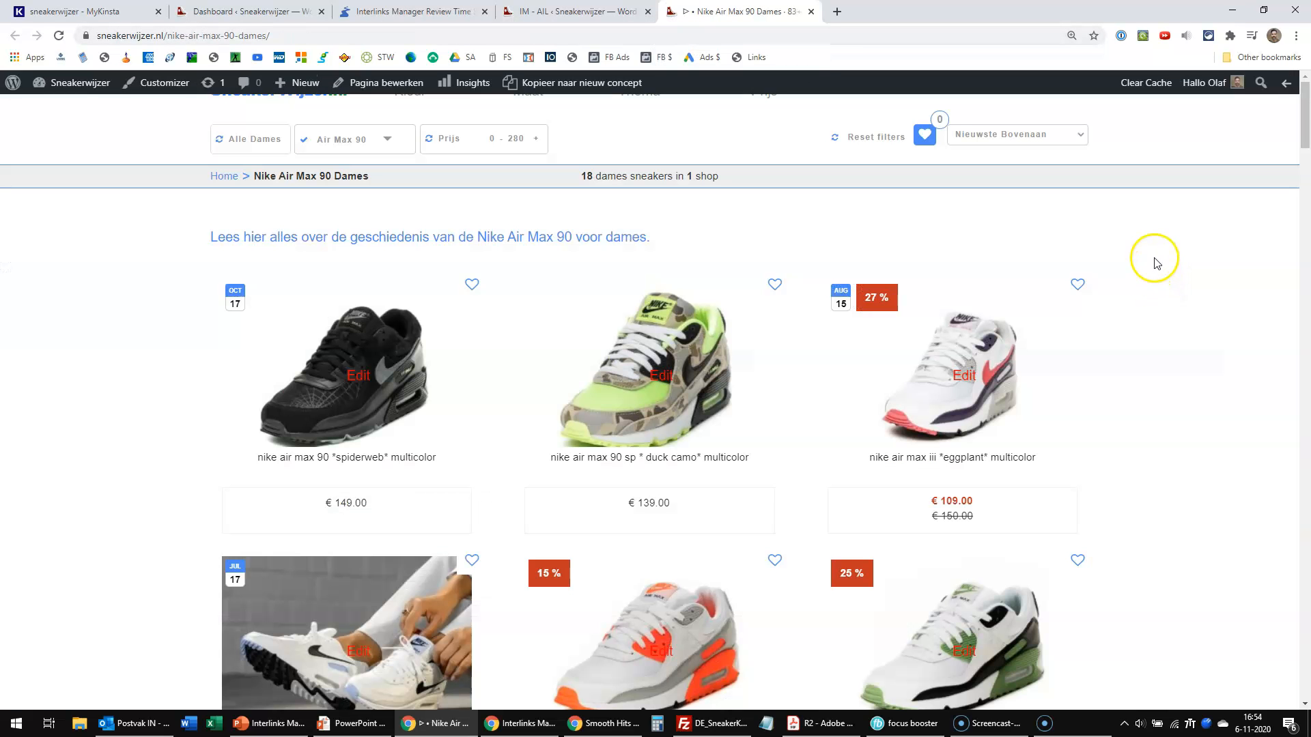
mouse_move(611, 243)
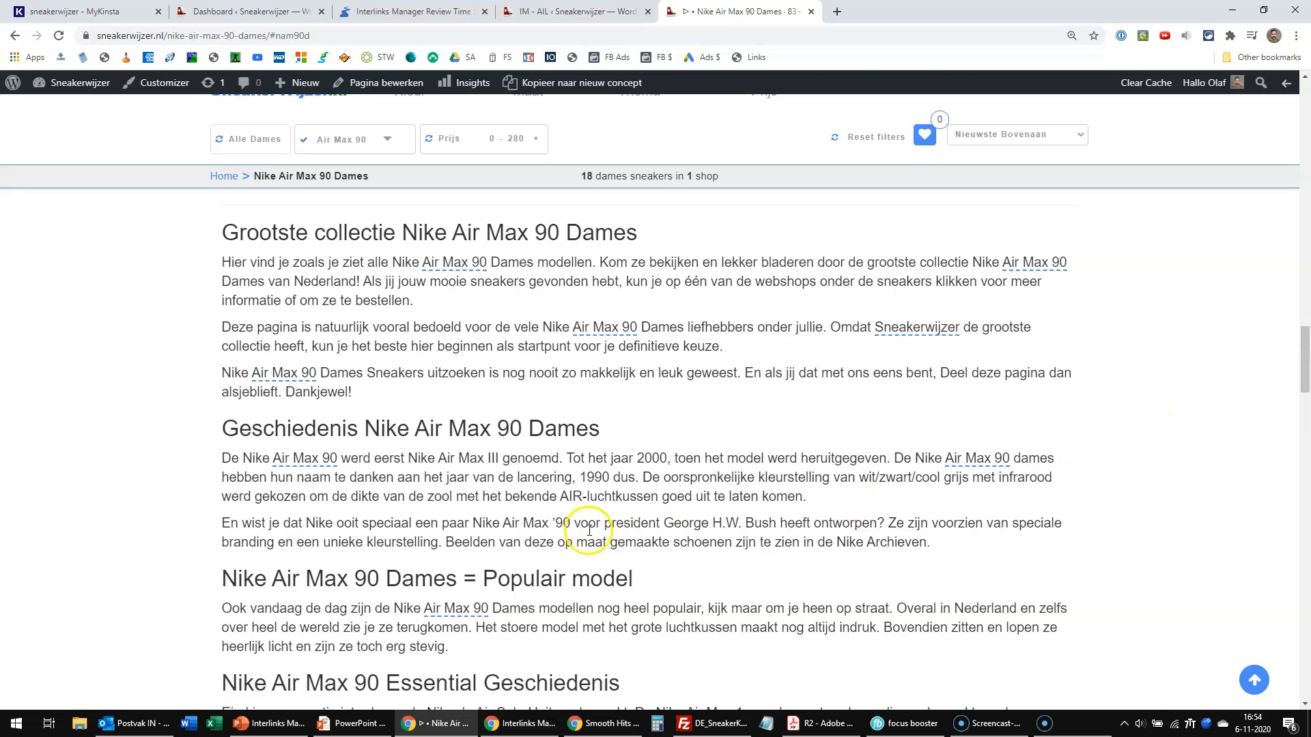
mouse_move(457, 268)
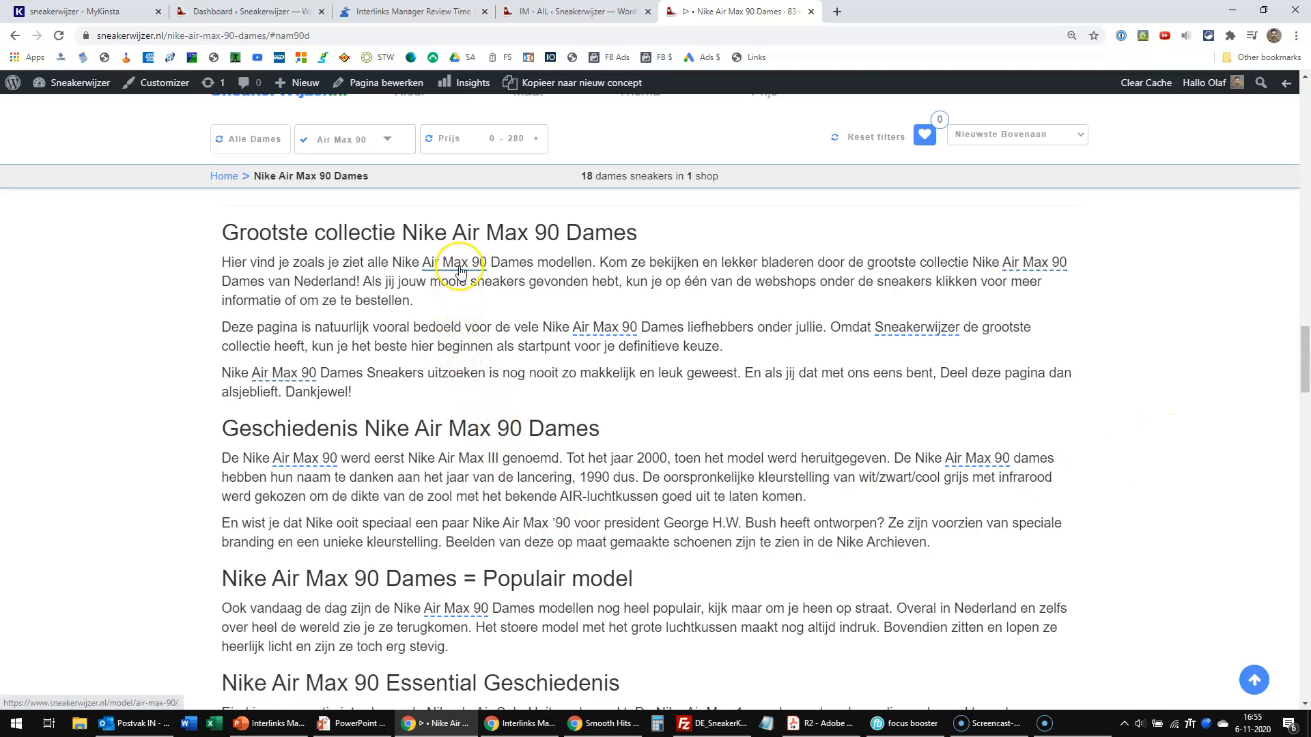
mouse_move(965, 282)
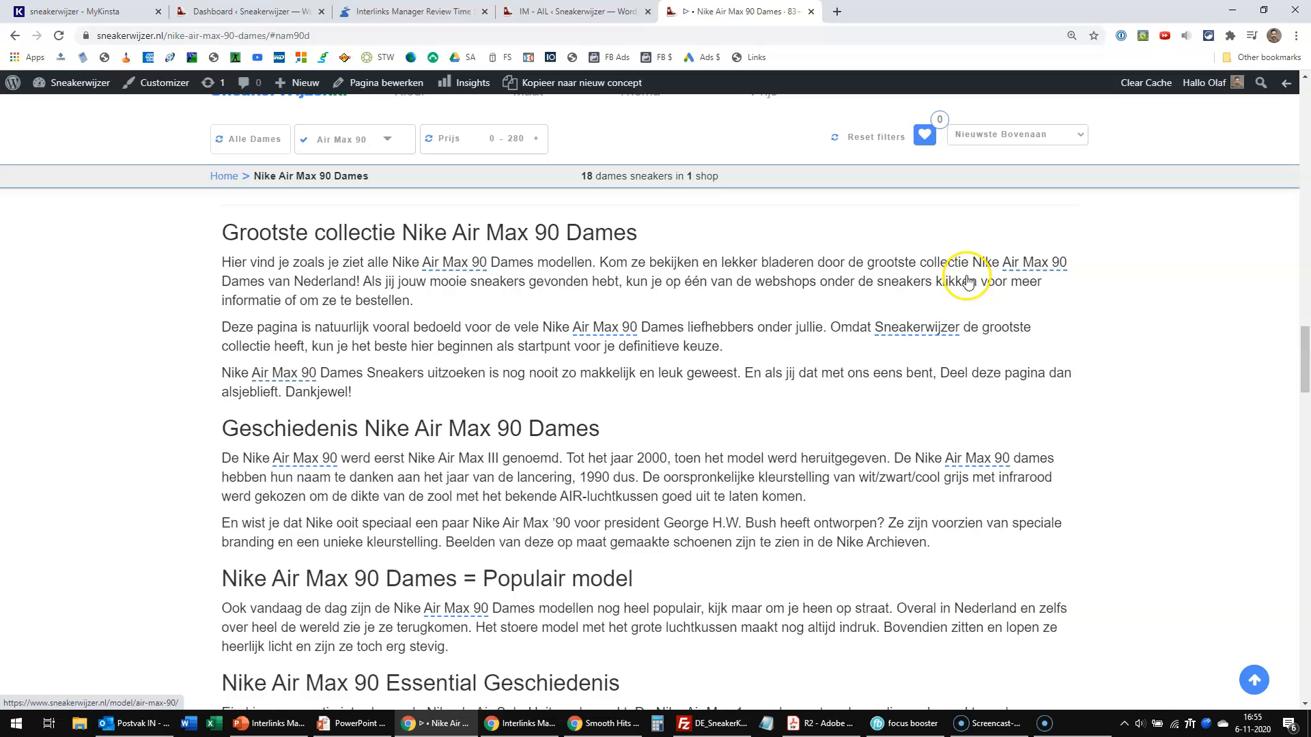
mouse_move(1056, 436)
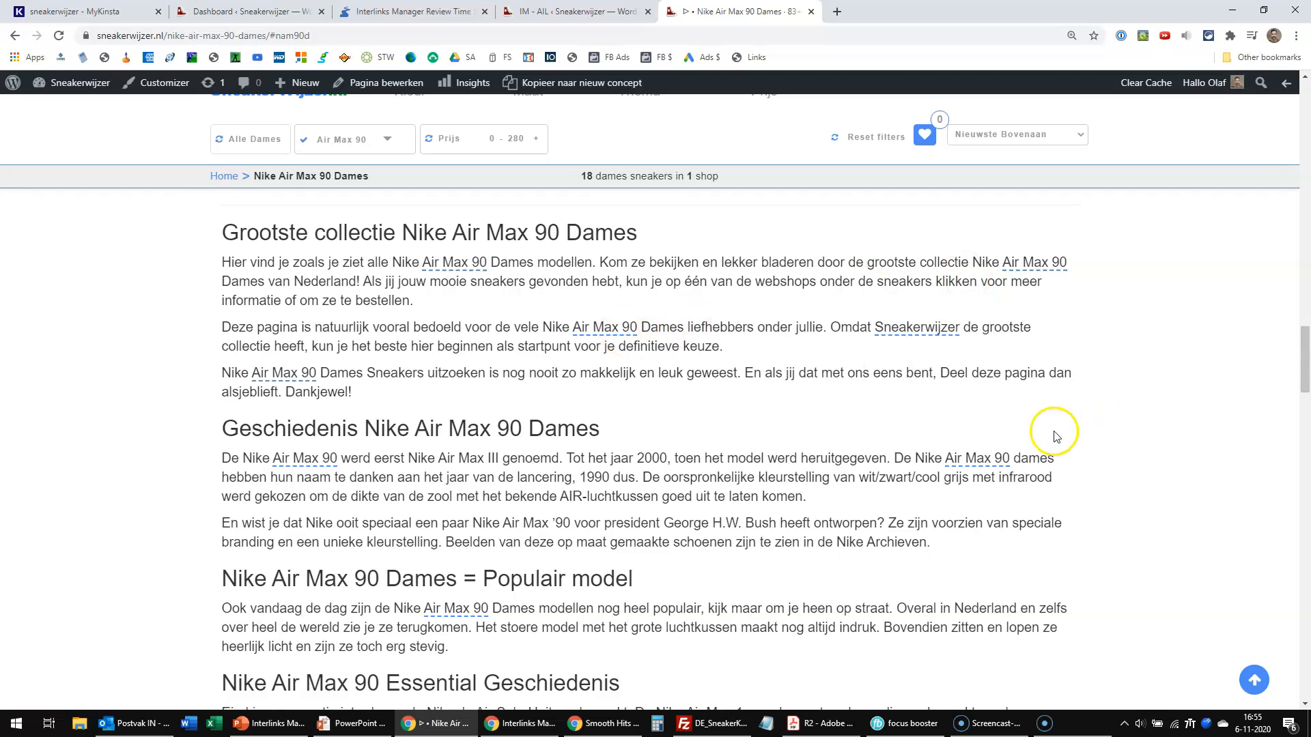
mouse_move(1147, 453)
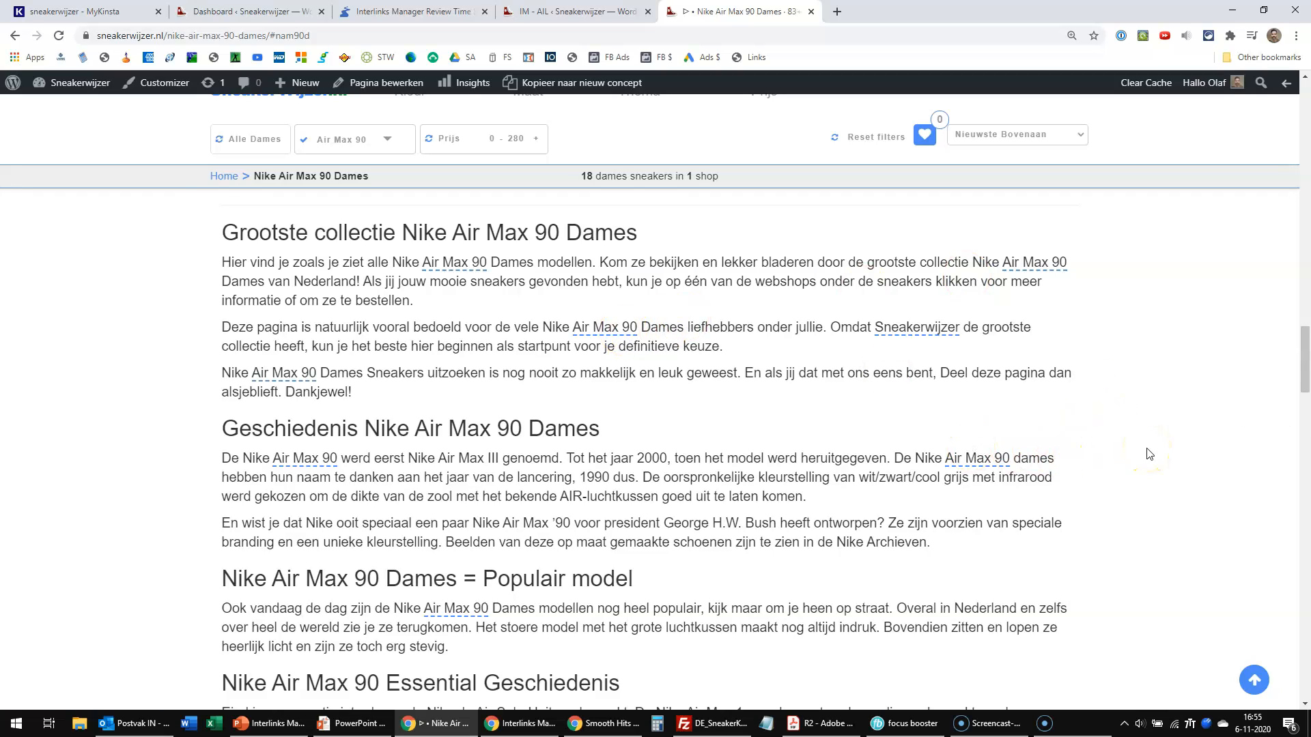
mouse_move(1034, 262)
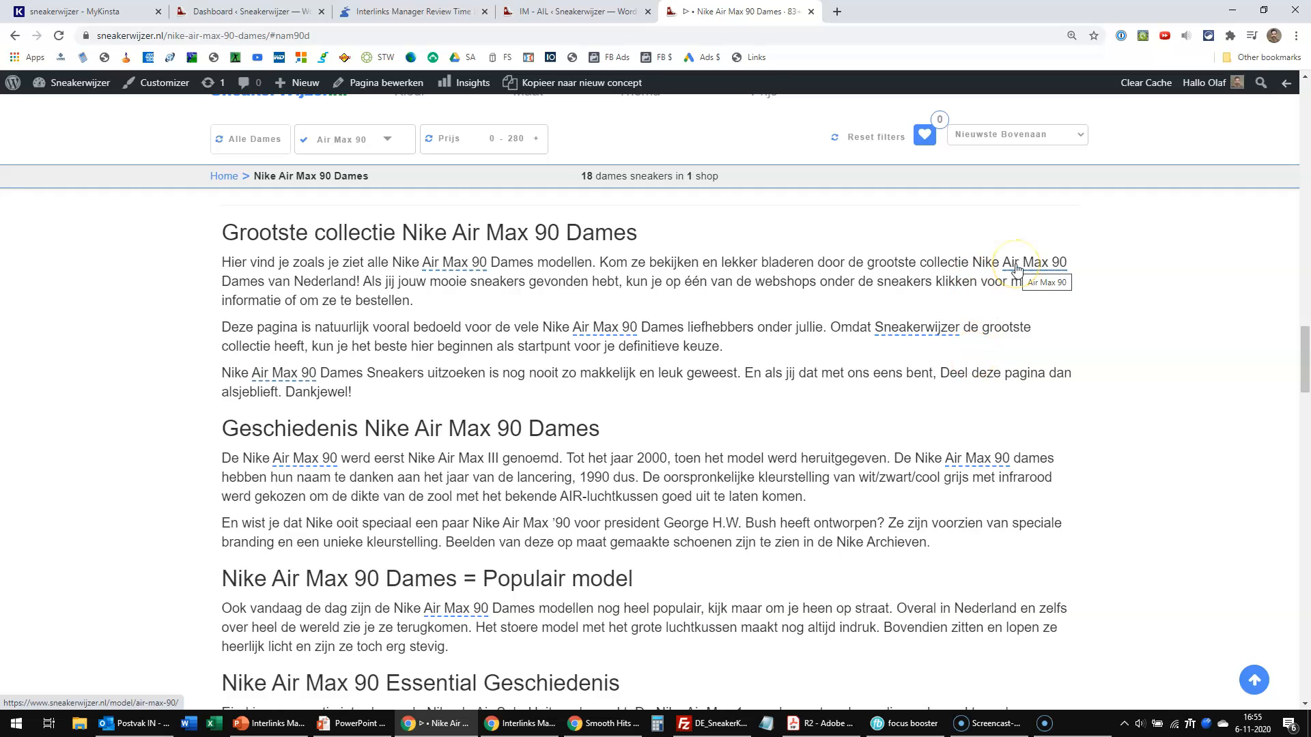
- Scroll the Dames page and inspect the unlinked Nike Air Max 90 phrase
click(1030, 262)
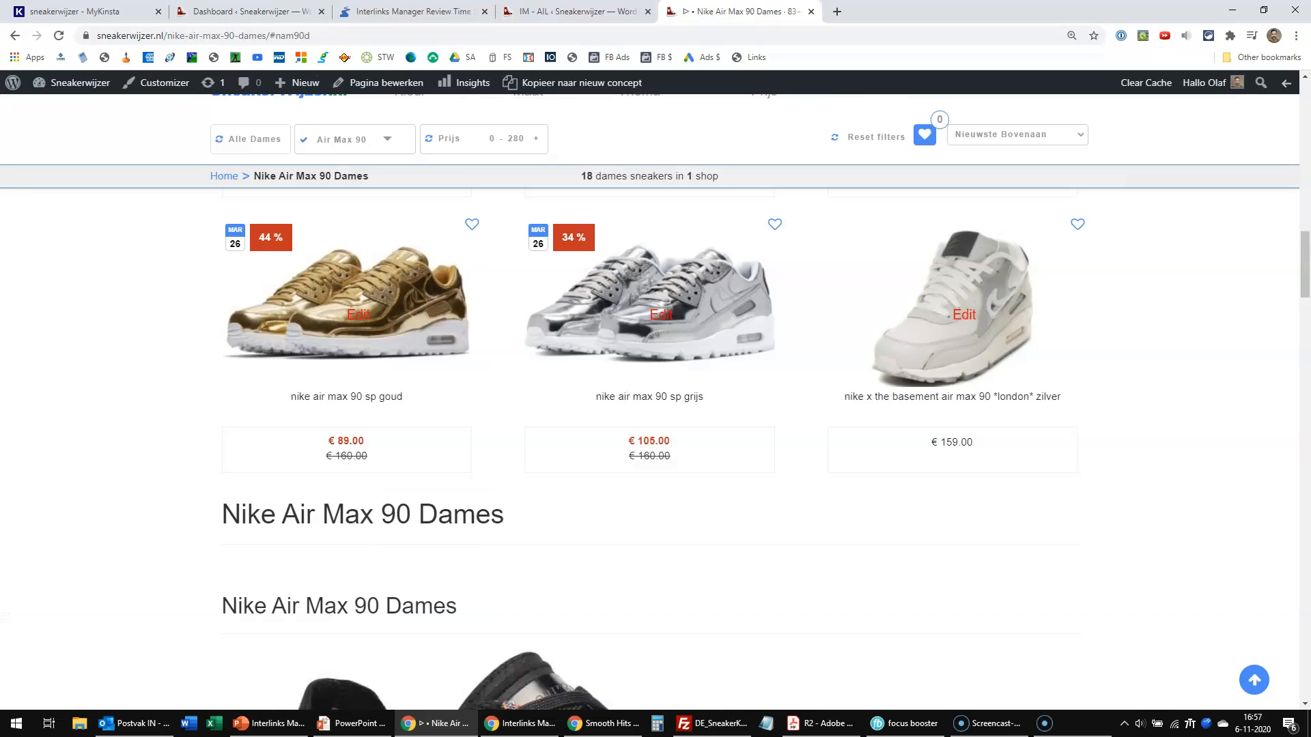
scroll(down, 3)
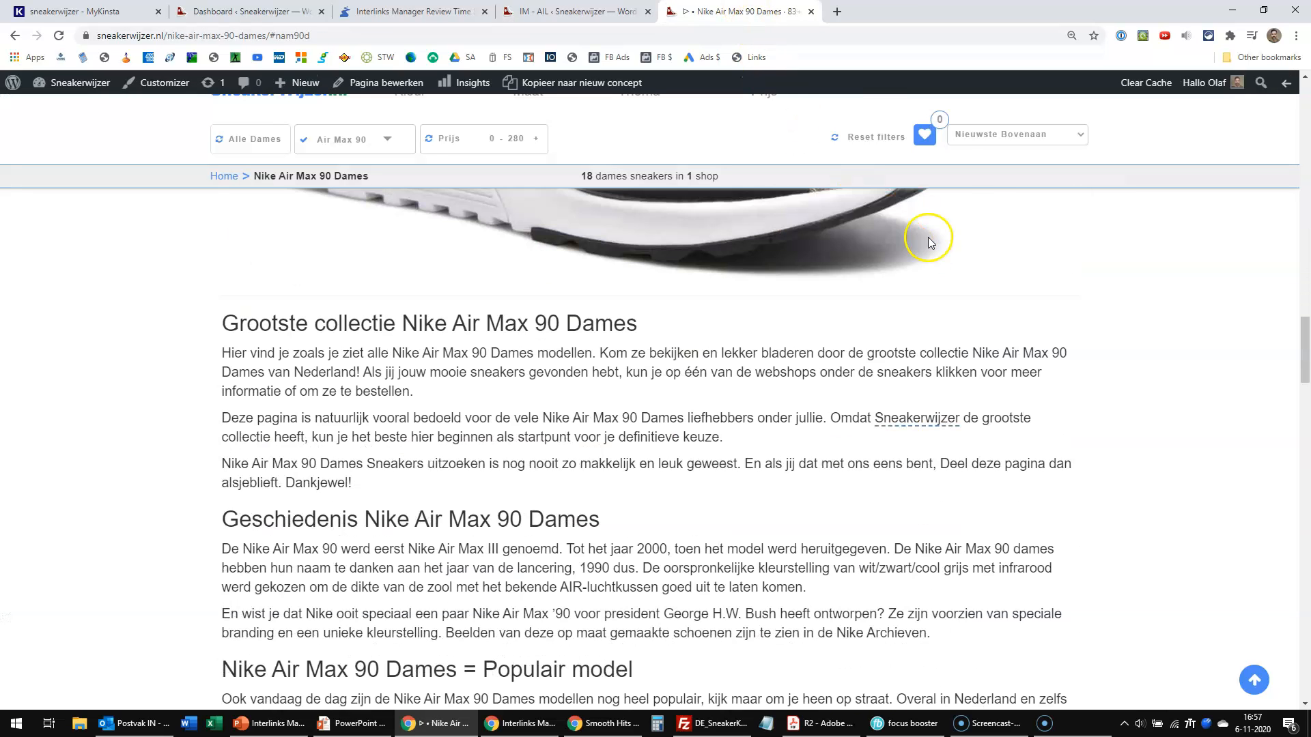
mouse_move(488, 353)
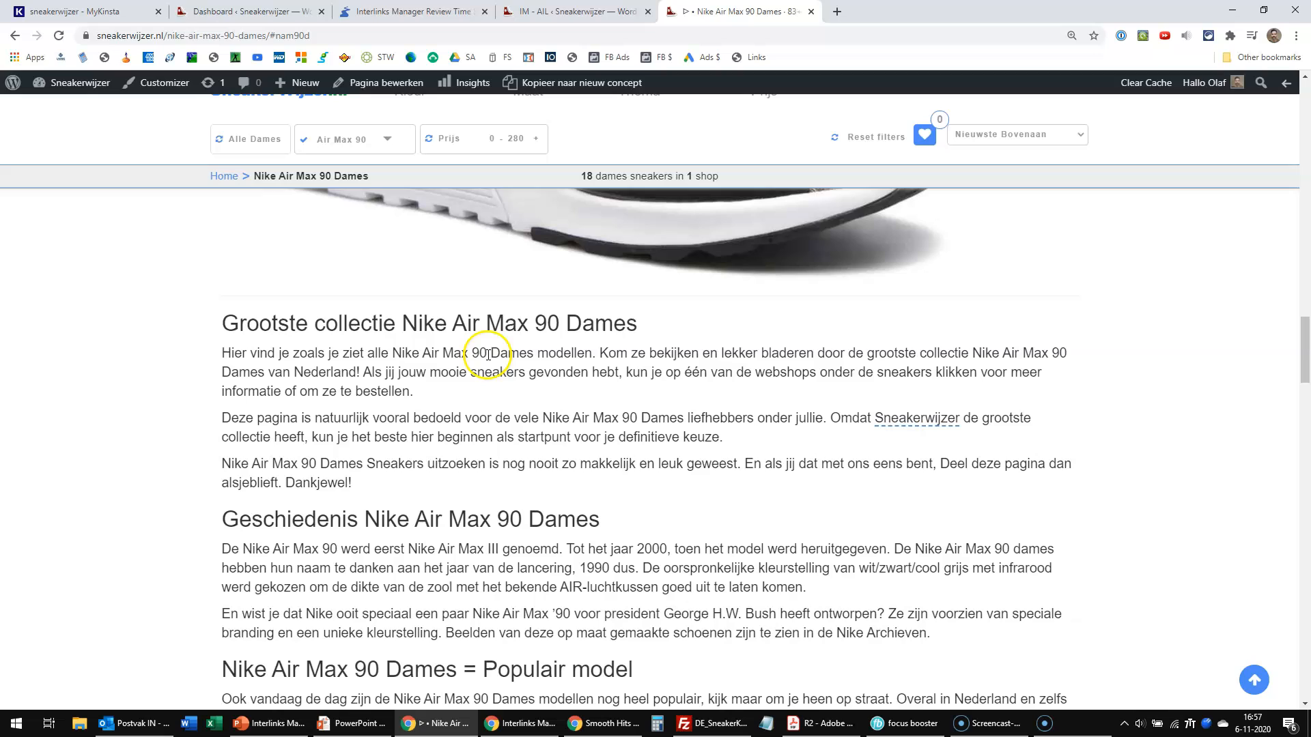
double_click(435, 353)
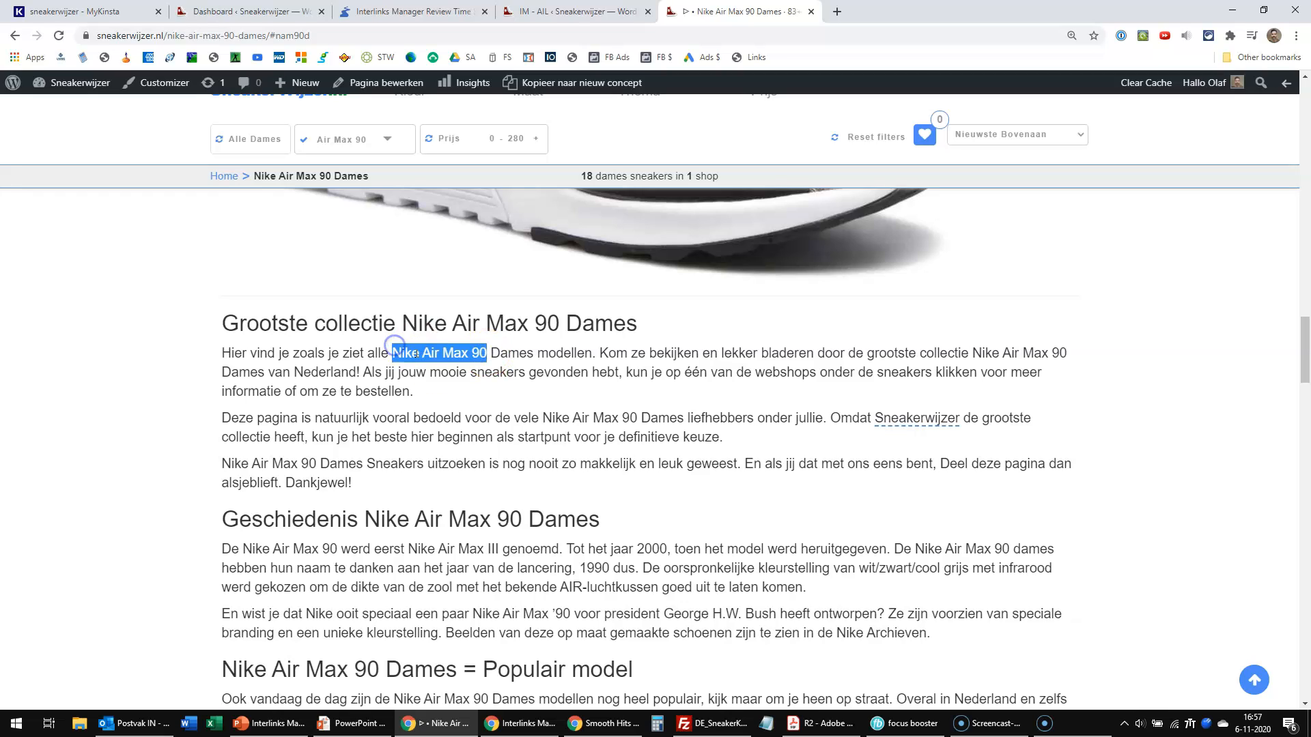
click(500, 424)
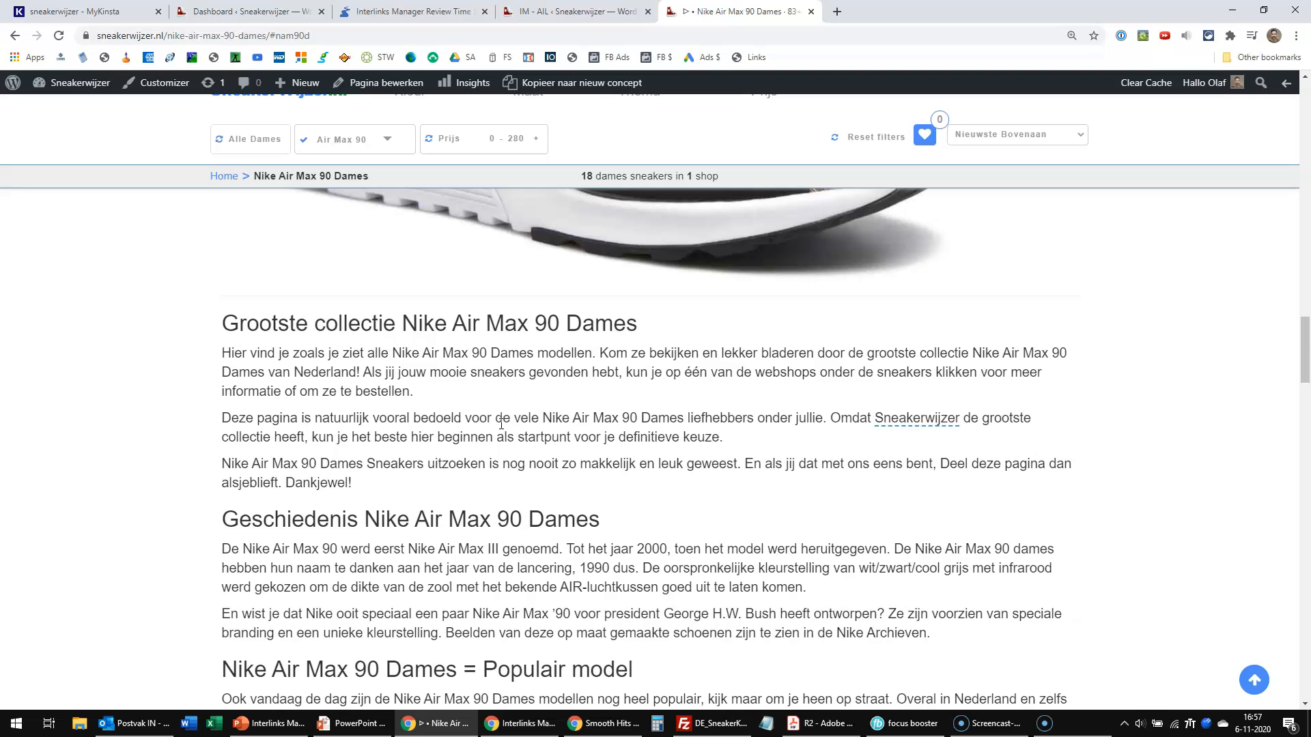
- Add autolink 'Air Max 90' with keyword Air Max 90 targeting /model/air-max-90/
click(574, 11)
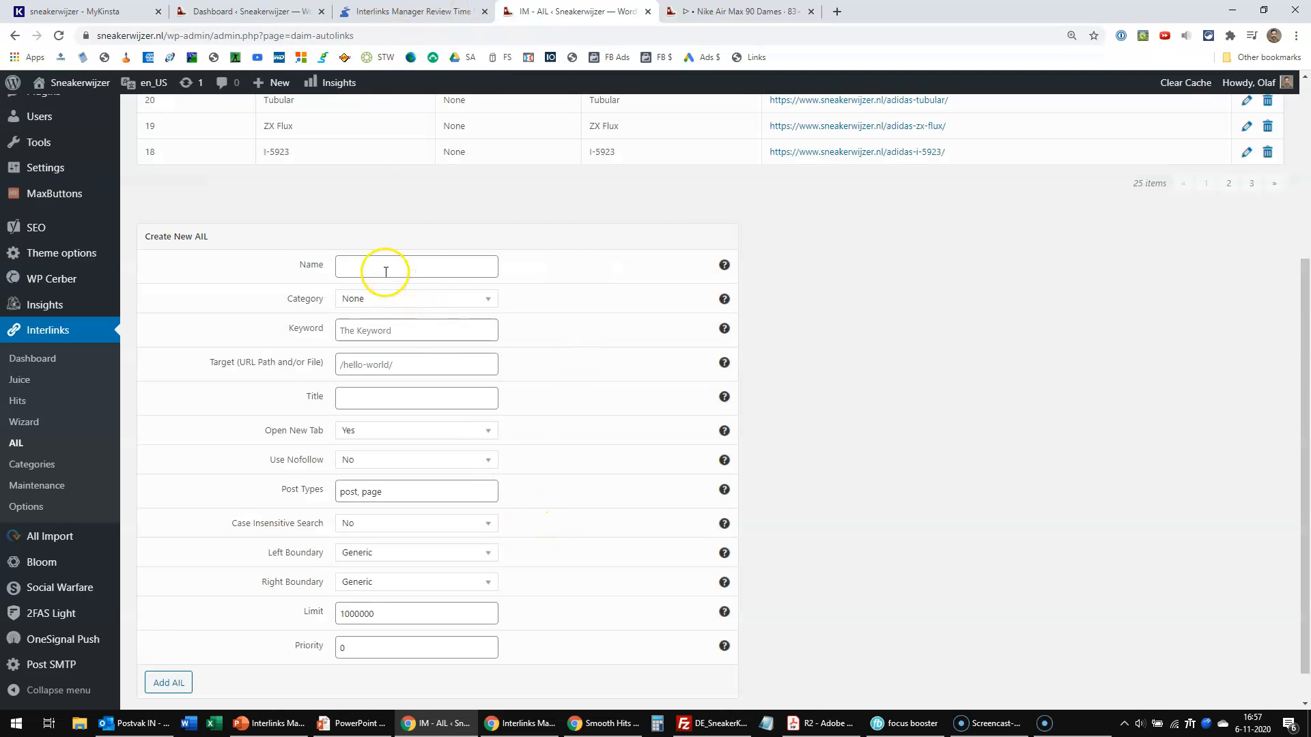
text(Air MA)
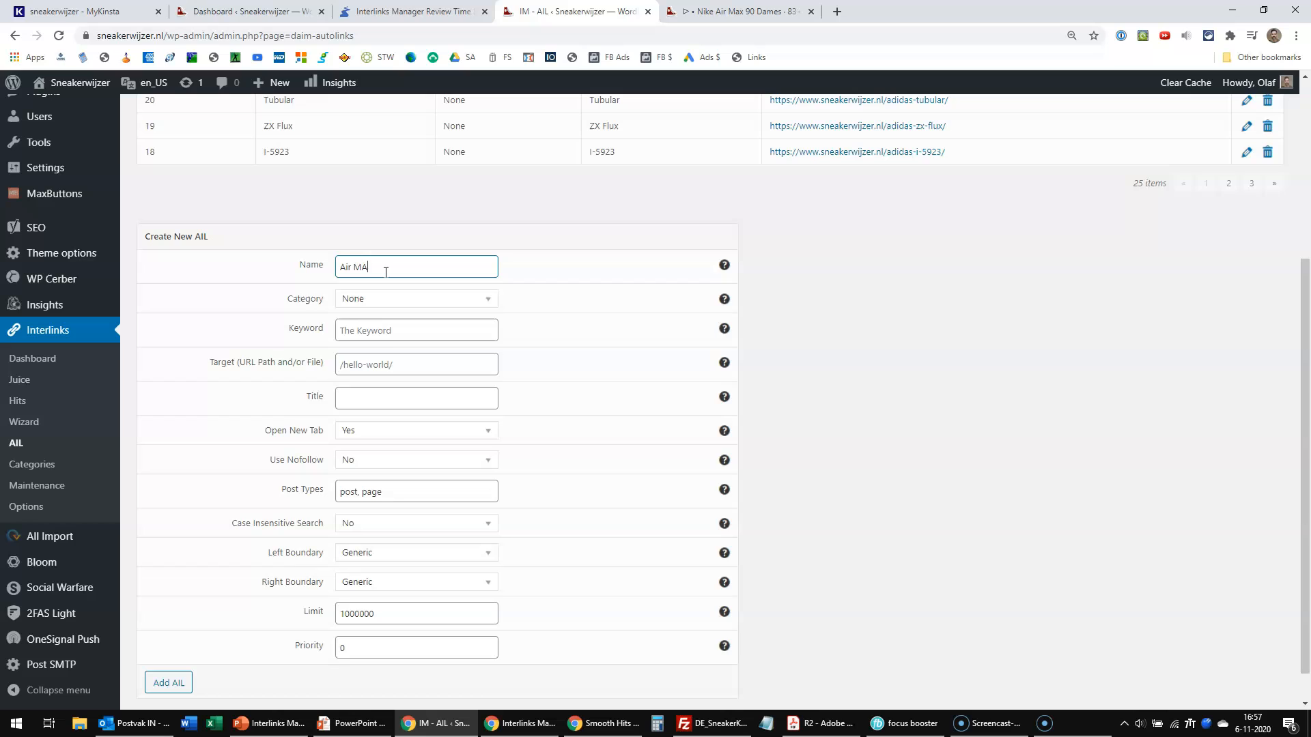
text(x 90)
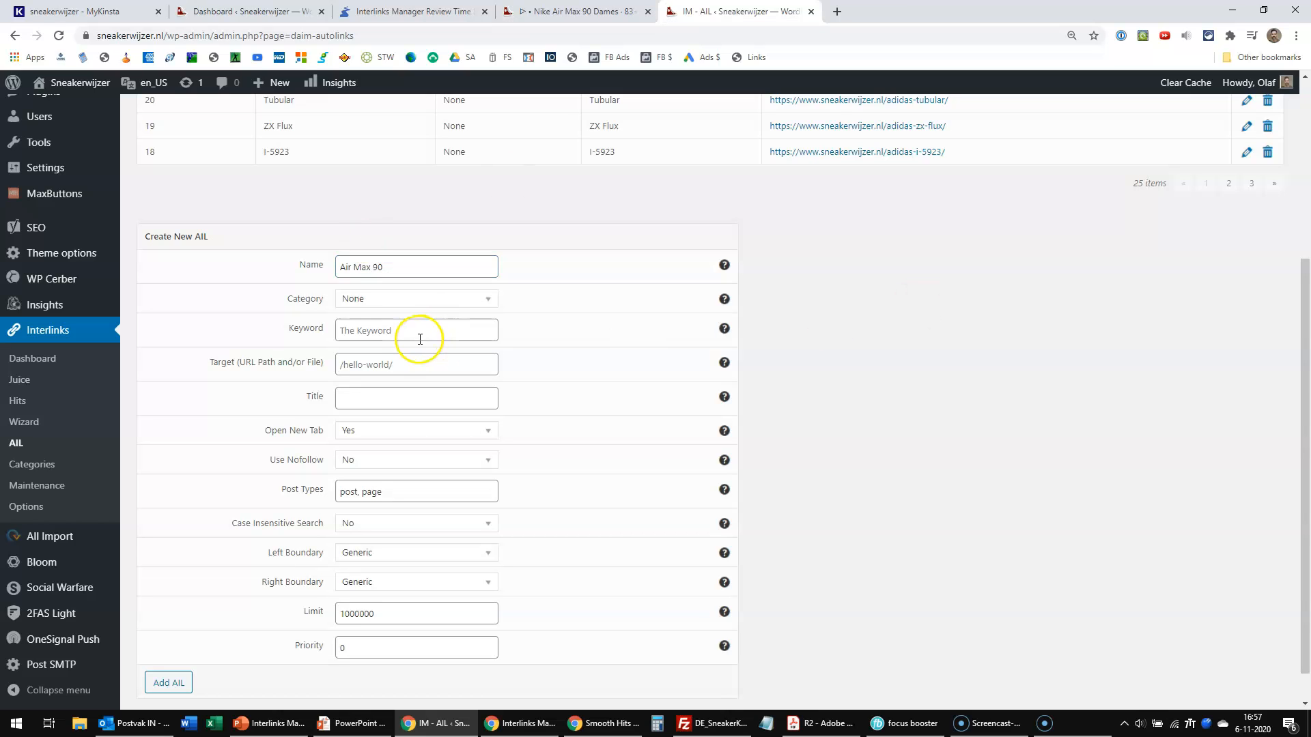
triple_click(416, 267)
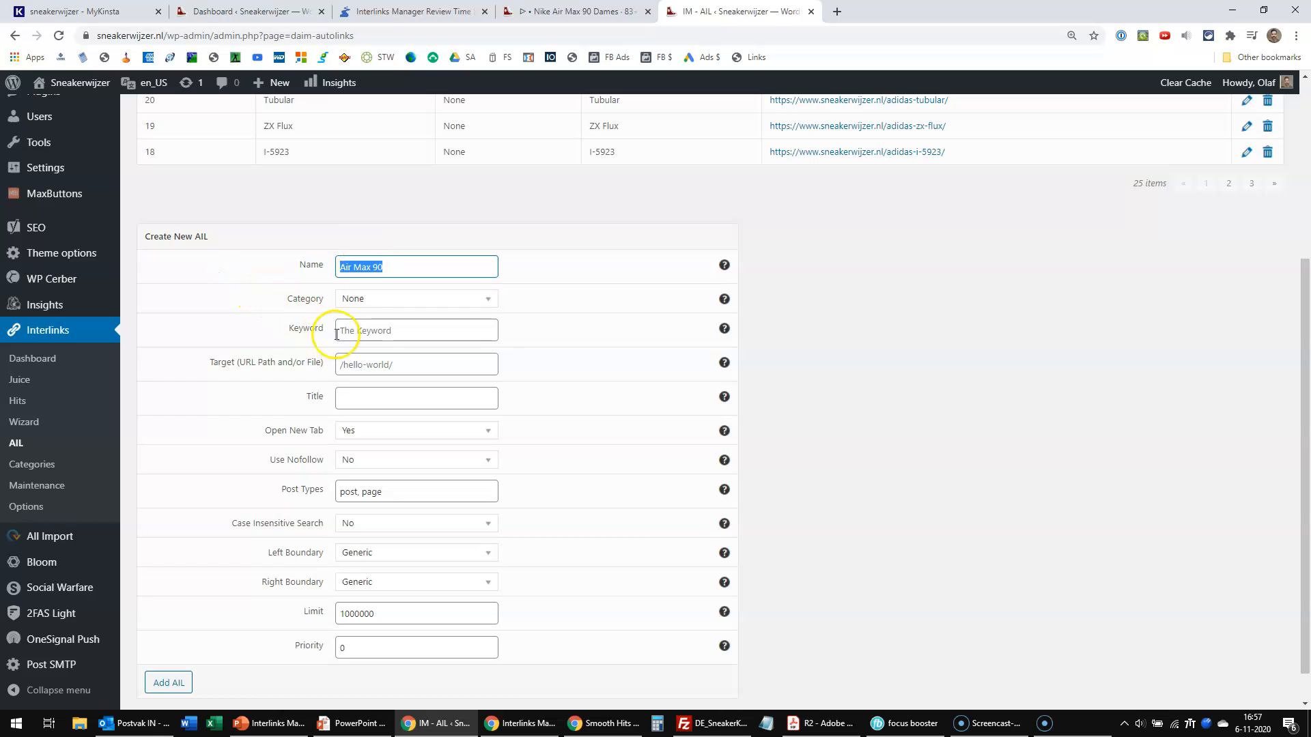
click(416, 364)
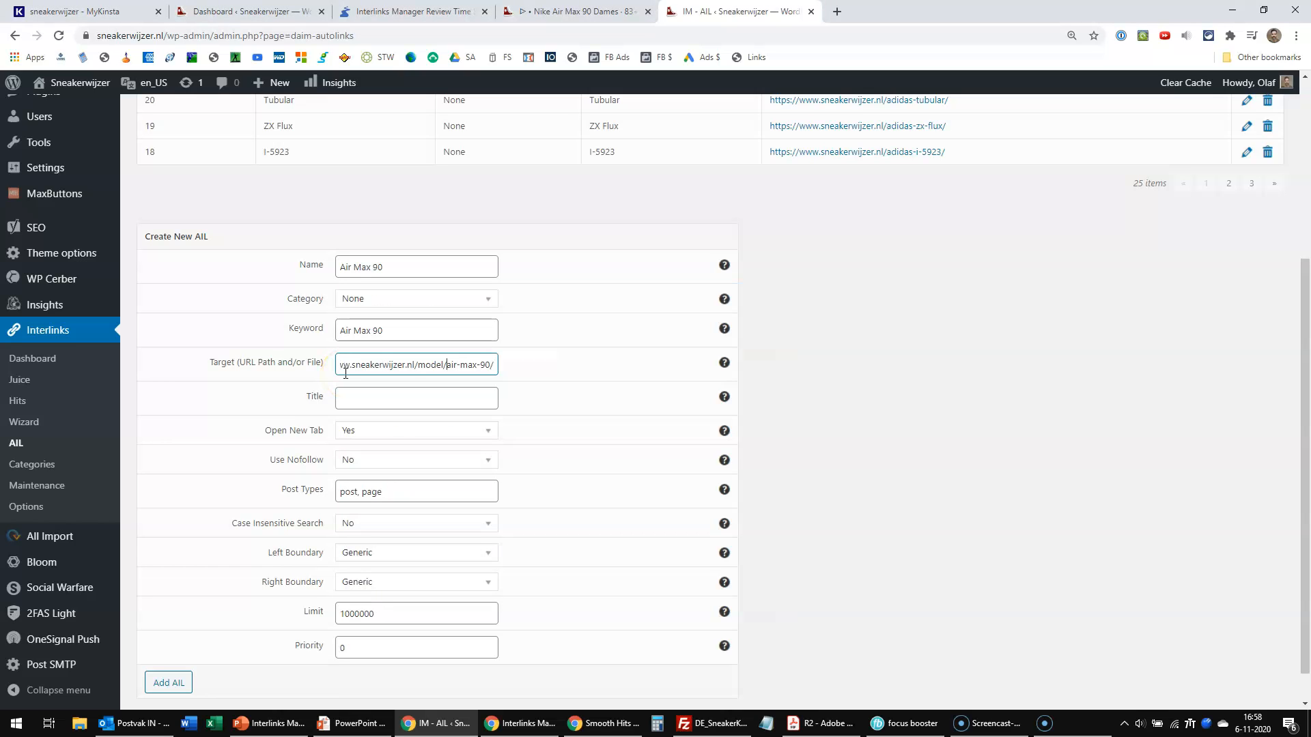
double_click(406, 365)
text(Air Max 90)
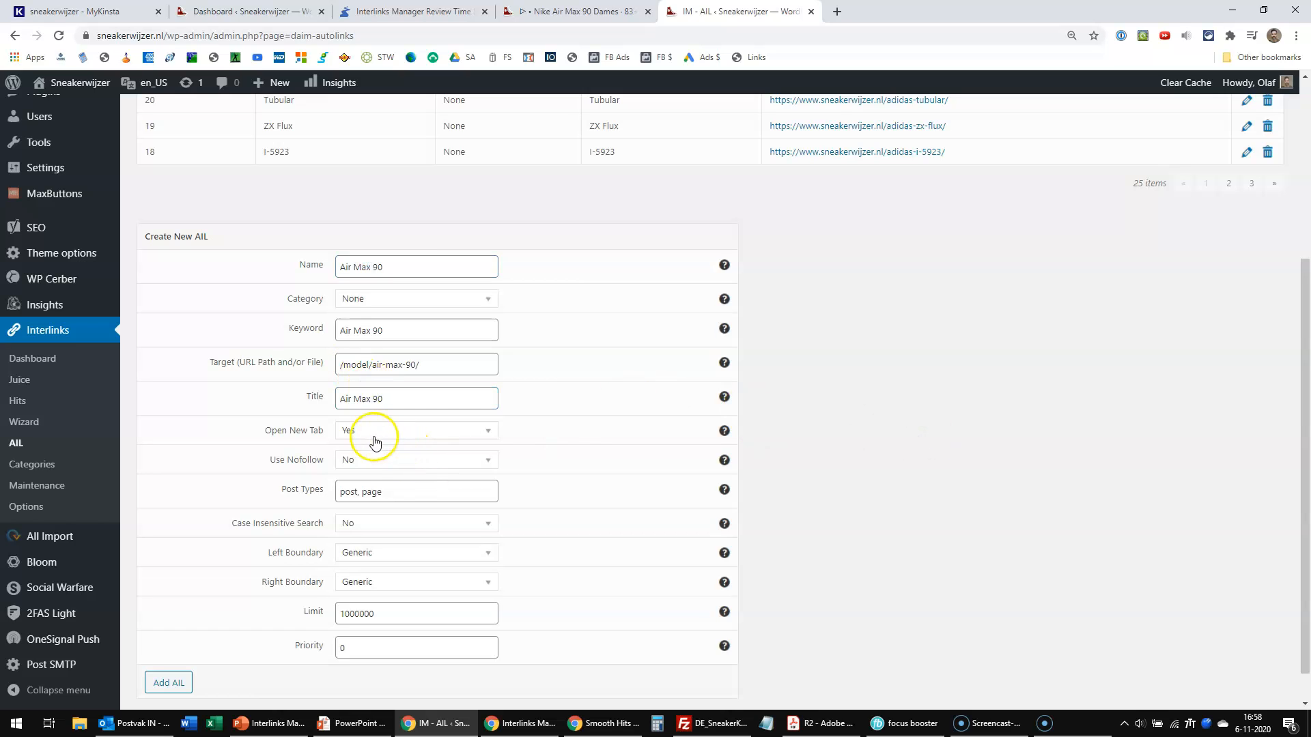
mouse_move(573, 491)
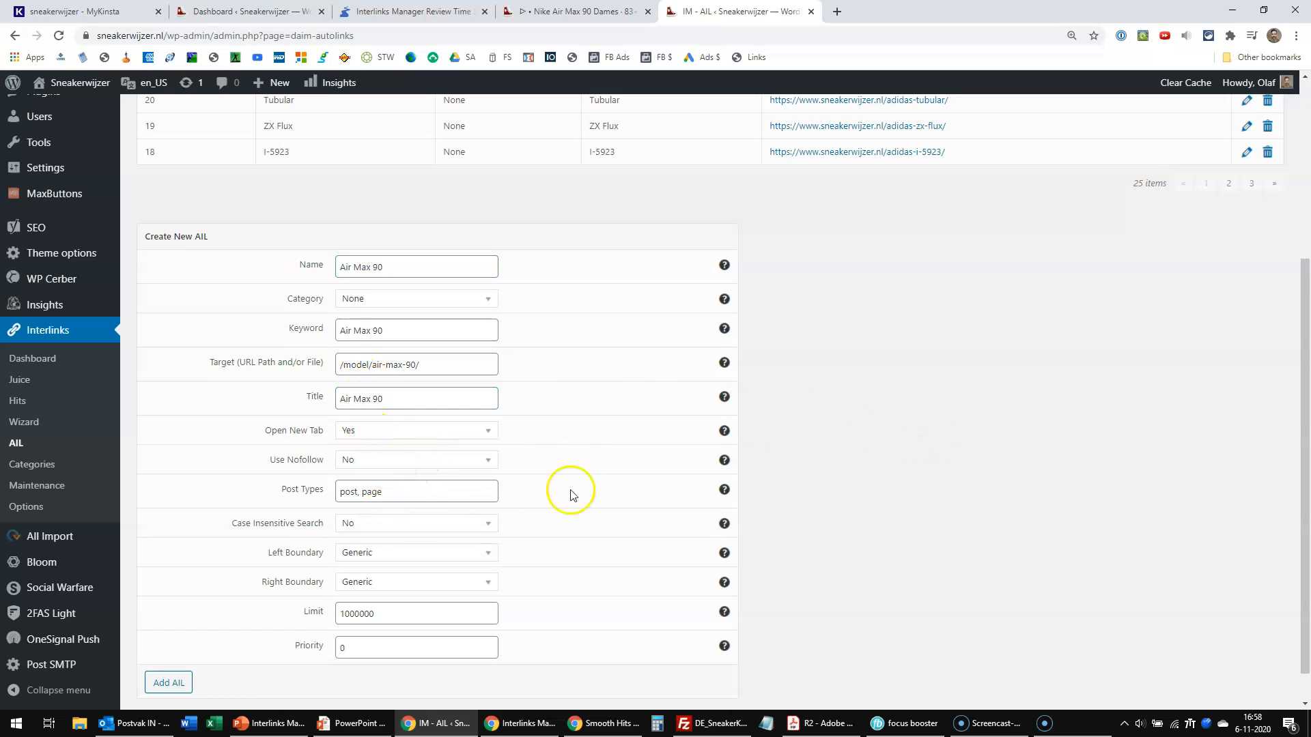
scroll(down, 3)
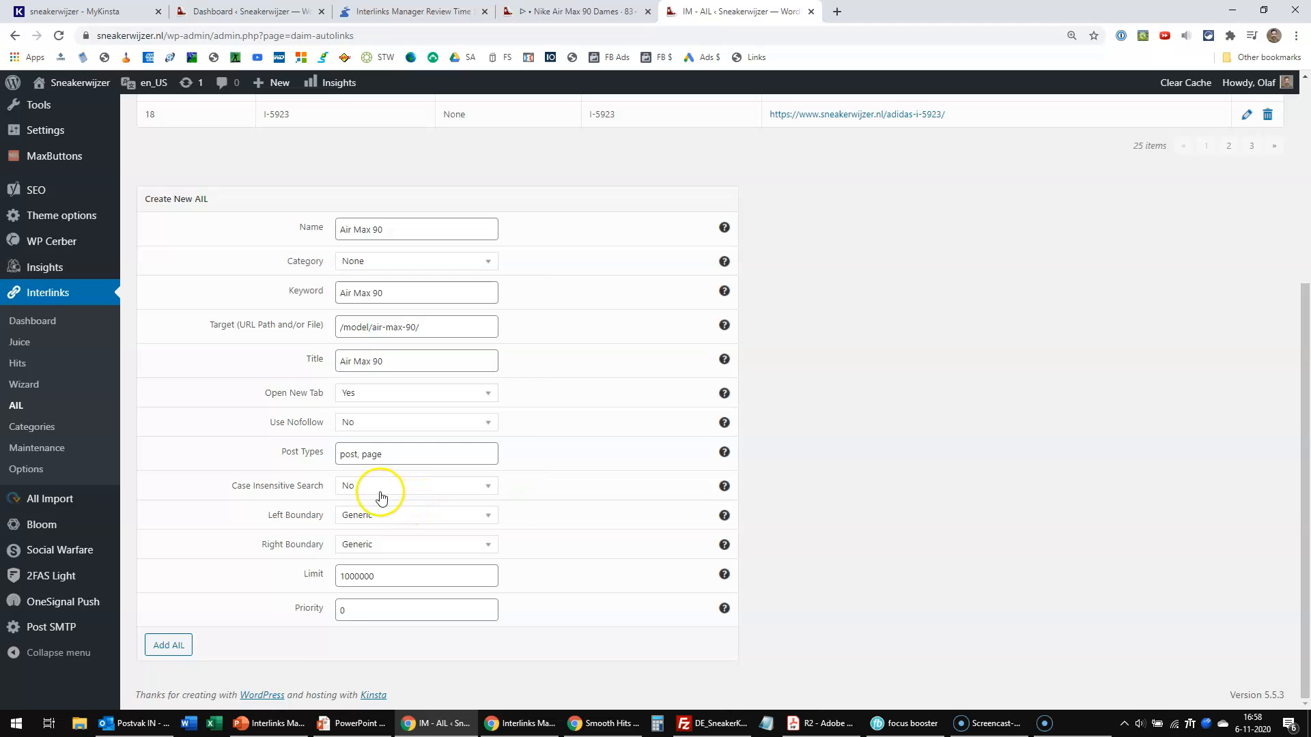
mouse_move(424, 536)
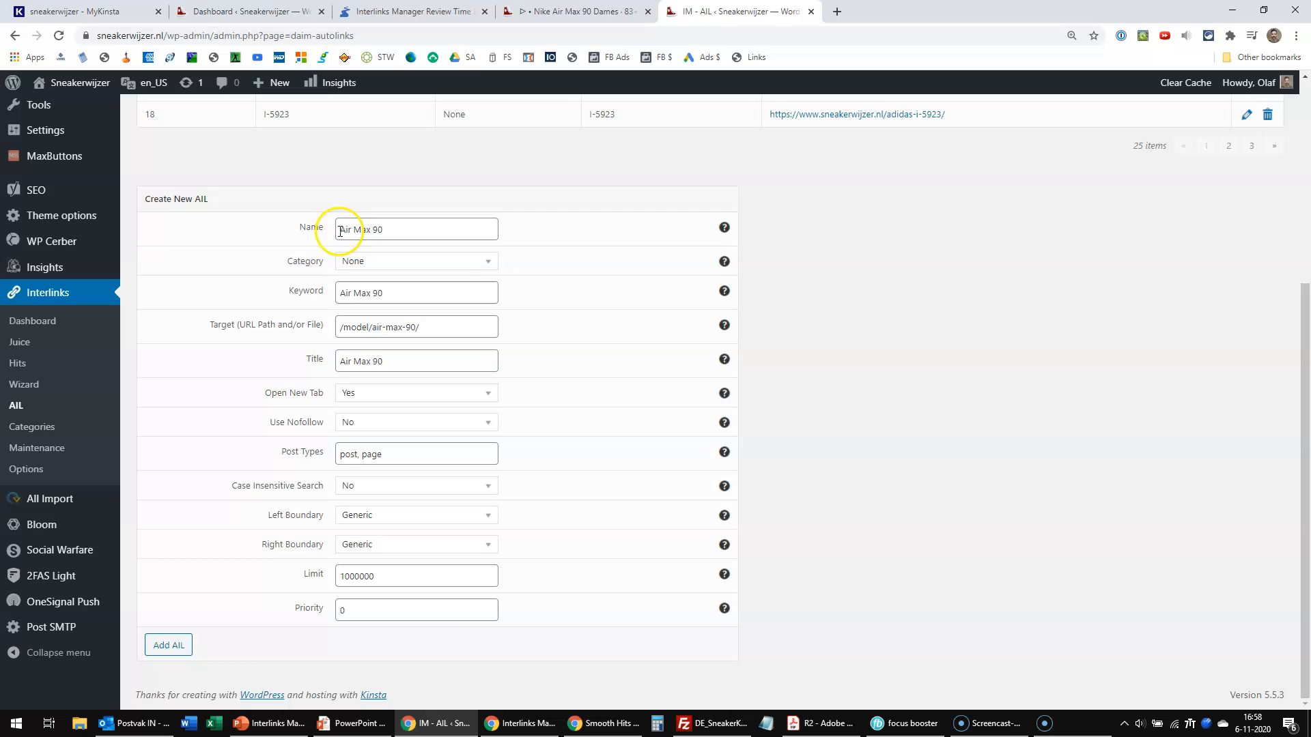
mouse_move(840, 391)
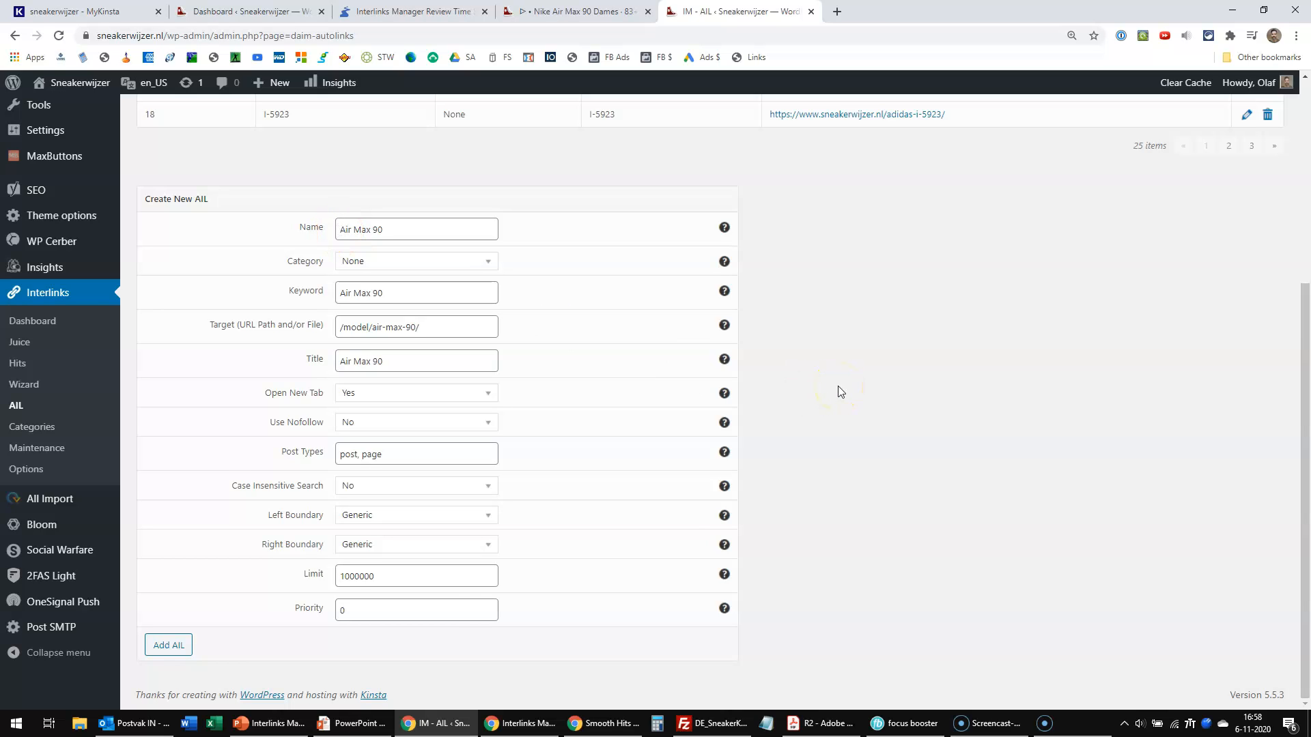
click(167, 645)
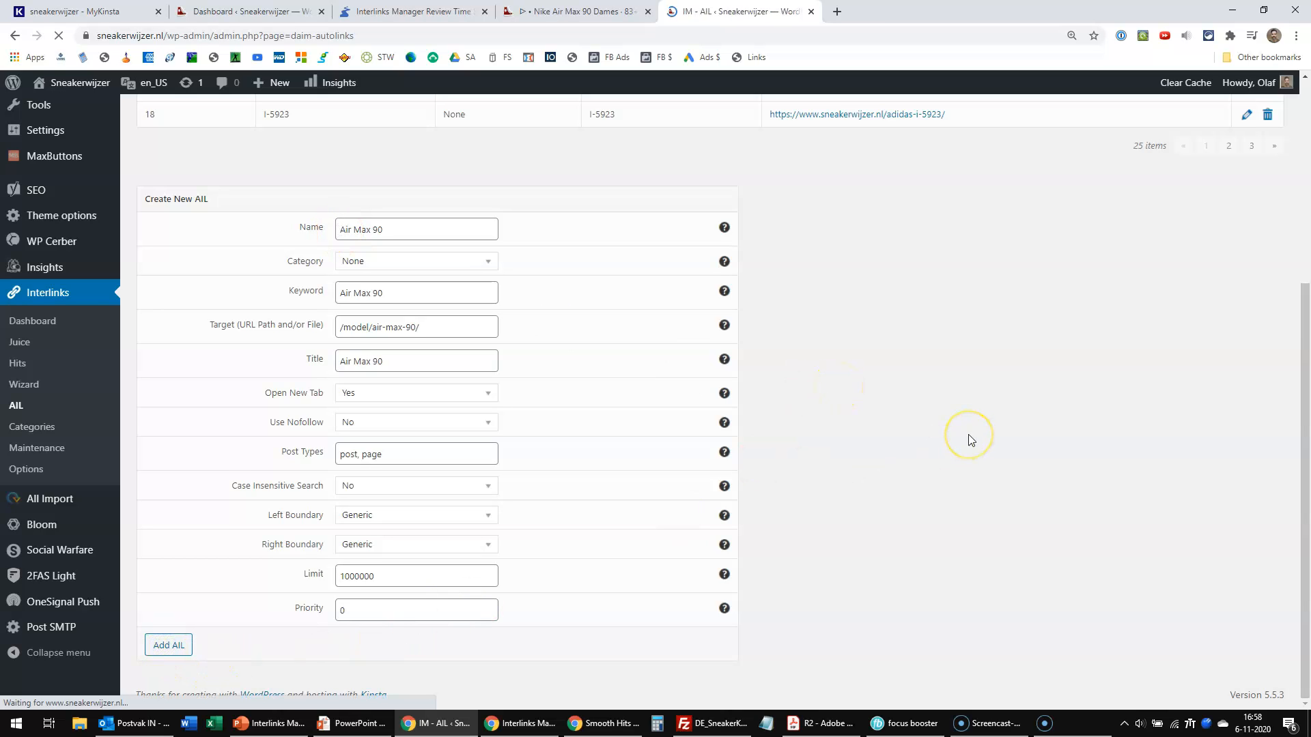
click(168, 645)
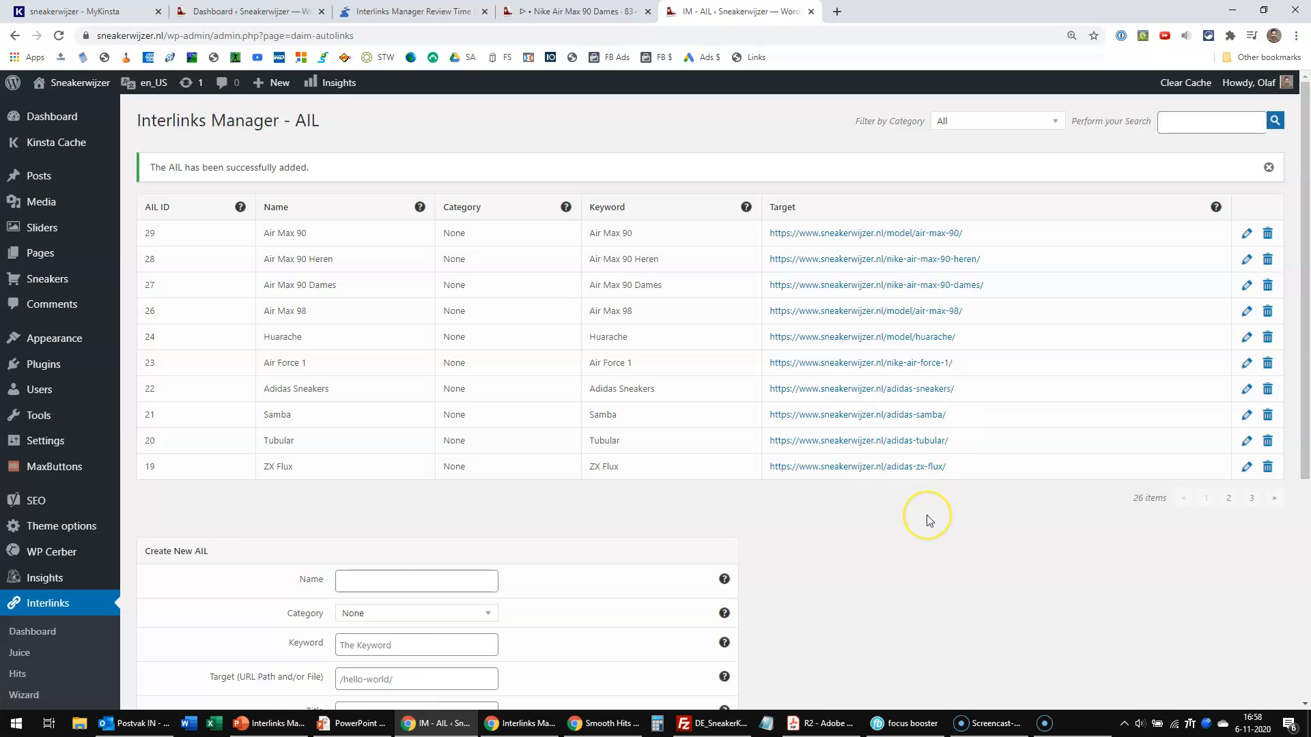
- Reload the Dames page to confirm Air Max 90 mentions are linked, then return to the AIL tab
click(574, 11)
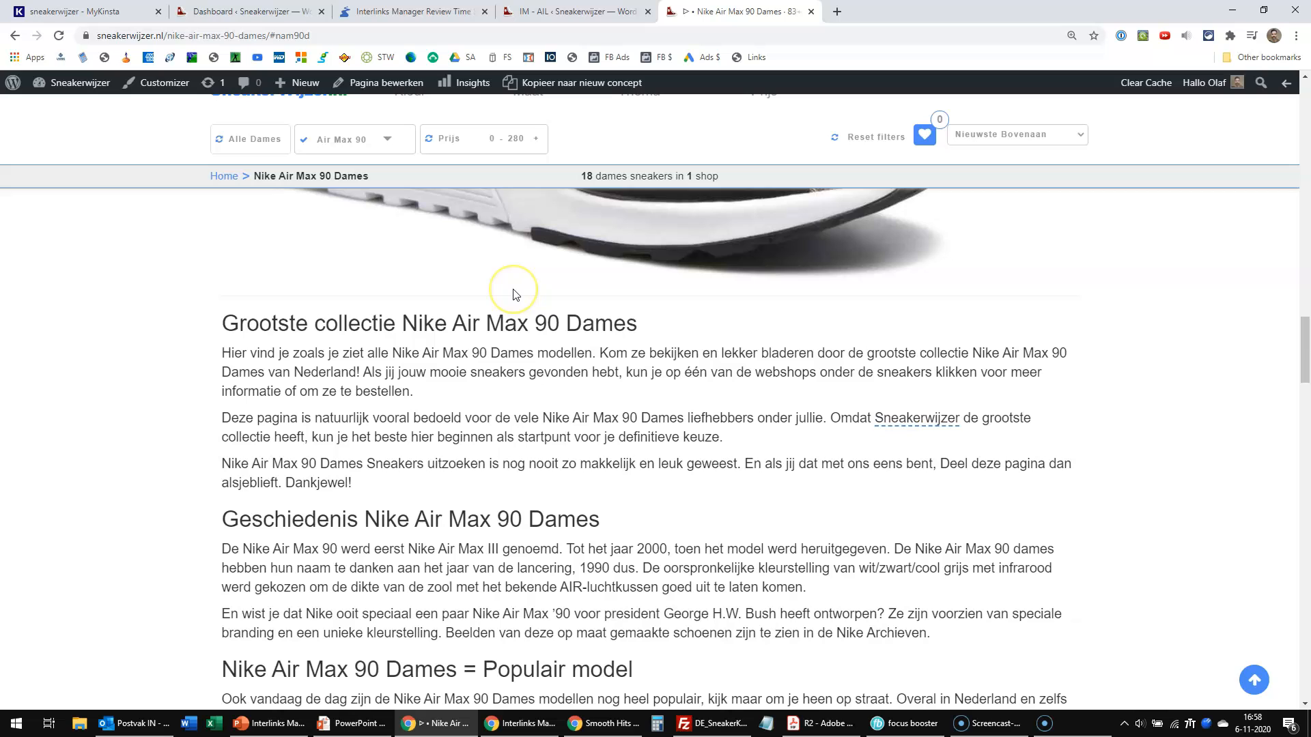
click(57, 34)
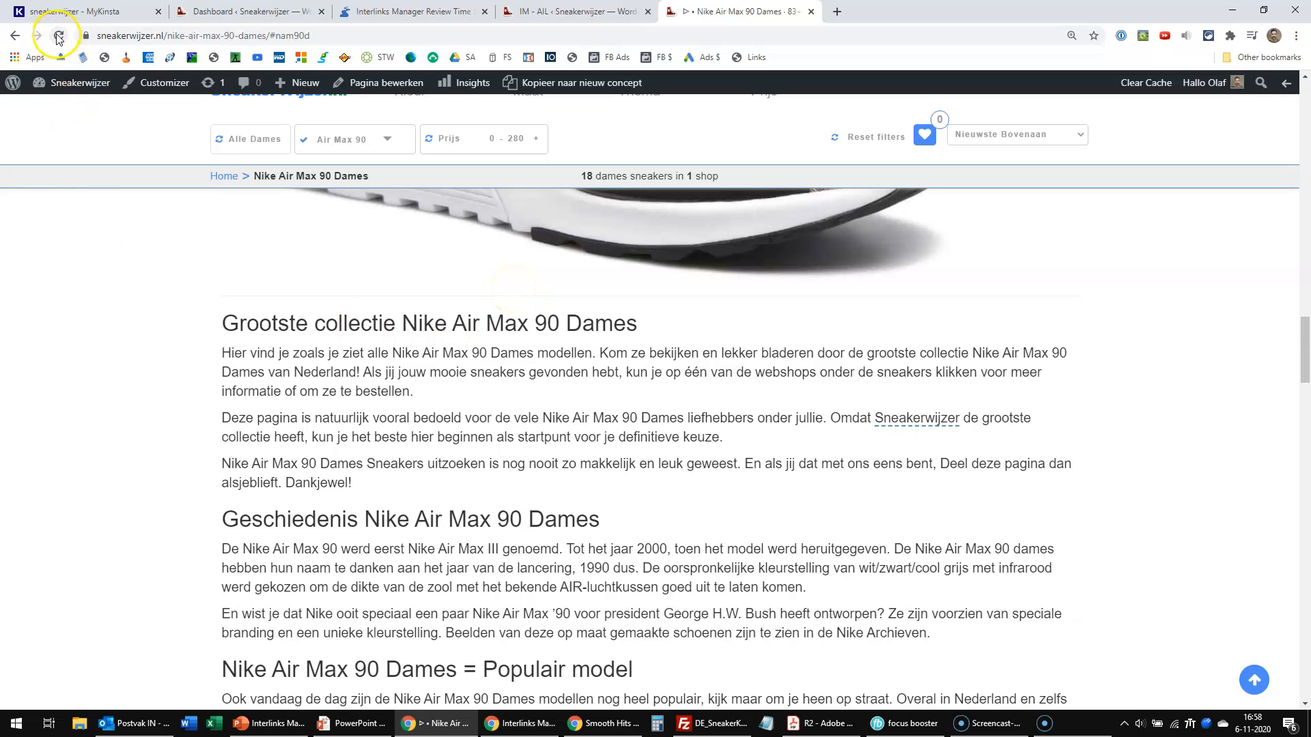
click(56, 36)
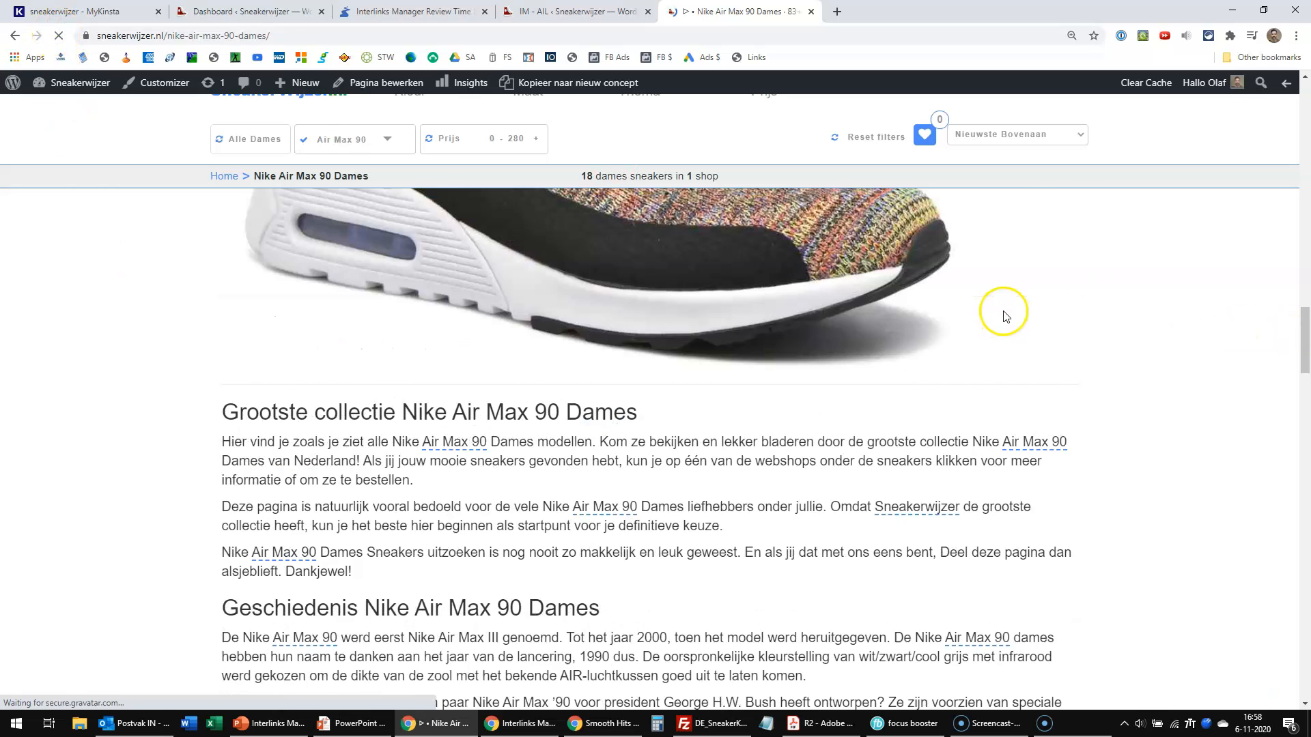
scroll(down, 3)
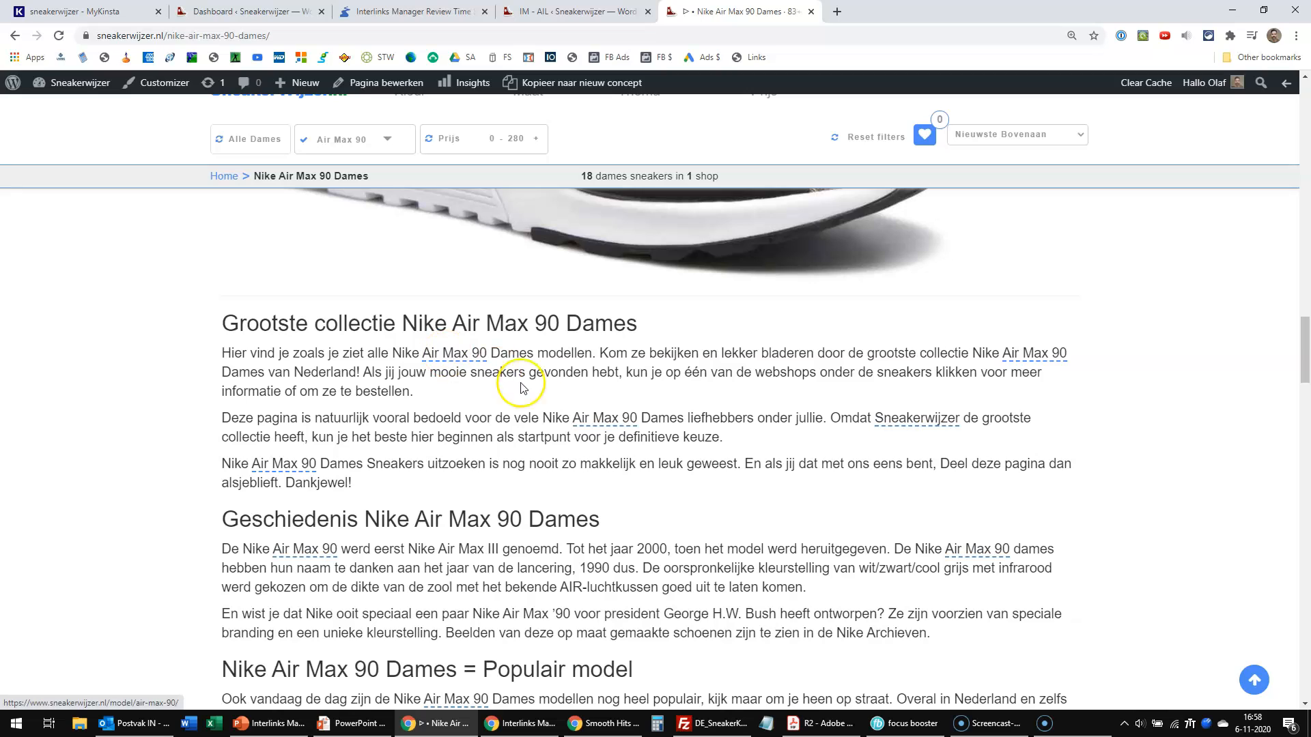
mouse_move(979, 557)
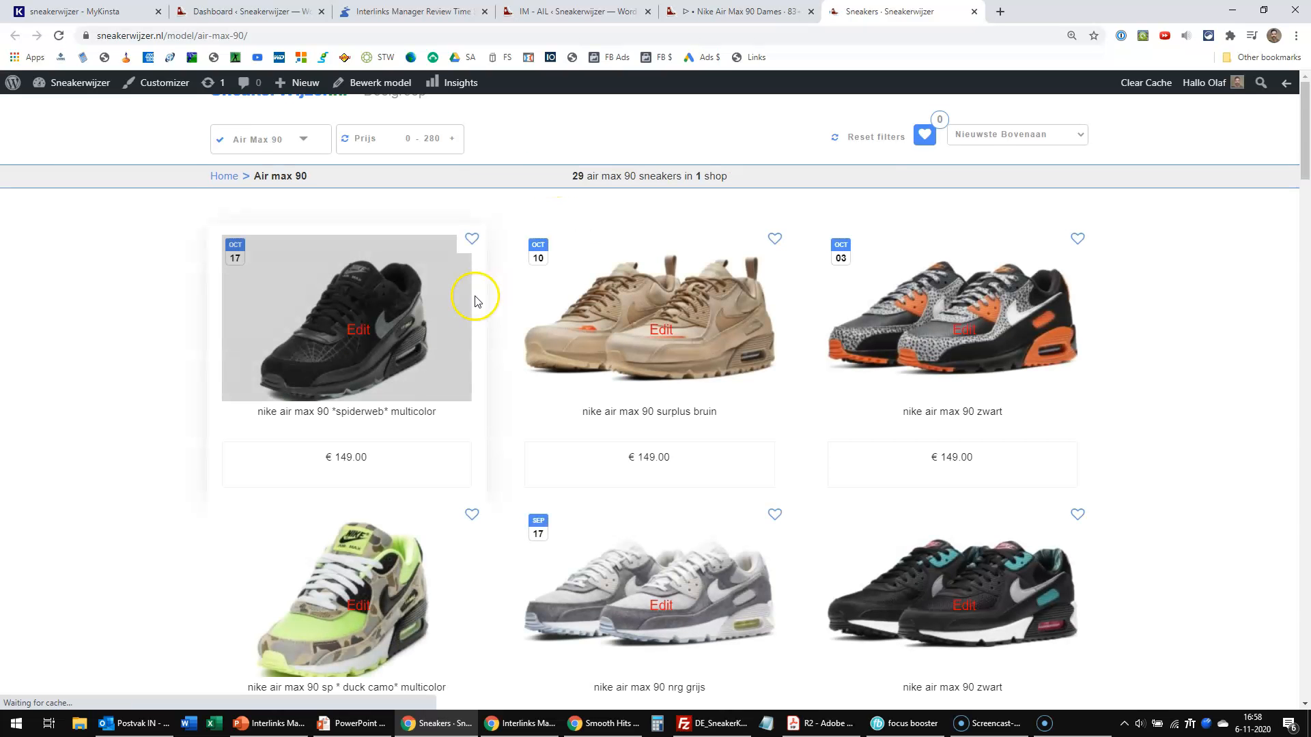
scroll(down, 3)
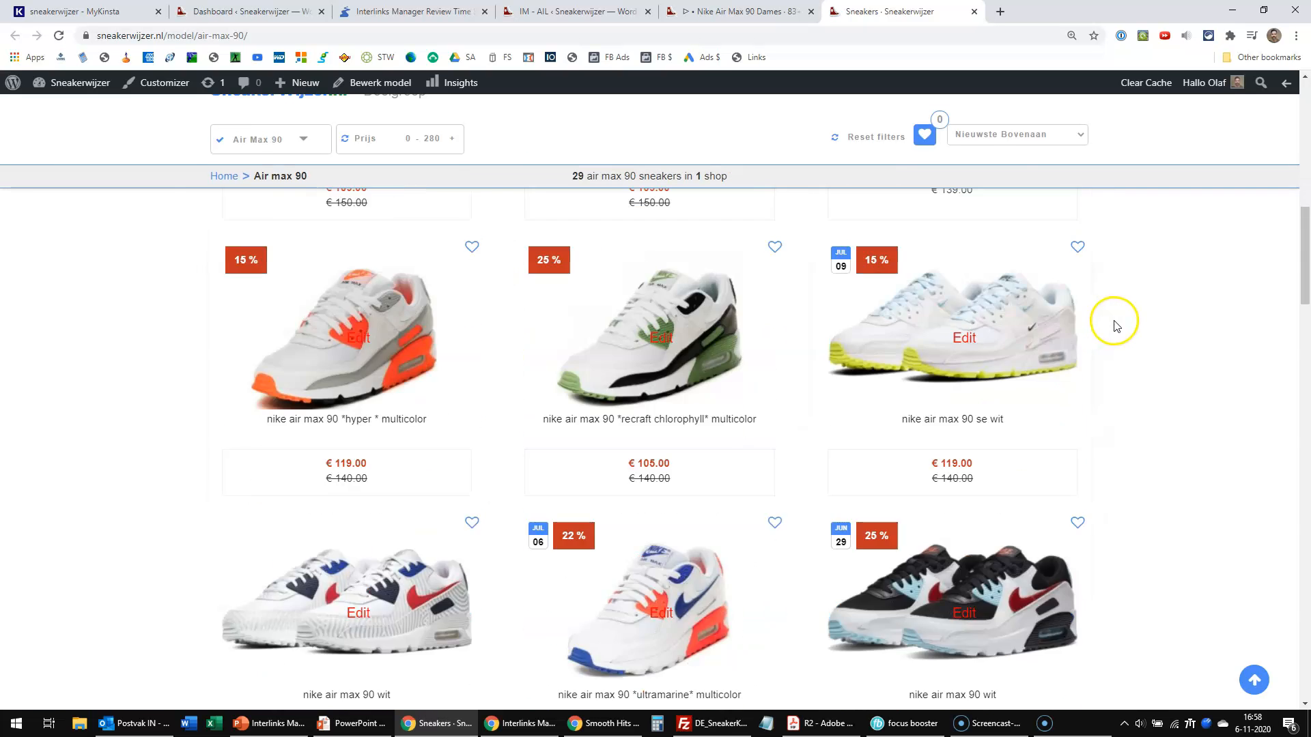
click(575, 11)
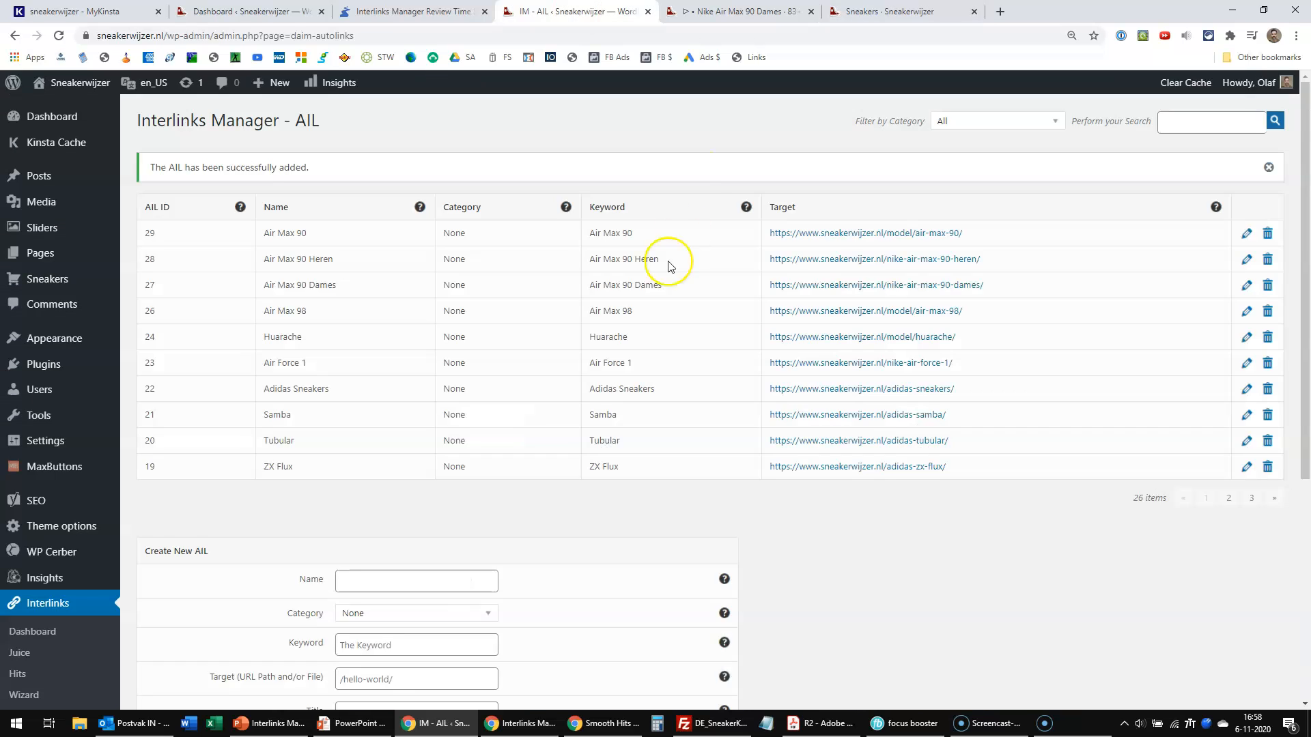
mouse_move(373, 528)
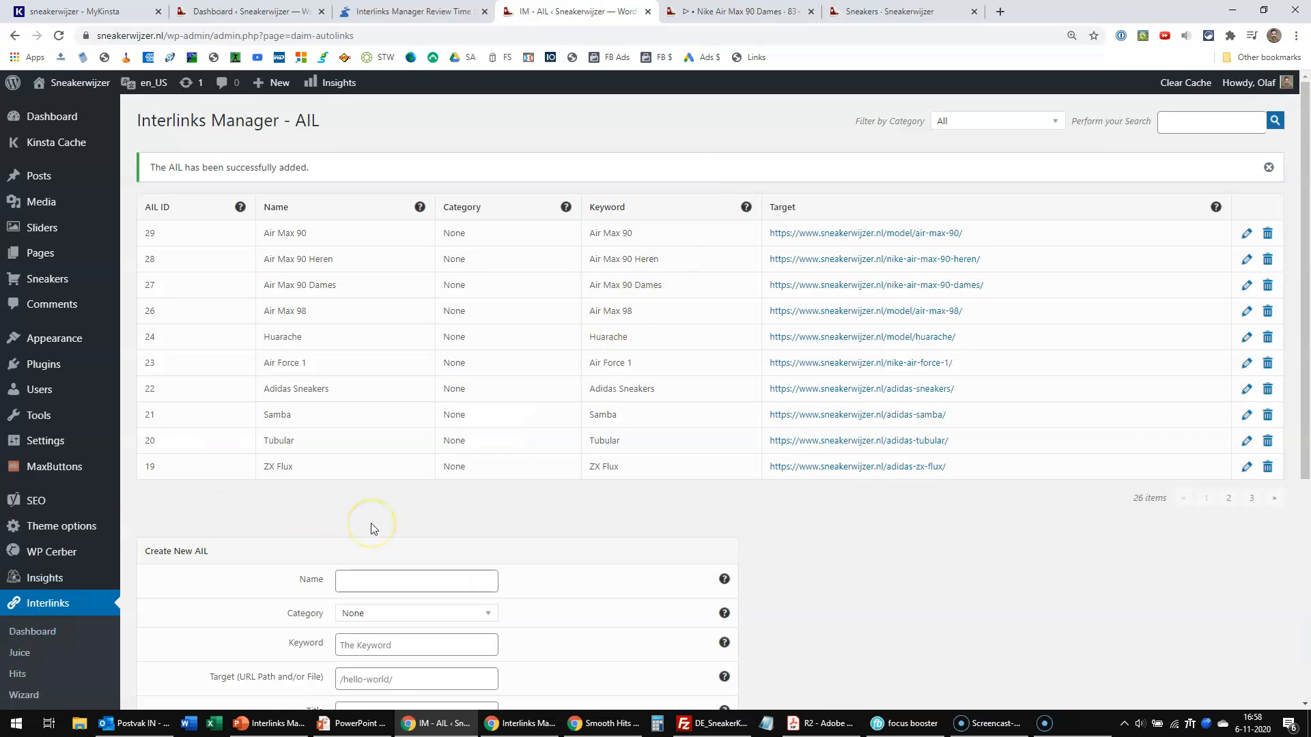
scroll(down, 3)
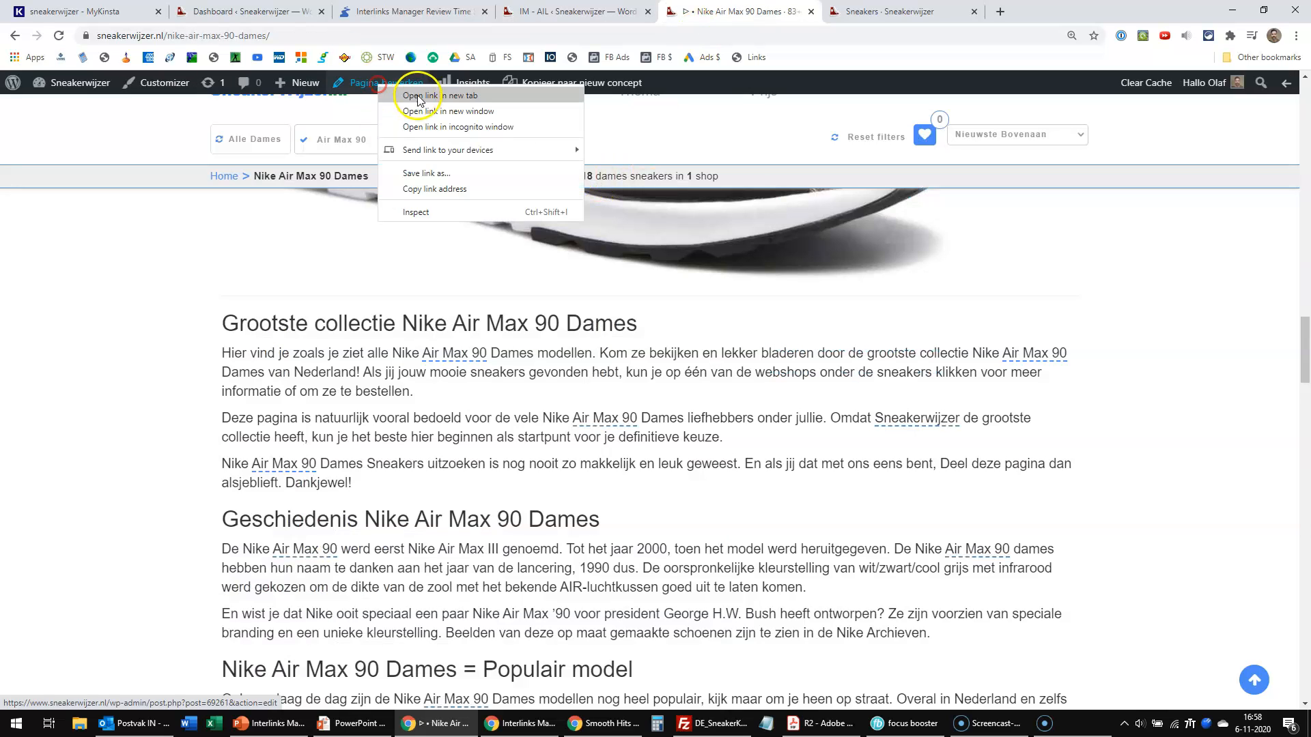
- Open the Dames page in the WordPress editor and view its 21 interlinks
click(446, 94)
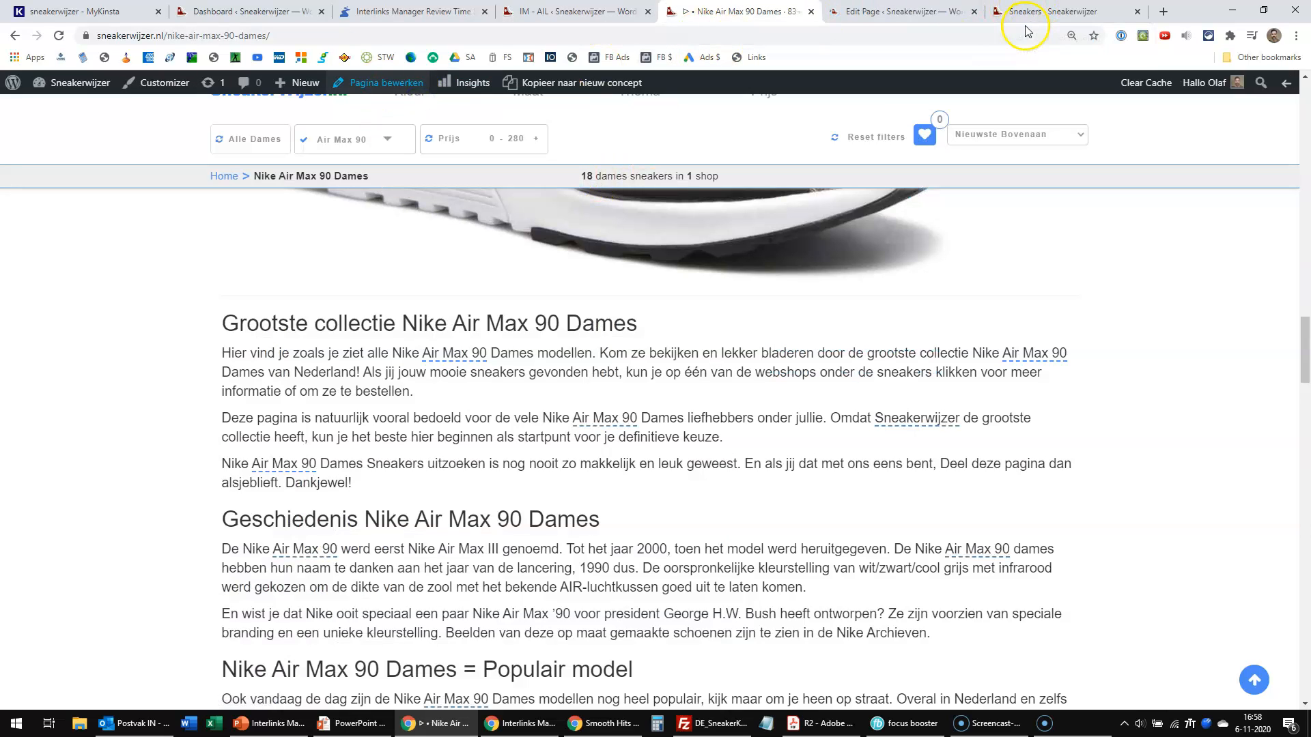
click(899, 11)
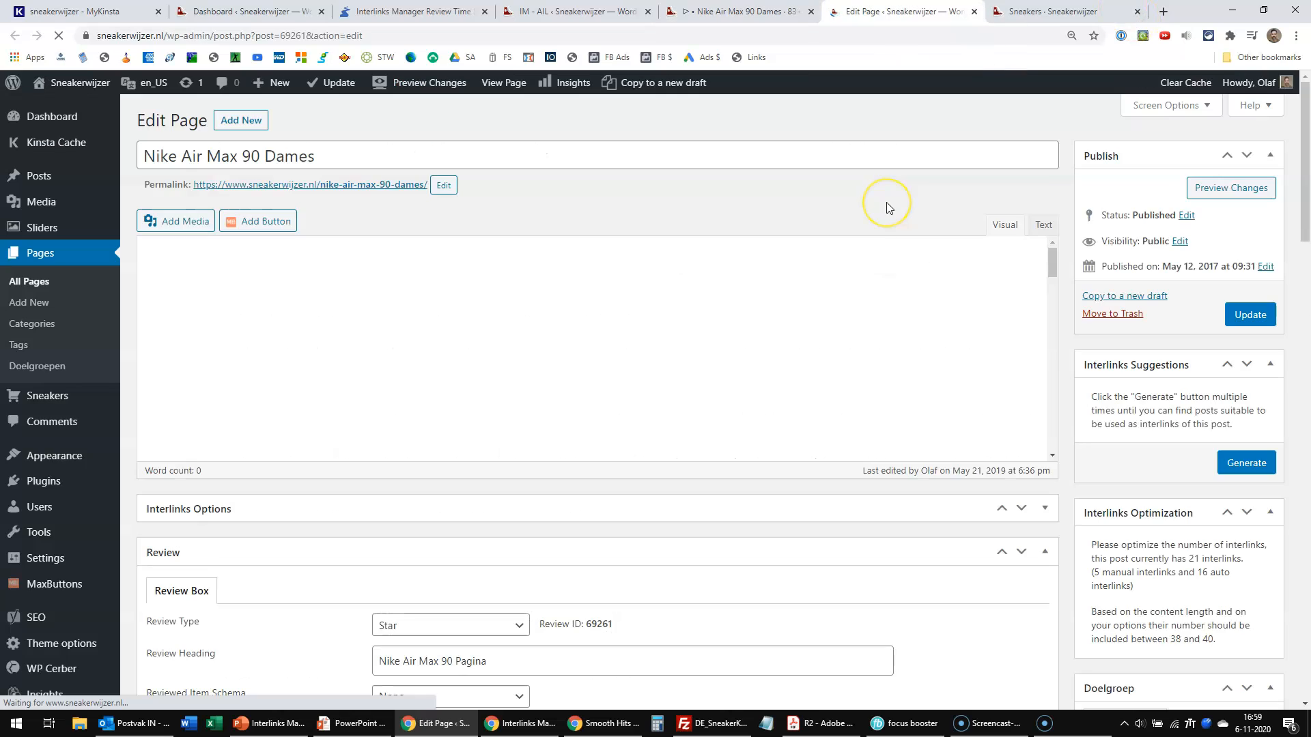
mouse_move(432, 328)
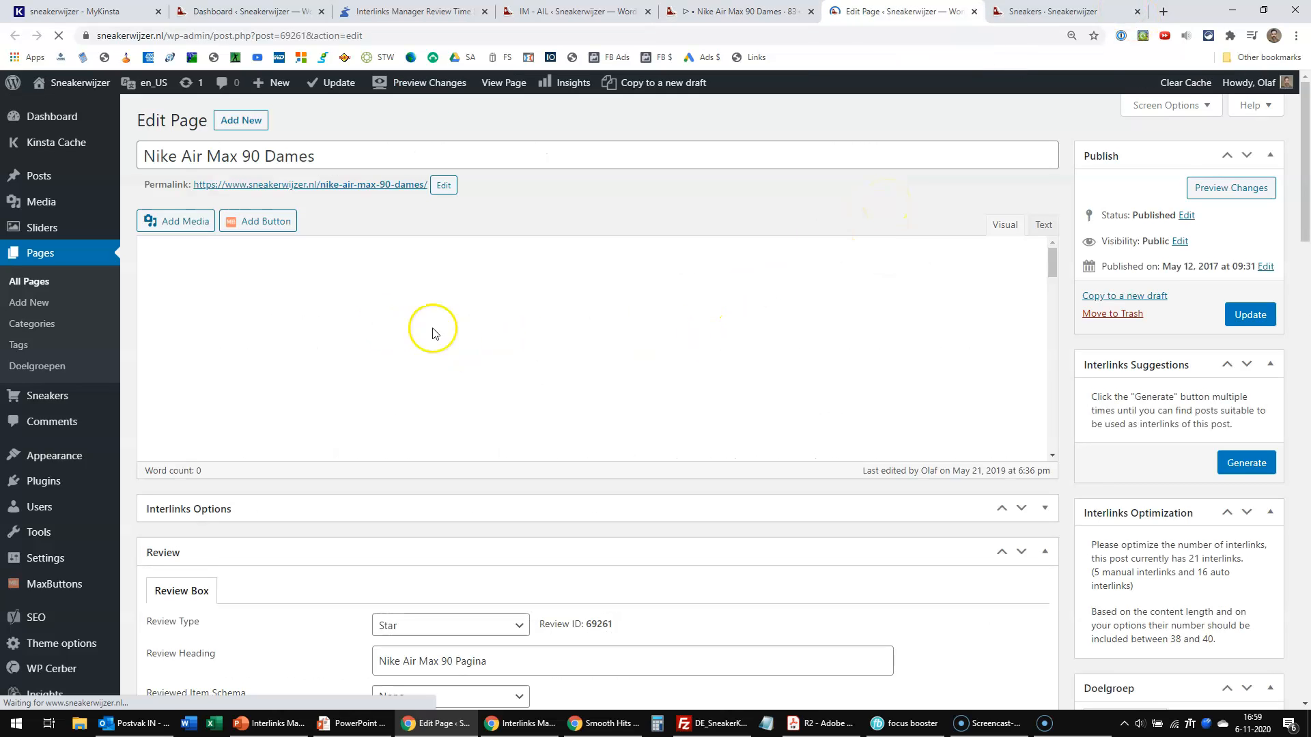
mouse_move(1092, 370)
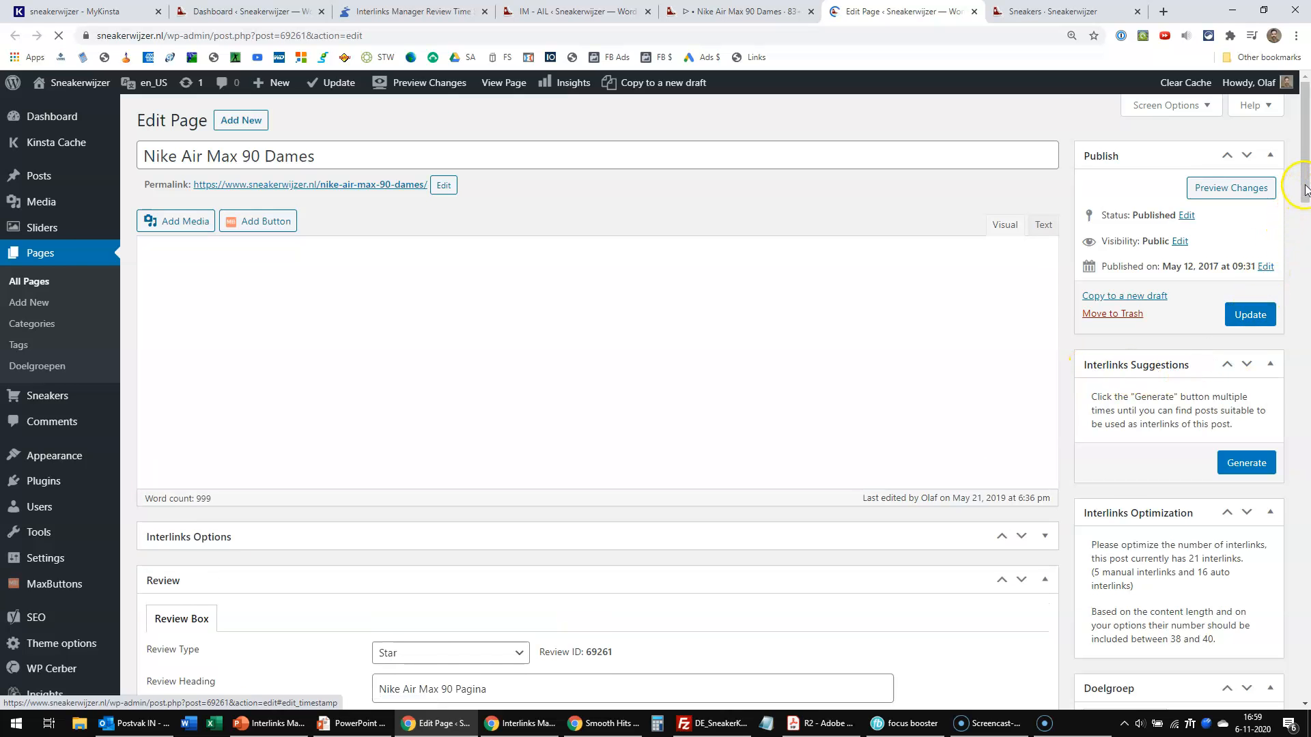
scroll(down, 3)
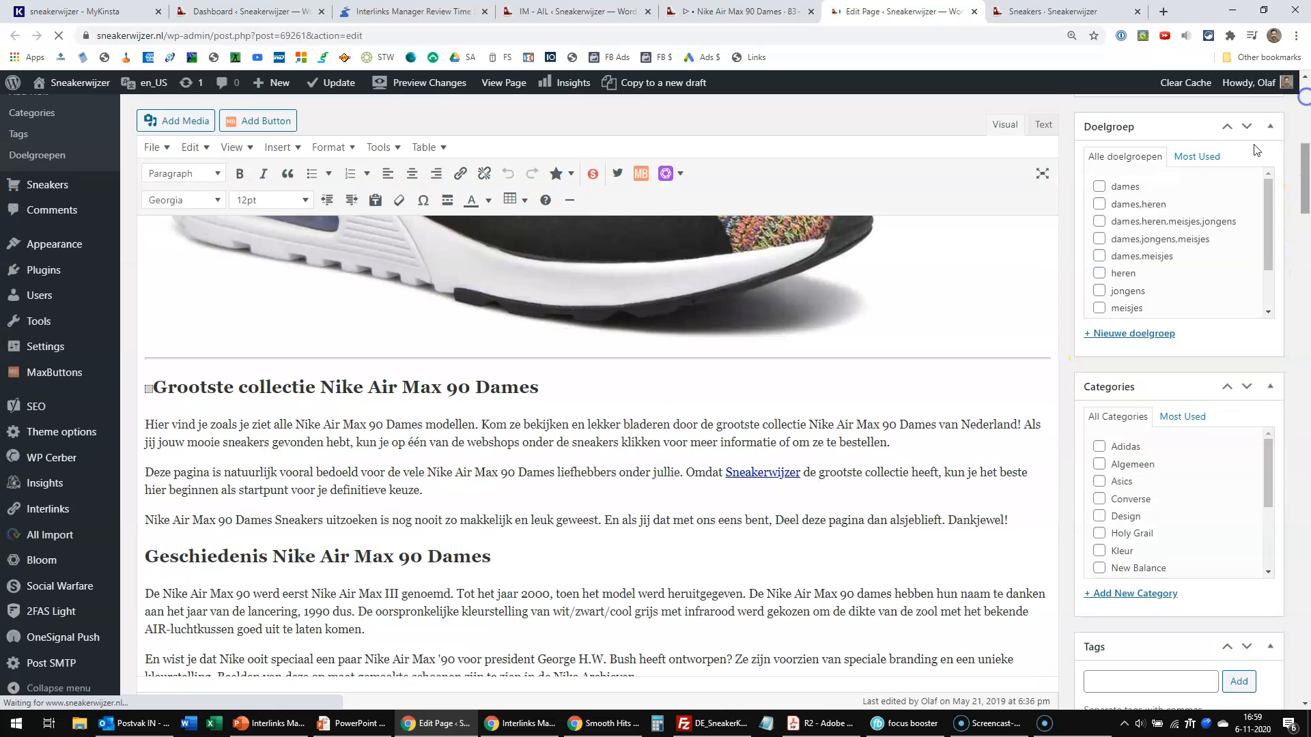
scroll(up, 3)
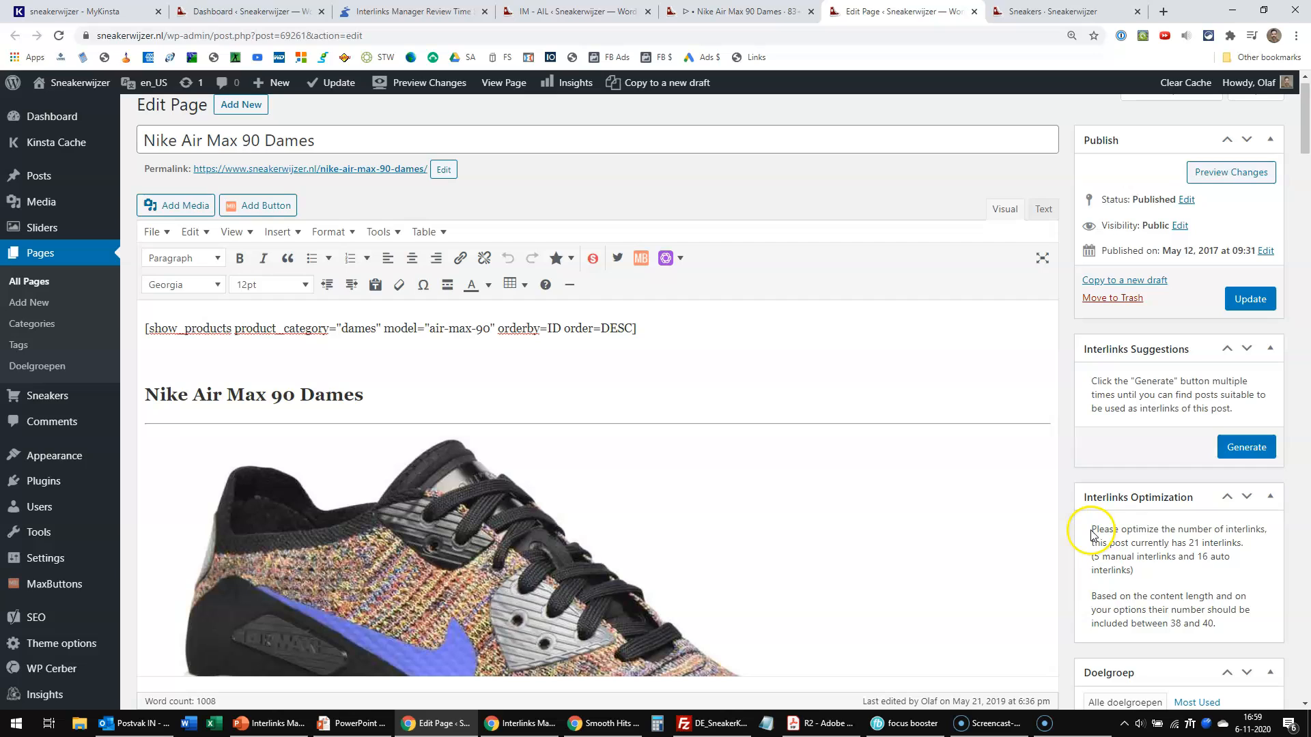
mouse_move(1144, 541)
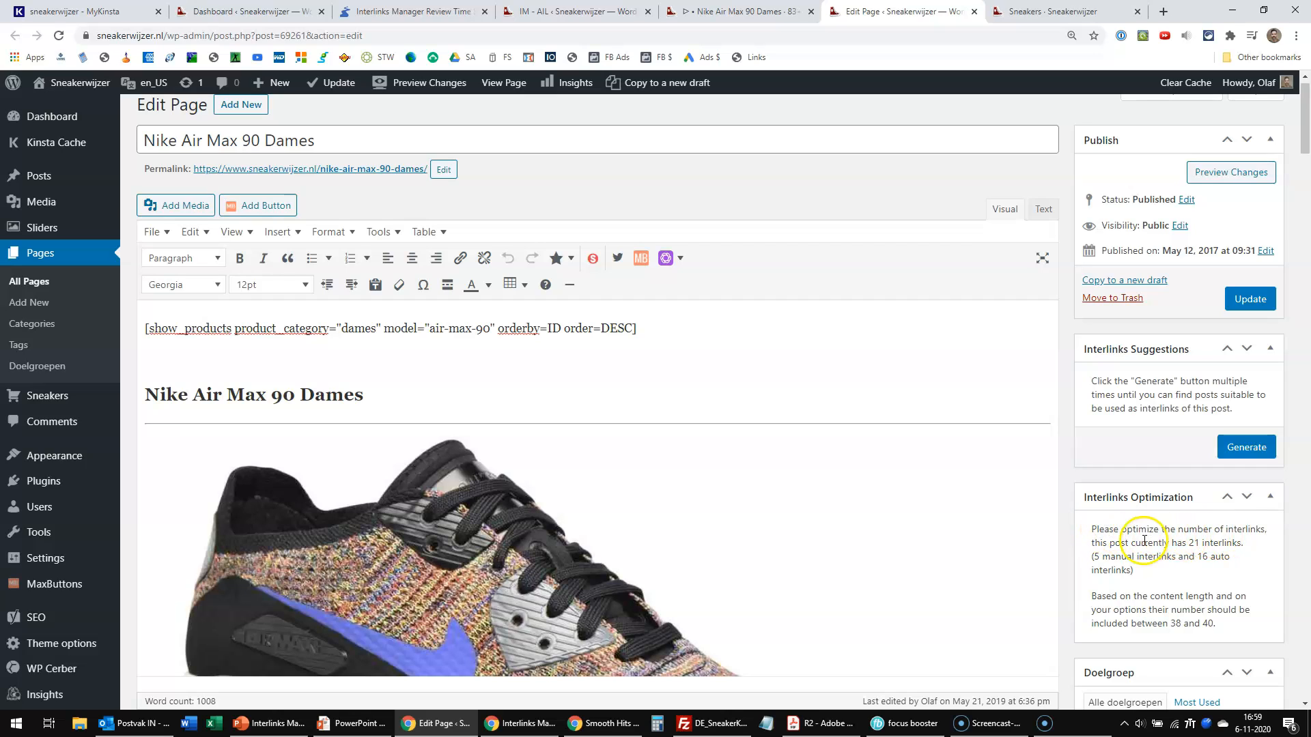
mouse_move(1113, 620)
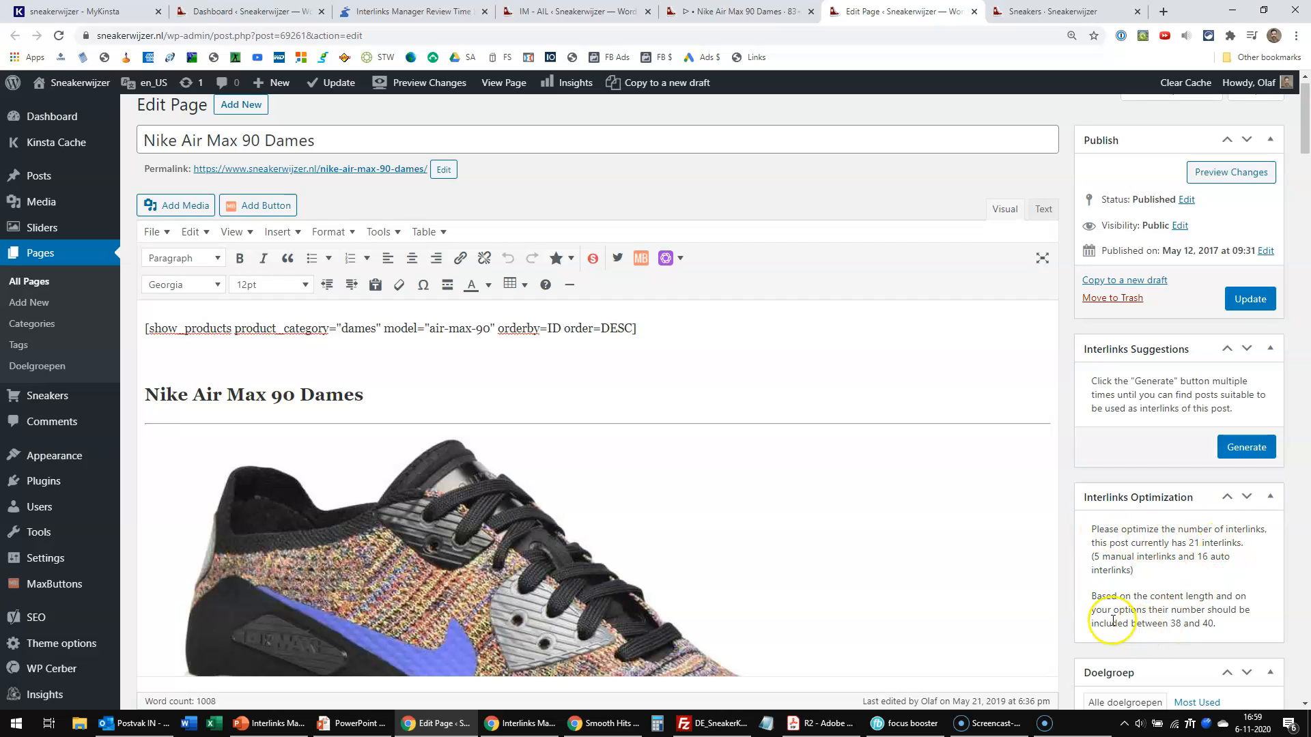
mouse_move(1095, 623)
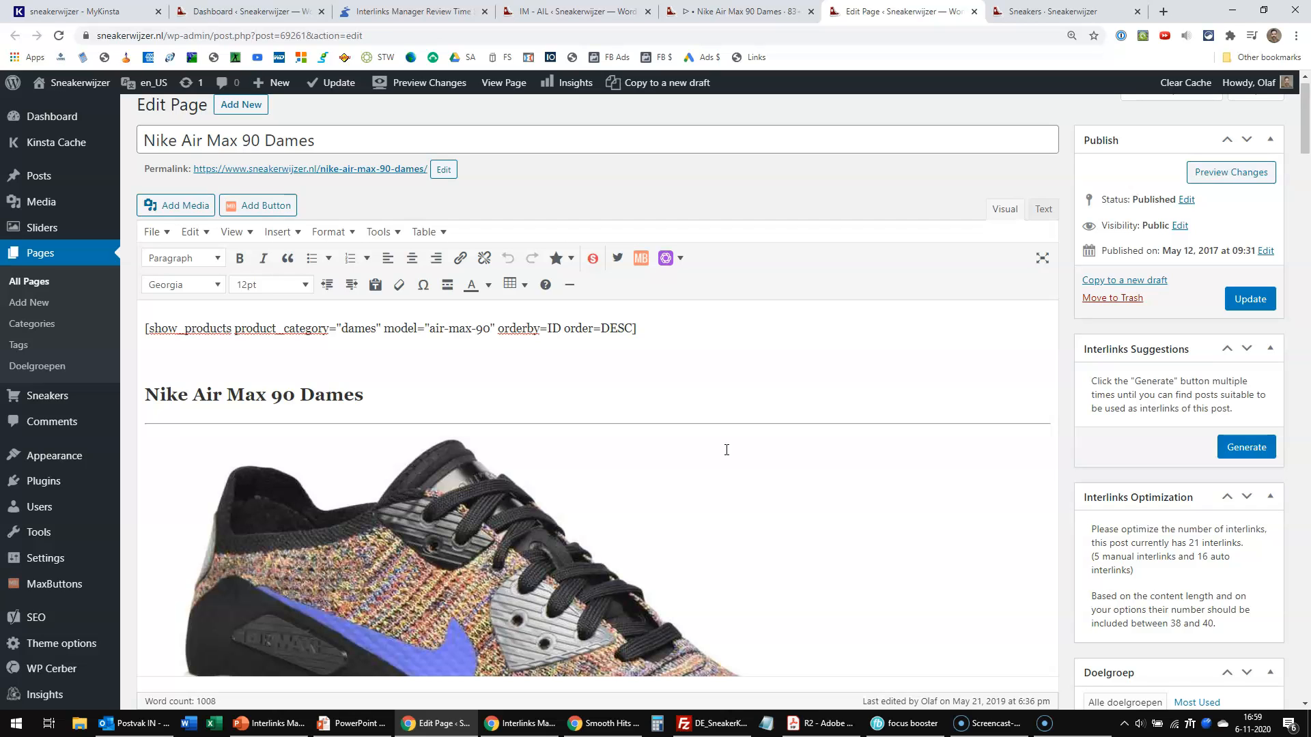
- Generate fresh interlink suggestions for the Dames page and scroll through them
click(1245, 446)
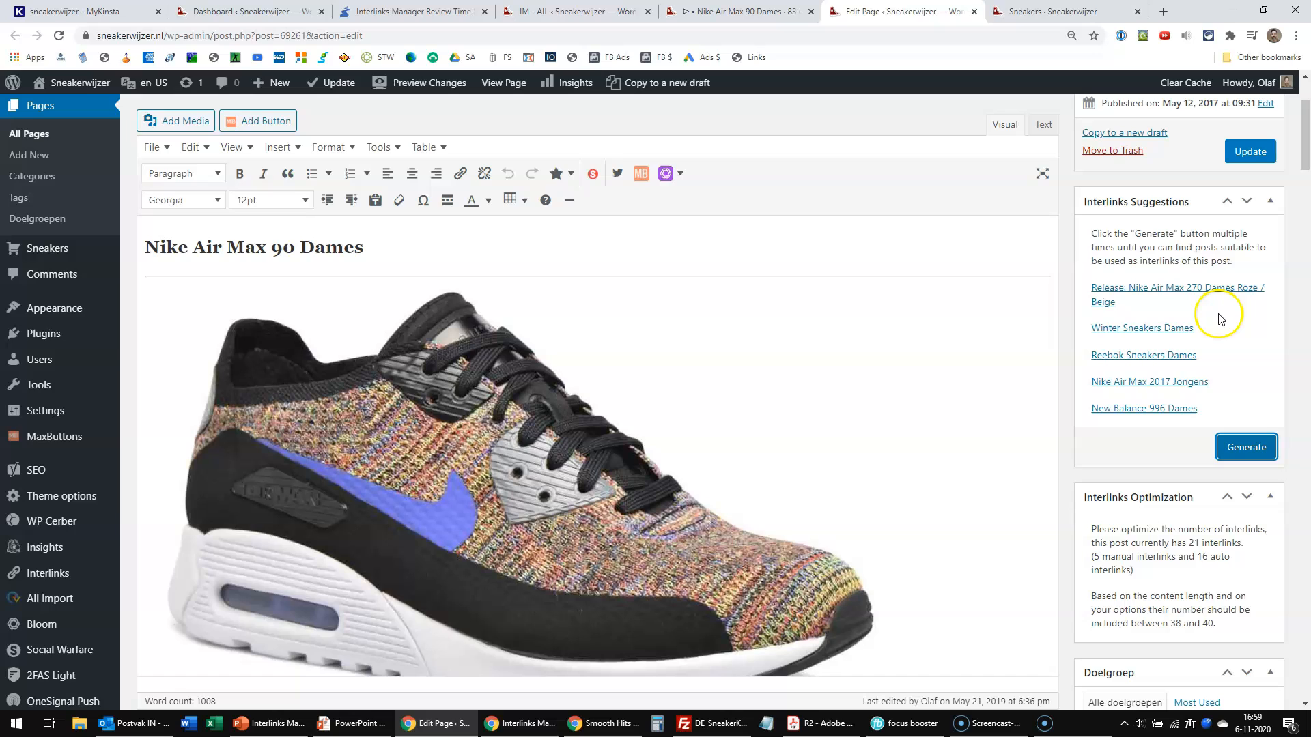
mouse_move(1030, 390)
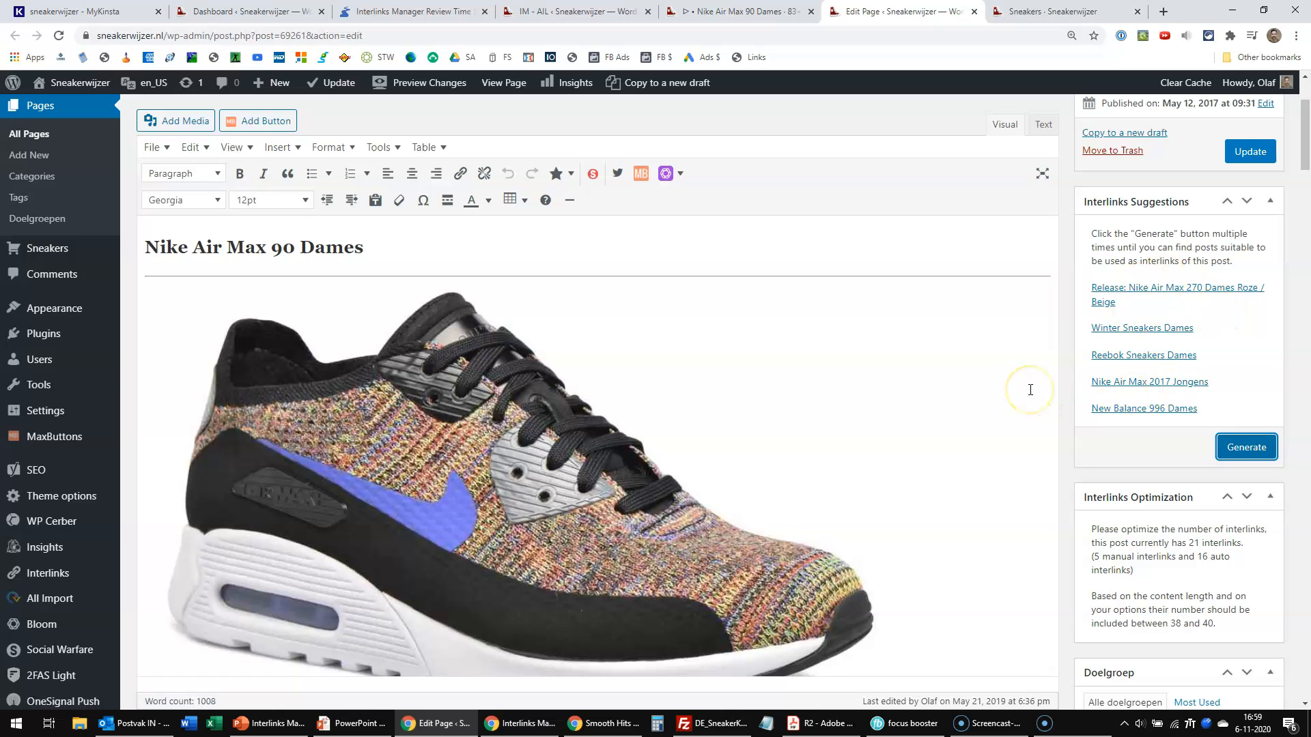
mouse_move(1247, 447)
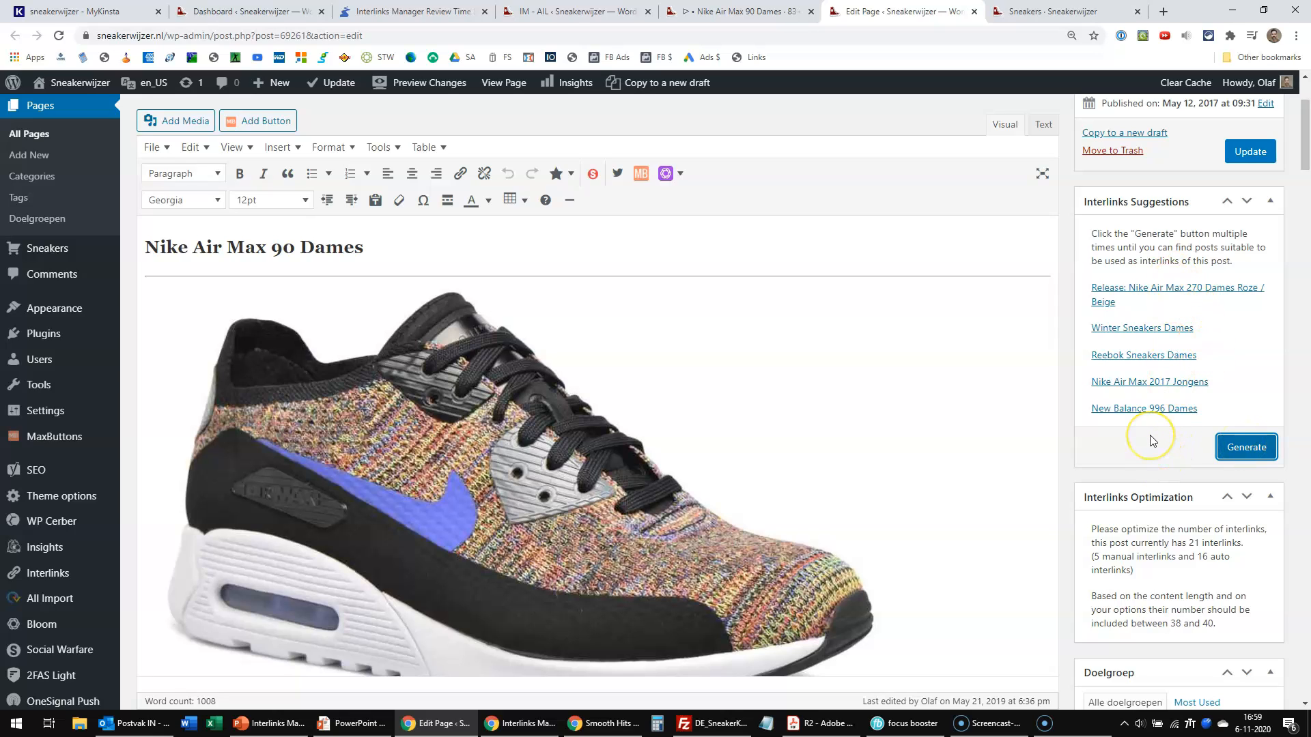
mouse_move(1151, 440)
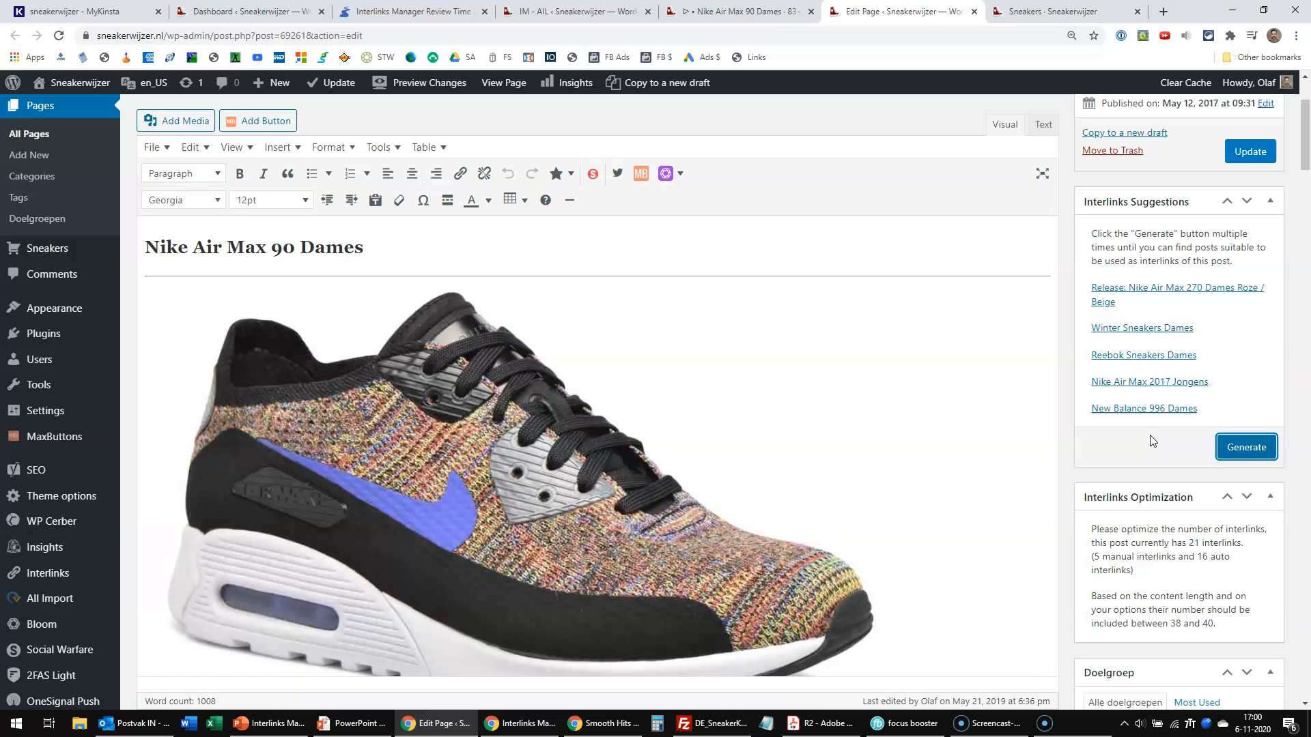
mouse_move(856, 488)
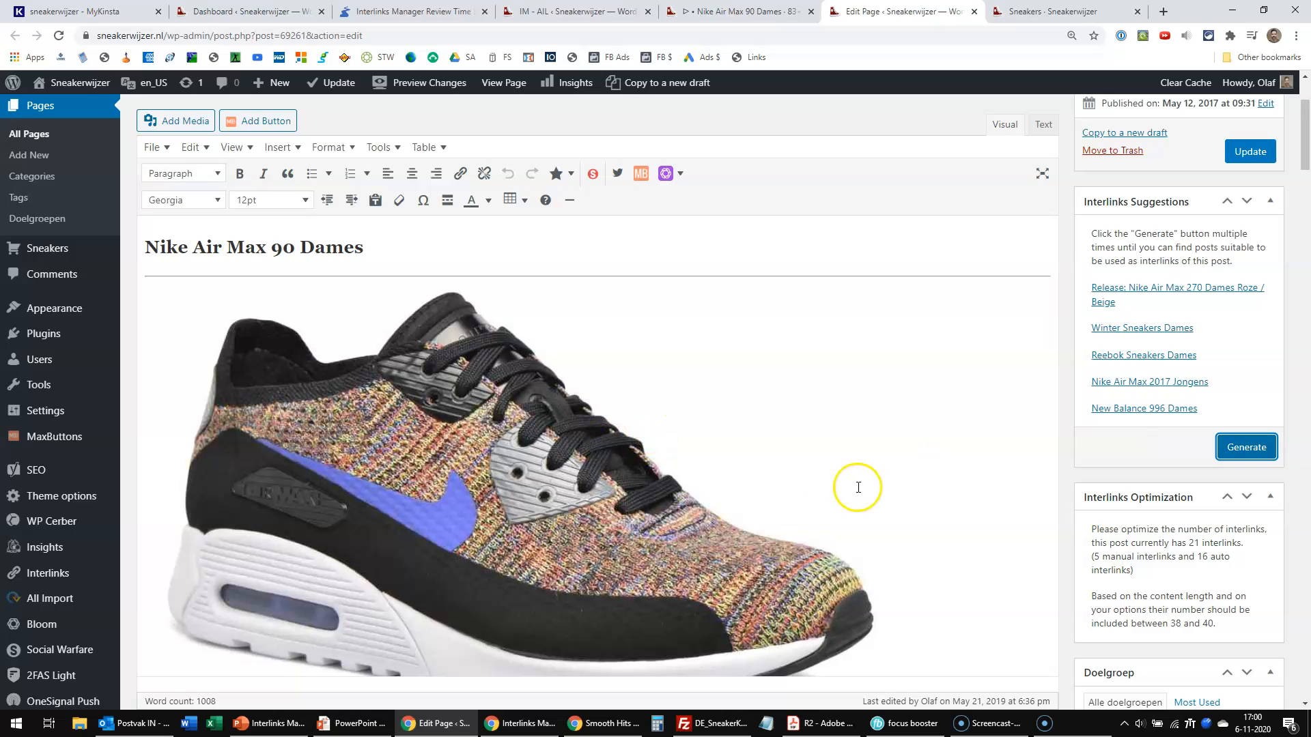
click(1245, 446)
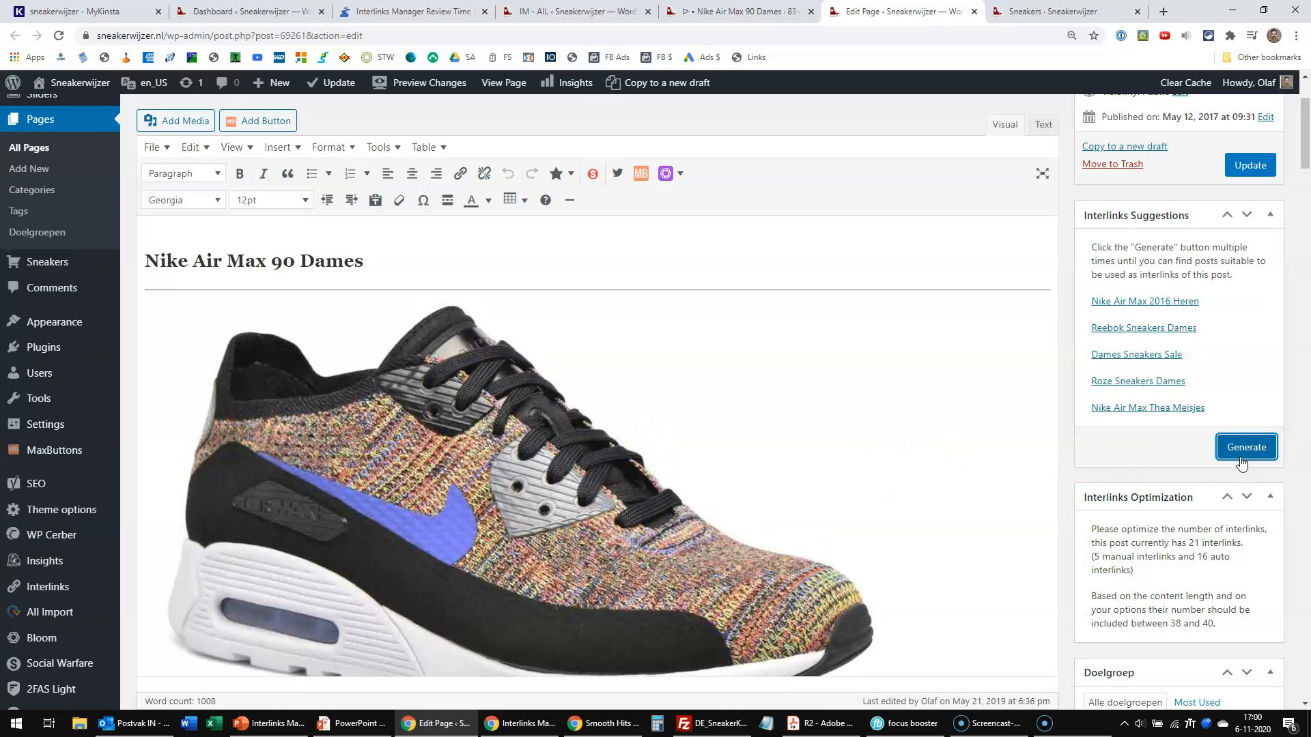
mouse_move(886, 464)
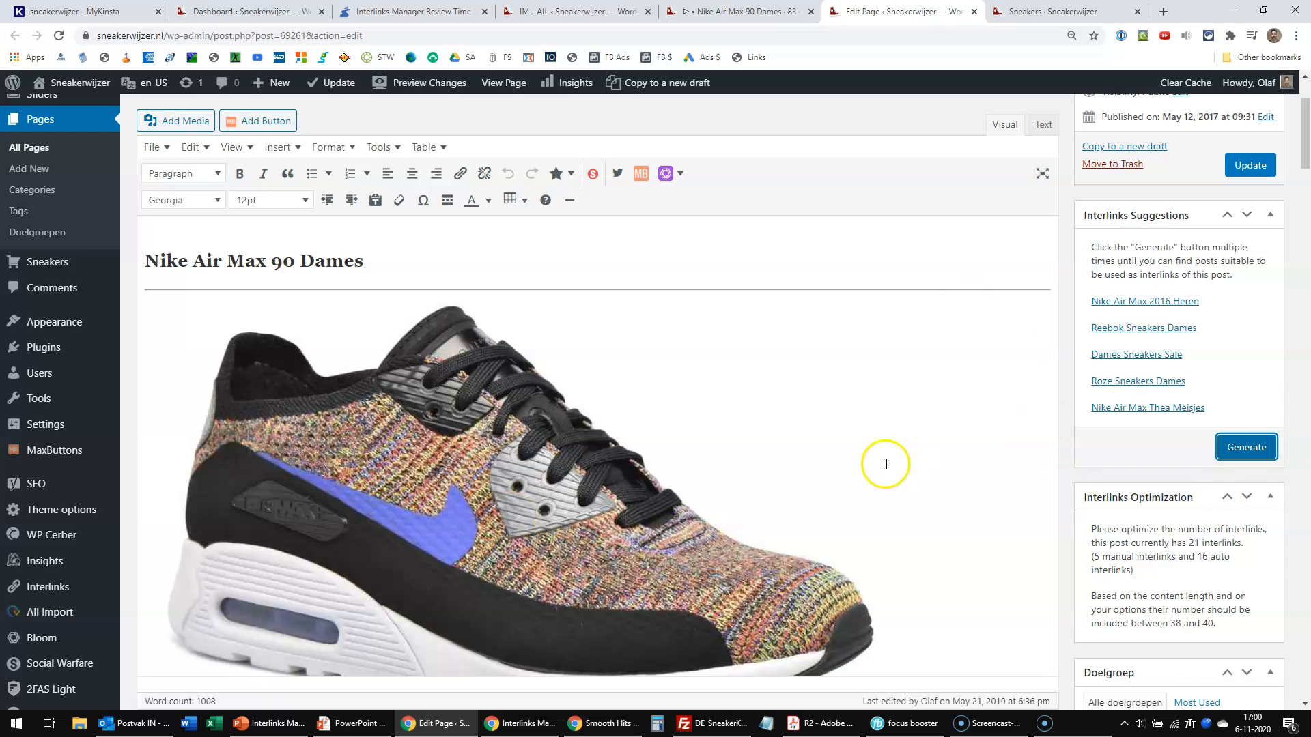
scroll(down, 3)
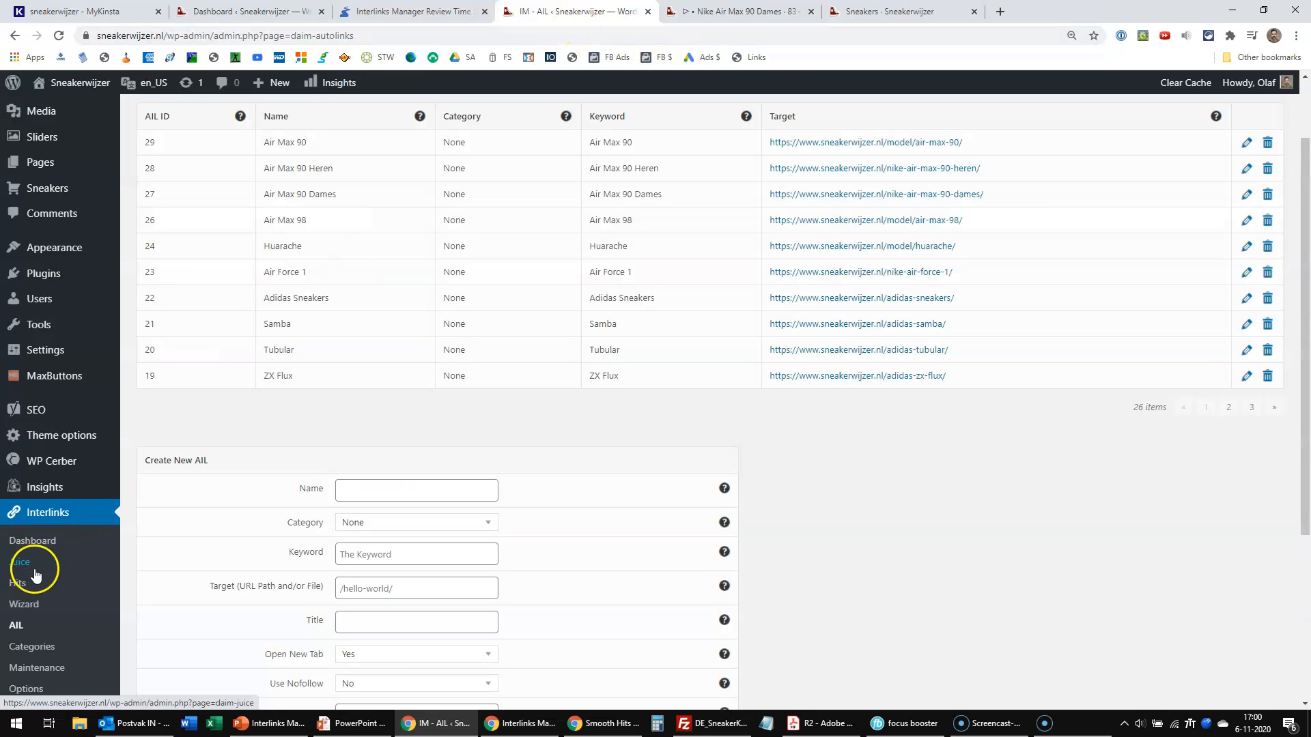
- Open Interlinks Options and review AIL defaults like Open New Tab Yes and Limit 1000000
click(26, 688)
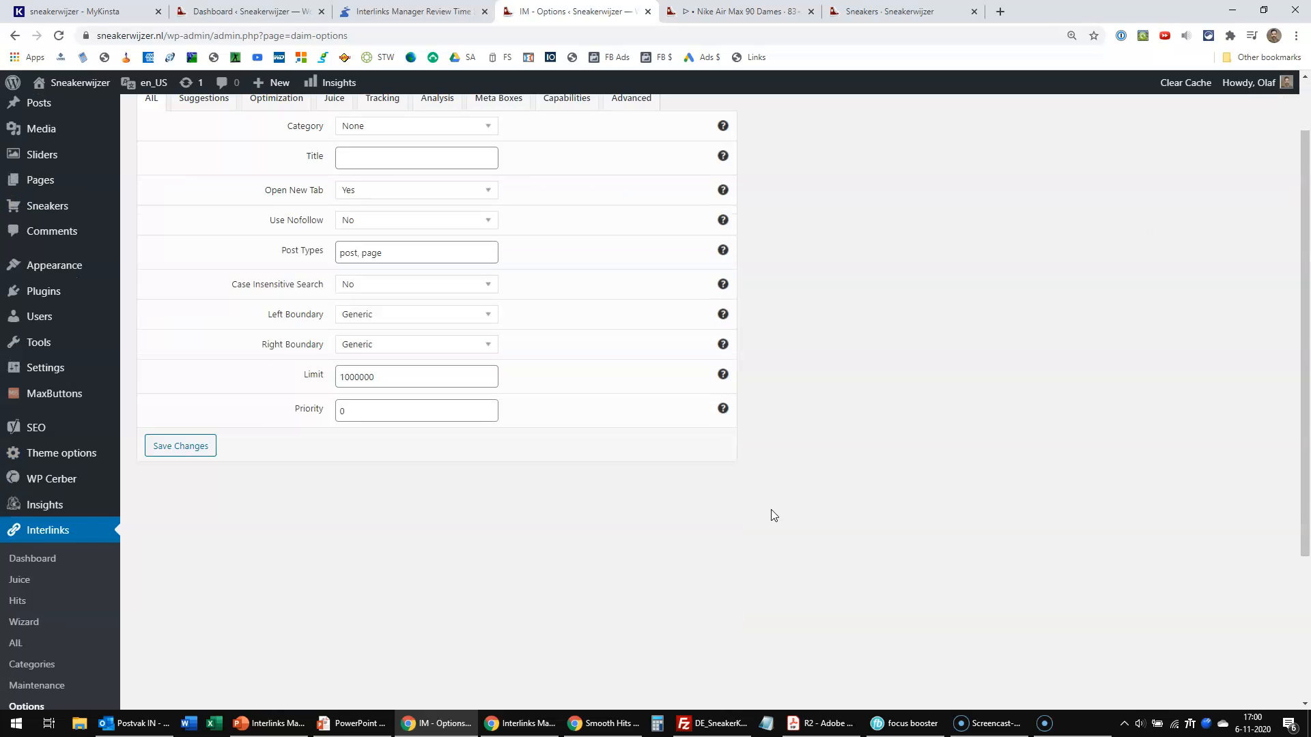
scroll(up, 3)
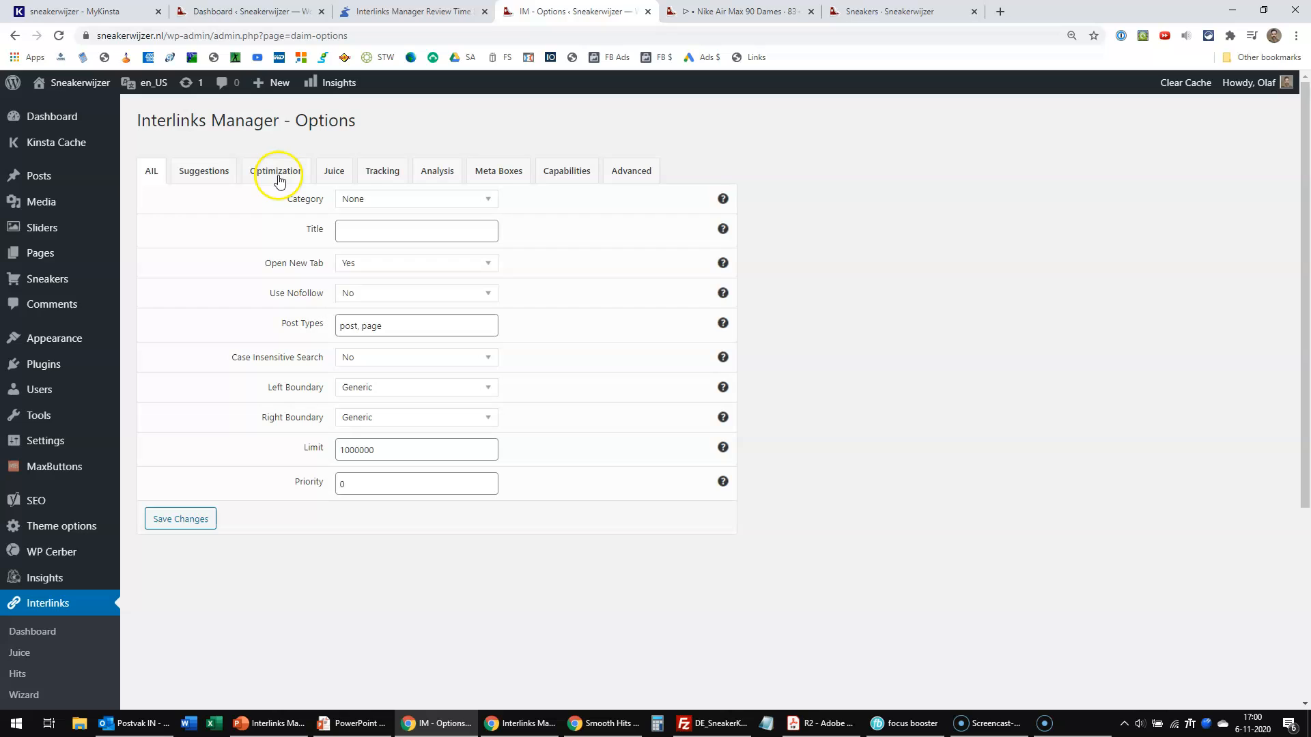
mouse_move(634, 294)
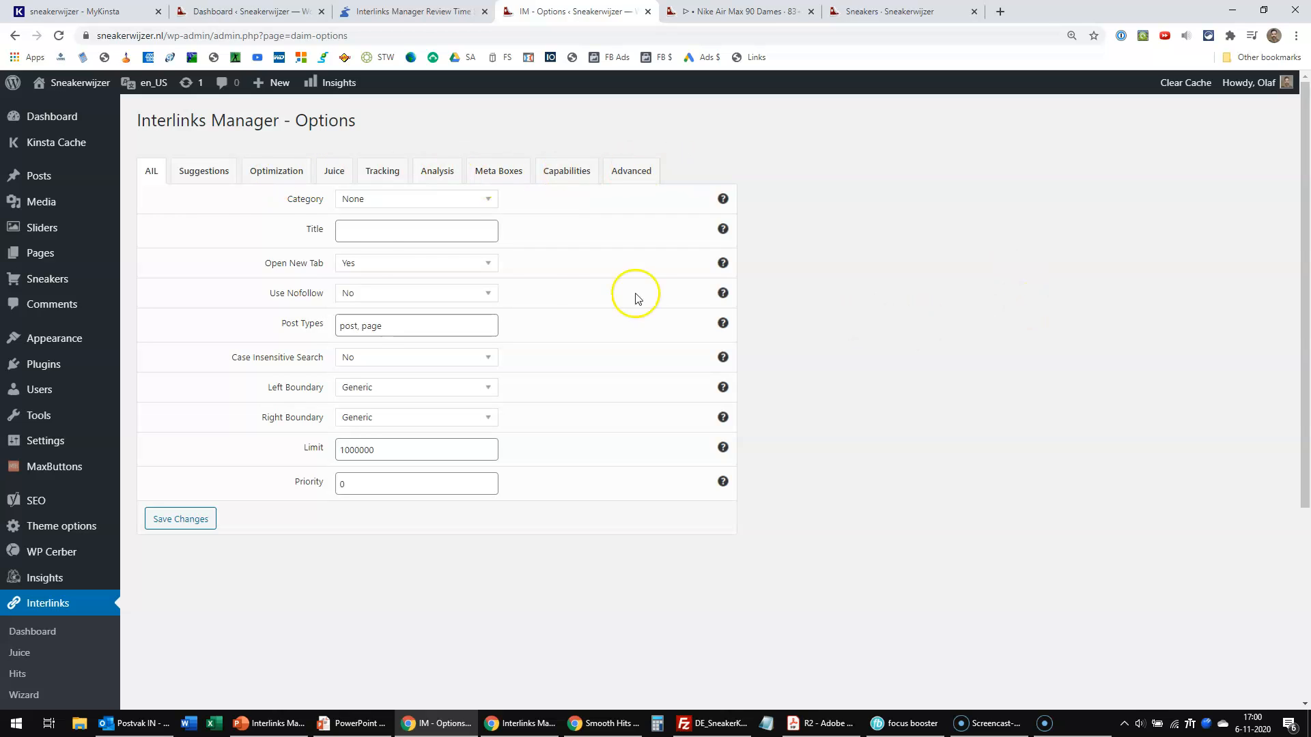
mouse_move(151, 175)
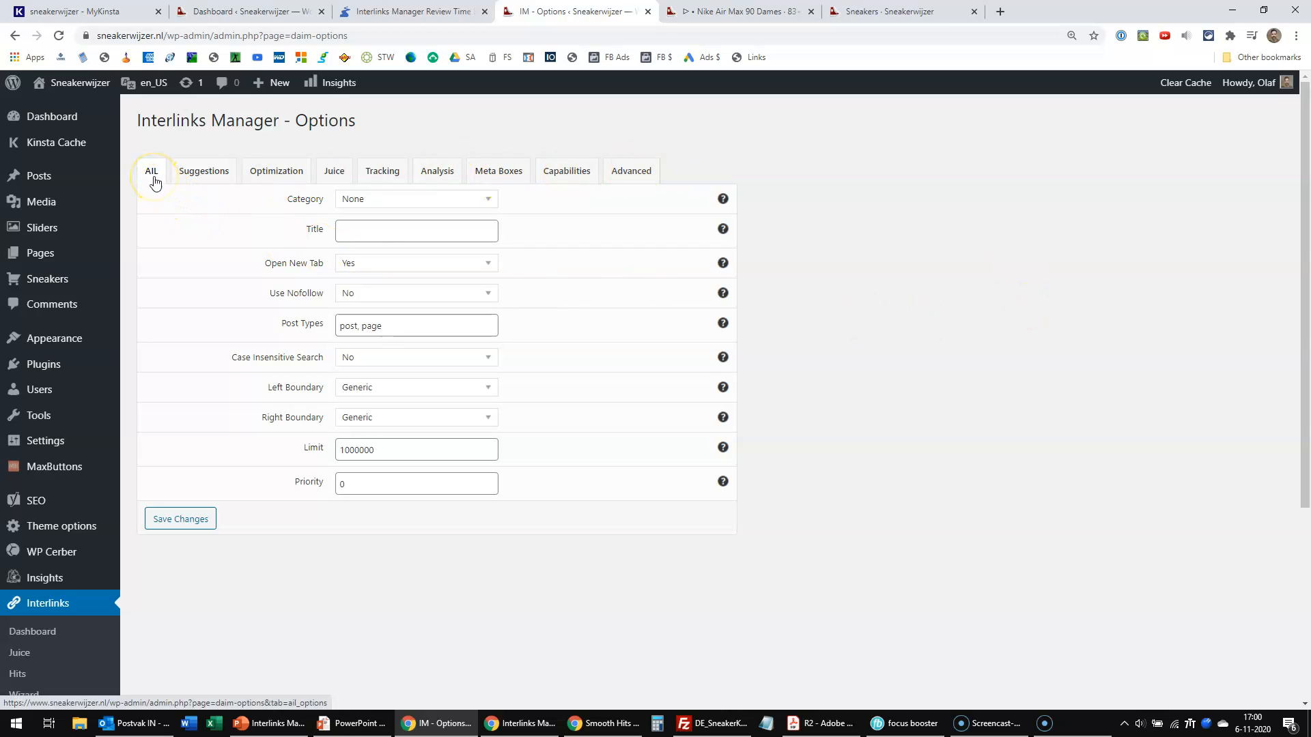
mouse_move(930, 325)
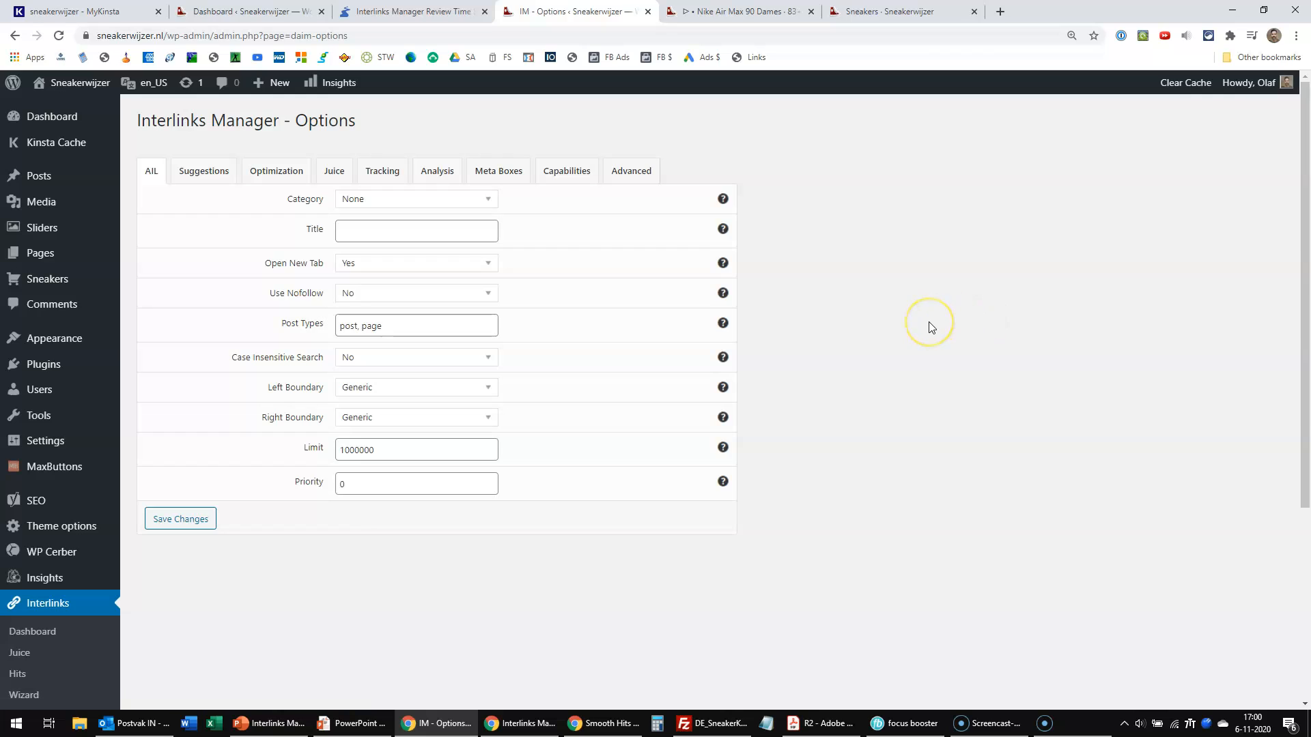
mouse_move(689, 317)
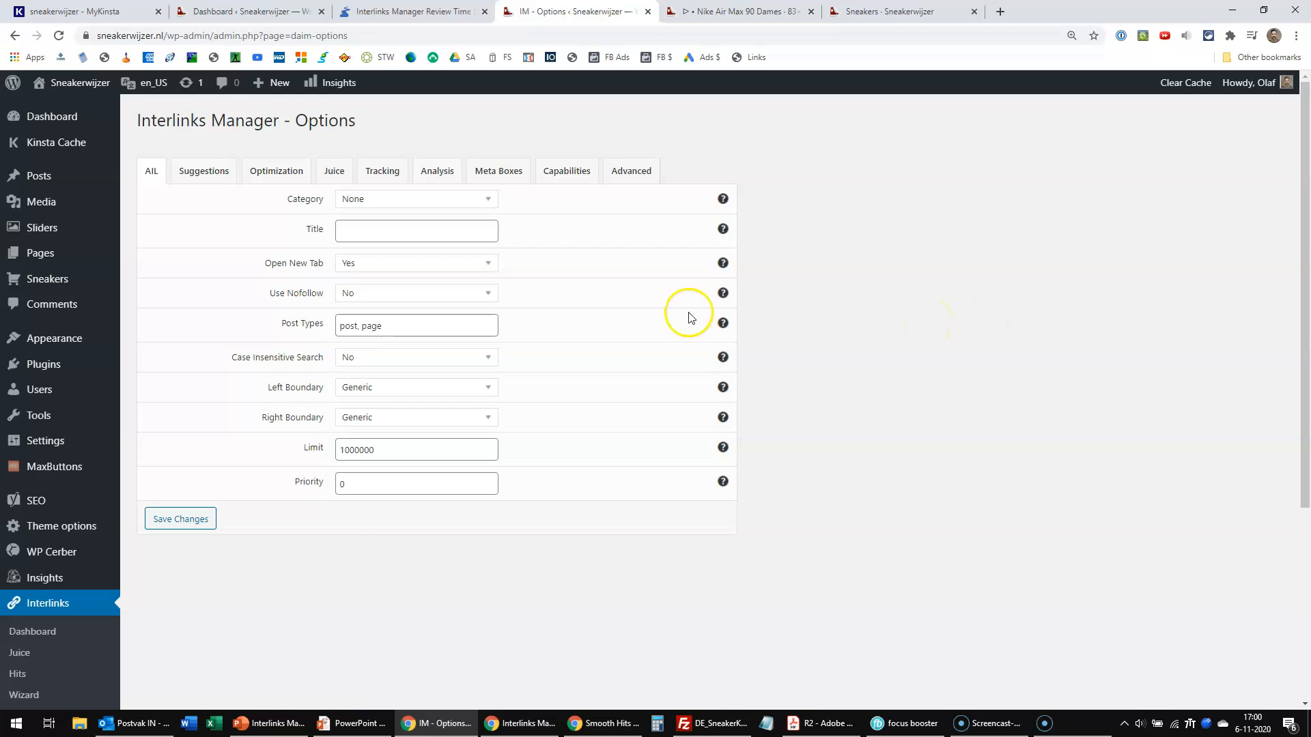
mouse_move(203, 170)
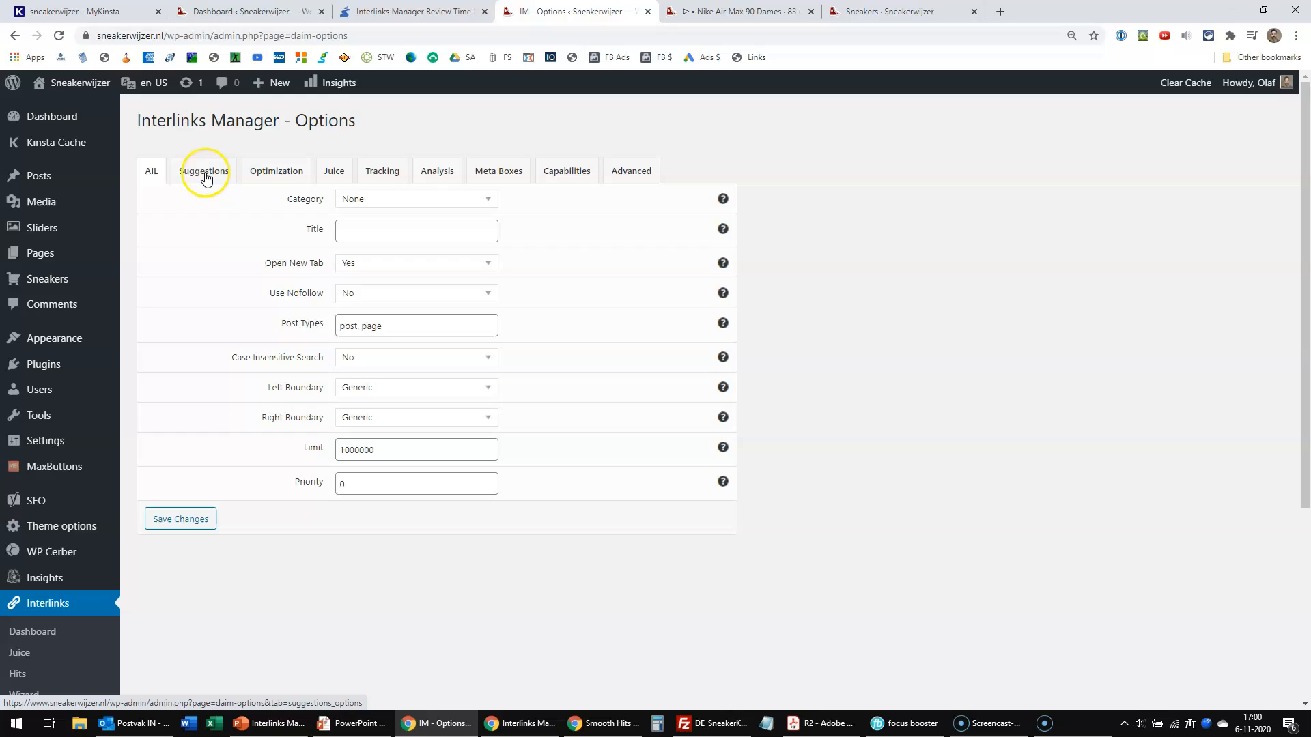
mouse_move(333, 171)
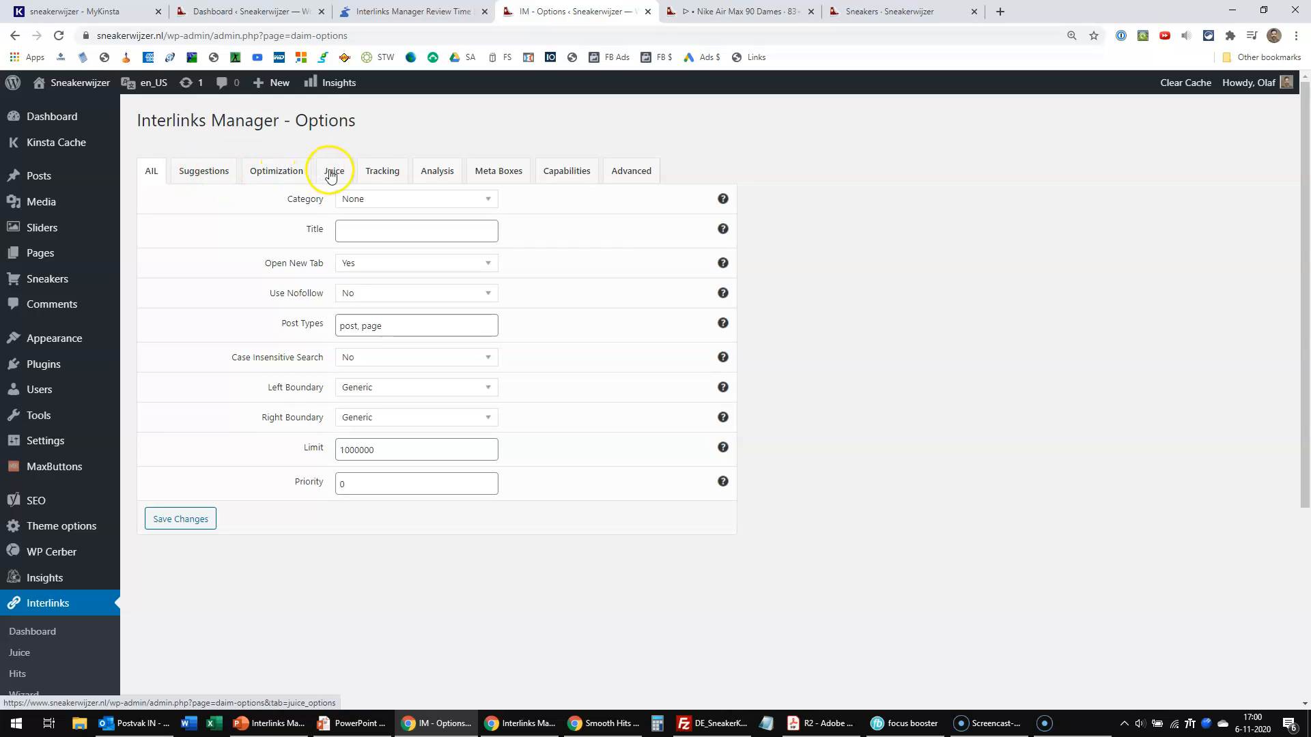
mouse_move(499, 171)
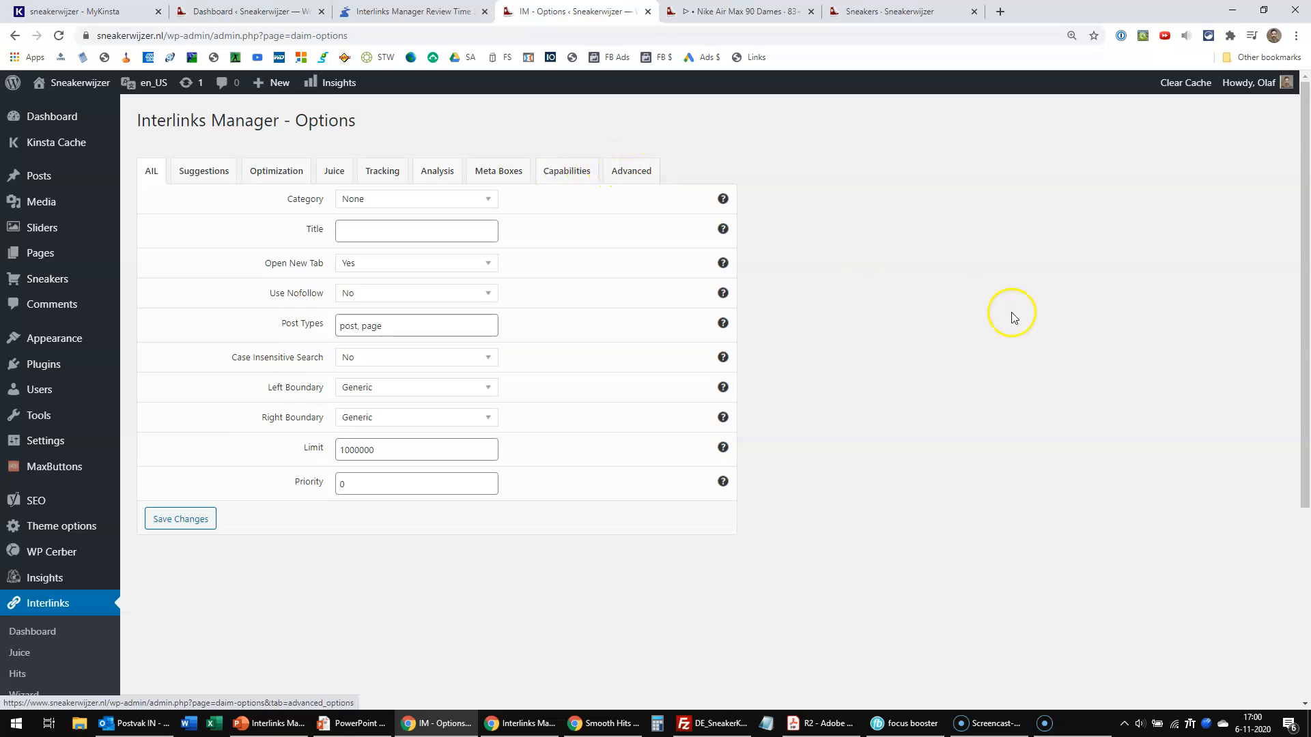
scroll(down, 3)
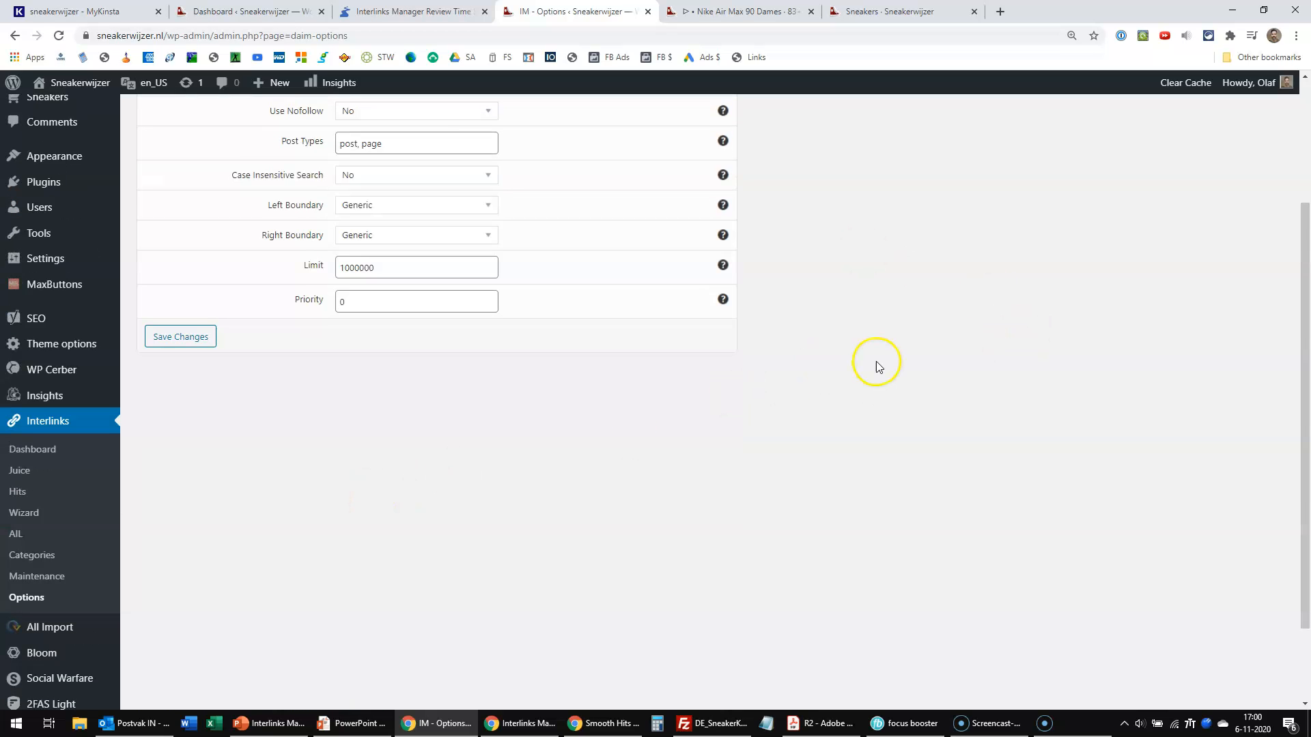
mouse_move(877, 365)
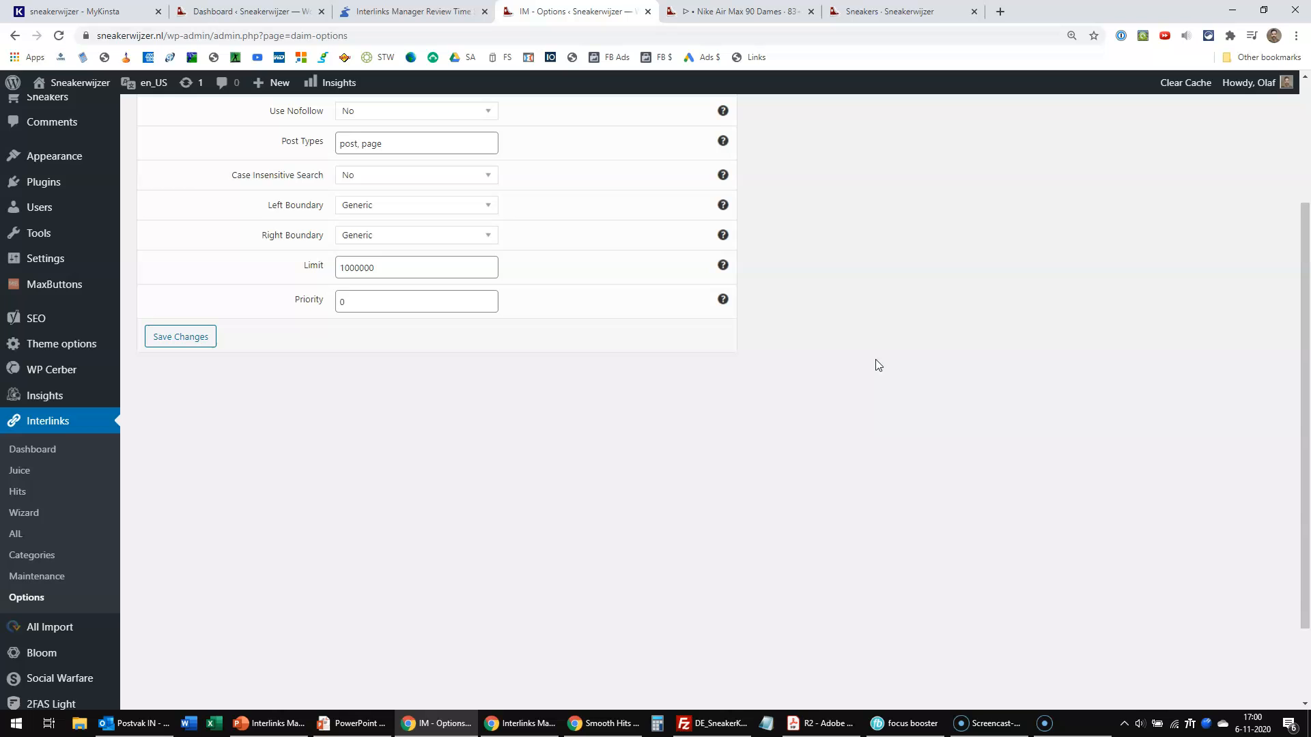
mouse_move(18, 471)
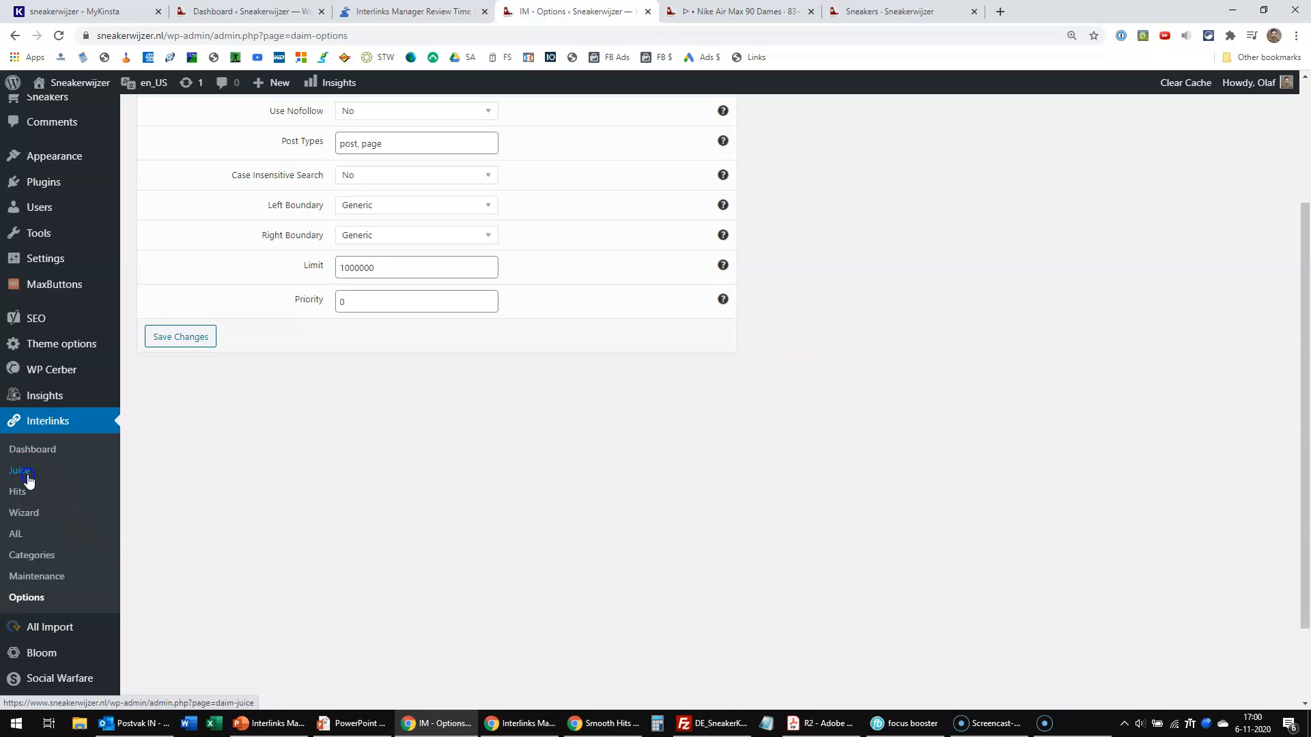
- Open the Juice page ranking 89 URLs, topped by nike-air-max-90-heren at 61318
click(19, 470)
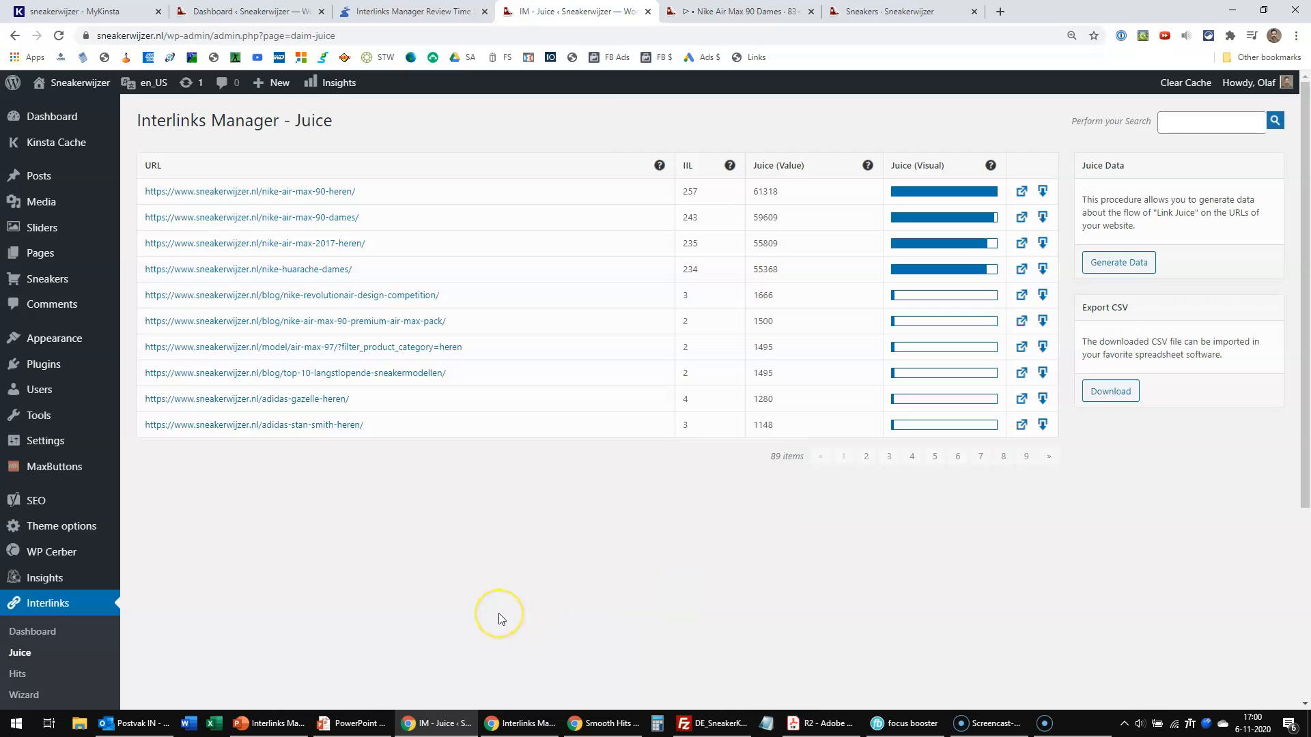
mouse_move(288, 188)
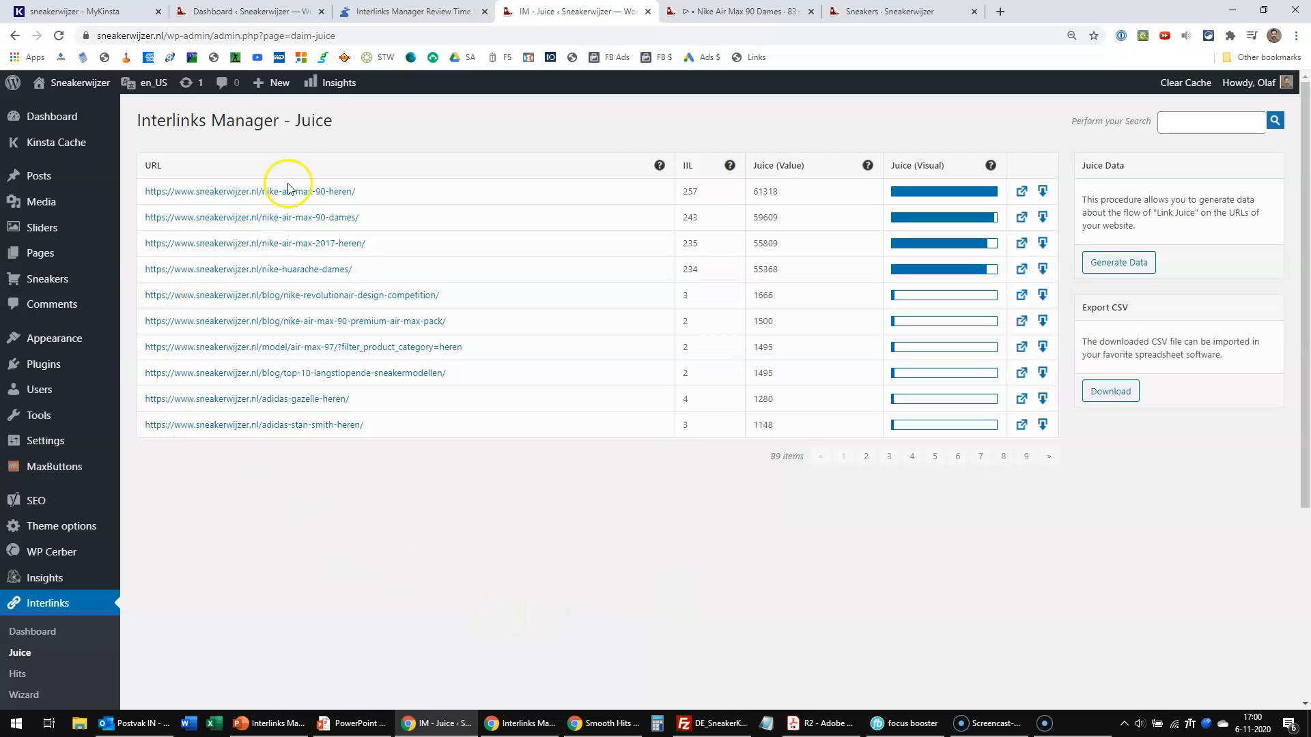
mouse_move(339, 464)
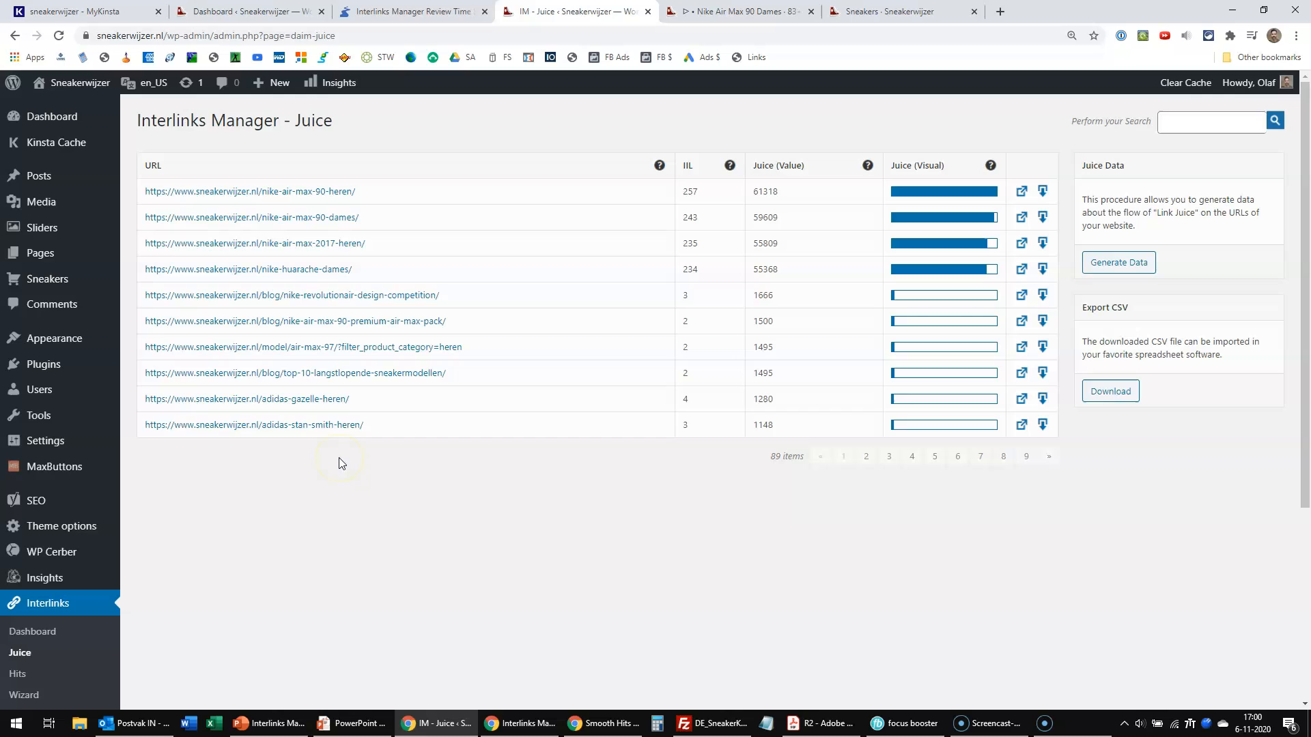
mouse_move(324, 434)
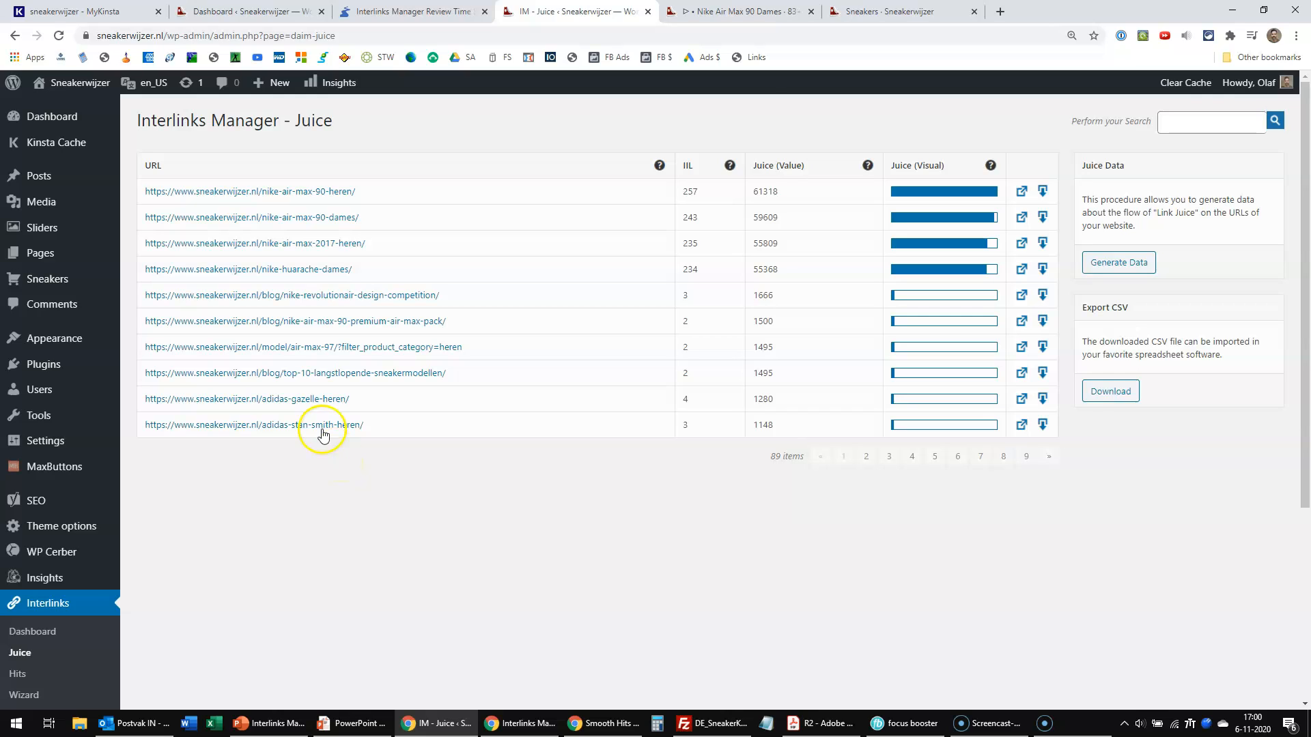
mouse_move(338, 253)
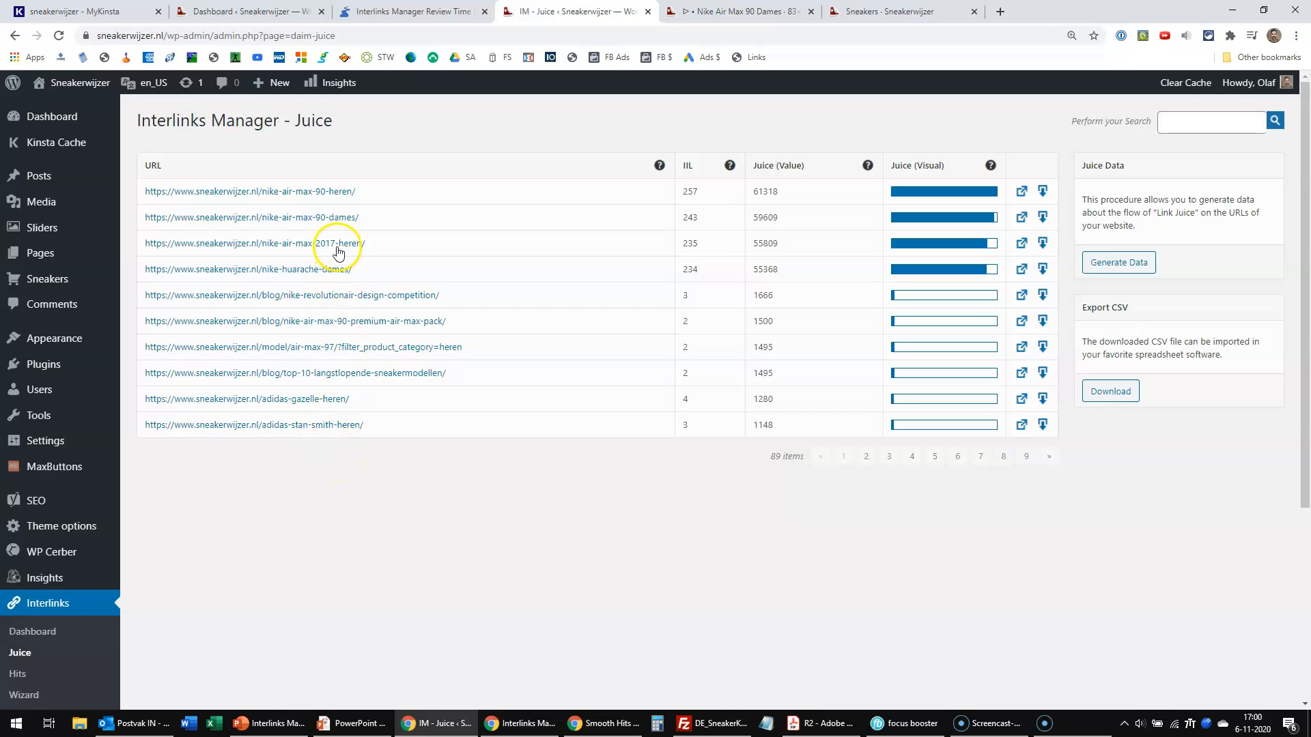
mouse_move(535, 443)
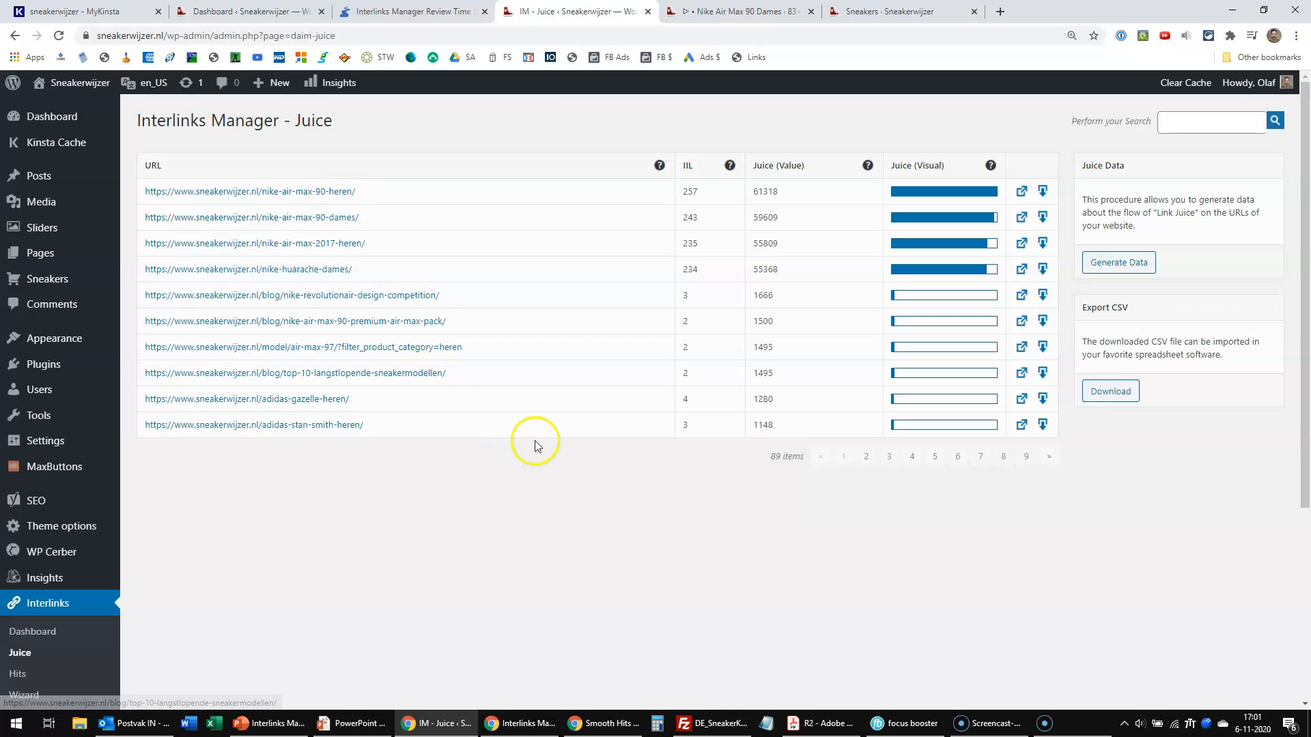
mouse_move(593, 541)
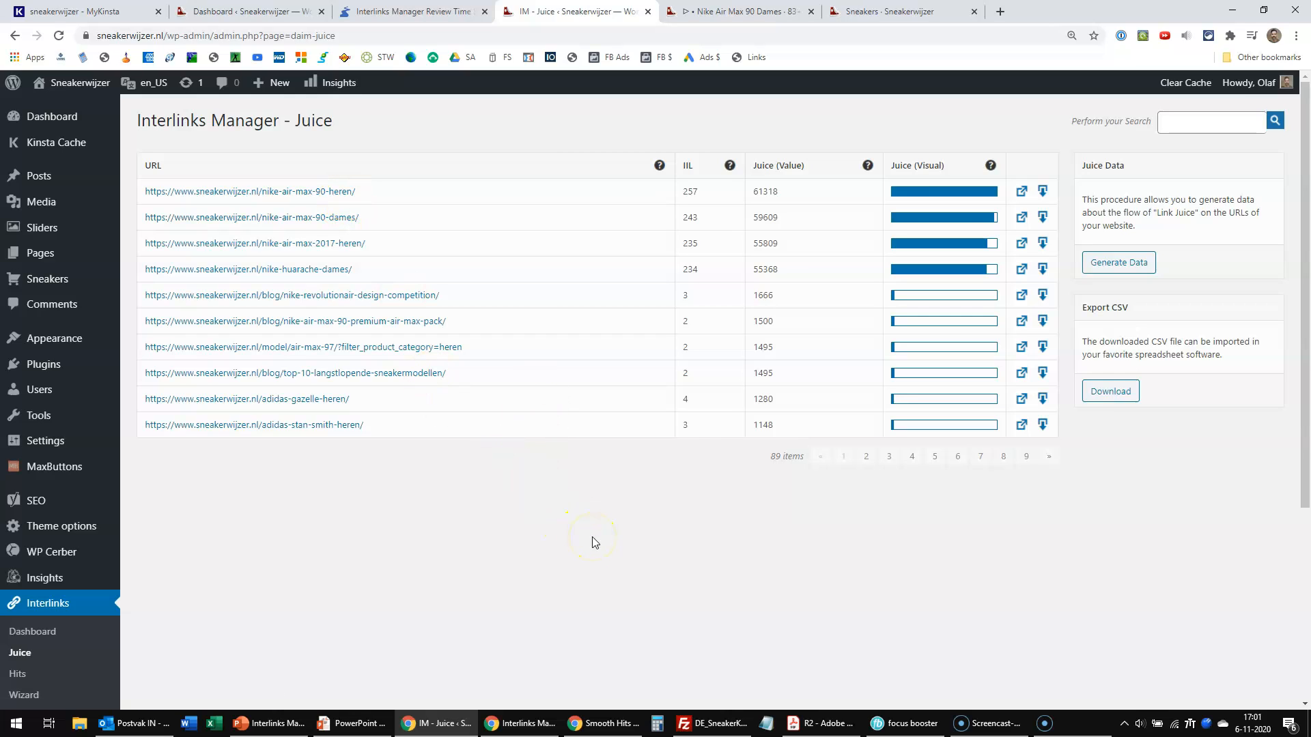
mouse_move(682, 529)
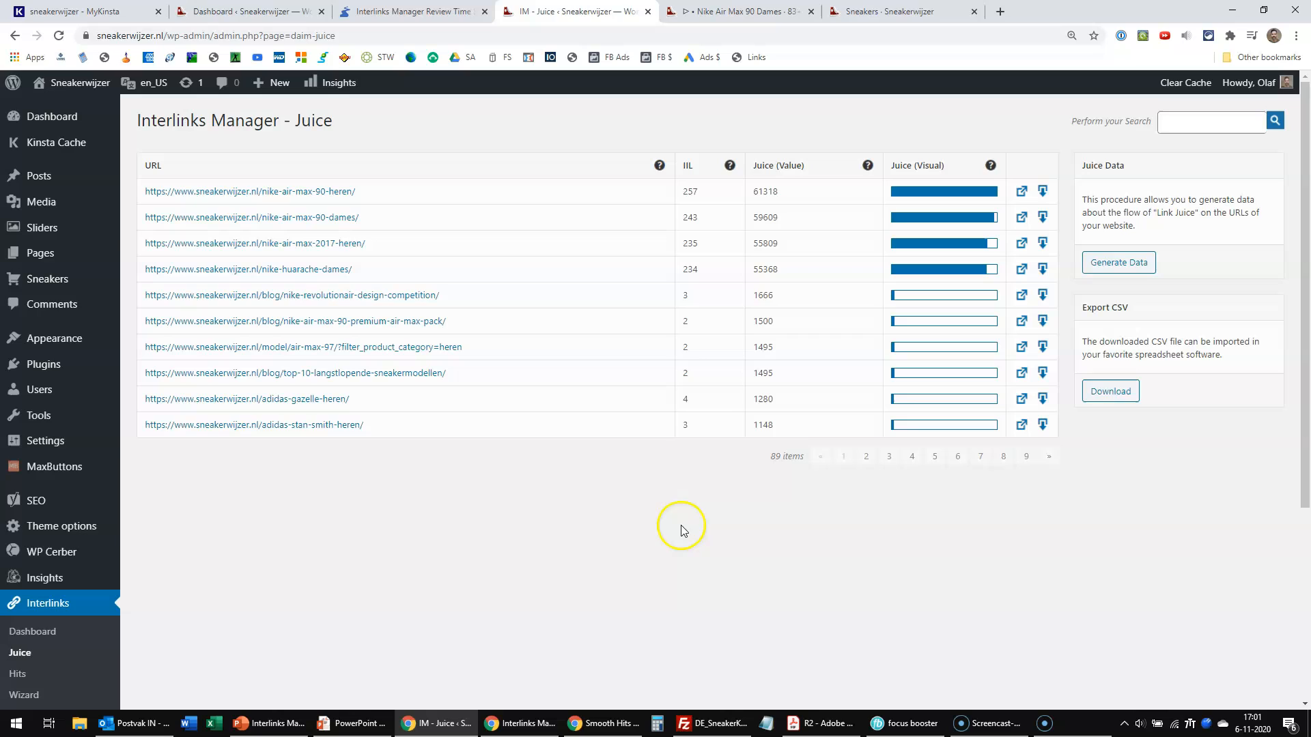
mouse_move(447, 660)
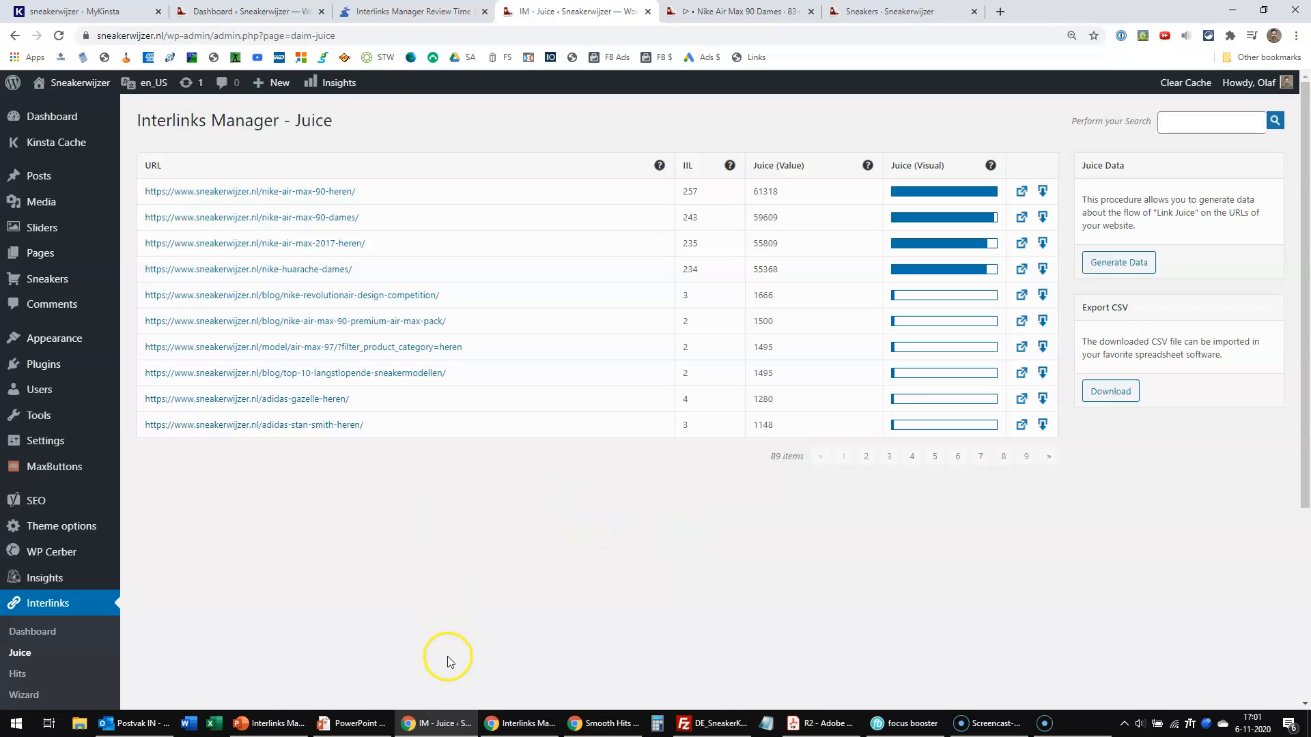
mouse_move(264, 680)
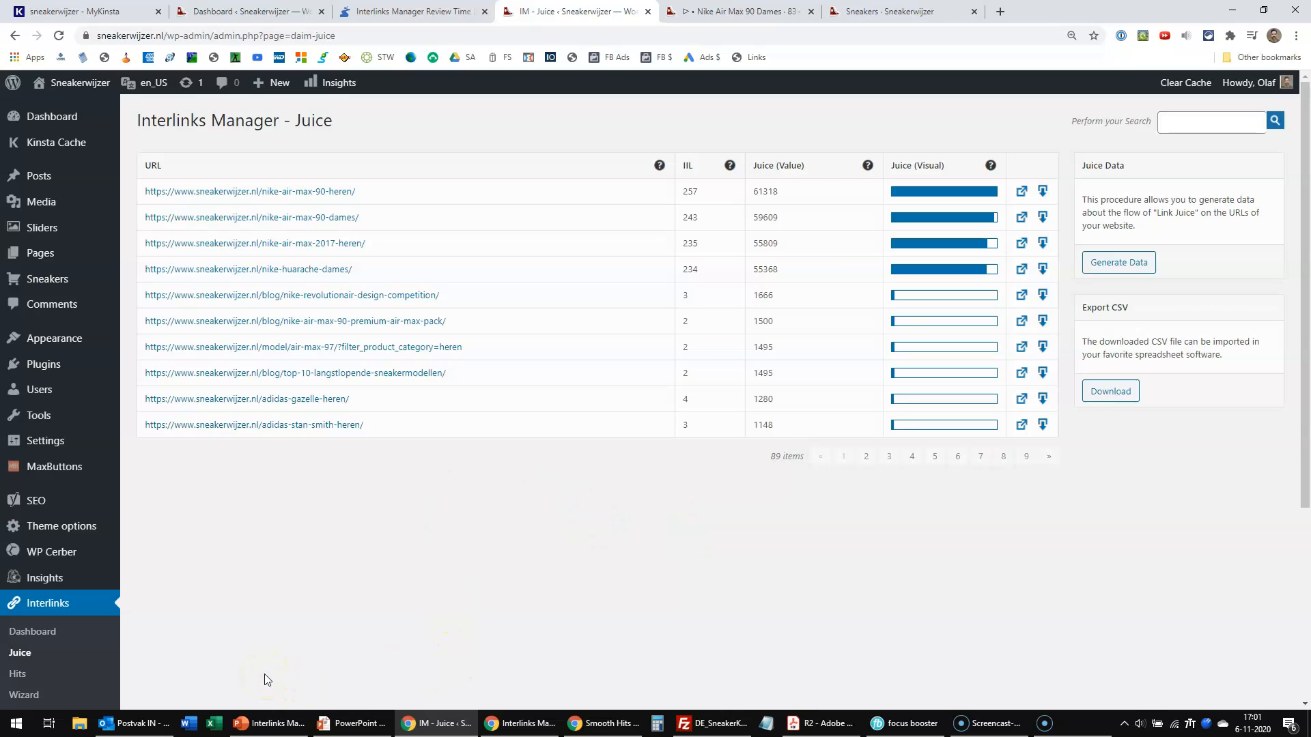
mouse_move(1076, 722)
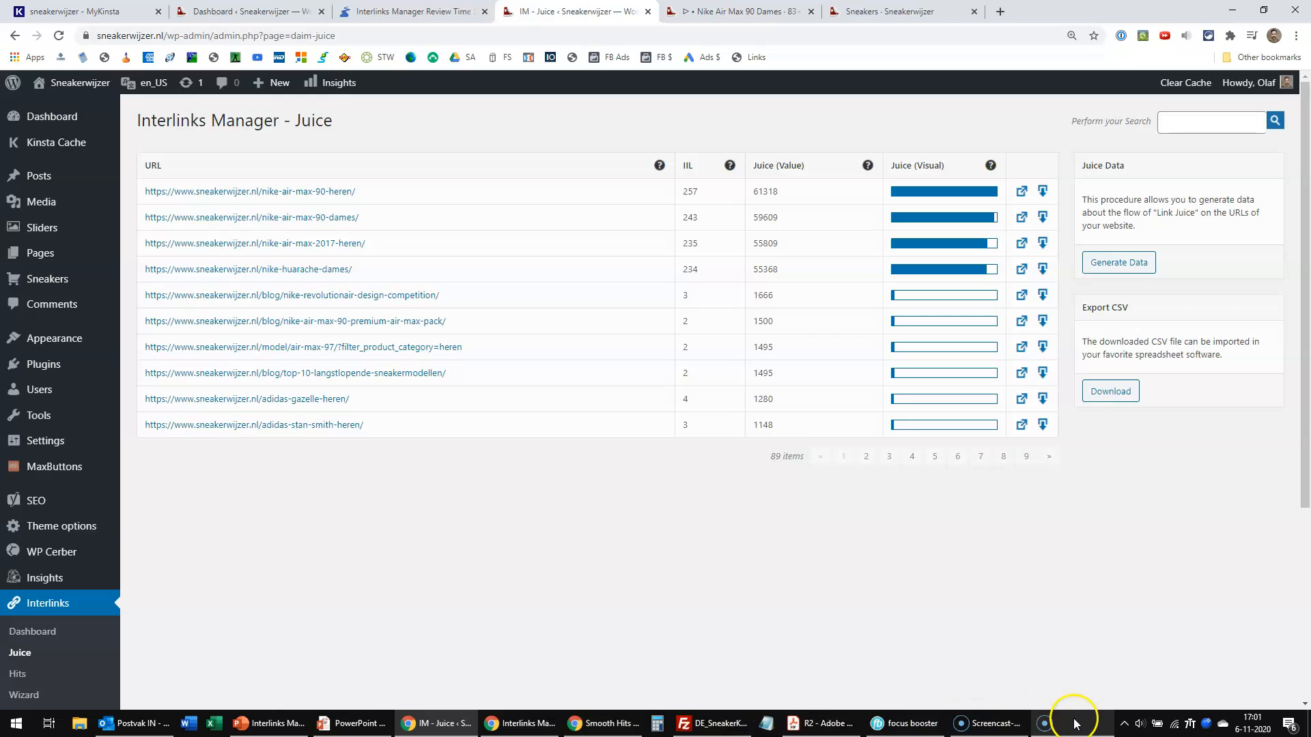